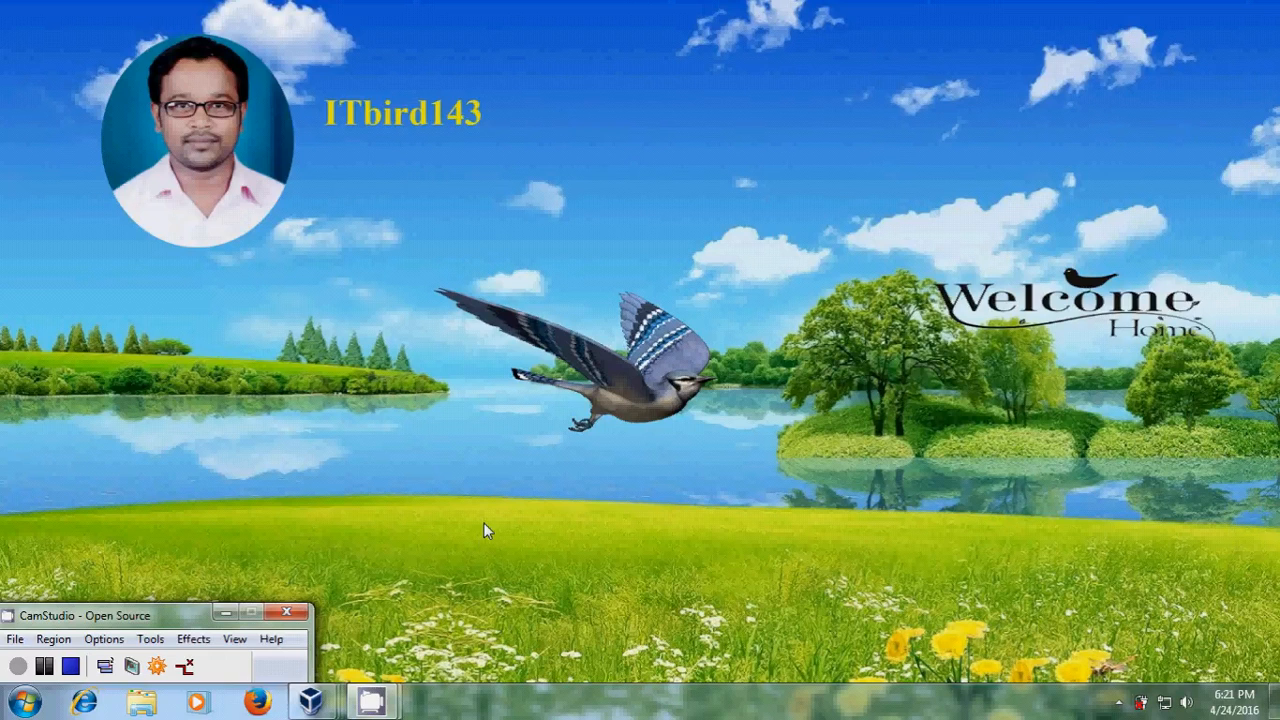
{"action": "mouse_move", "coordinate": [336, 656]}
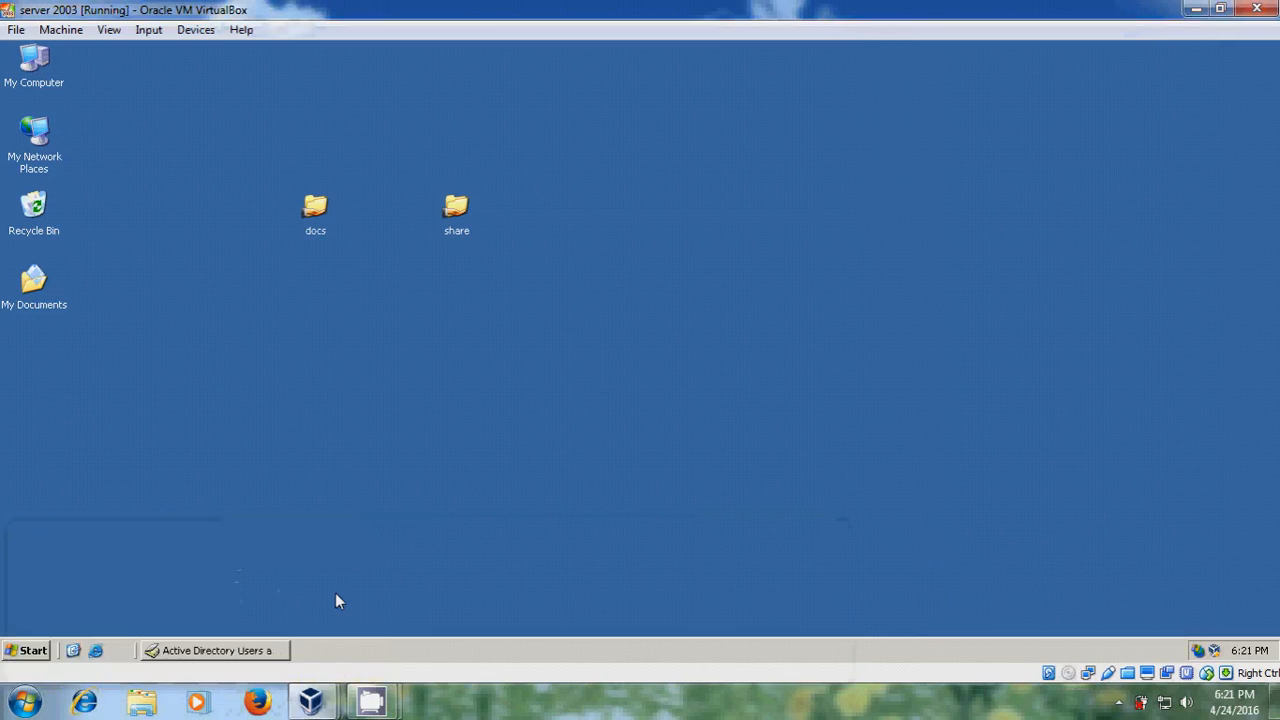
{"action": "mouse_move", "coordinate": [342, 432]}
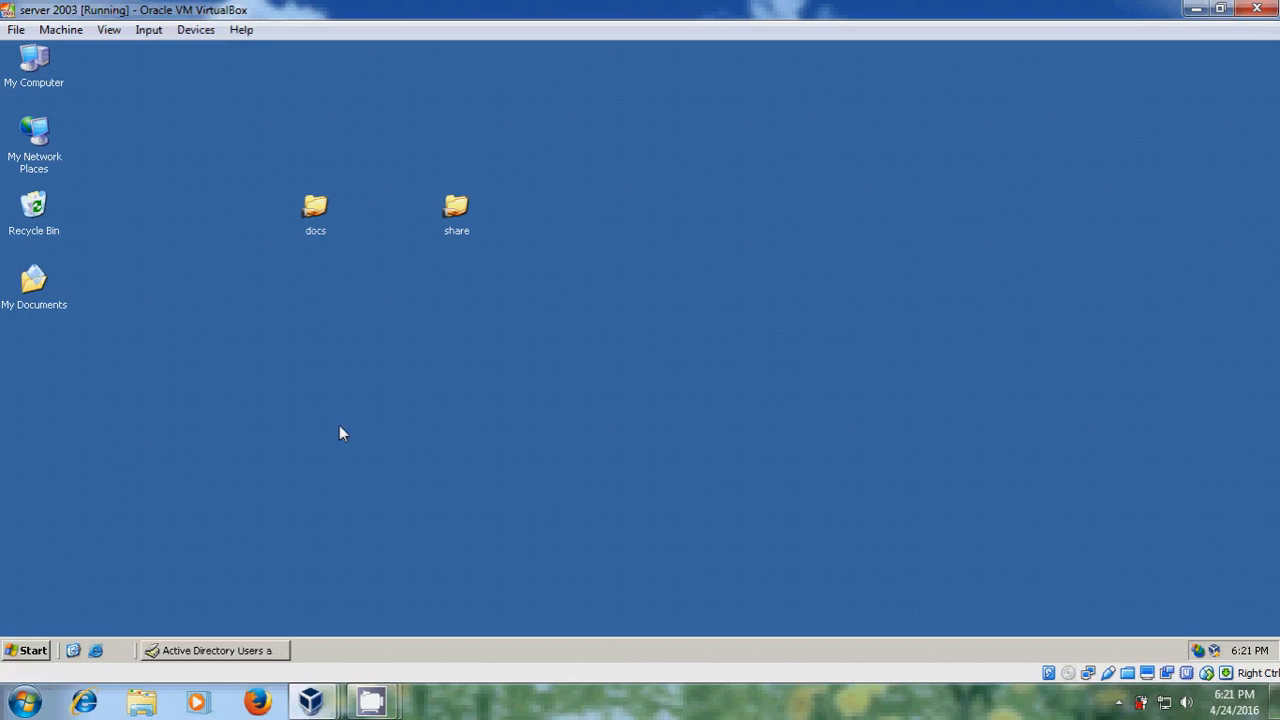
{"action": "mouse_move", "coordinate": [92, 84]}
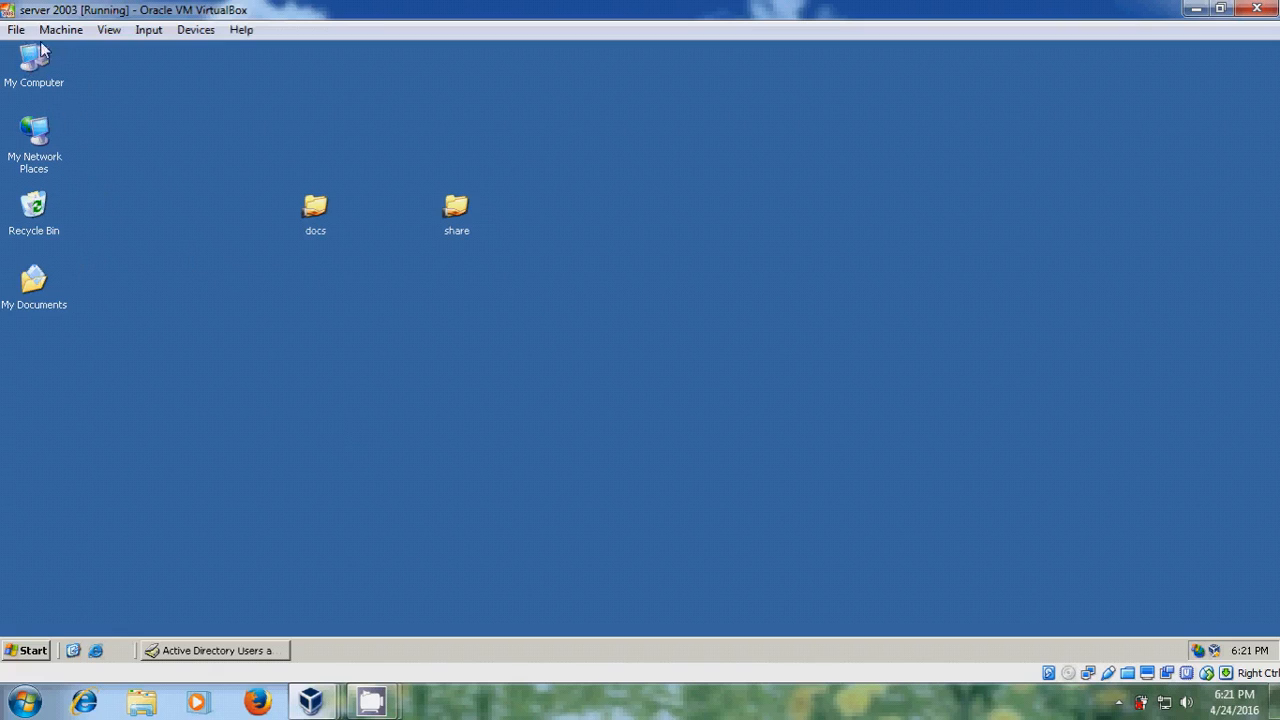
Step: Browse from My Computer into the root of Local Disk (C:)
{"action": "double_click", "coordinate": [34, 64]}
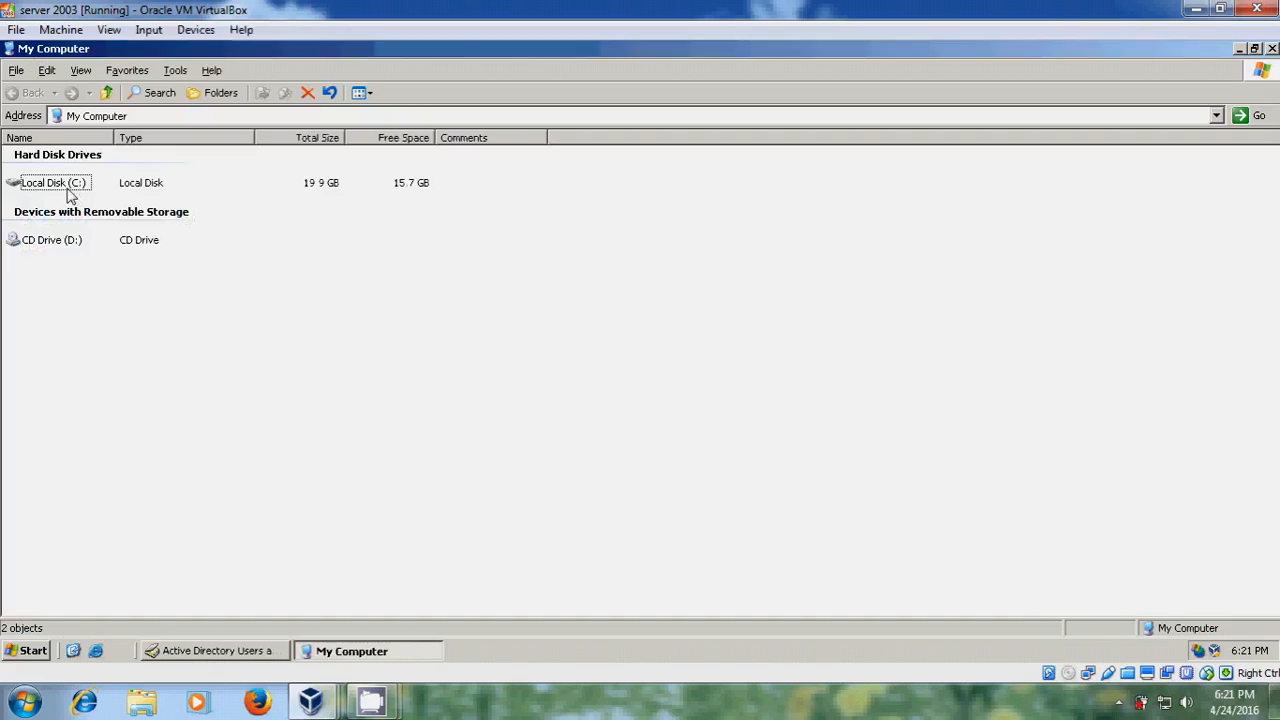
{"action": "mouse_move", "coordinate": [52, 184]}
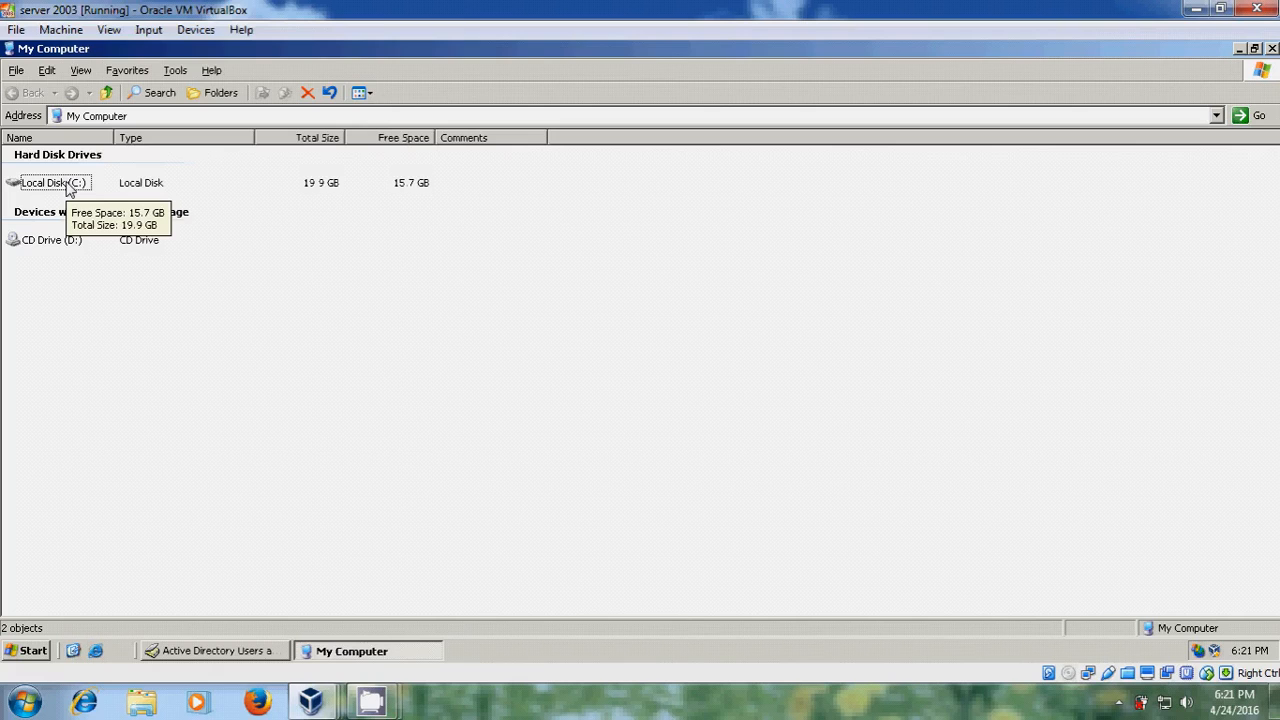
{"action": "left_click", "coordinate": [44, 182]}
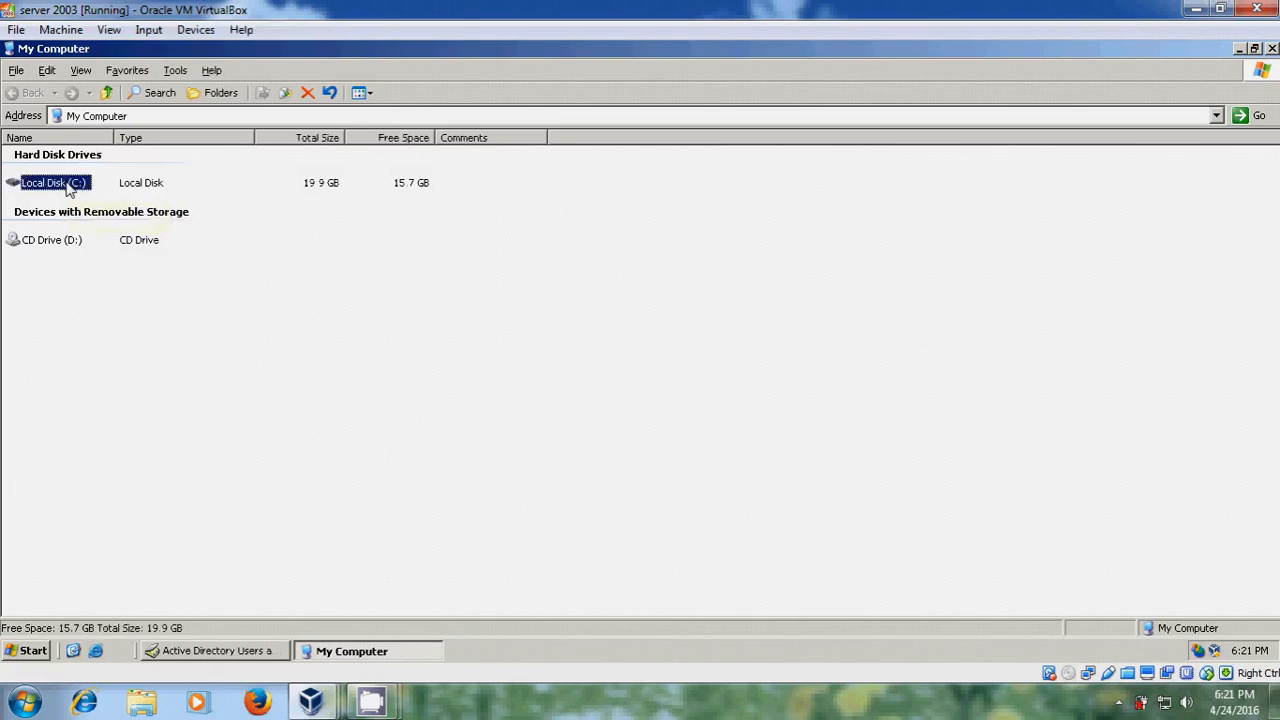
{"action": "double_click", "coordinate": [44, 182]}
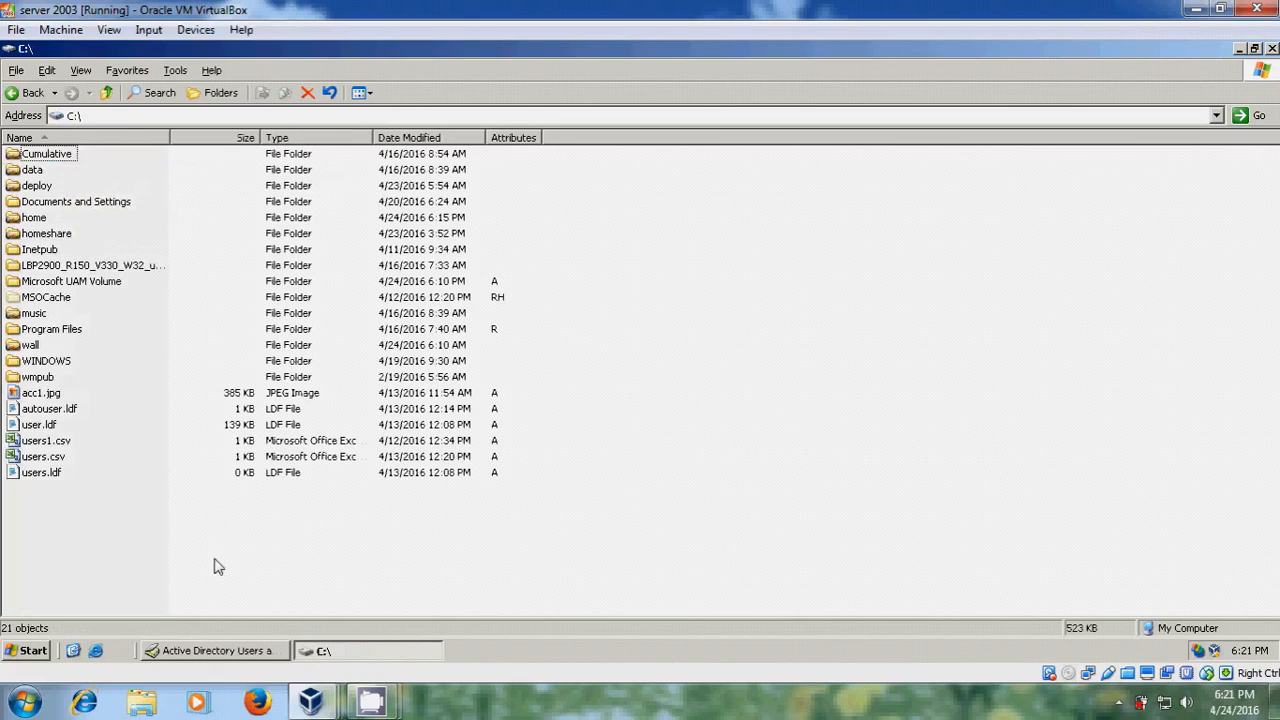
Step: Create a new folder at the root of C: and name it profile
{"action": "right_click", "coordinate": [220, 568]}
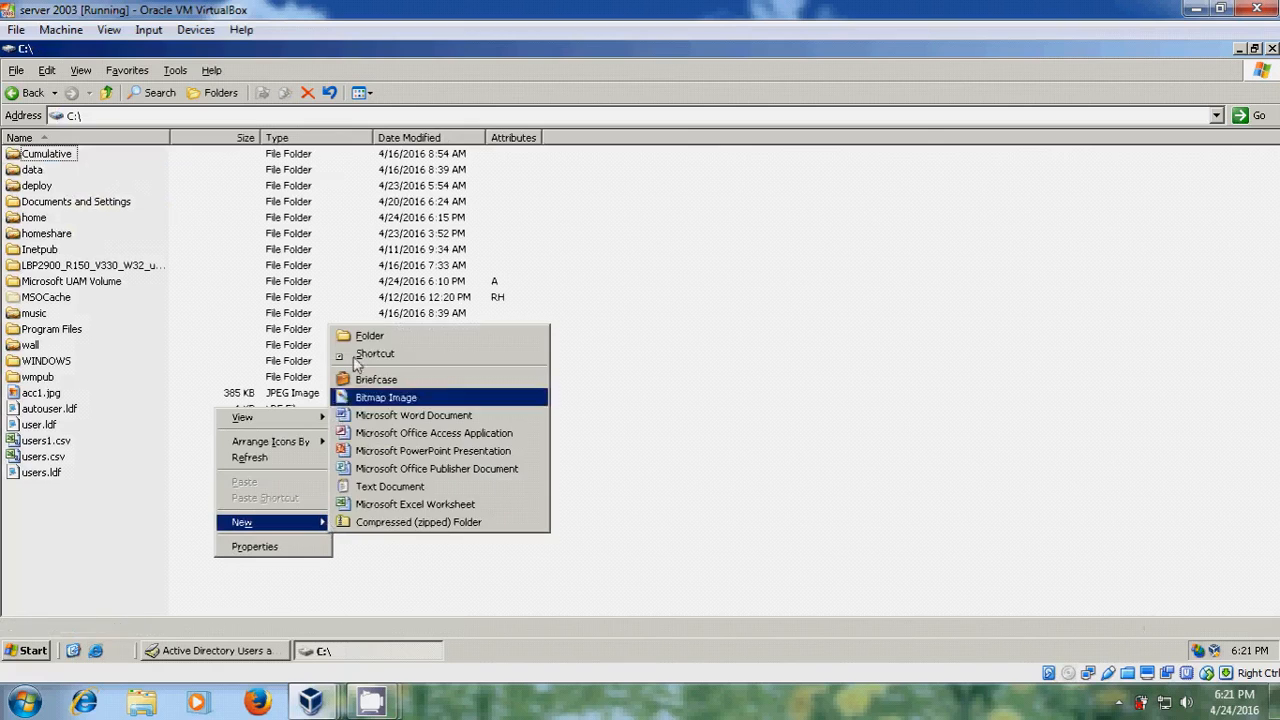
{"action": "left_click", "coordinate": [368, 336]}
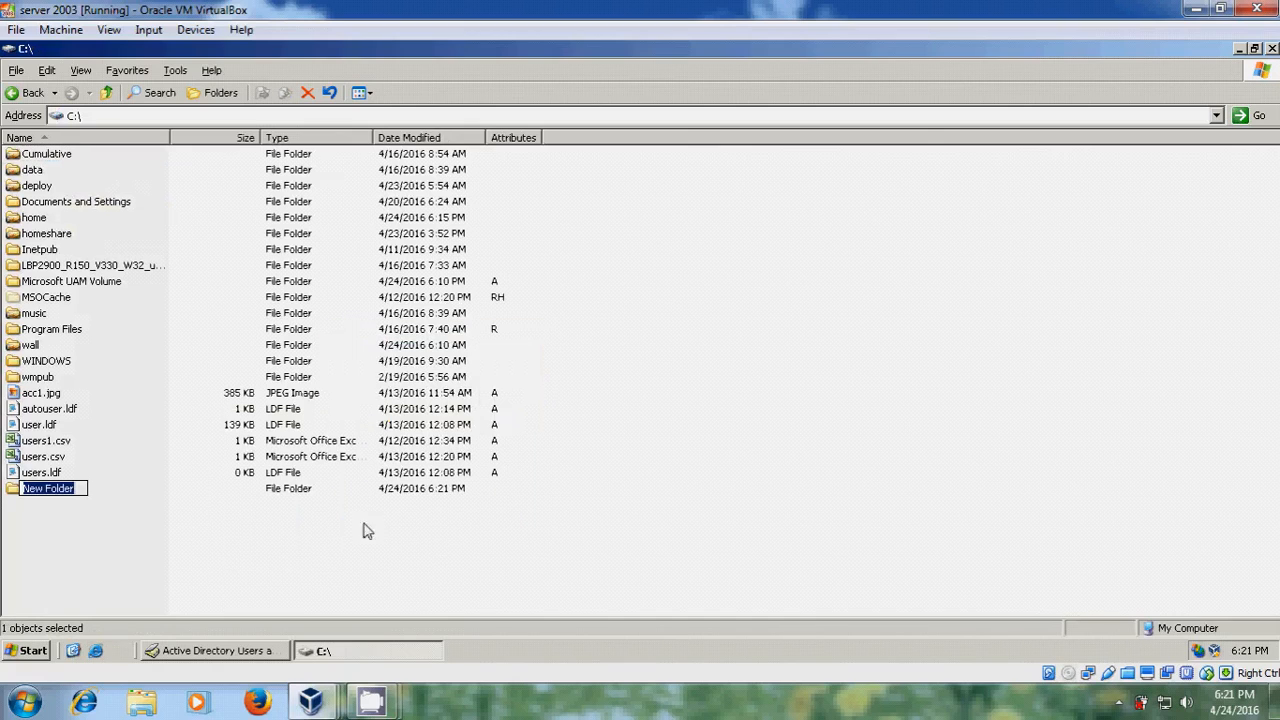
{"action": "mouse_move", "coordinate": [340, 518]}
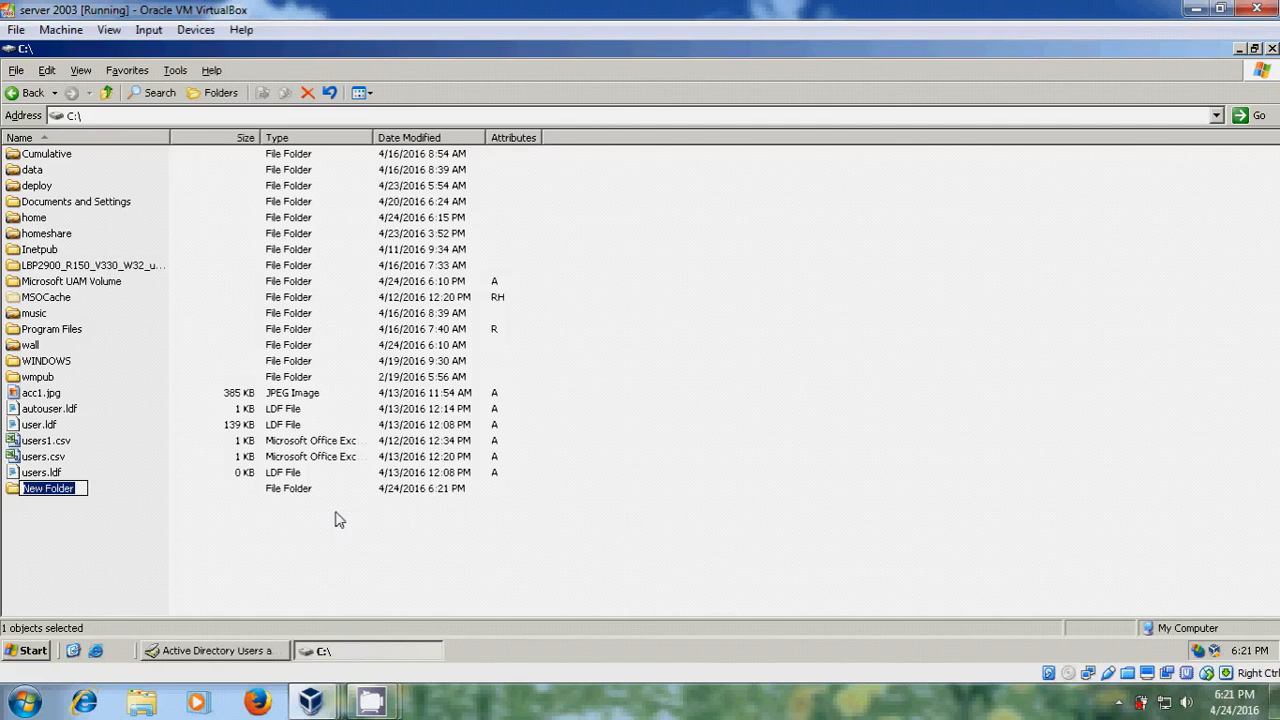
{"action": "type", "text": "profile"}
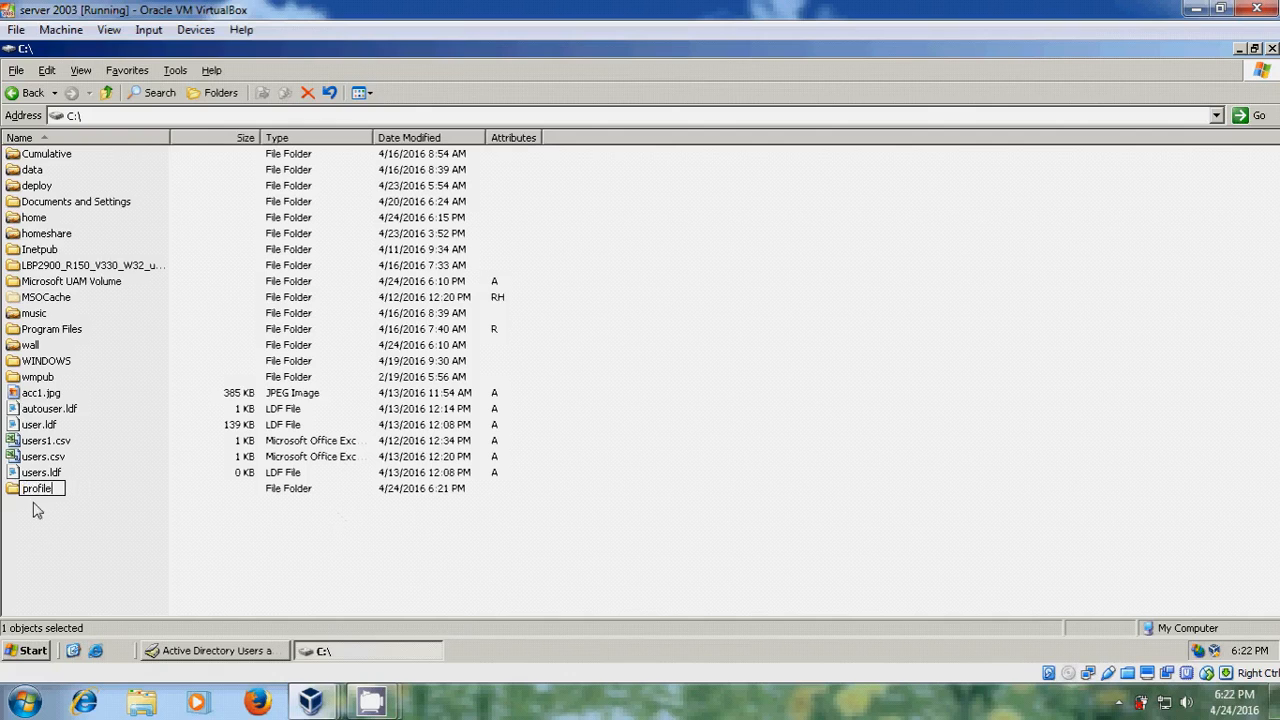
Step: Share the profile folder and remove Everyone from its share permissions
{"action": "right_click", "coordinate": [36, 488]}
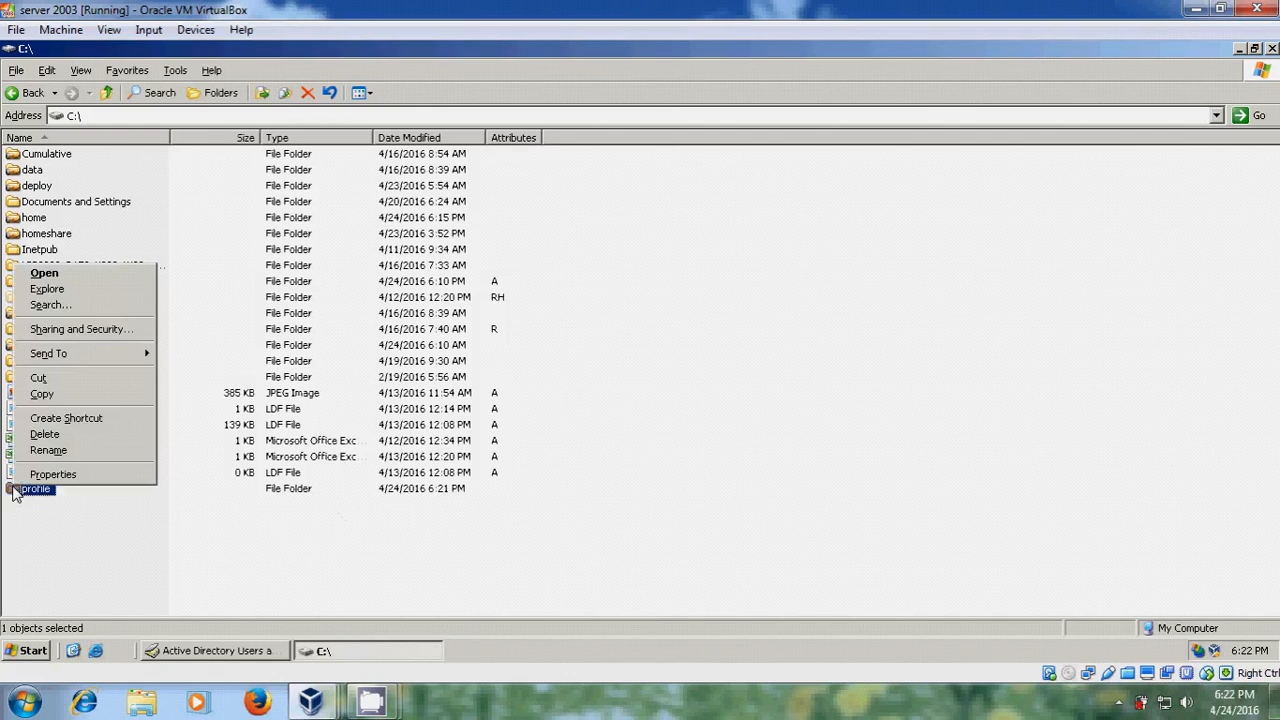
{"action": "left_click", "coordinate": [52, 474]}
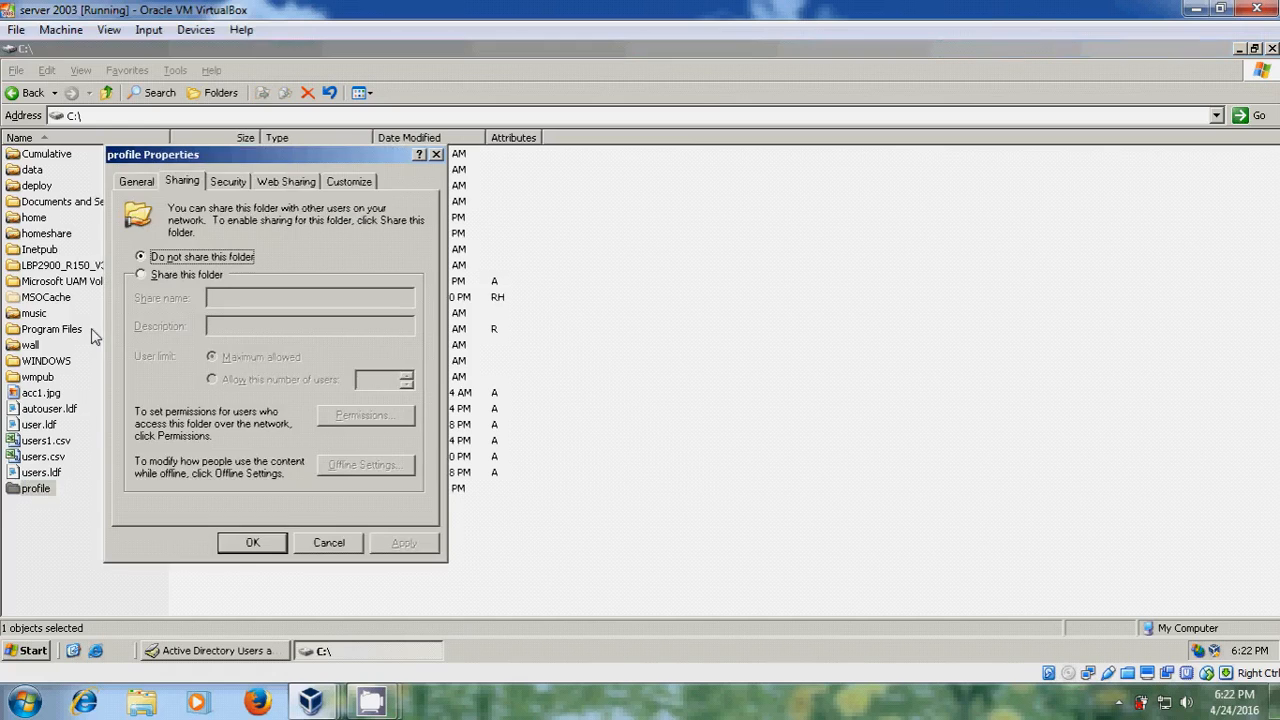
{"action": "left_click", "coordinate": [140, 274]}
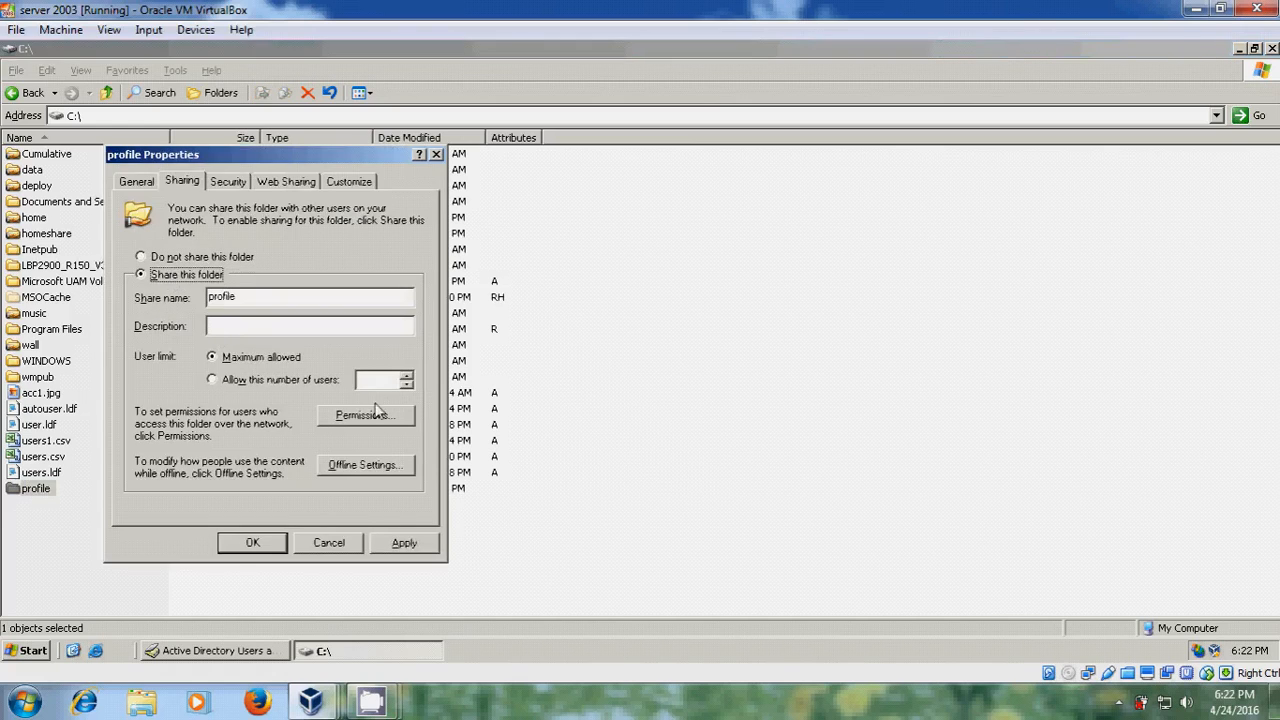
{"action": "left_click", "coordinate": [364, 414]}
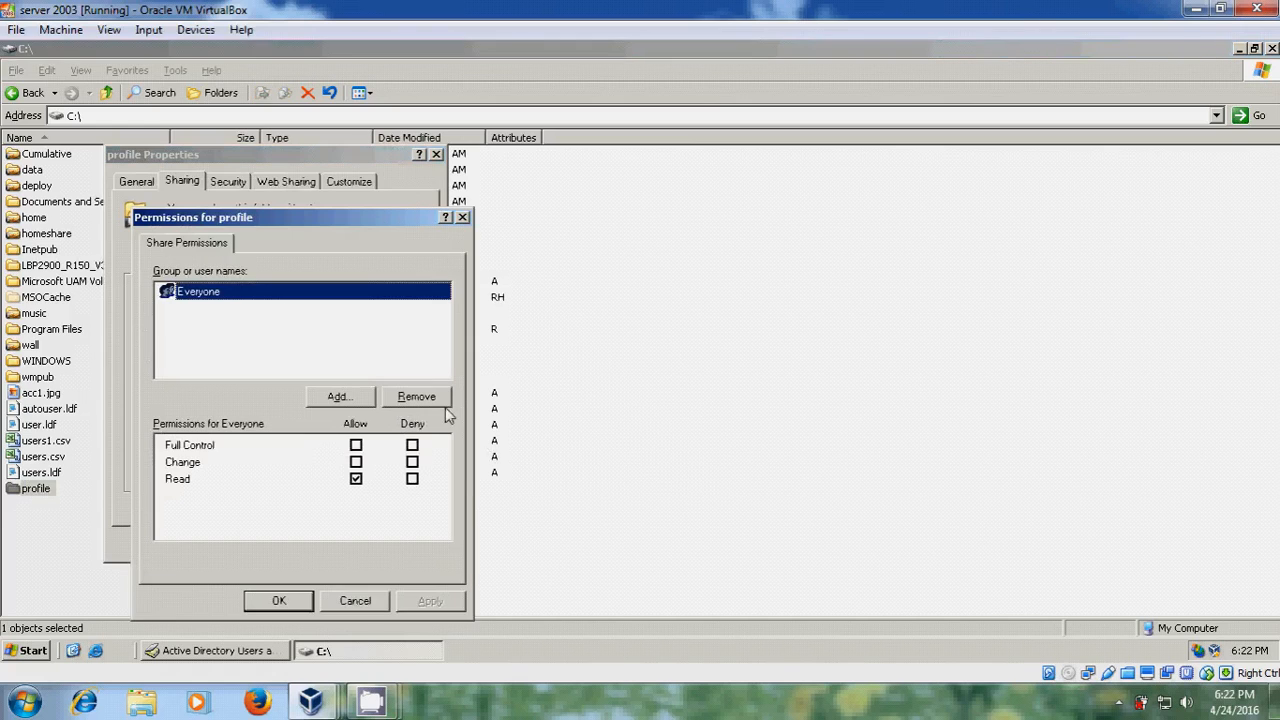
{"action": "left_click", "coordinate": [416, 396]}
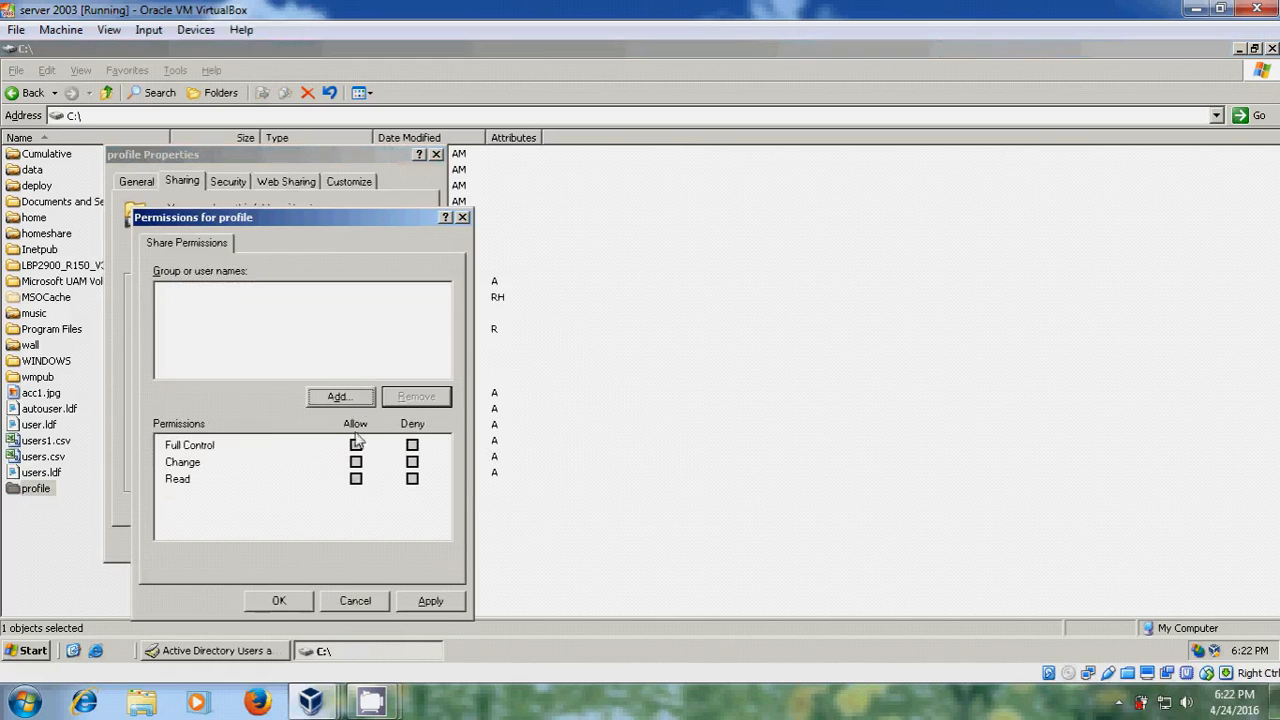
Step: Add Authenticated Users to the share with Full Control and apply the change
{"action": "left_click", "coordinate": [340, 396]}
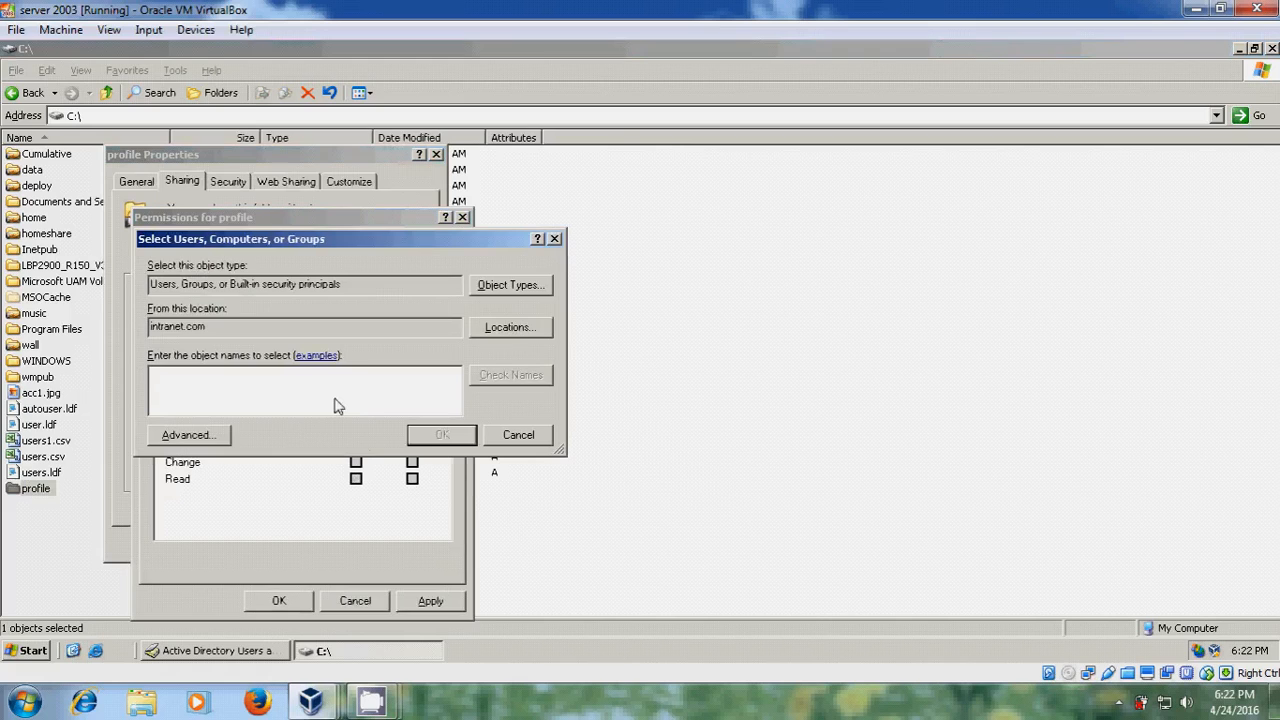
{"action": "type", "text": "aut"}
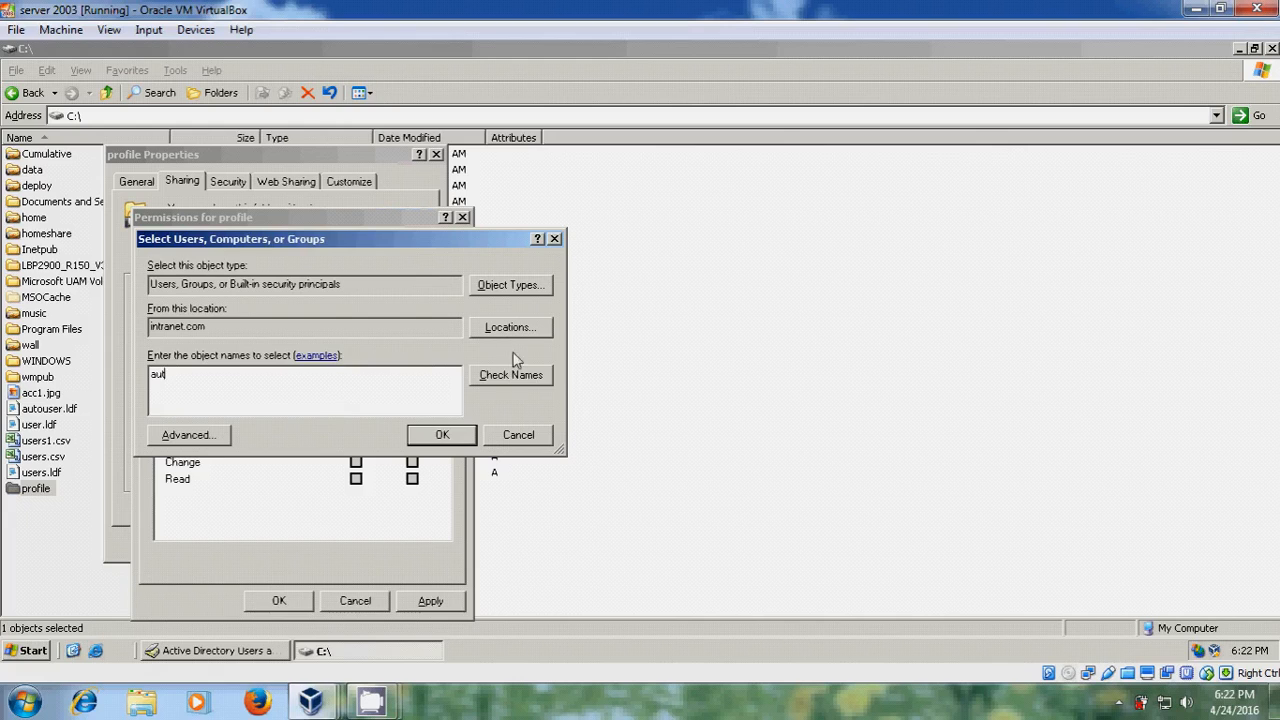
{"action": "left_click", "coordinate": [440, 434]}
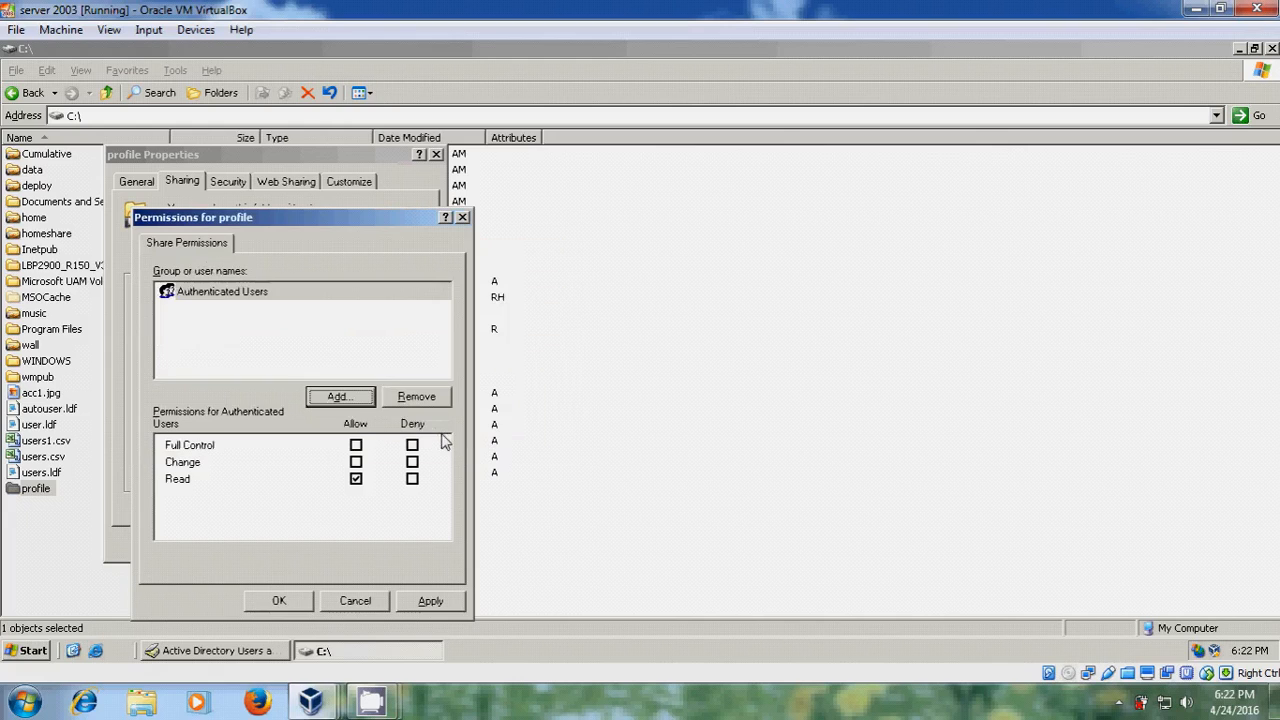
{"action": "left_click", "coordinate": [356, 444]}
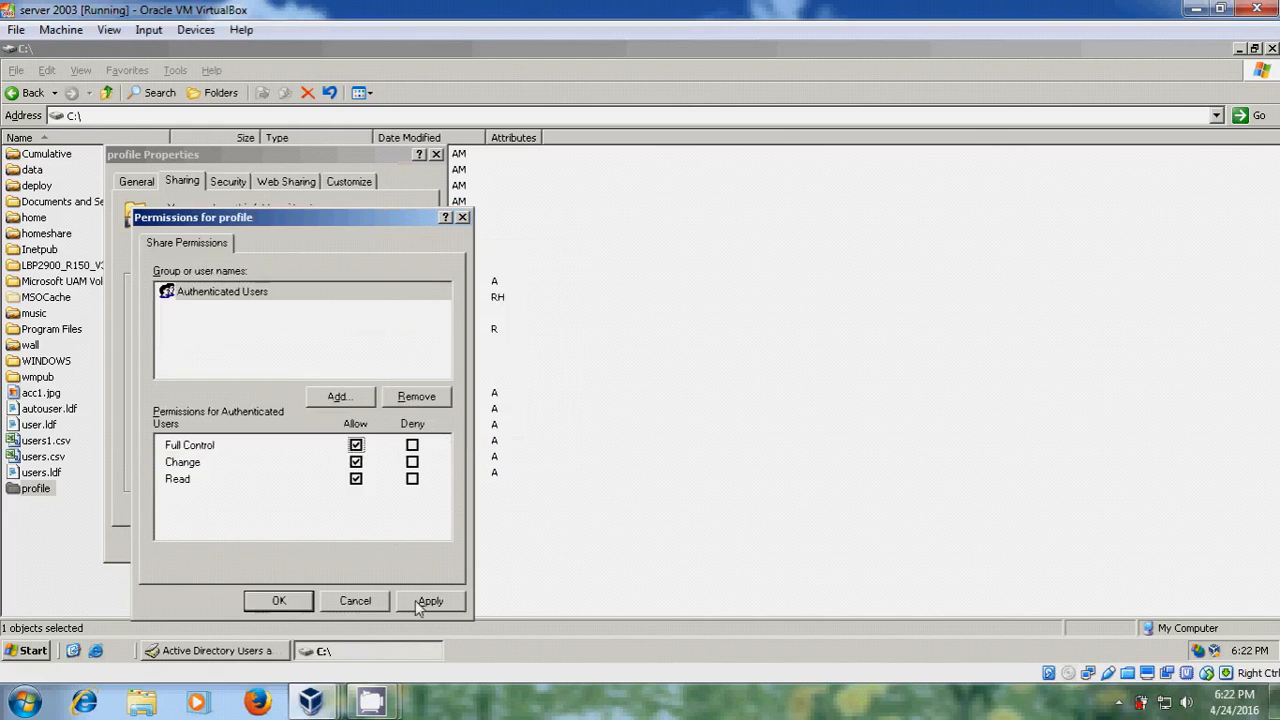
{"action": "left_click", "coordinate": [430, 600]}
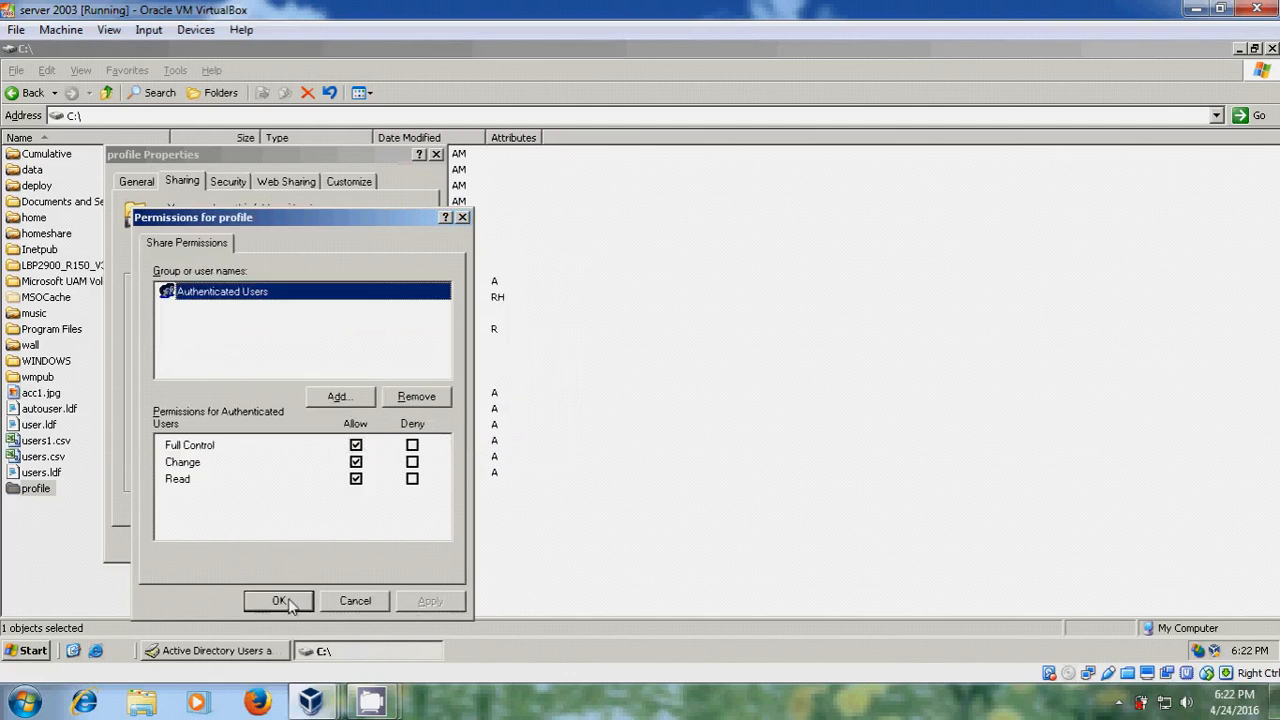
Step: Add Authenticated Users with Full Control on the Security tab and close the profile properties
{"action": "left_click", "coordinate": [280, 600]}
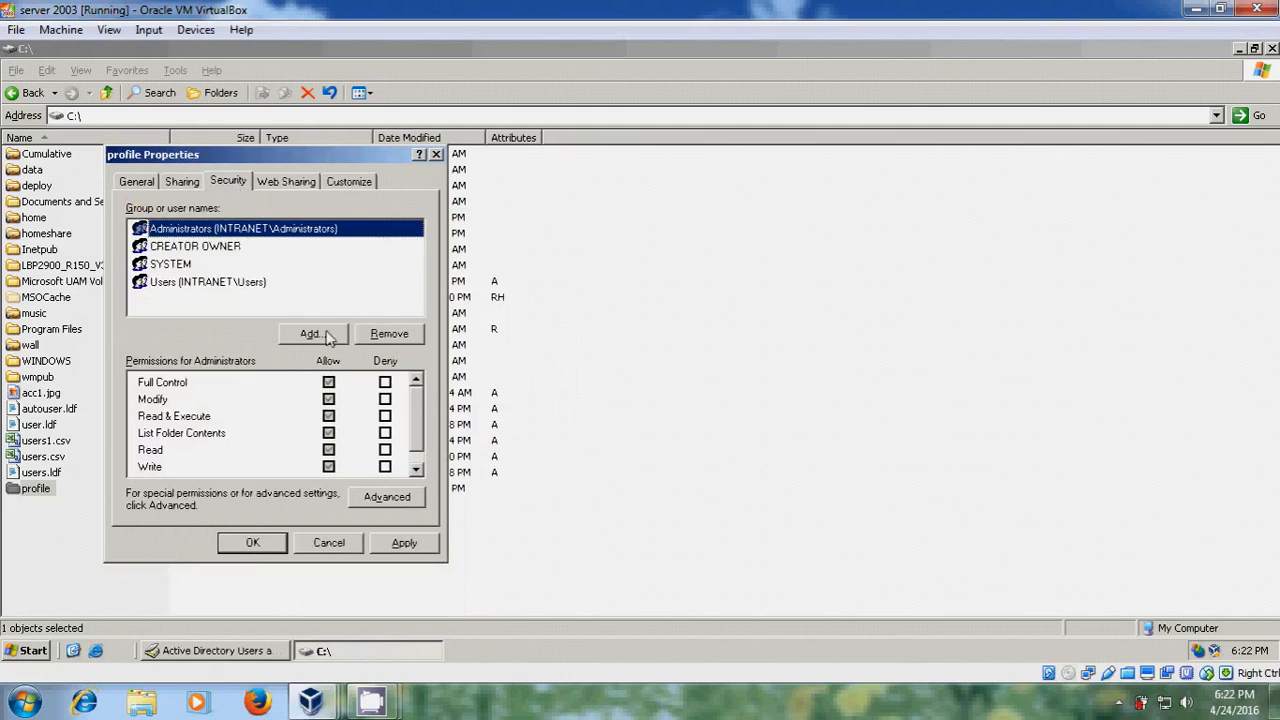
{"action": "left_click", "coordinate": [312, 332]}
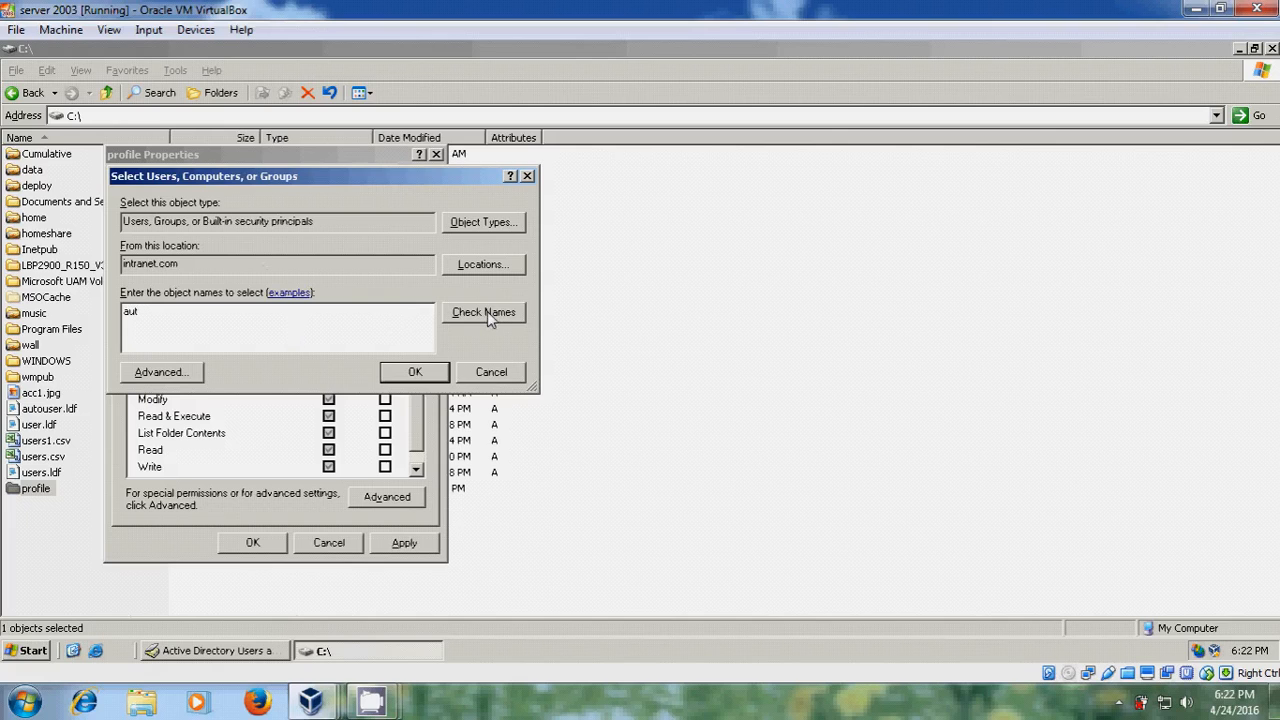
{"action": "left_click", "coordinate": [484, 312]}
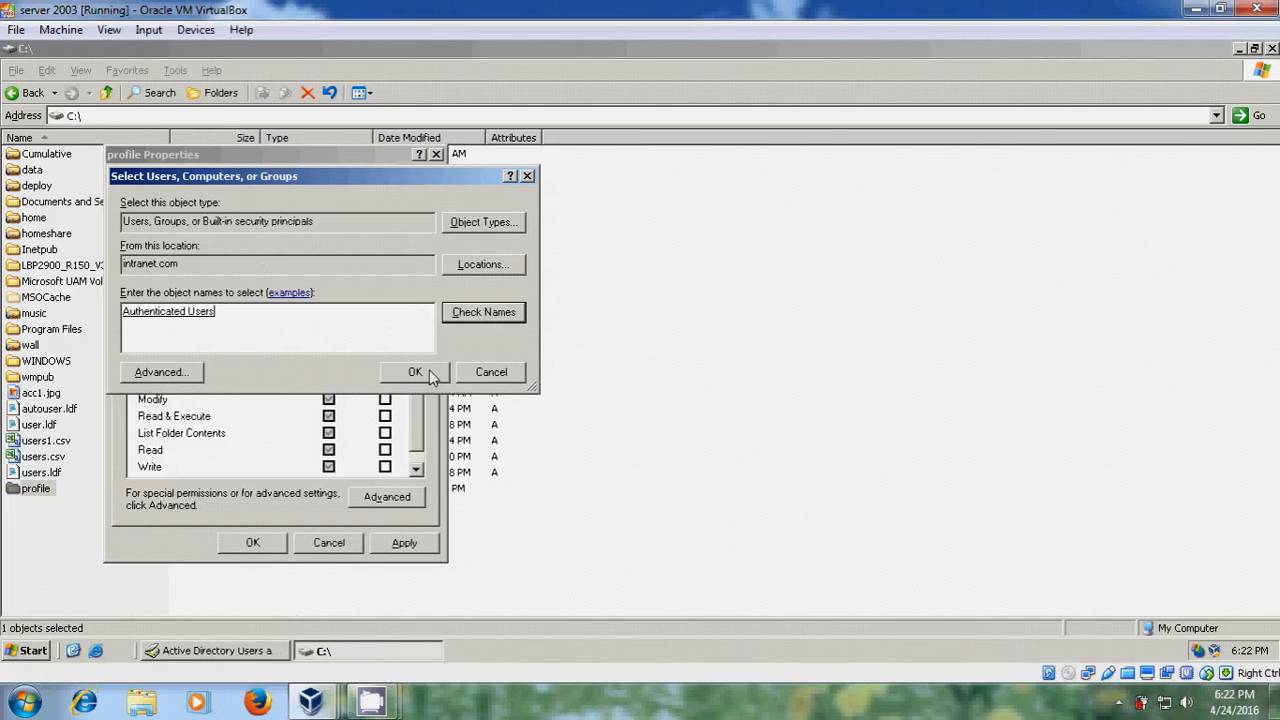
{"action": "left_click", "coordinate": [414, 372]}
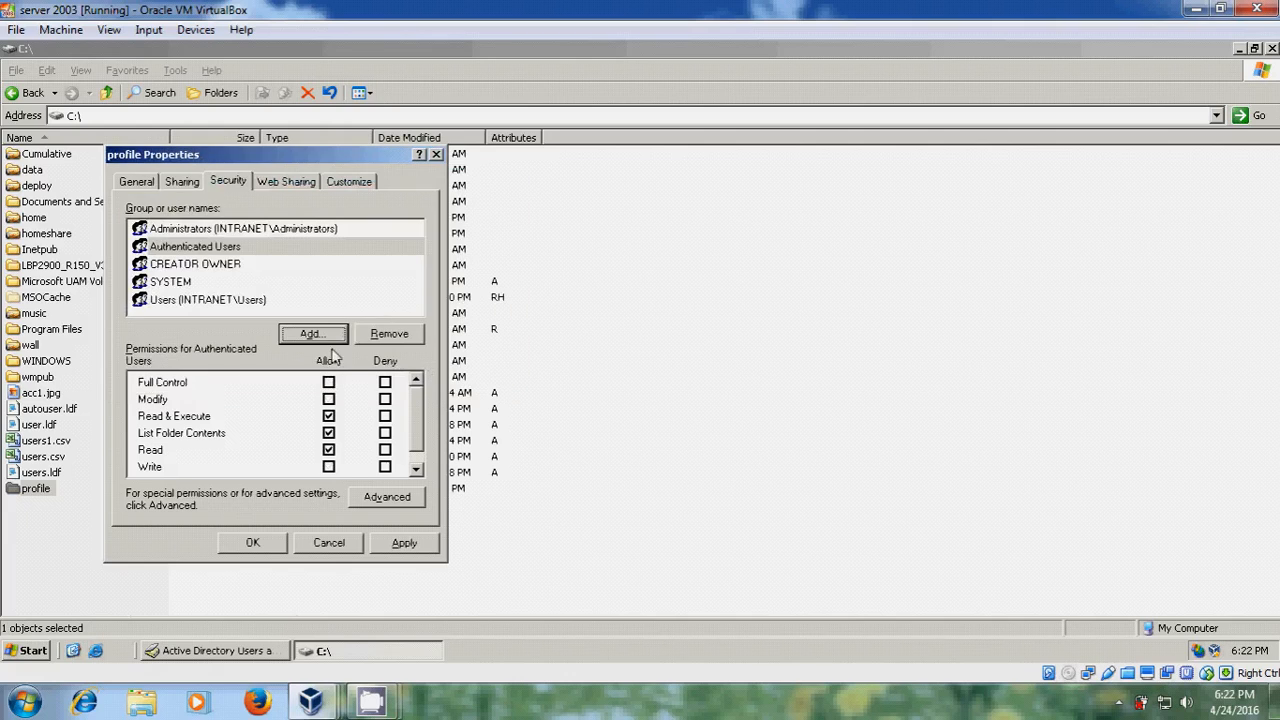
{"action": "mouse_move", "coordinate": [330, 390]}
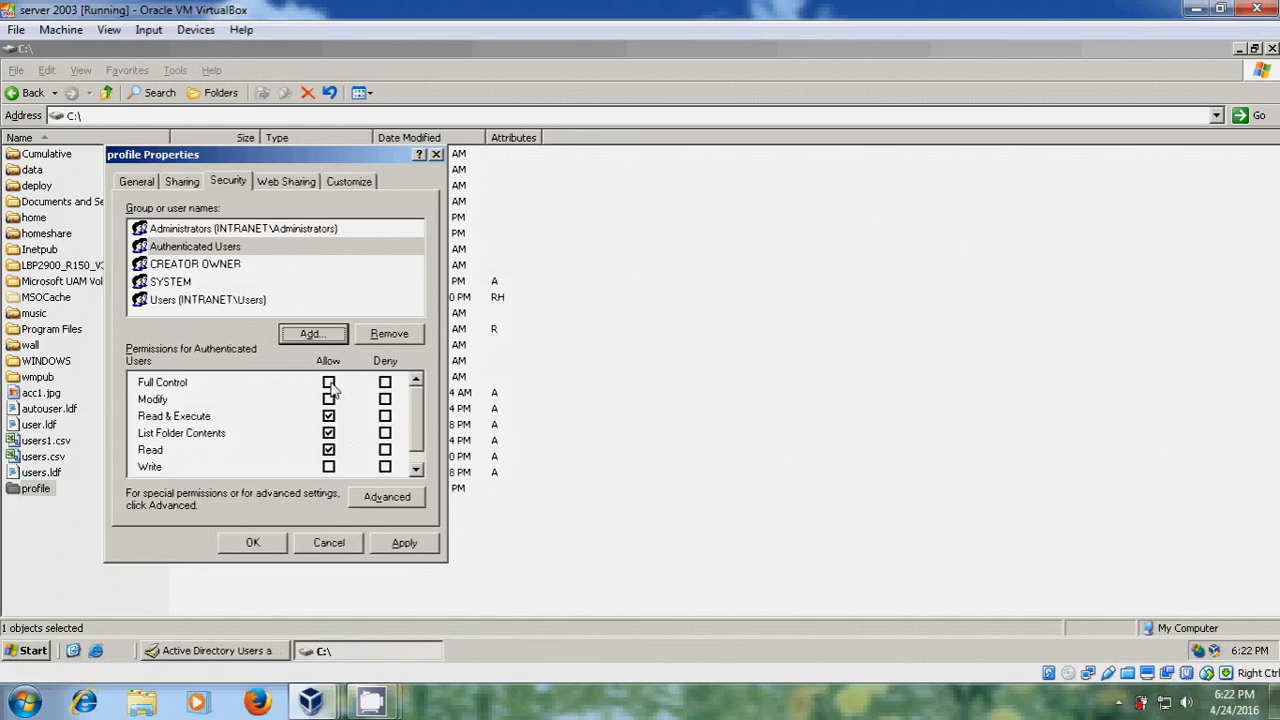
{"action": "left_click", "coordinate": [404, 542]}
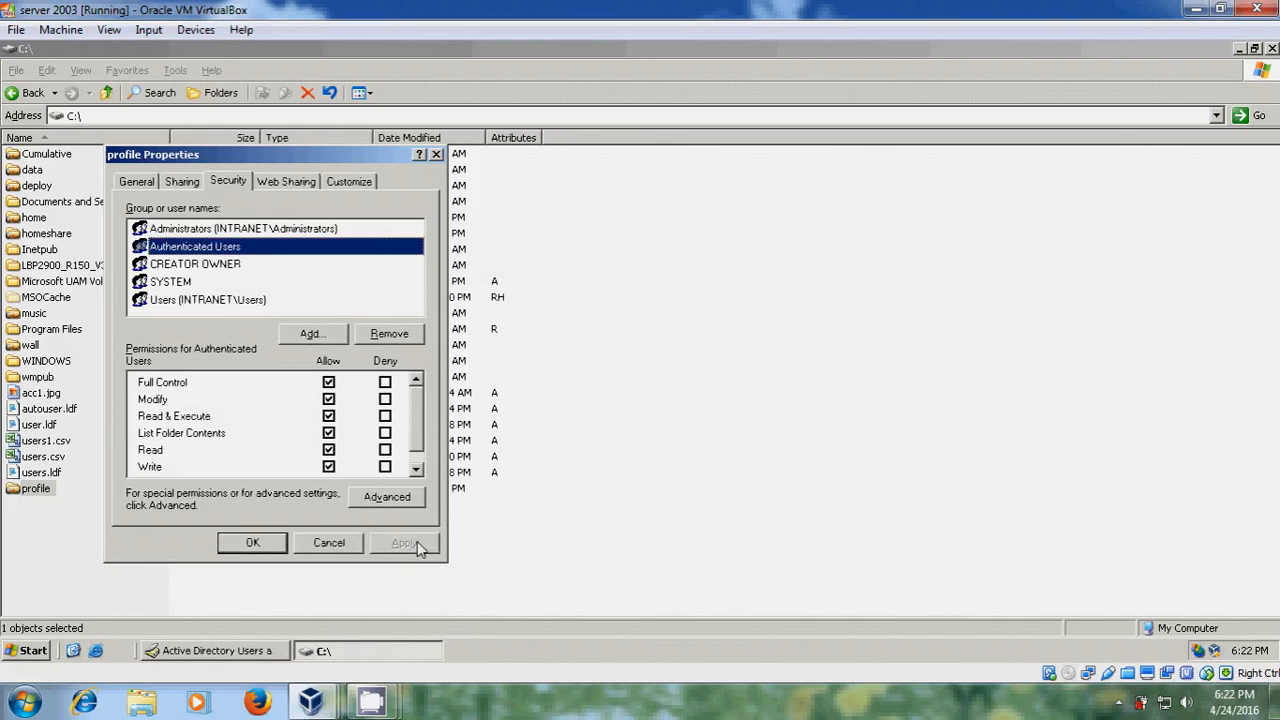
{"action": "left_click", "coordinate": [252, 542]}
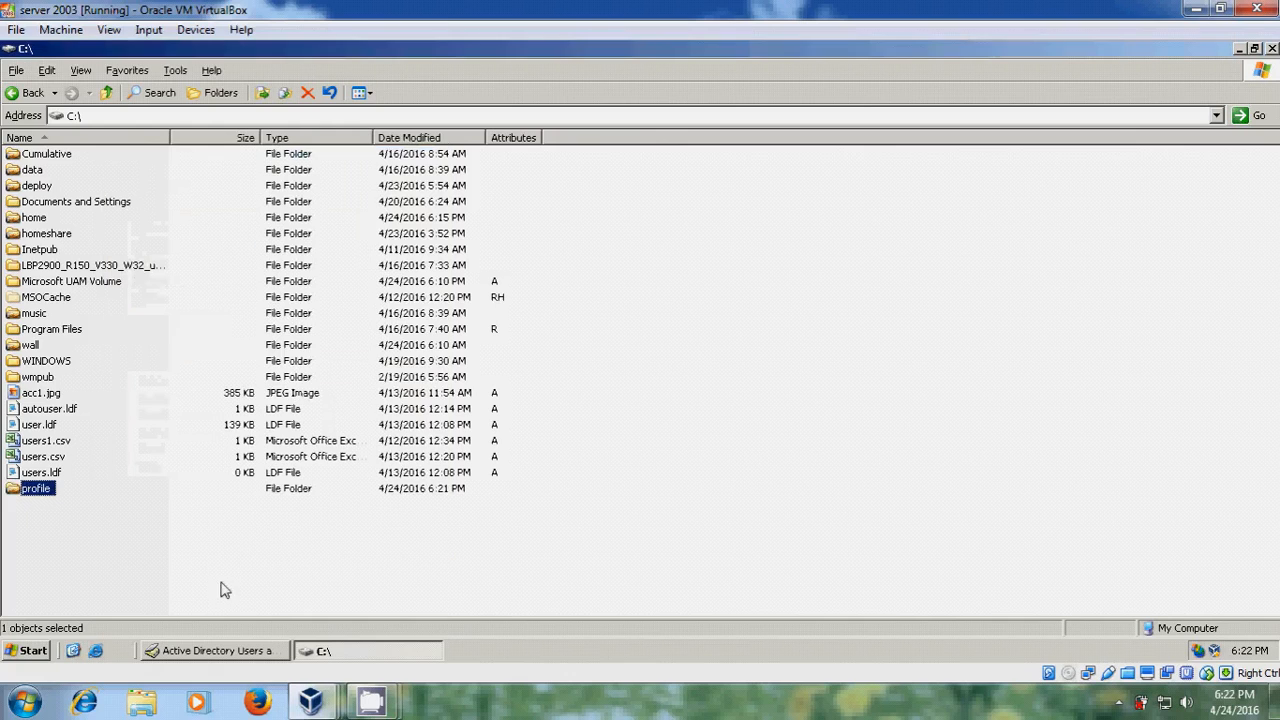
{"action": "mouse_move", "coordinate": [194, 578]}
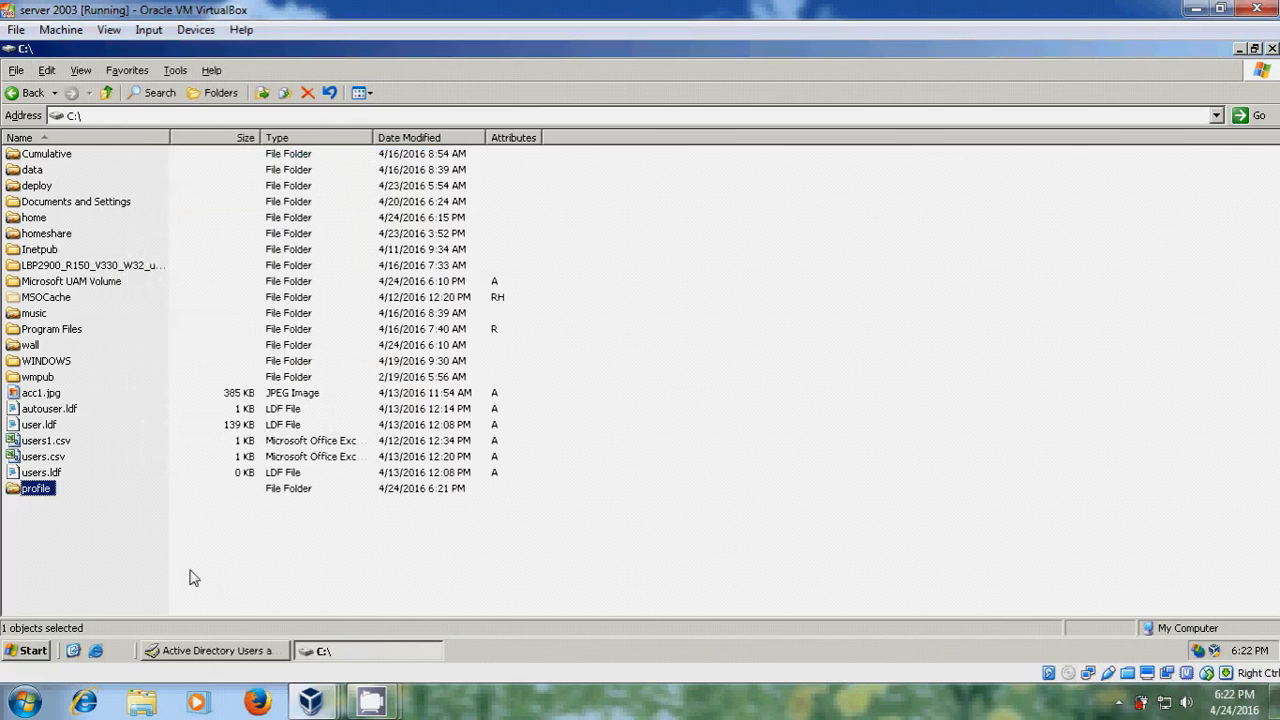
{"action": "mouse_move", "coordinate": [124, 568]}
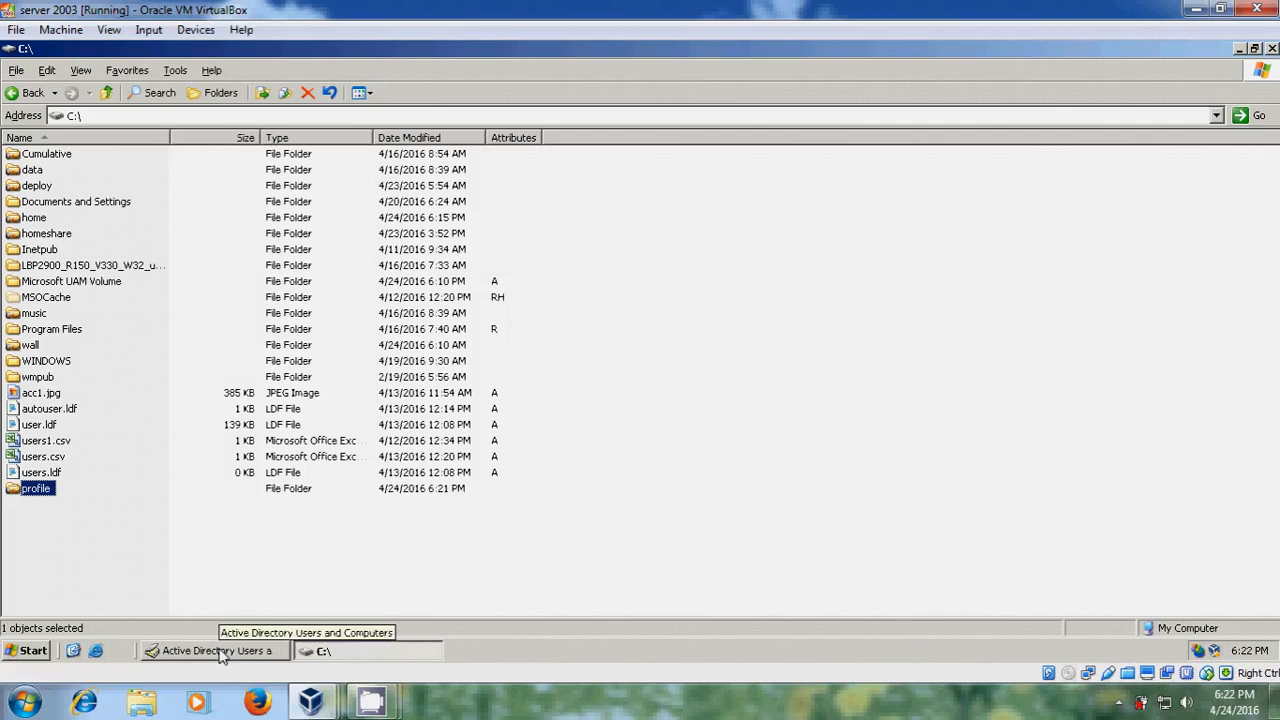
Step: Select the intranet.com domain node to show its containers
{"action": "left_click", "coordinate": [214, 652]}
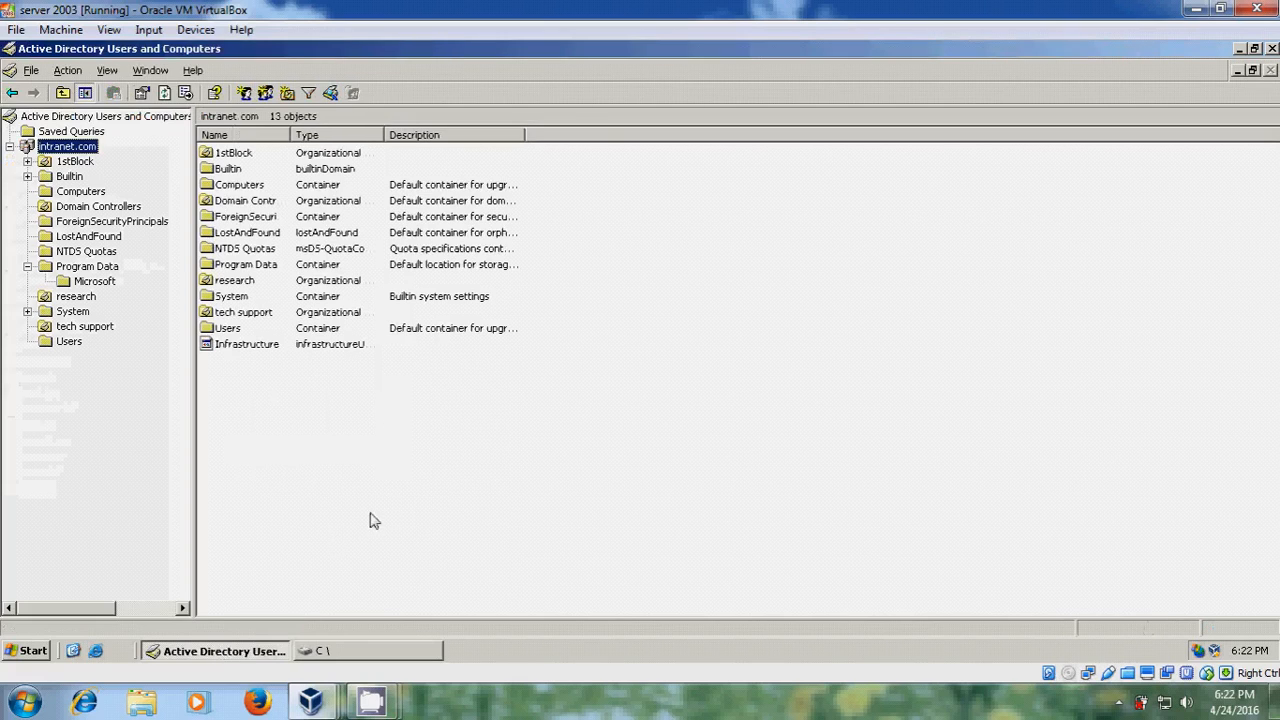
{"action": "mouse_move", "coordinate": [400, 522]}
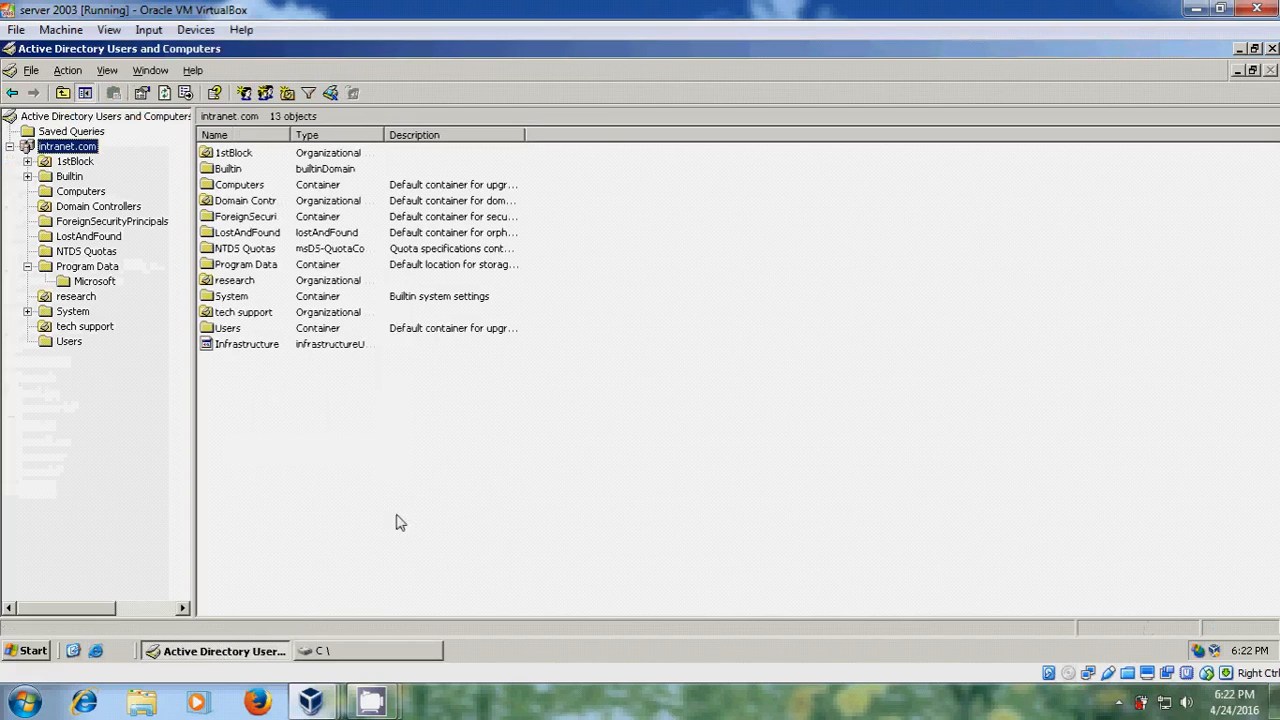
{"action": "mouse_move", "coordinate": [312, 464]}
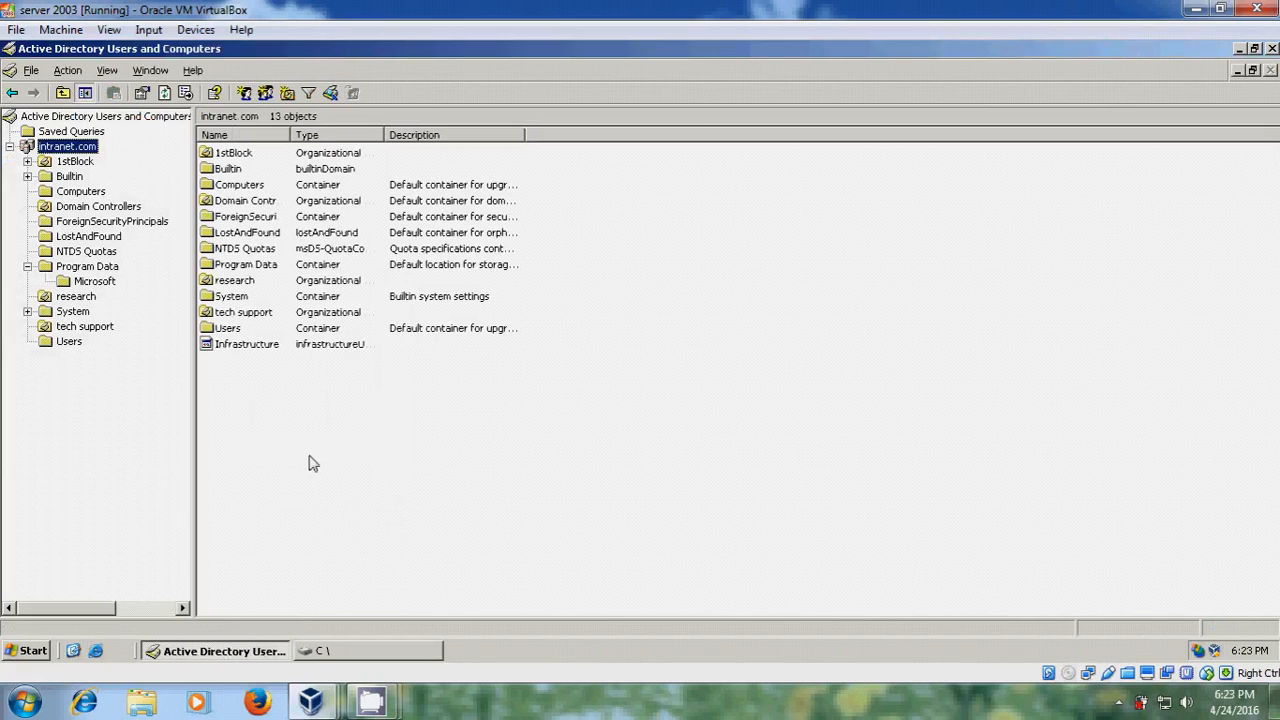
{"action": "mouse_move", "coordinate": [72, 348]}
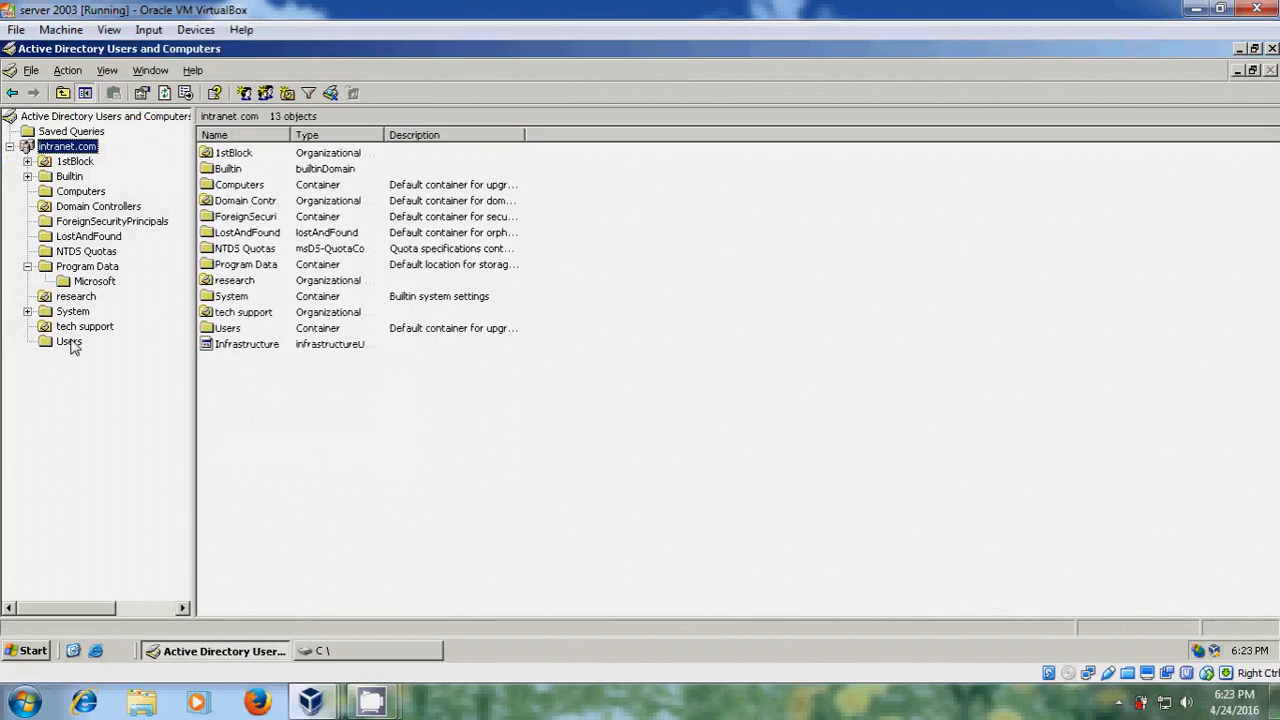
Step: Start a new user in the Users container with first name and logon name roam1
{"action": "left_click", "coordinate": [68, 340]}
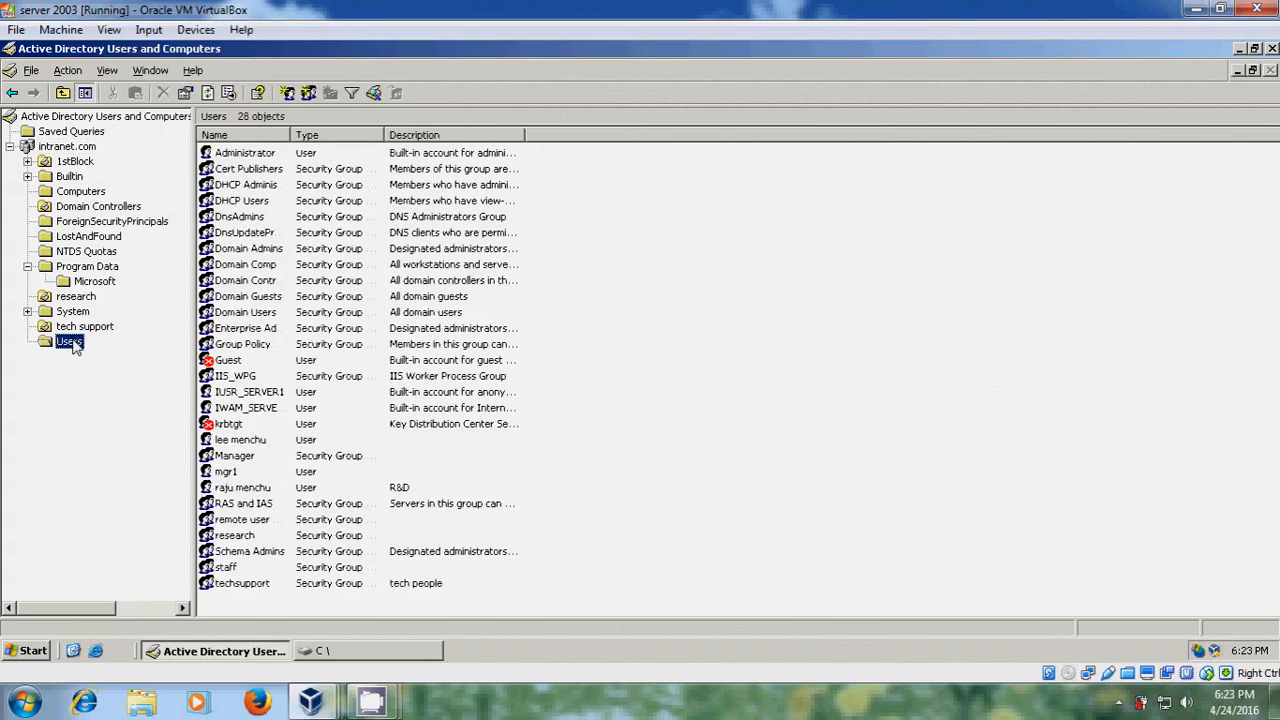
{"action": "right_click", "coordinate": [70, 340]}
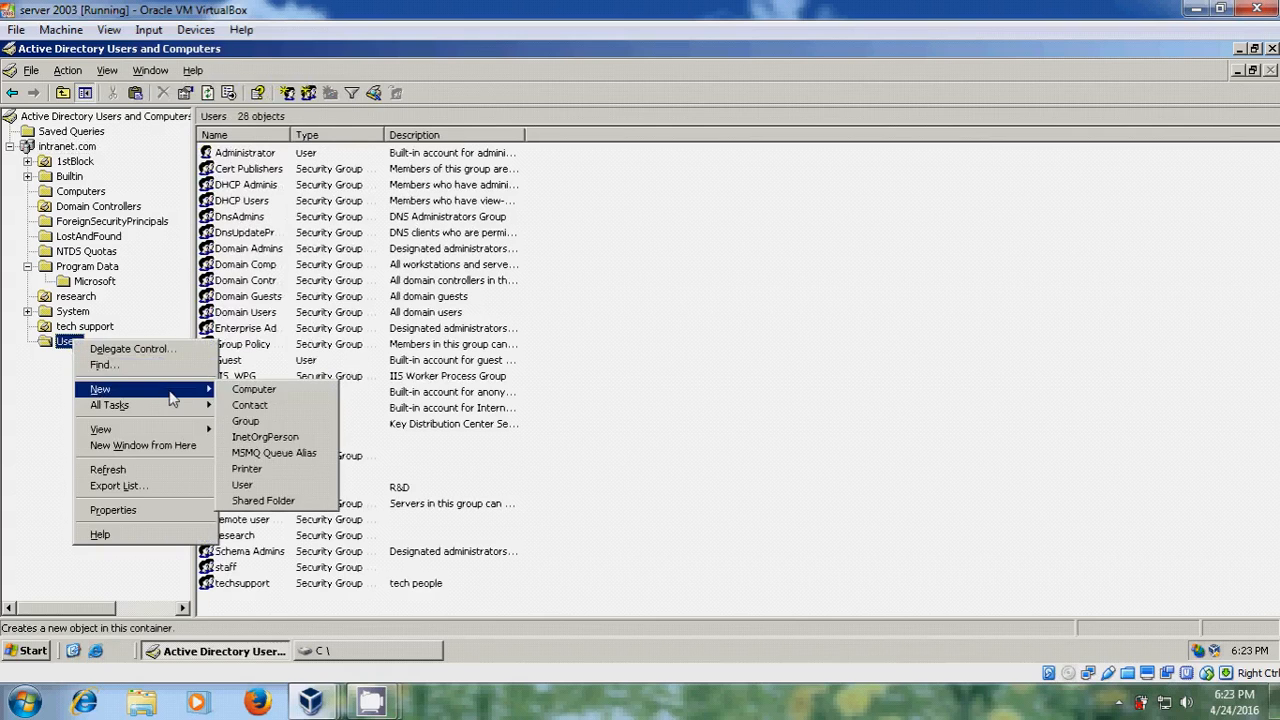
{"action": "mouse_move", "coordinate": [240, 486]}
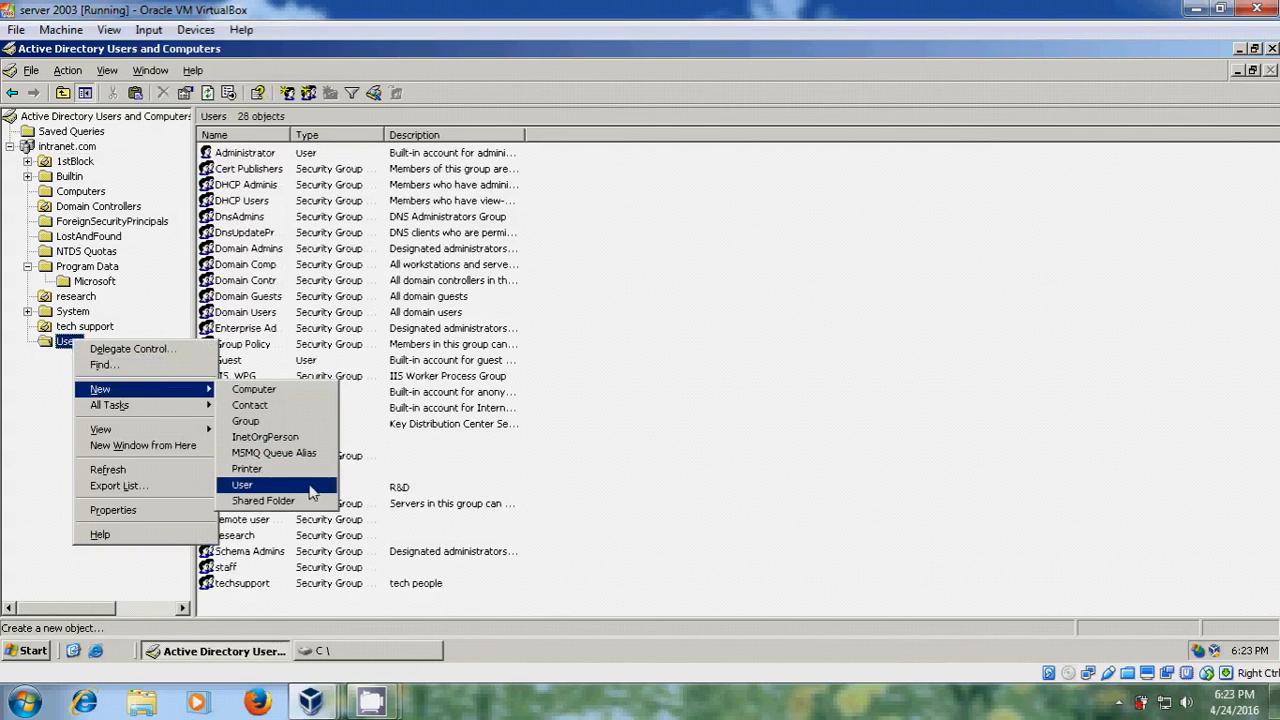
{"action": "left_click", "coordinate": [240, 486]}
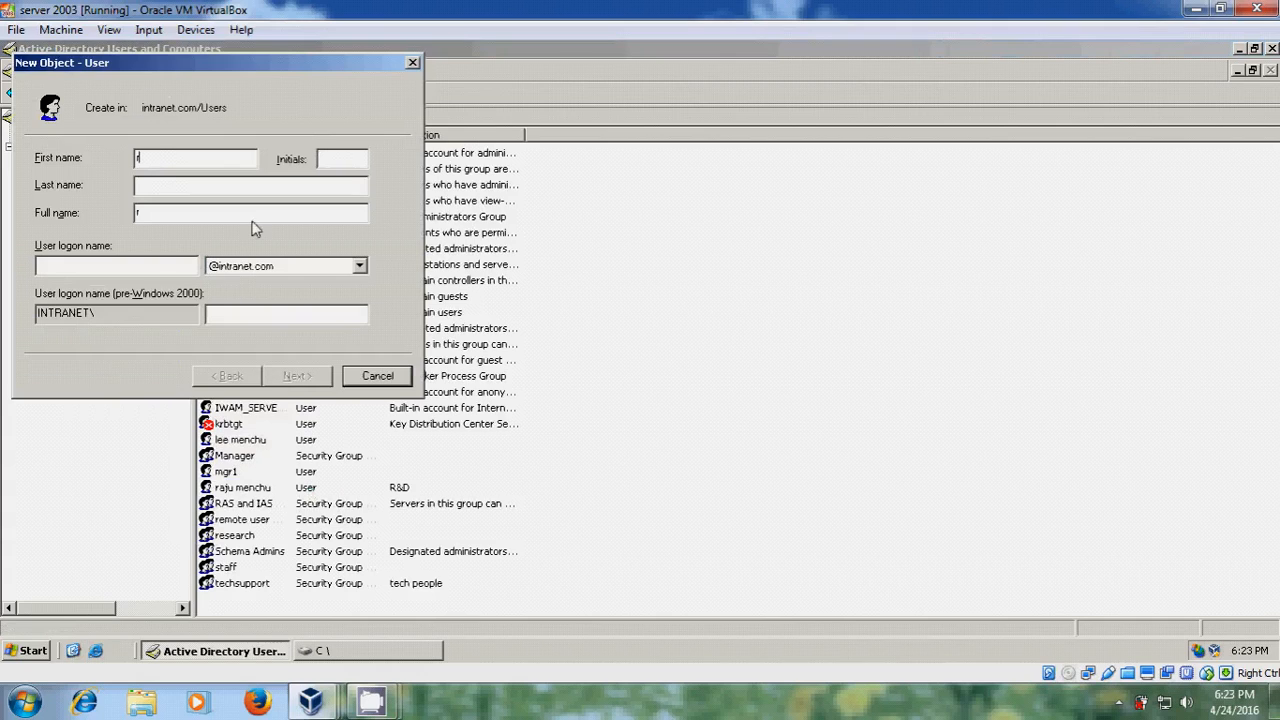
{"action": "type", "text": "oam1"}
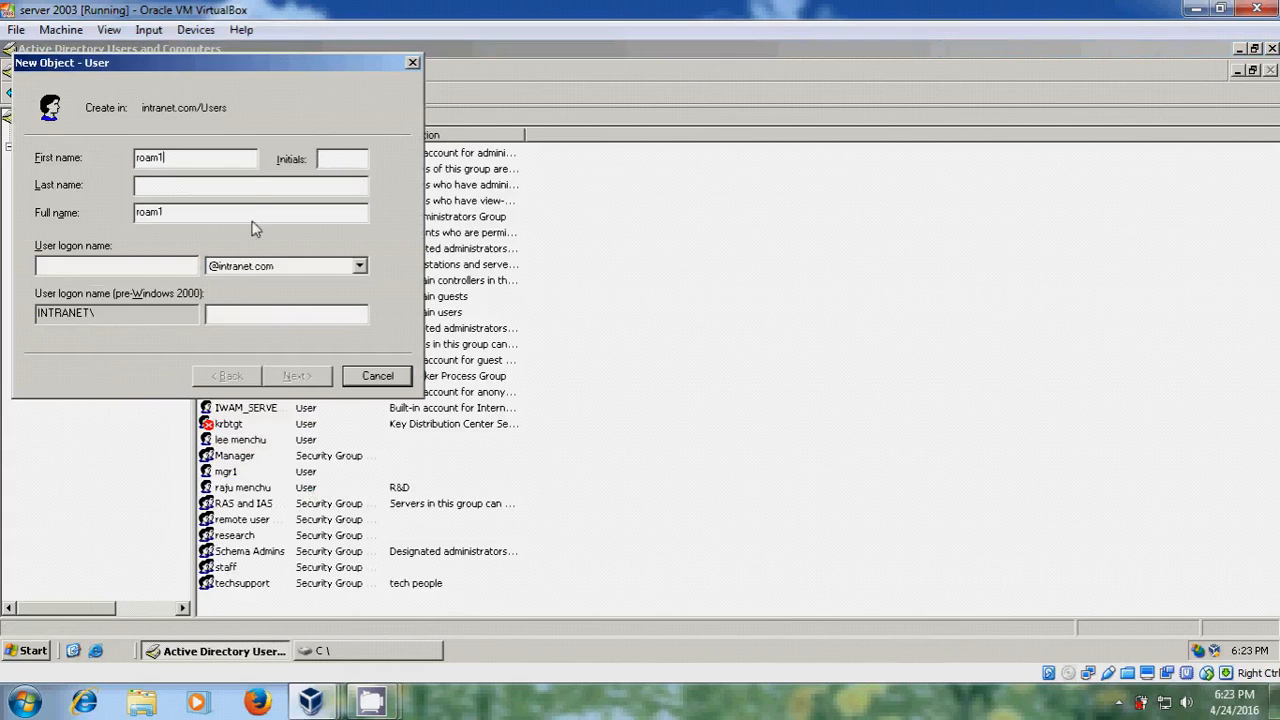
{"action": "left_click", "coordinate": [116, 264]}
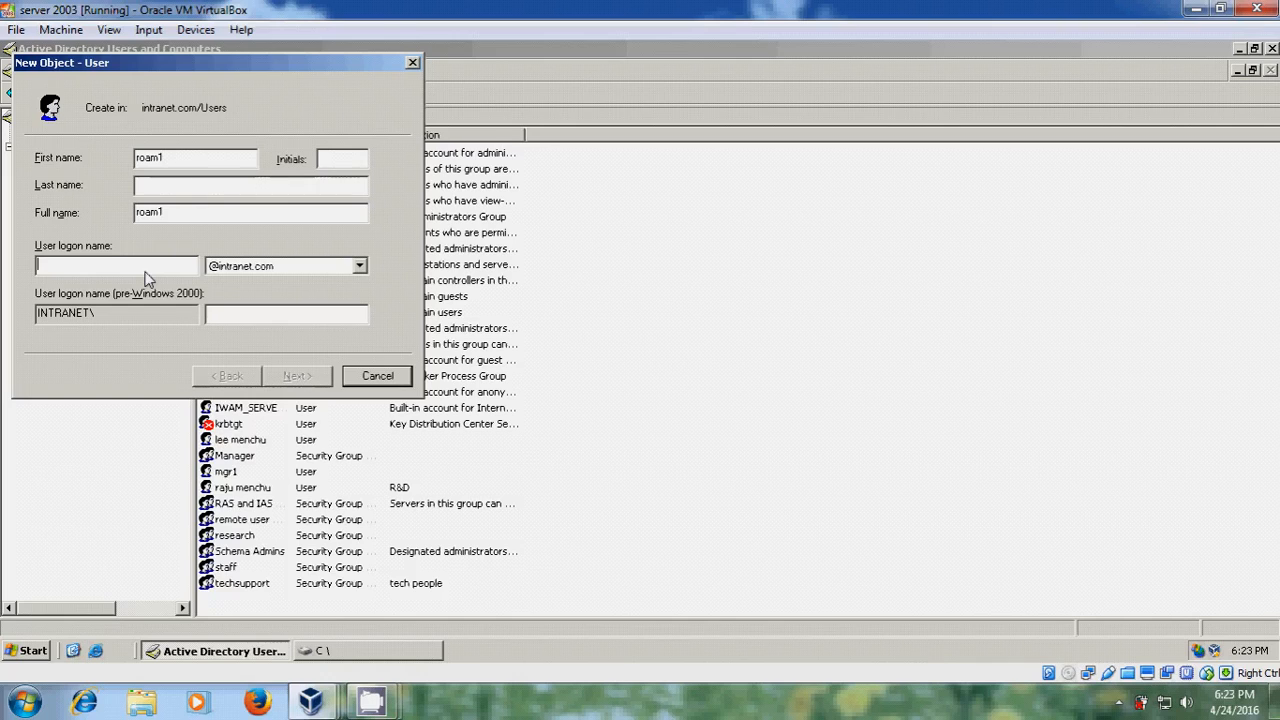
{"action": "type", "text": "roam1"}
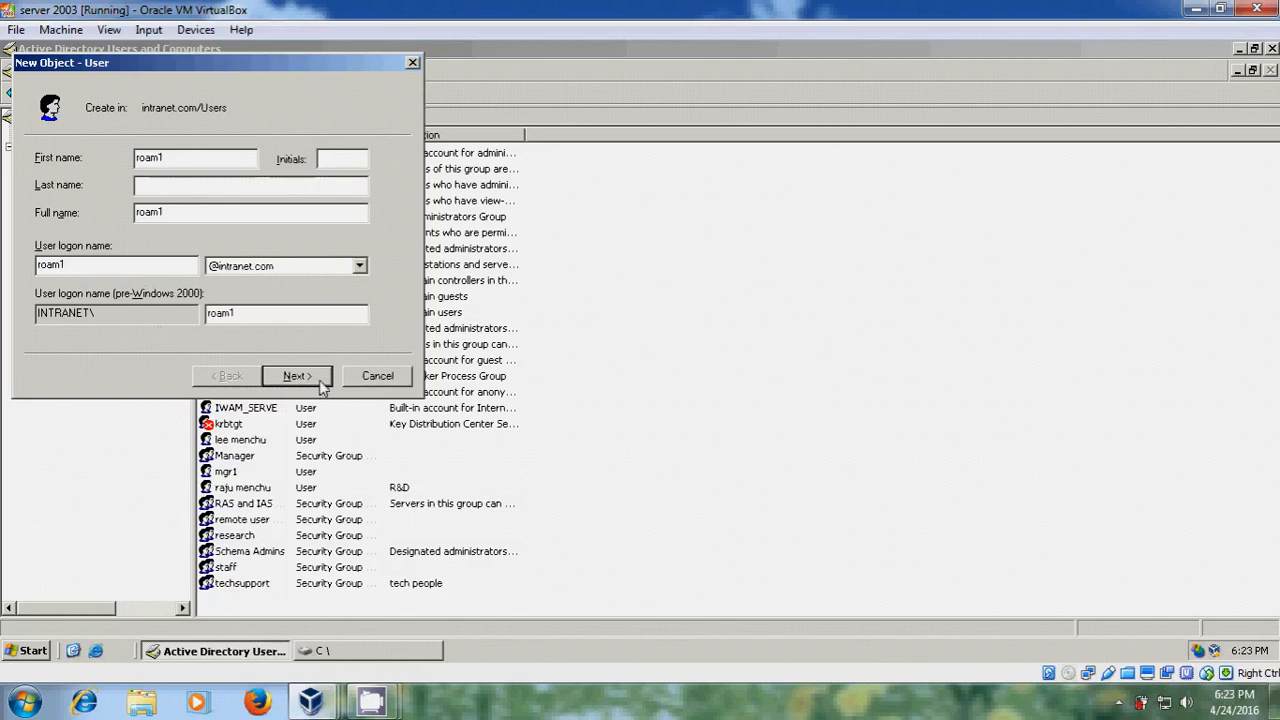
Step: Set roam1's password as never expiring and not user-changeable, then finish creating the account
{"action": "left_click", "coordinate": [296, 376]}
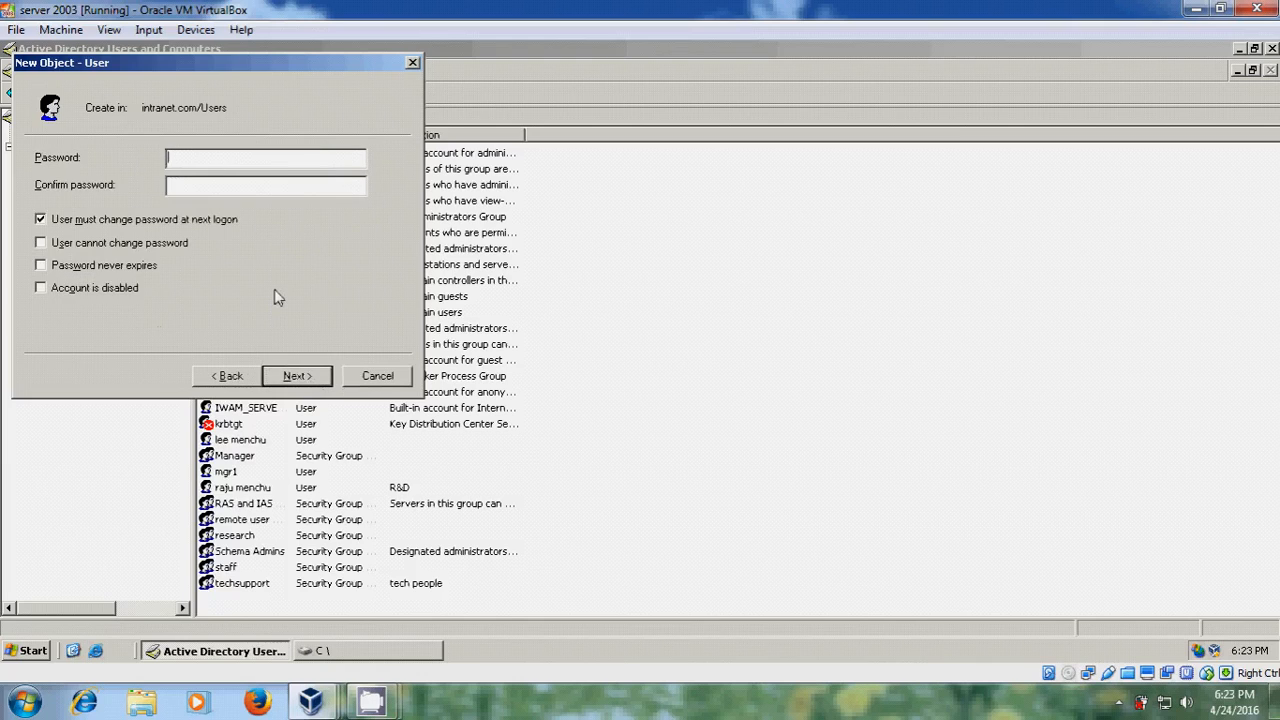
{"action": "type", "text": "••"}
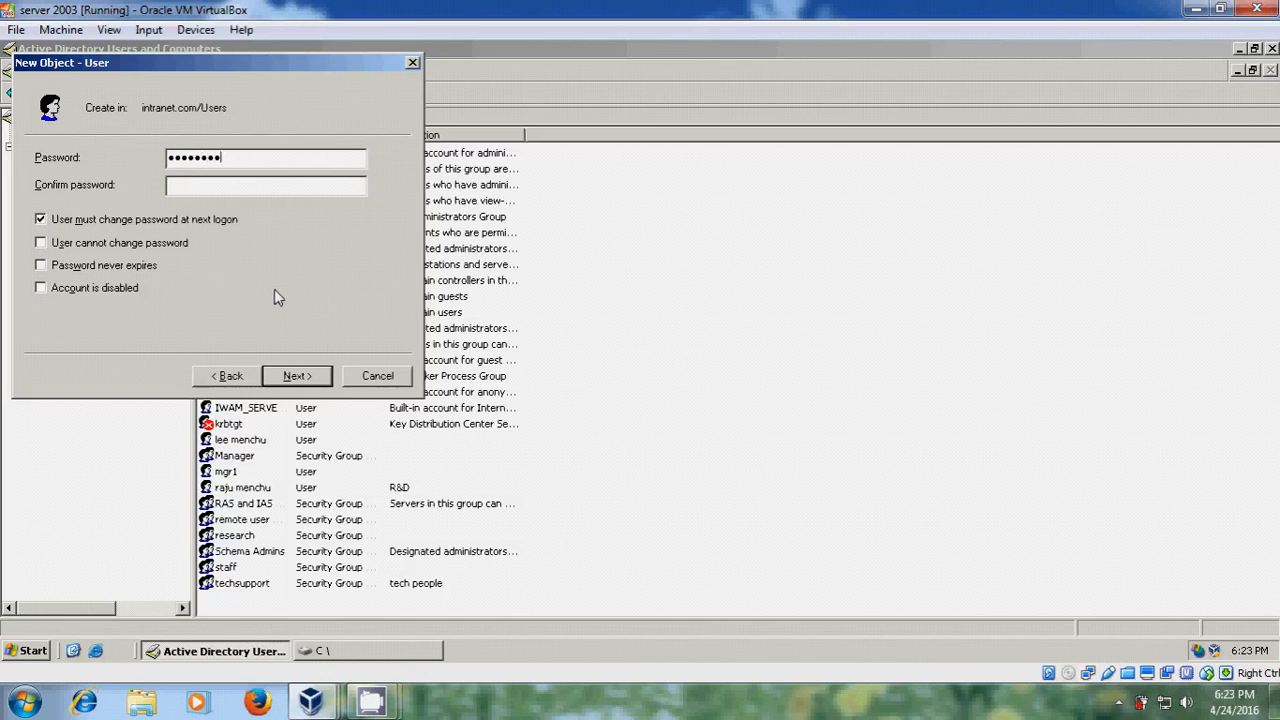
{"action": "type", "text": "•"}
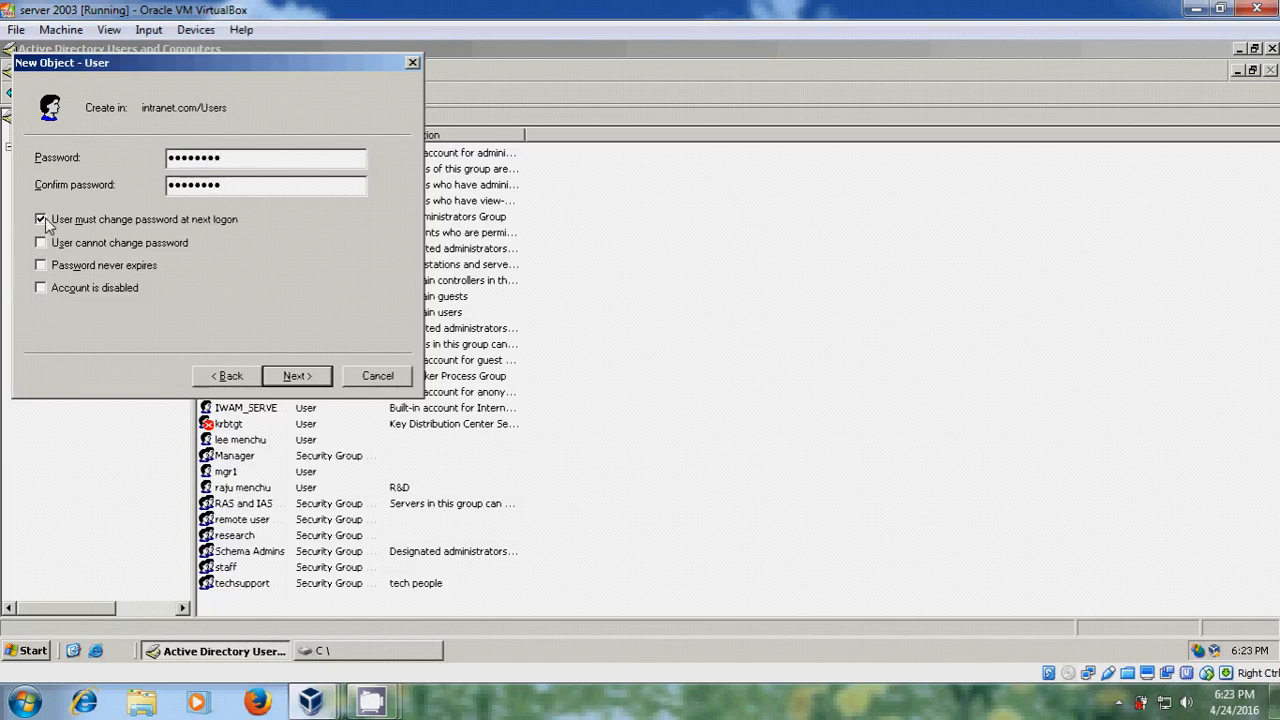
{"action": "left_click", "coordinate": [40, 242]}
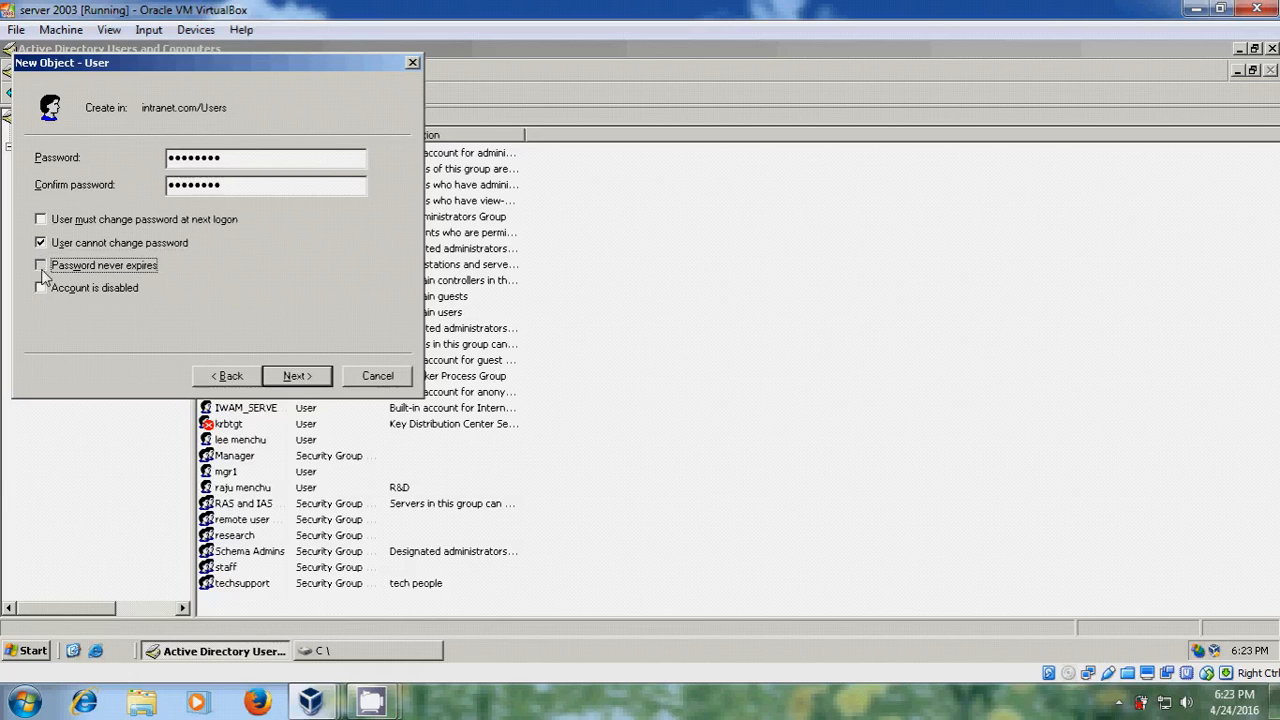
{"action": "left_click", "coordinate": [296, 376]}
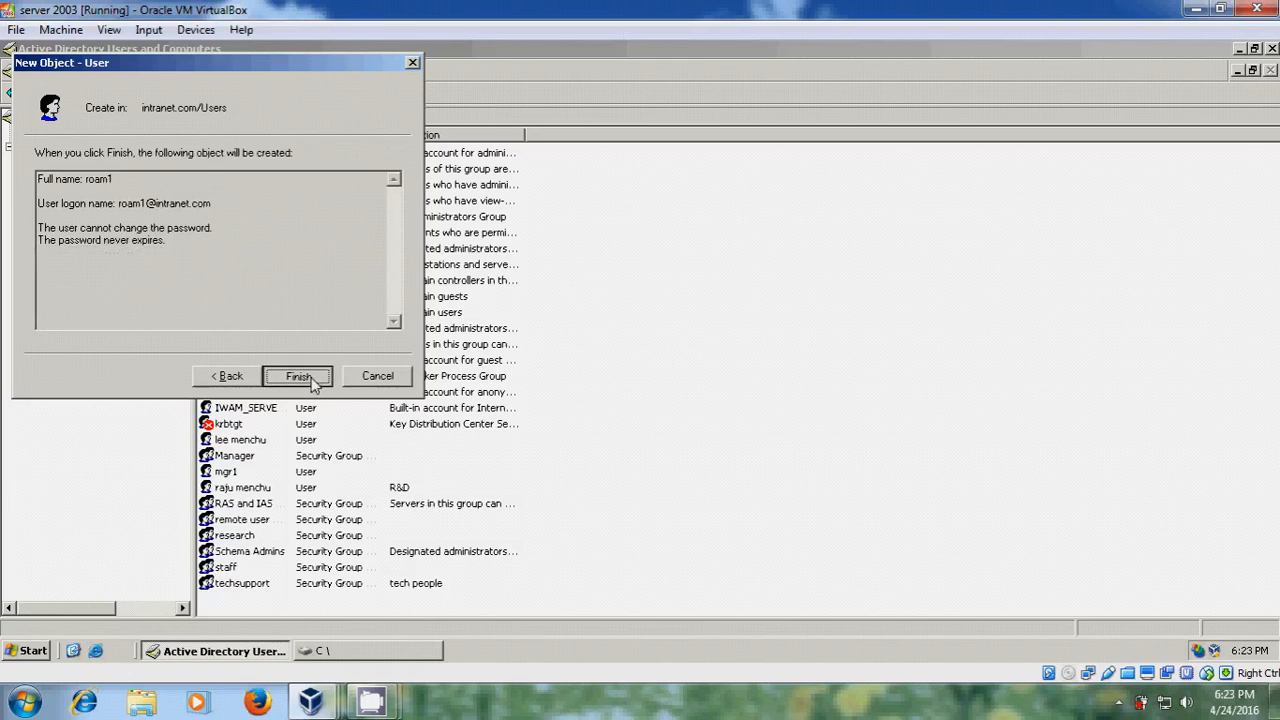
{"action": "left_click", "coordinate": [298, 376]}
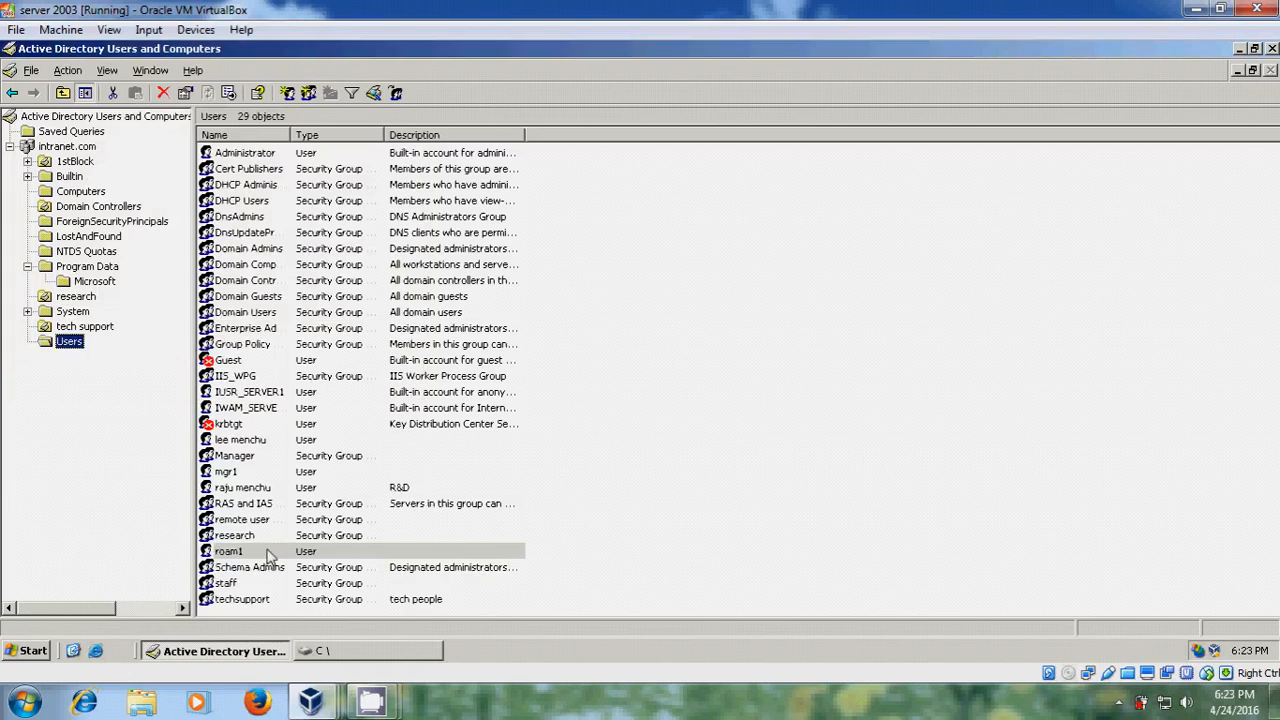
{"action": "left_click", "coordinate": [228, 552]}
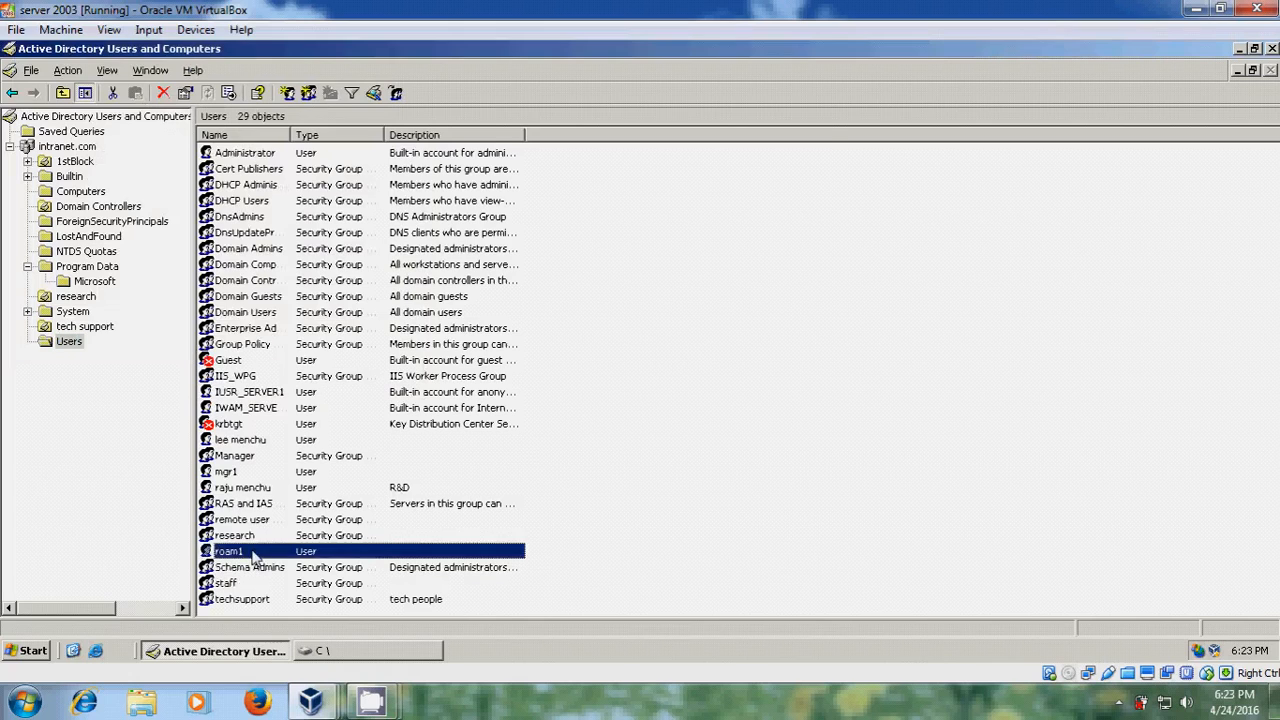
Step: In roam1's properties, enter the profile path \\server1\profile\roam1
{"action": "double_click", "coordinate": [228, 552]}
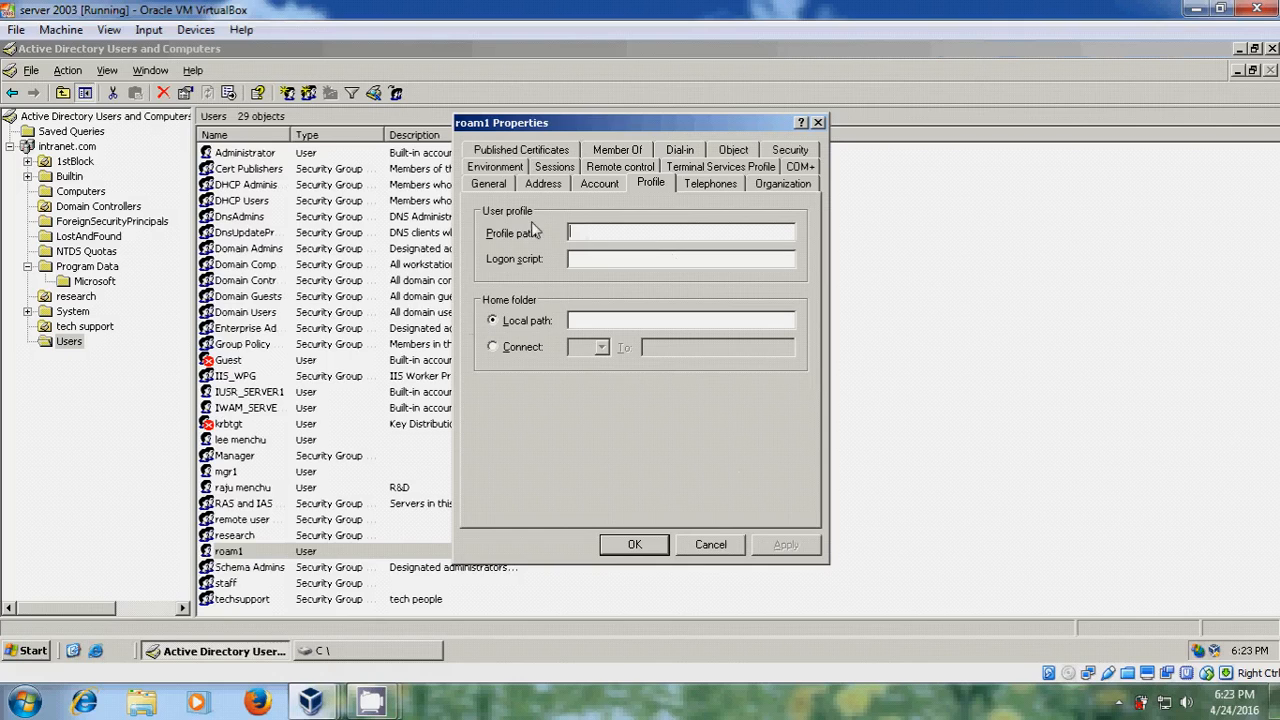
{"action": "mouse_move", "coordinate": [600, 238]}
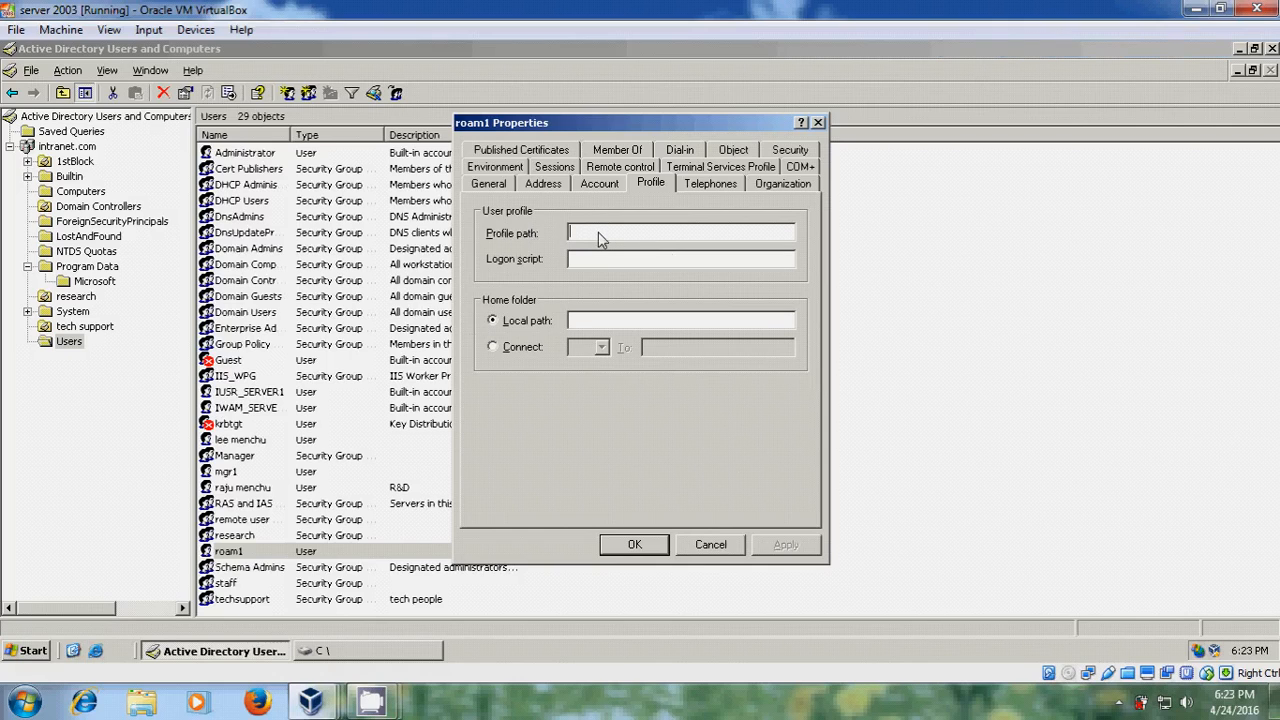
{"action": "type", "text": "\\\\"}
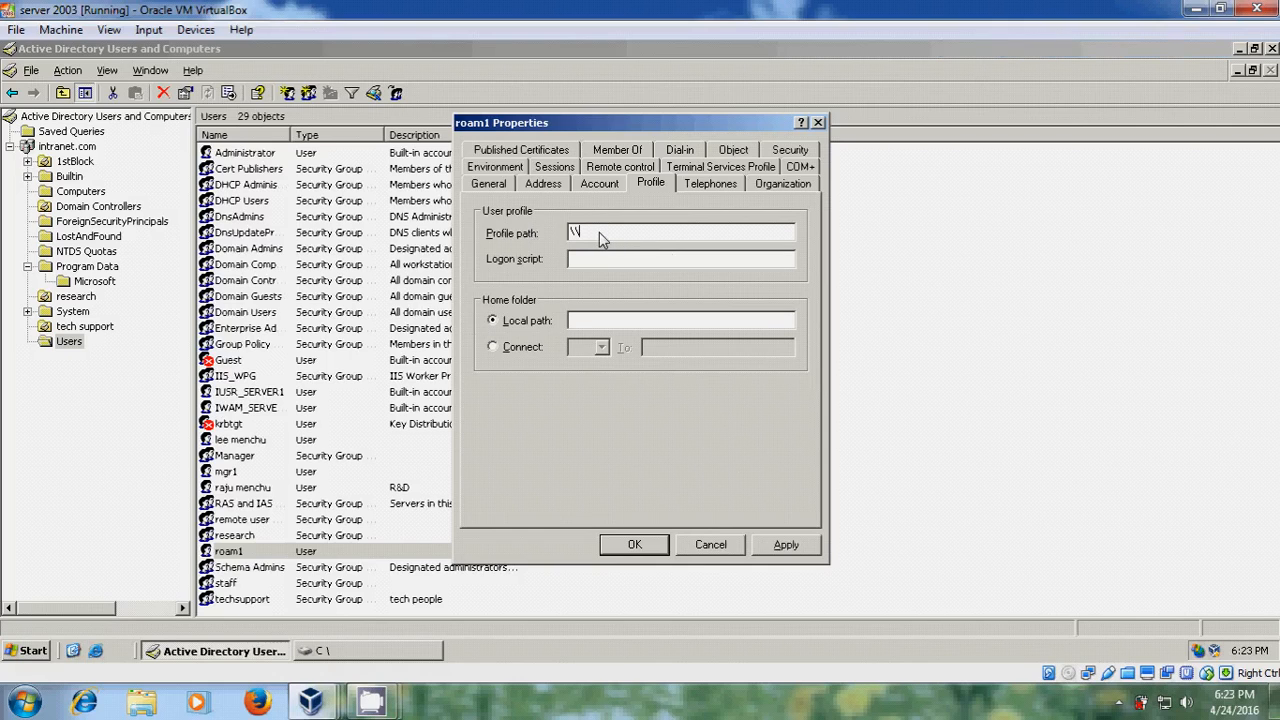
{"action": "type", "text": "server"}
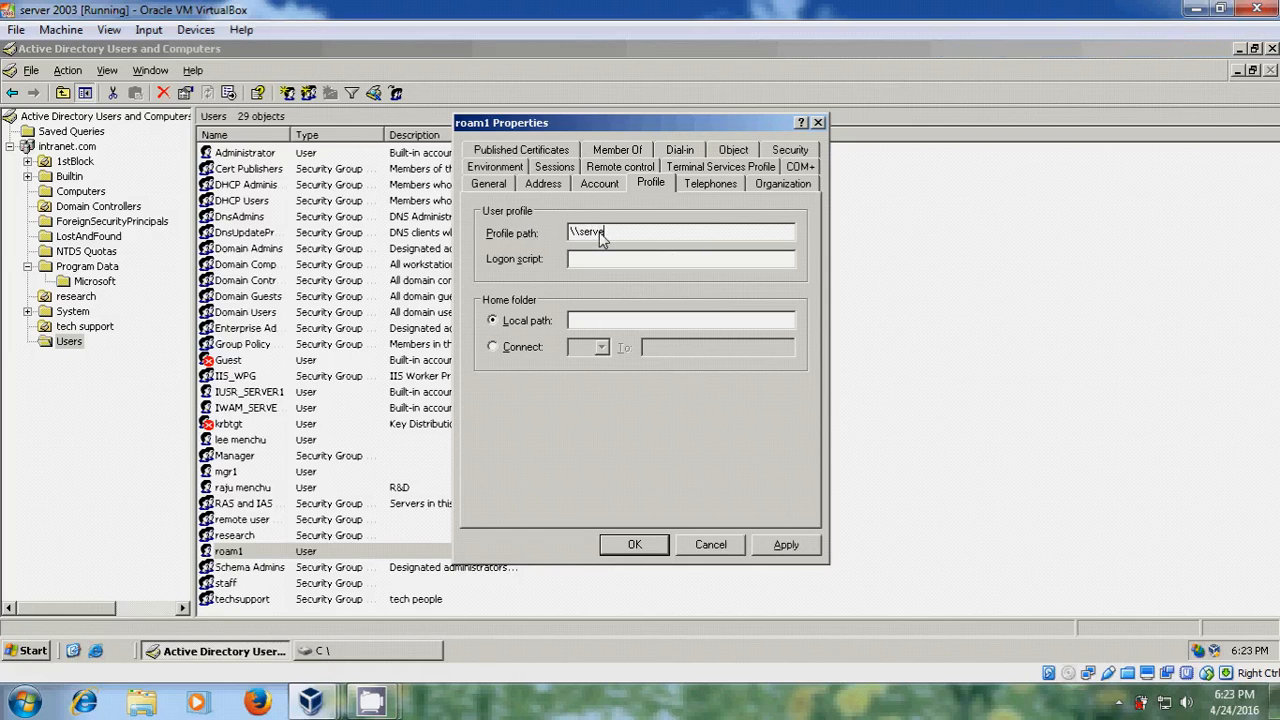
{"action": "type", "text": "r1"}
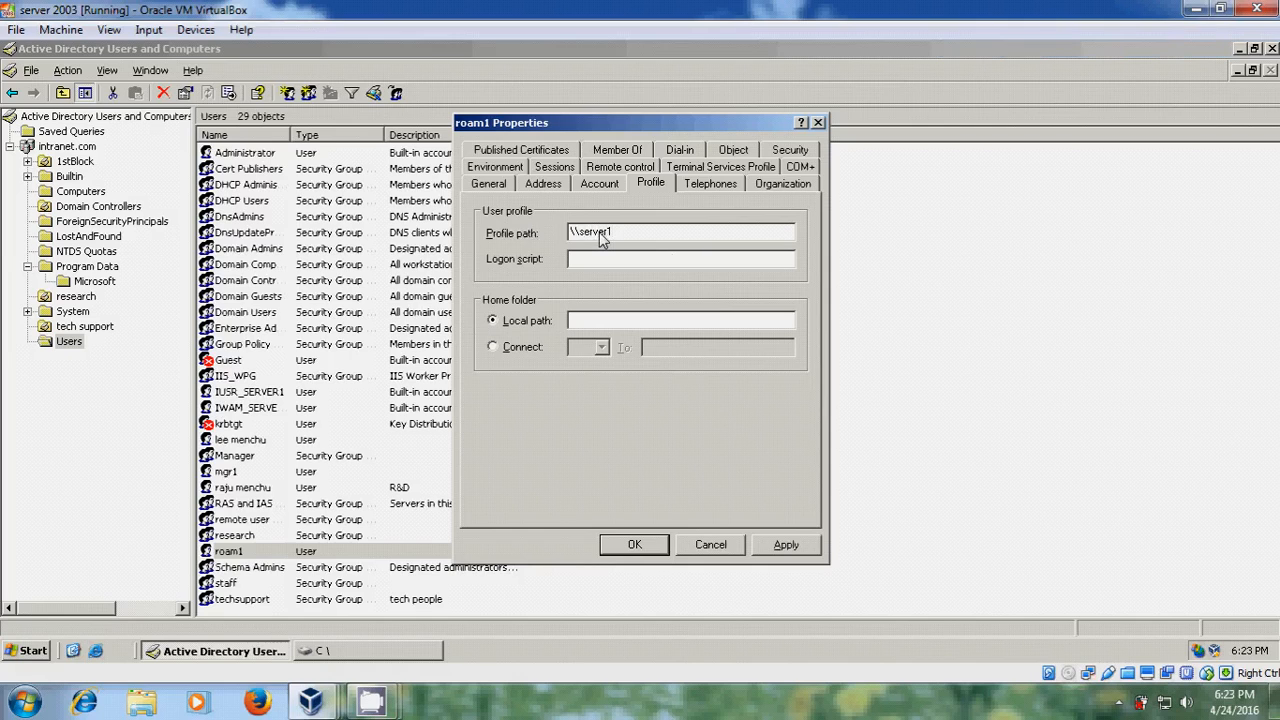
{"action": "type", "text": "\\"}
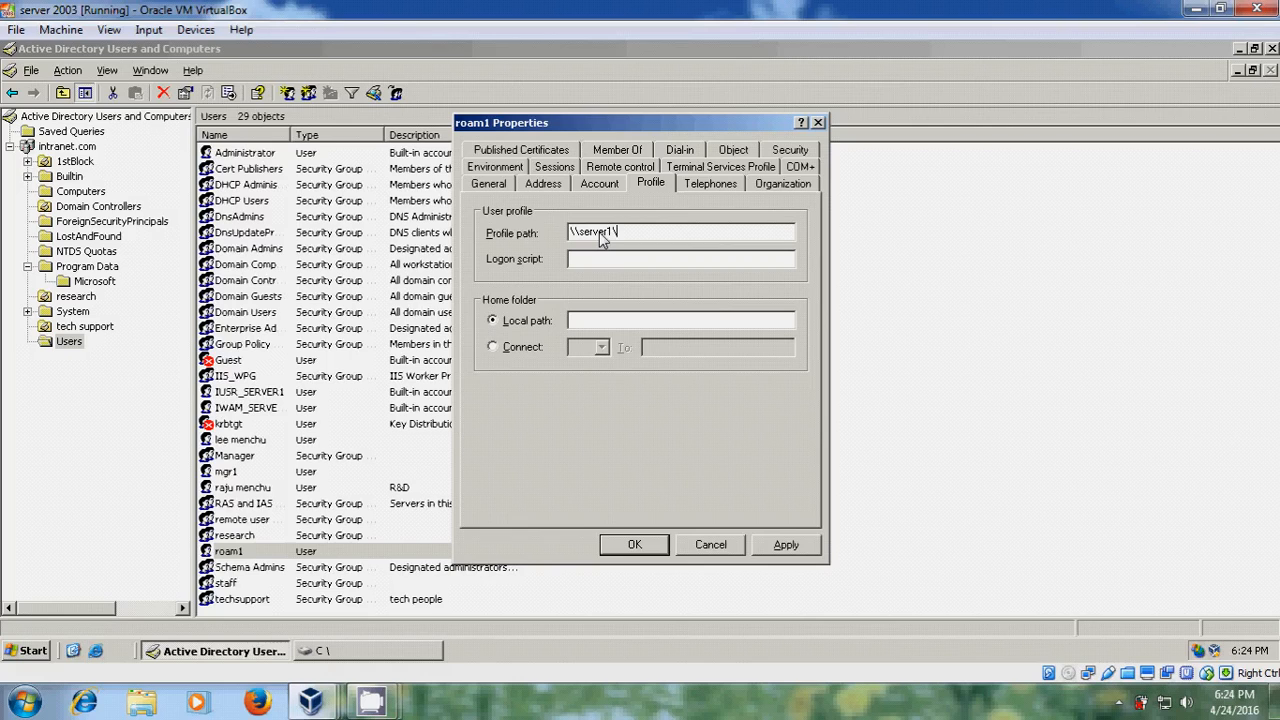
{"action": "type", "text": "pro"}
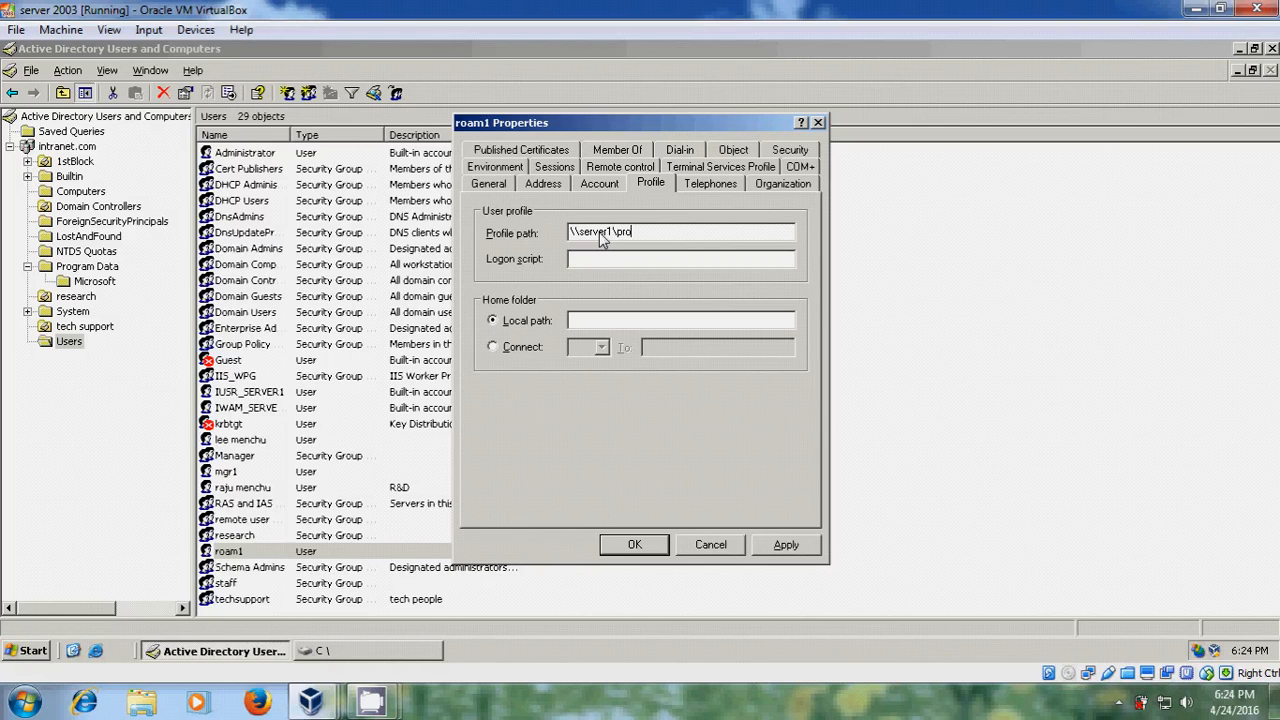
{"action": "type", "text": "file"}
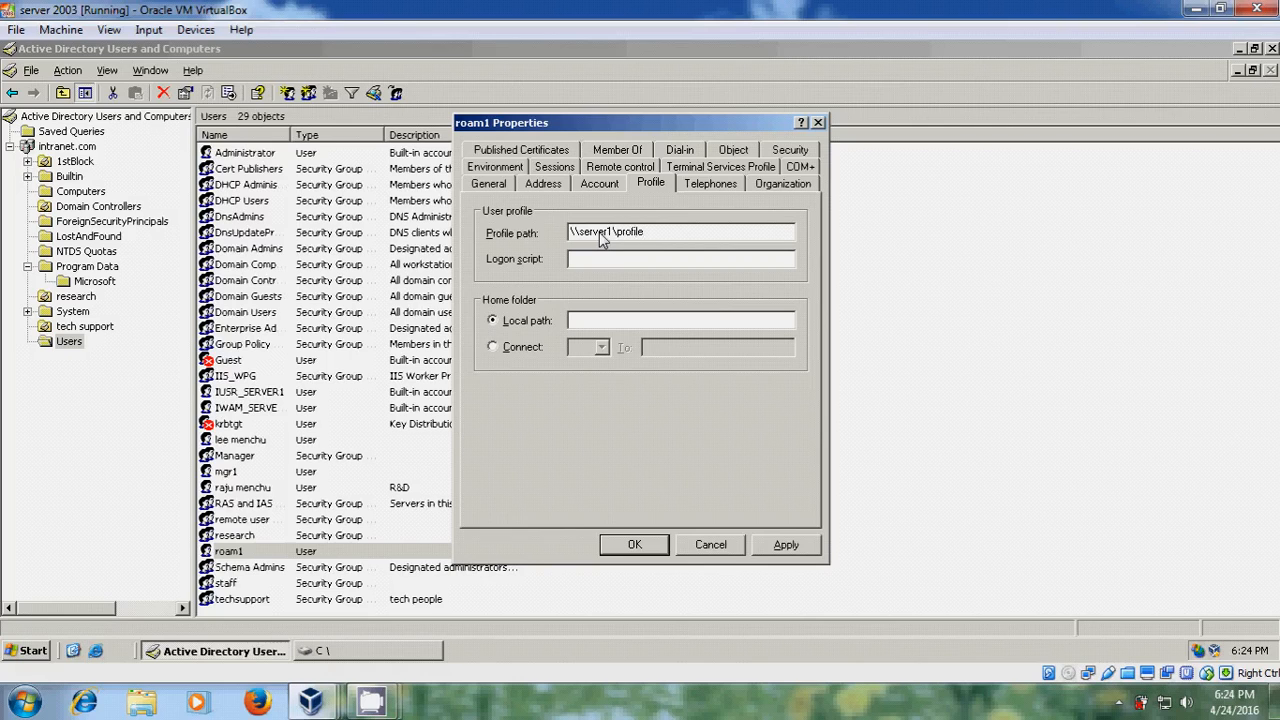
{"action": "type", "text": "\\"}
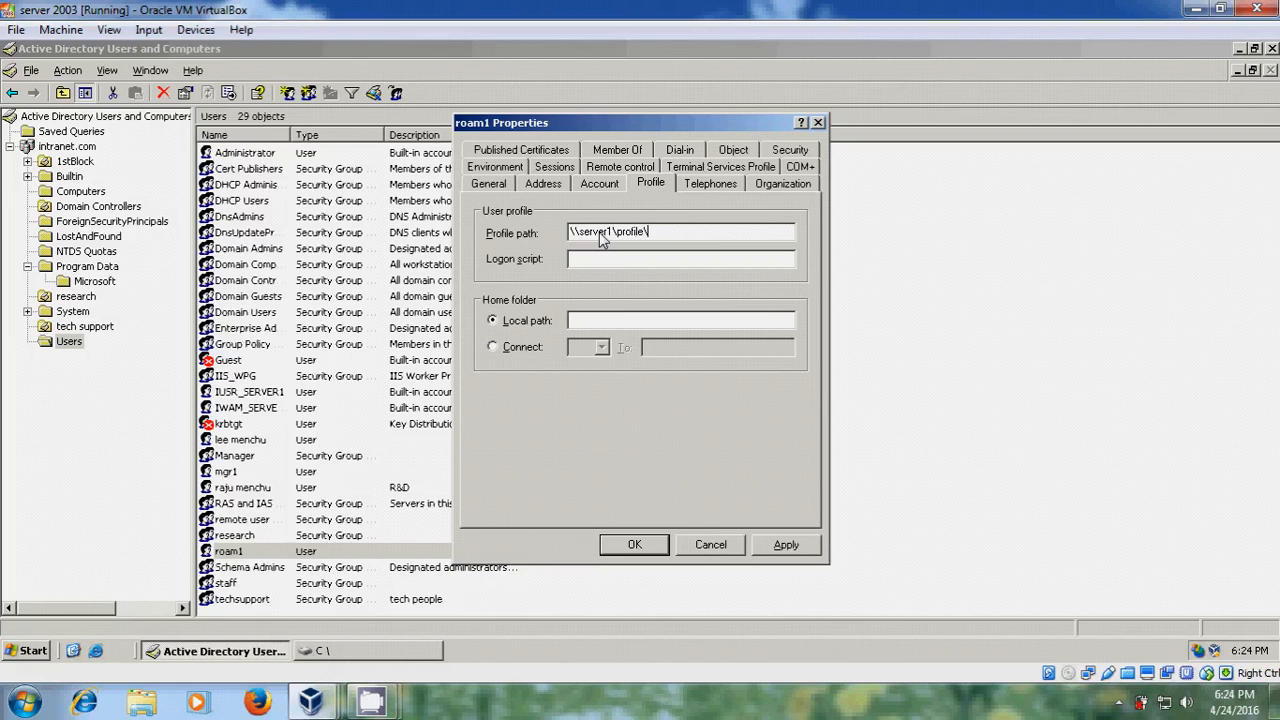
{"action": "type", "text": "roam"}
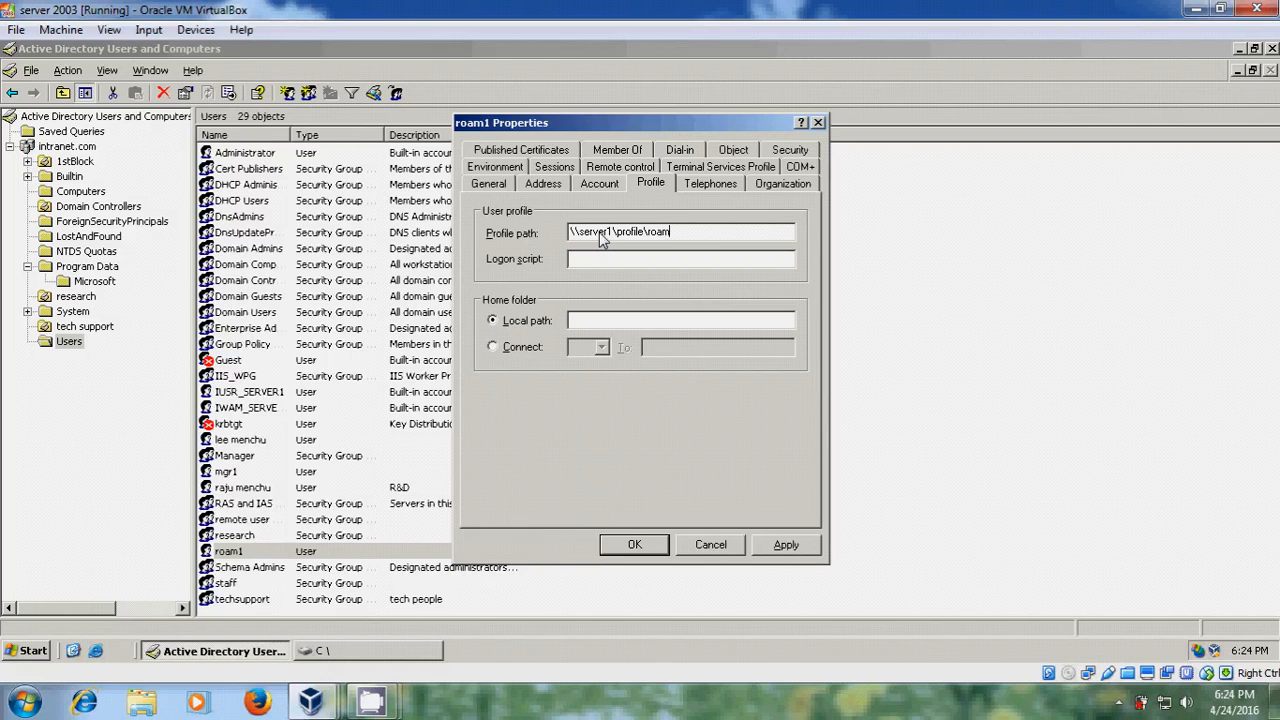
{"action": "type", "text": "1"}
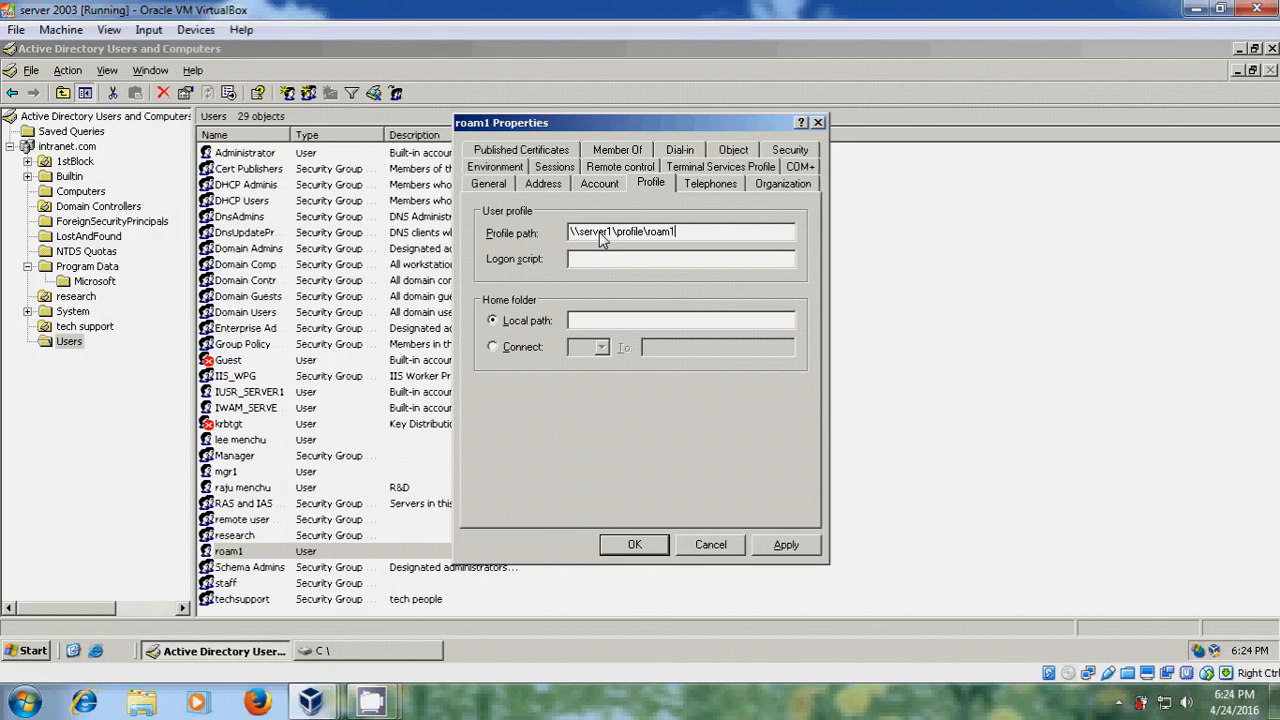
Step: Try %username% at the end of the path, then revert it to roam1
{"action": "key", "text": "BackSpace"}
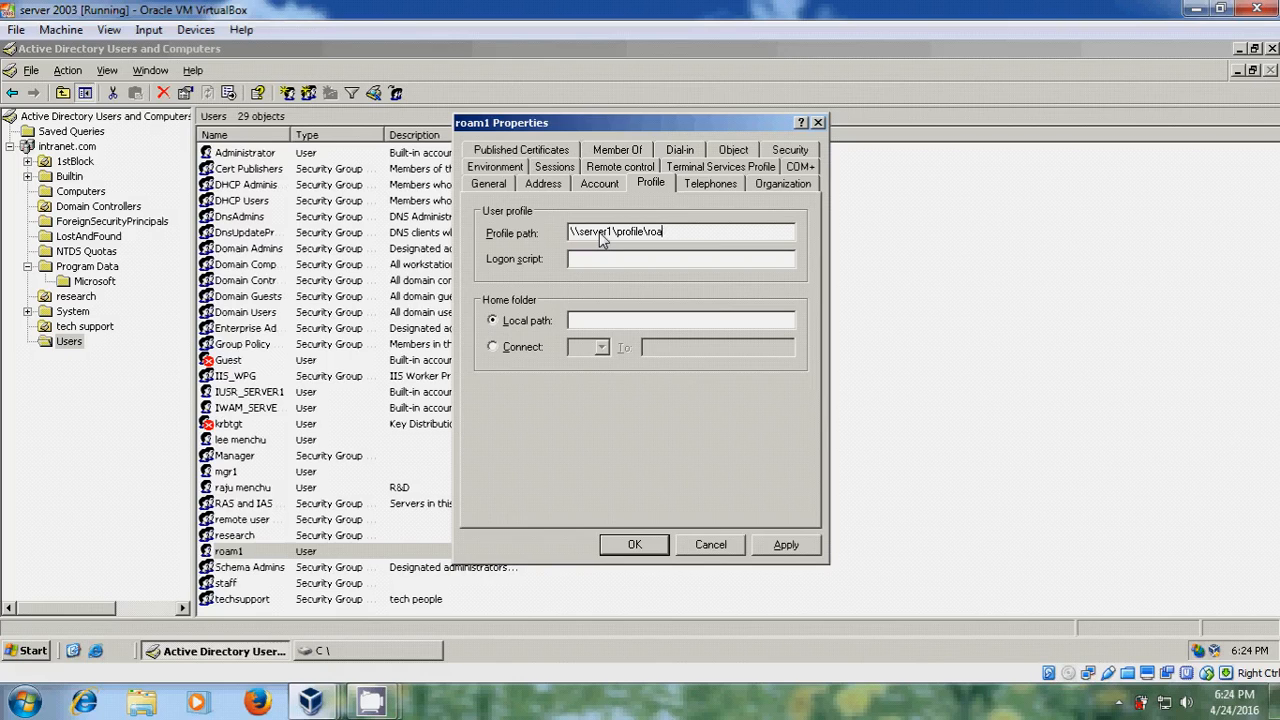
{"action": "key", "text": "Backspace"}
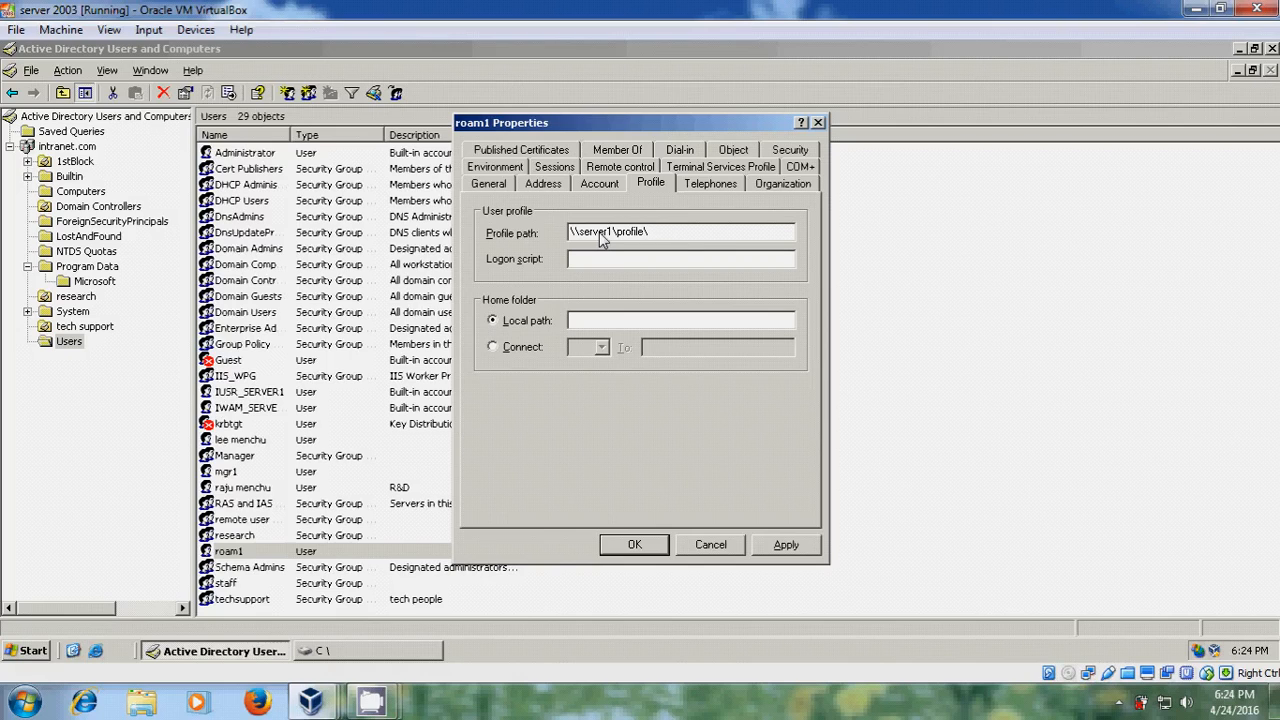
{"action": "type", "text": "%usern"}
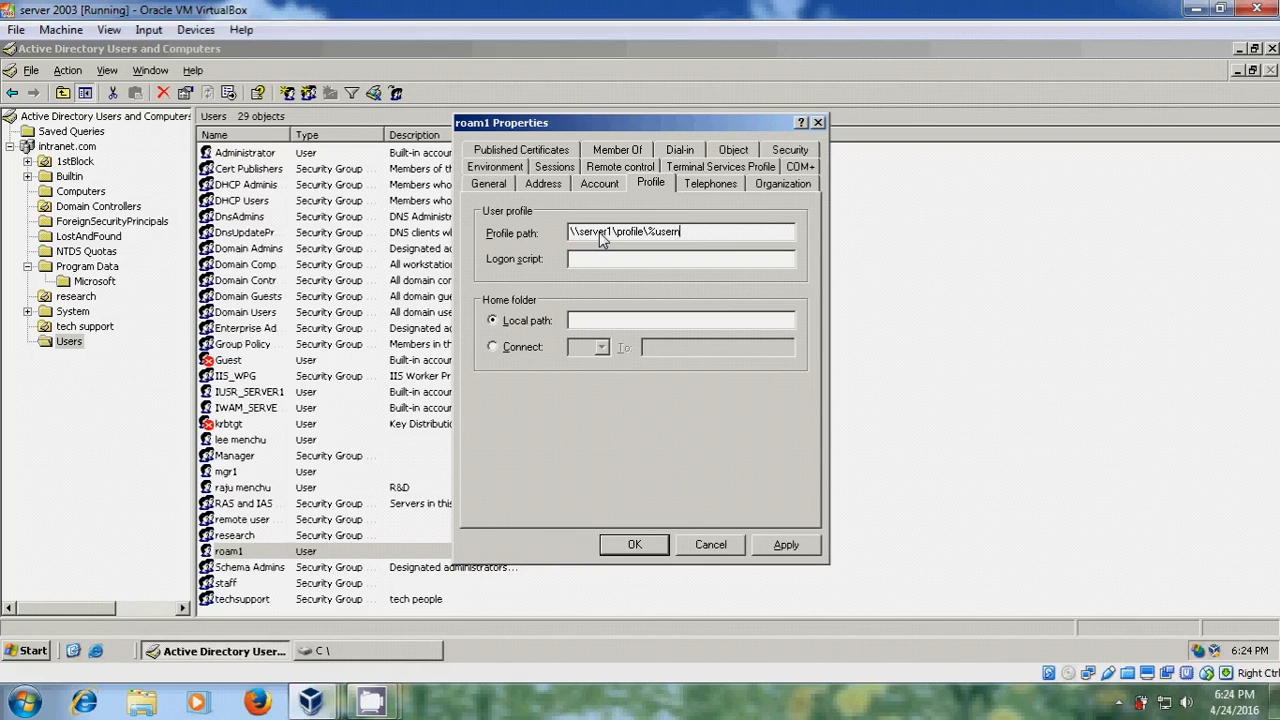
{"action": "type", "text": "ame"}
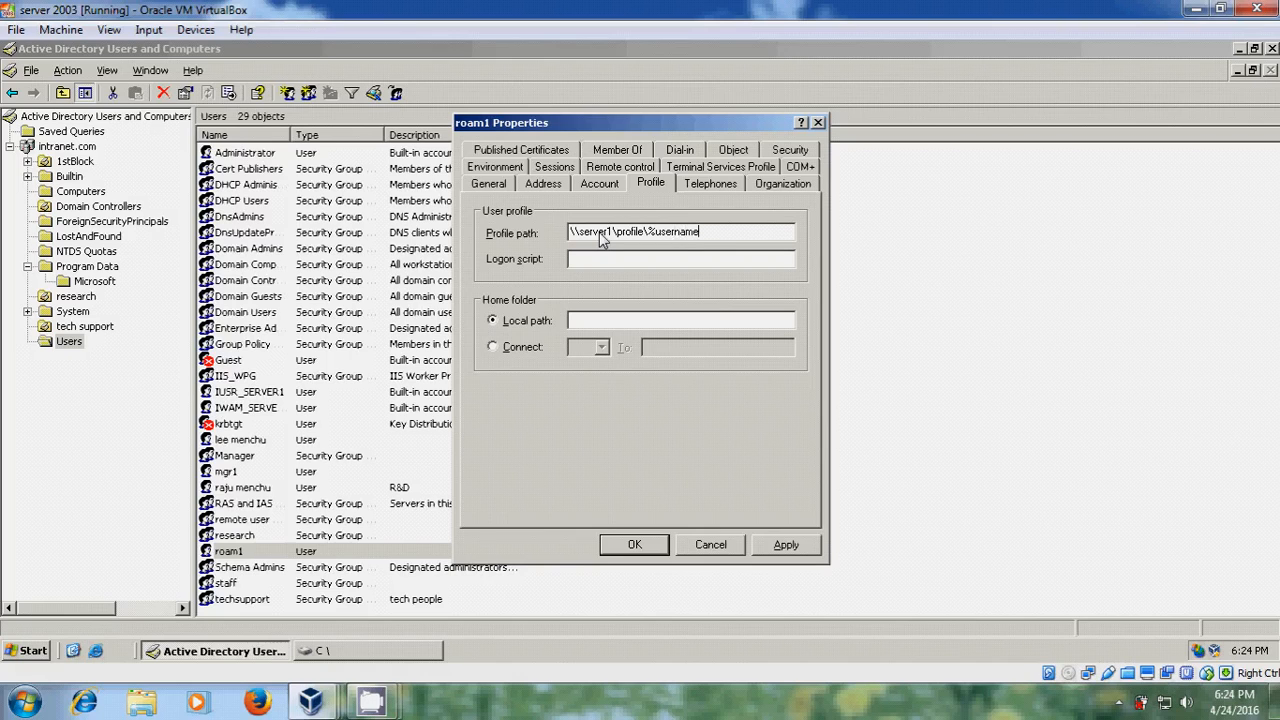
{"action": "type", "text": "%"}
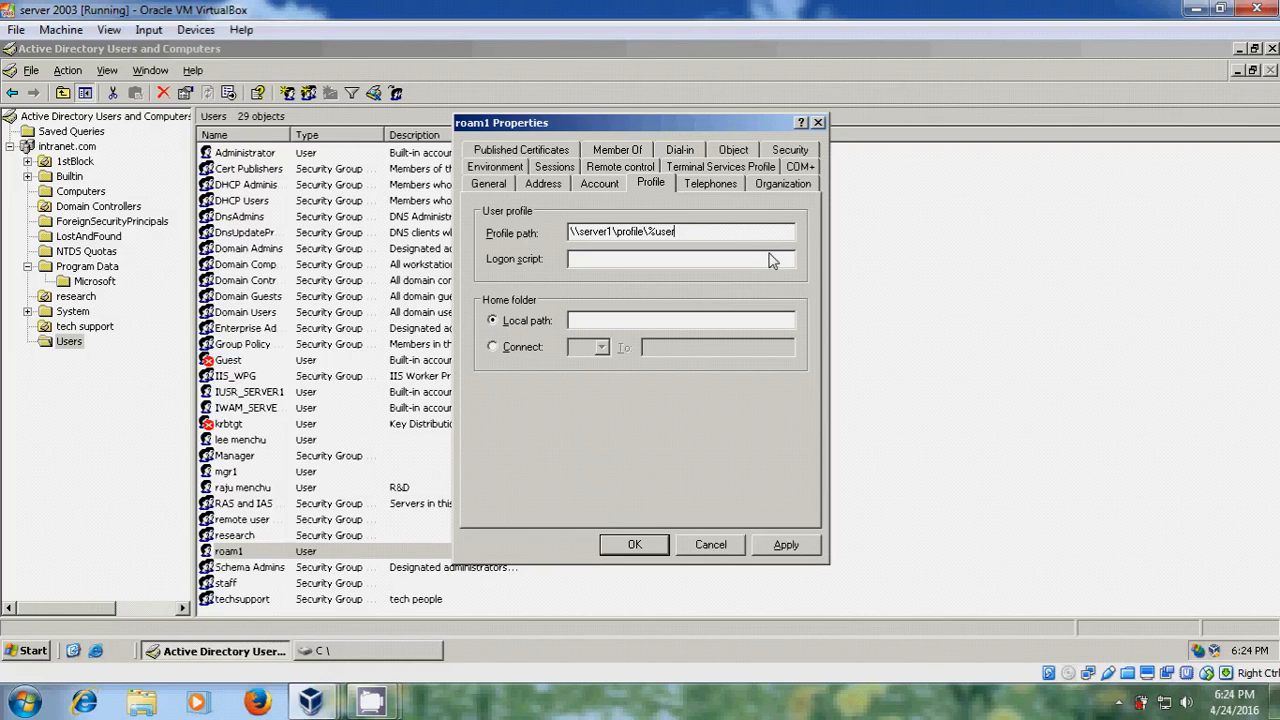
{"action": "key", "text": "BackSpace"}
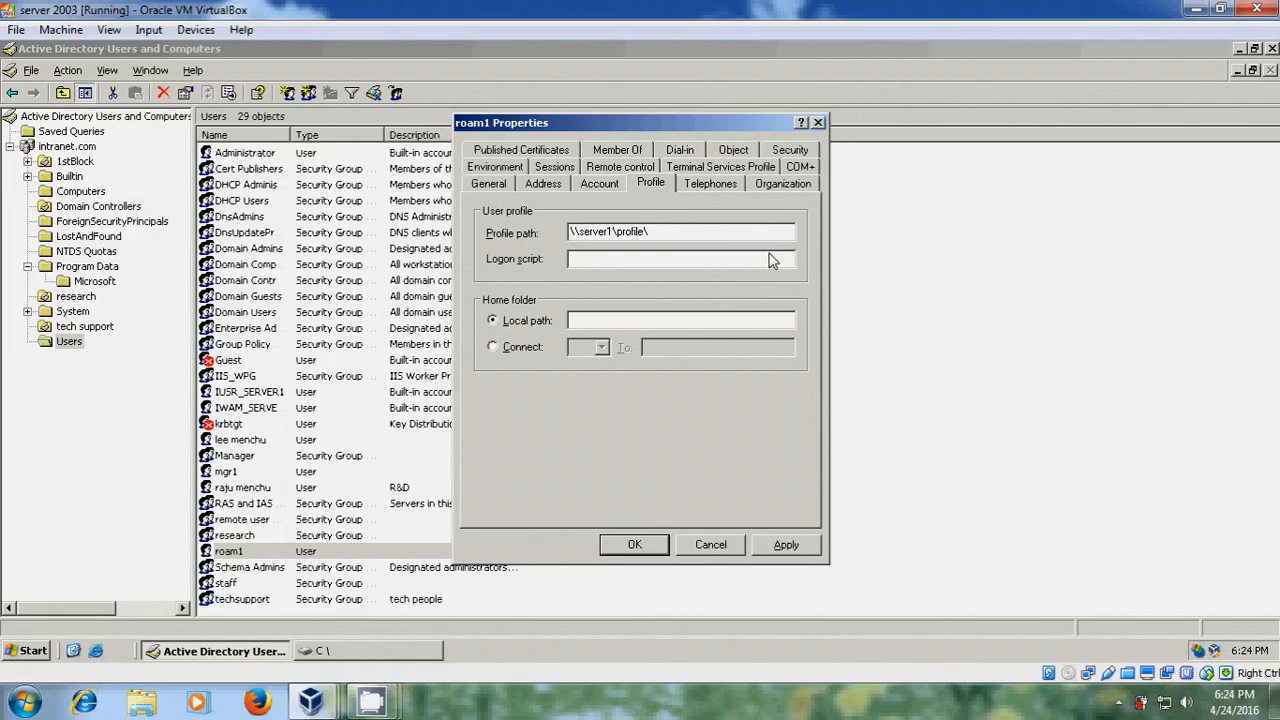
{"action": "type", "text": "roam1"}
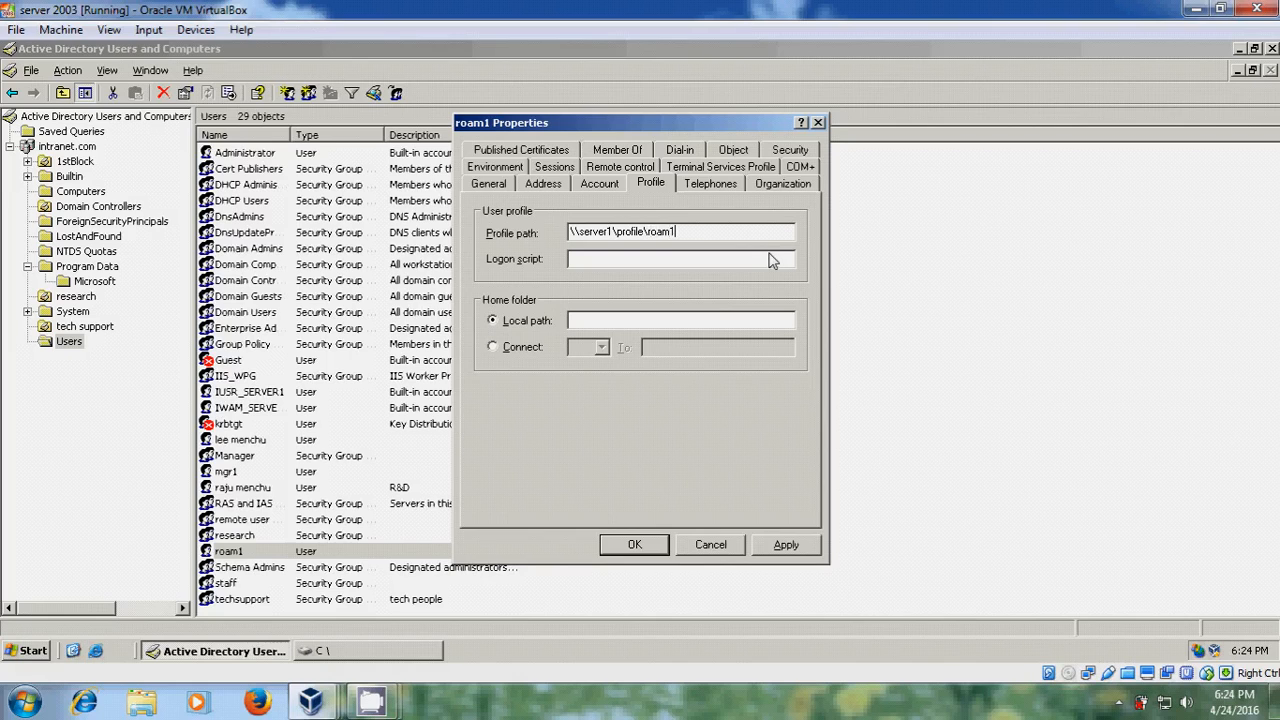
{"action": "mouse_move", "coordinate": [736, 480]}
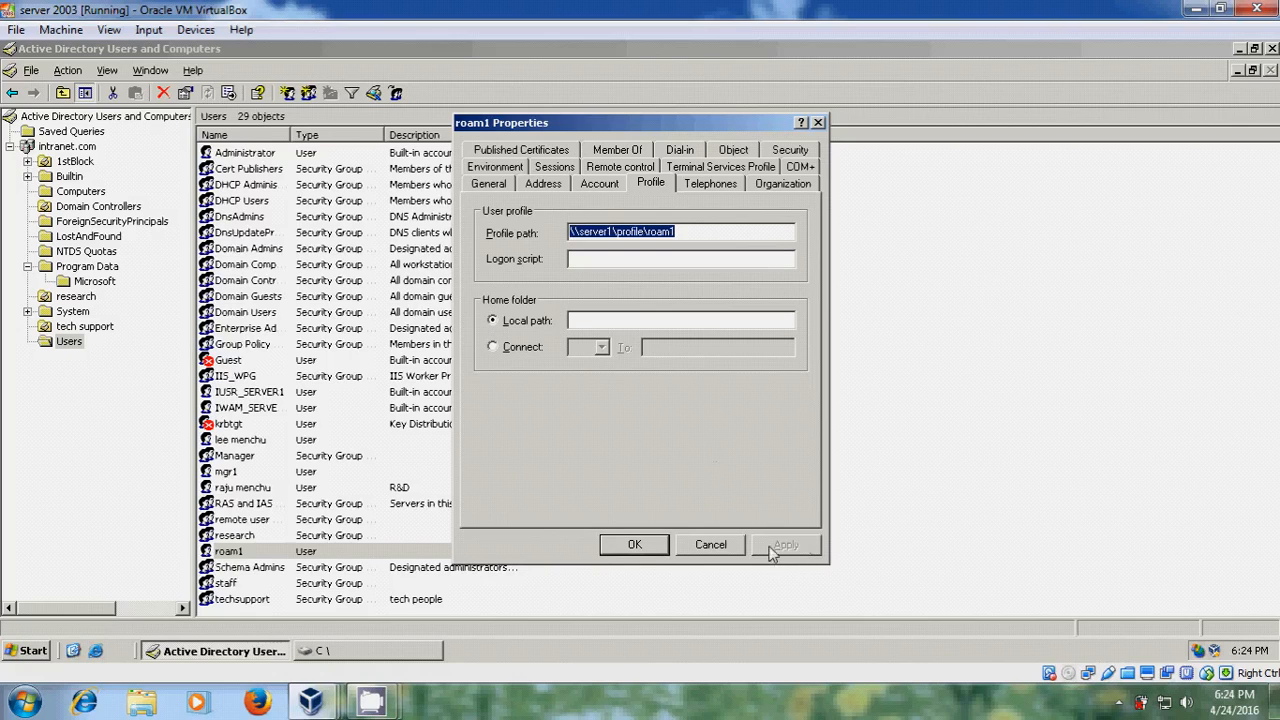
Step: Open the still-empty C:\profile folder in the Explorer window
{"action": "left_click", "coordinate": [634, 544]}
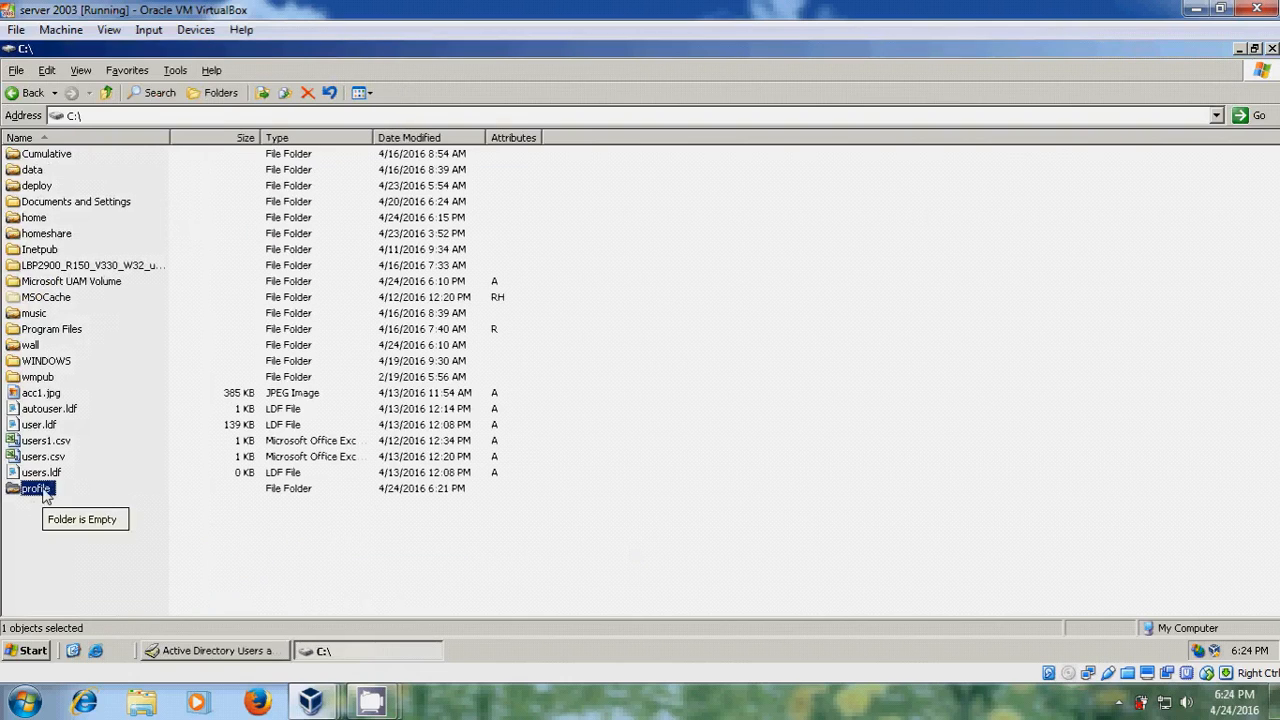
{"action": "double_click", "coordinate": [36, 488]}
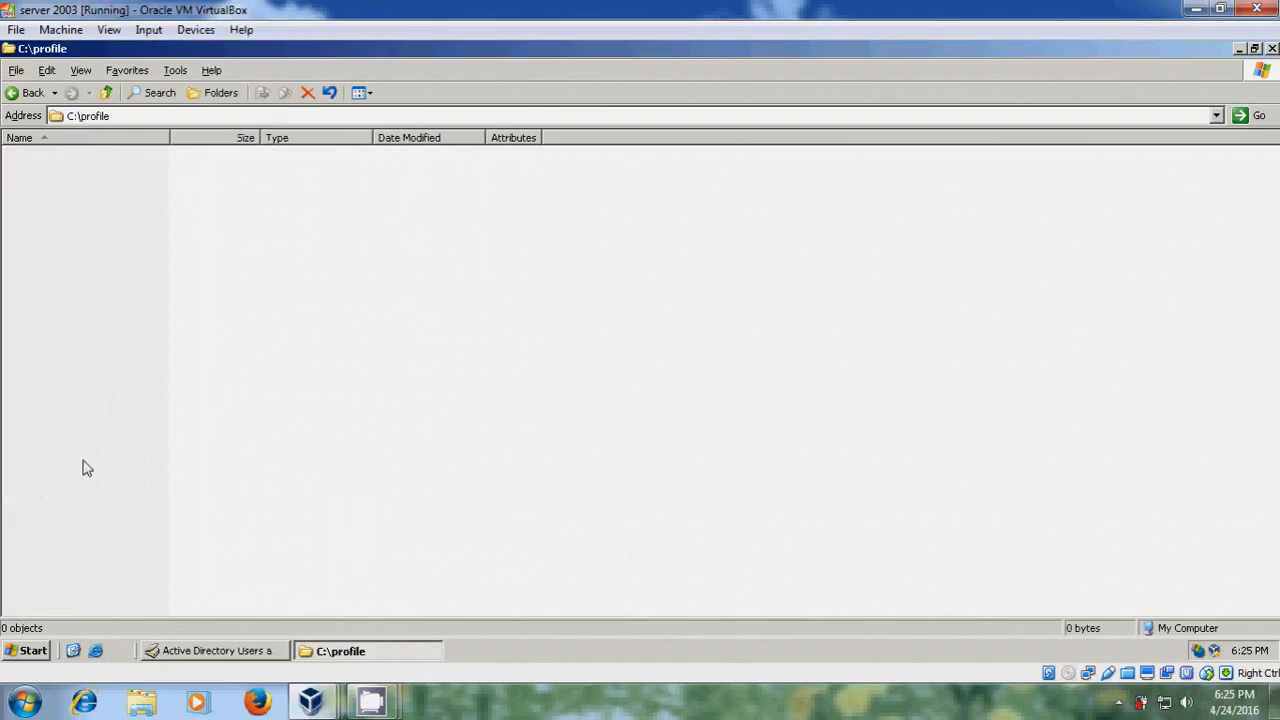
{"action": "mouse_move", "coordinate": [516, 348]}
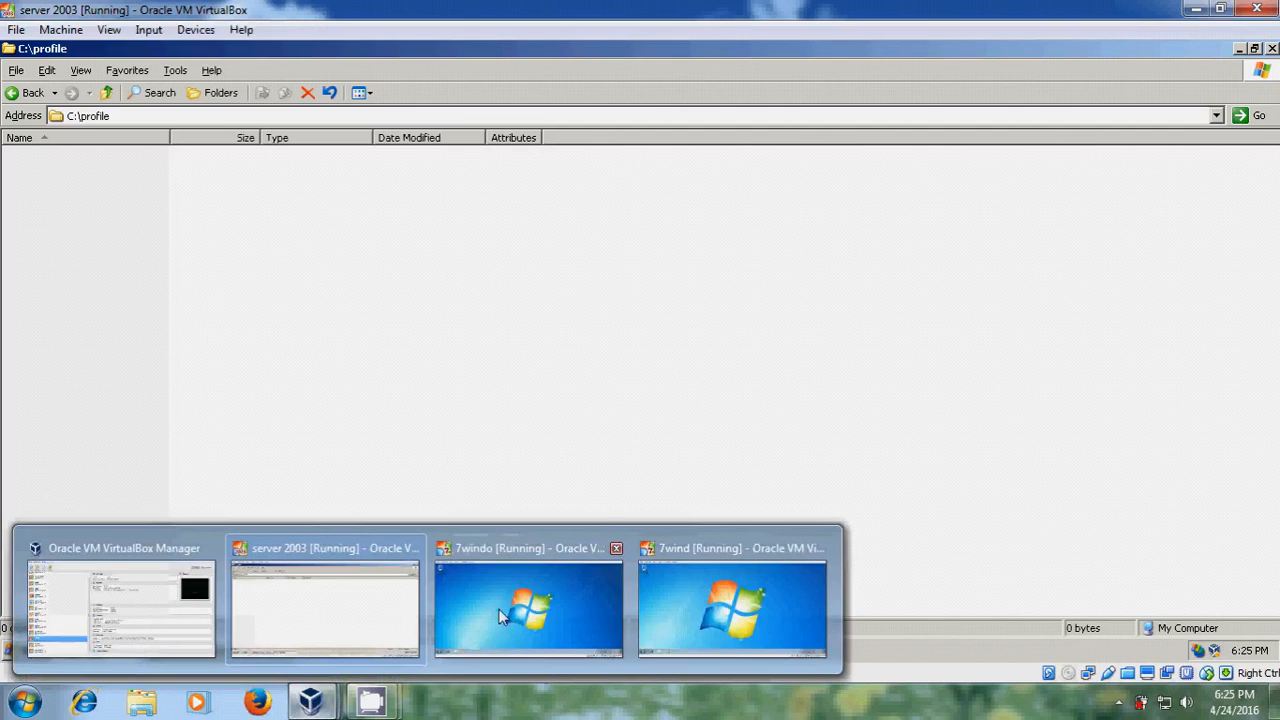
Step: Switch to the Windows 7 VM and log off the user9 session
{"action": "left_click", "coordinate": [528, 604]}
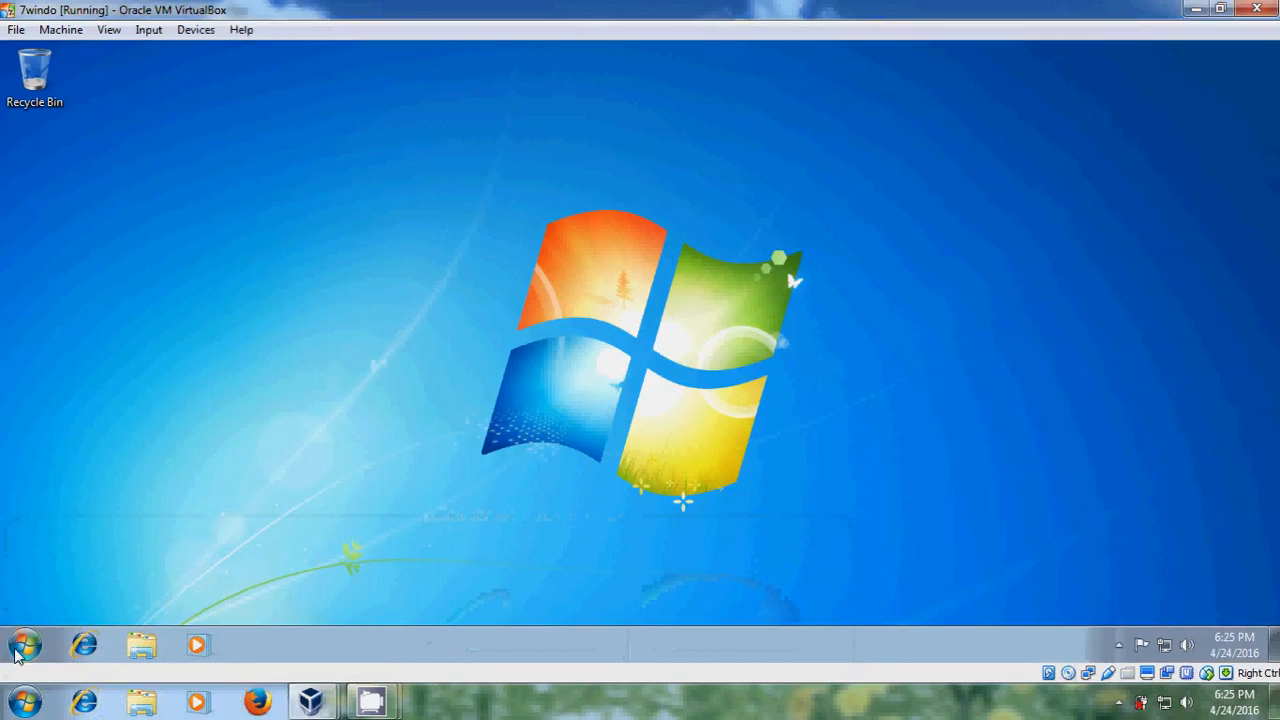
{"action": "left_click", "coordinate": [24, 644]}
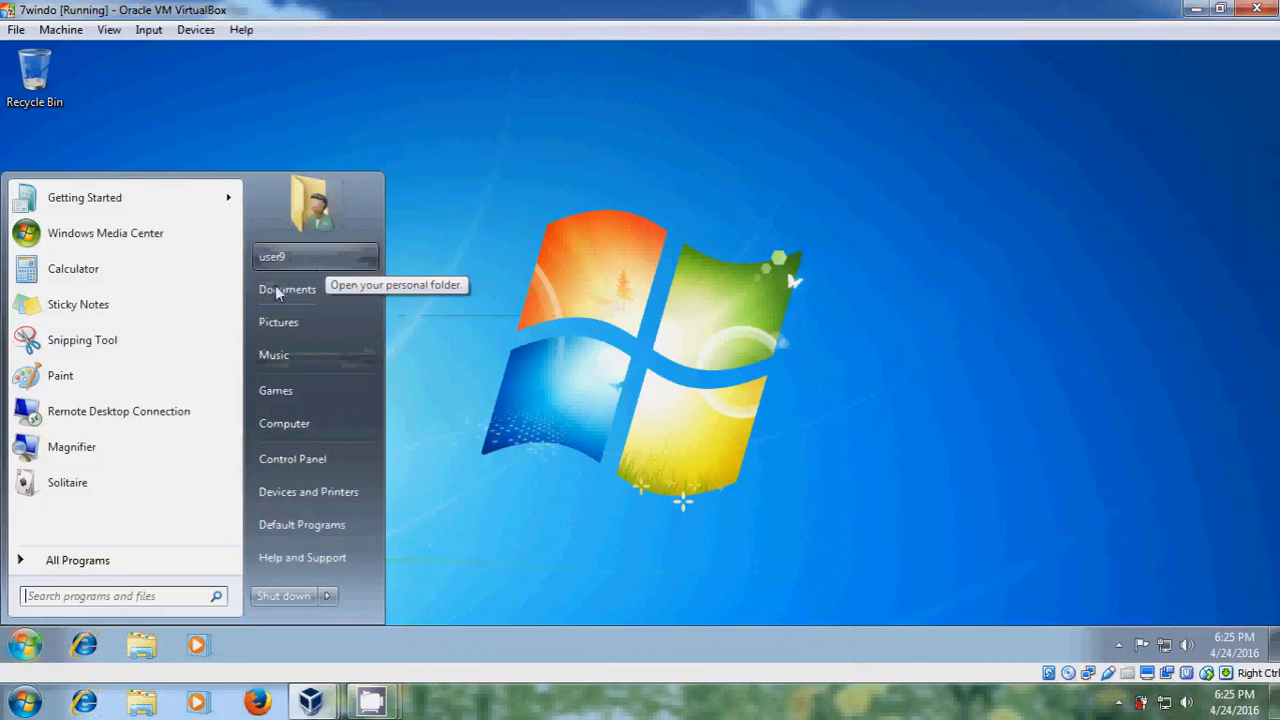
{"action": "left_click", "coordinate": [328, 596]}
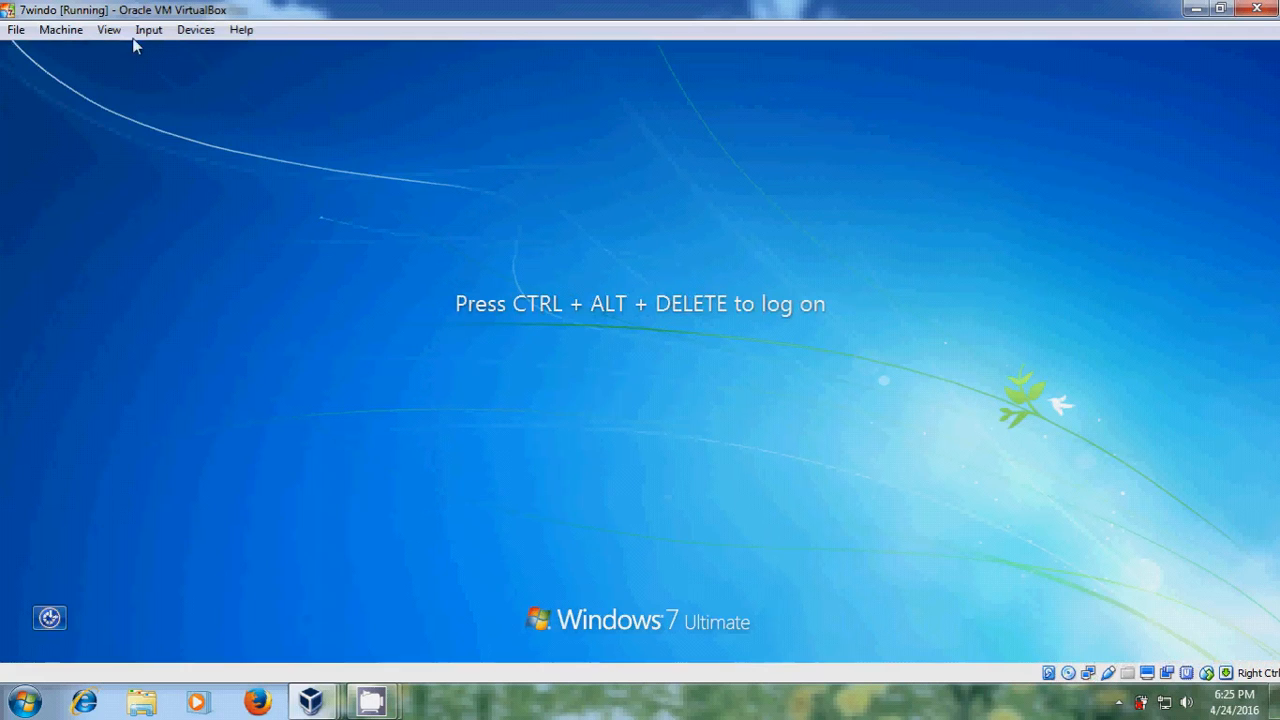
Step: Send Ctrl-Alt-Del, choose Switch User and enter roam1 with its password
{"action": "left_click", "coordinate": [196, 30]}
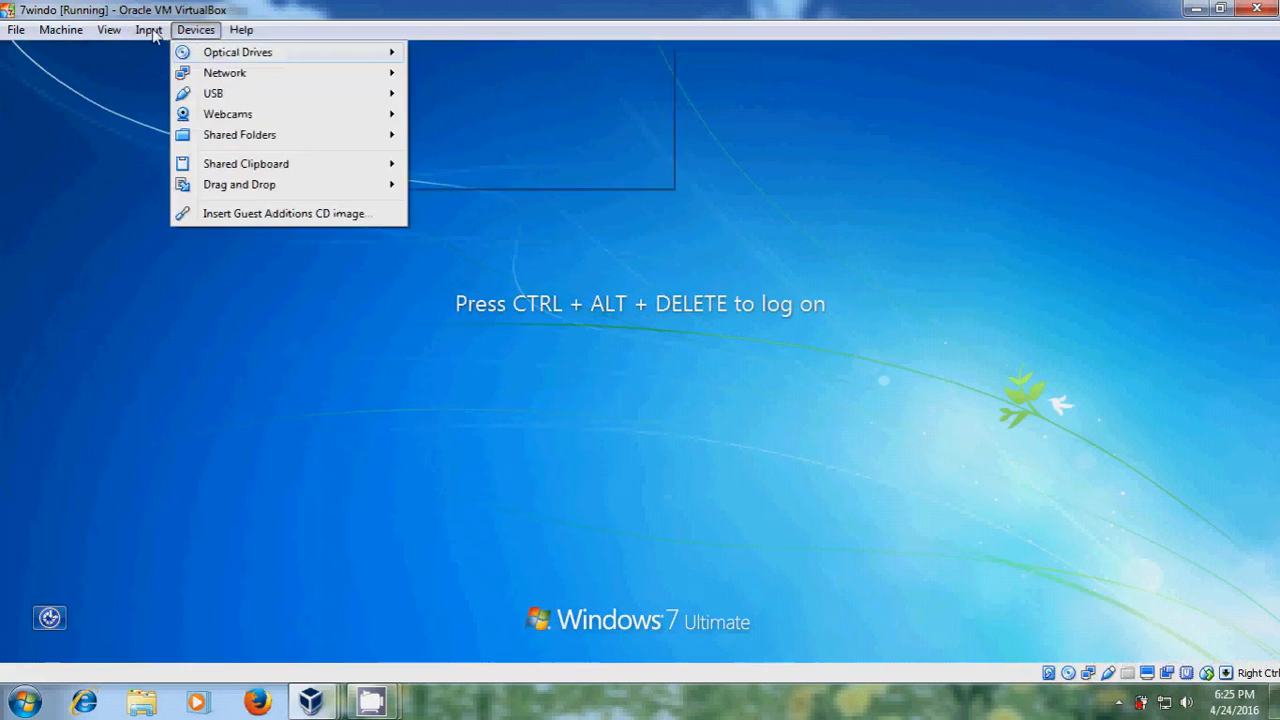
{"action": "left_click", "coordinate": [148, 30]}
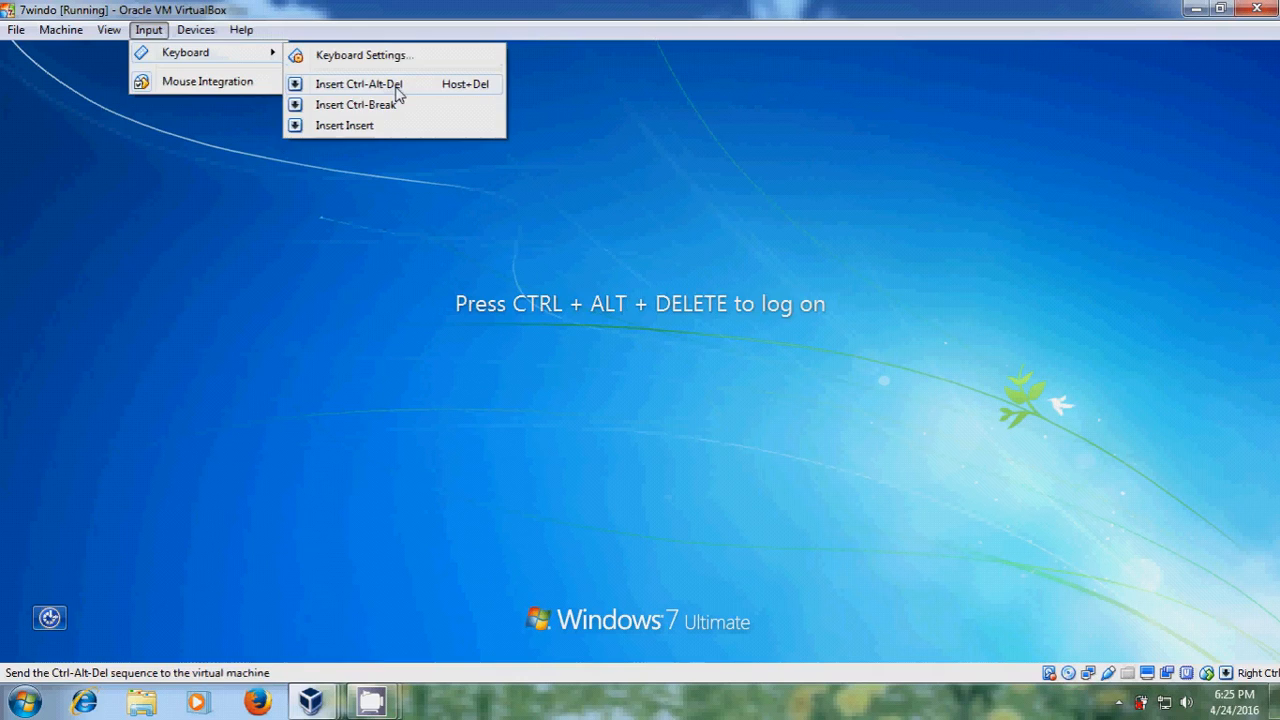
{"action": "left_click", "coordinate": [358, 84]}
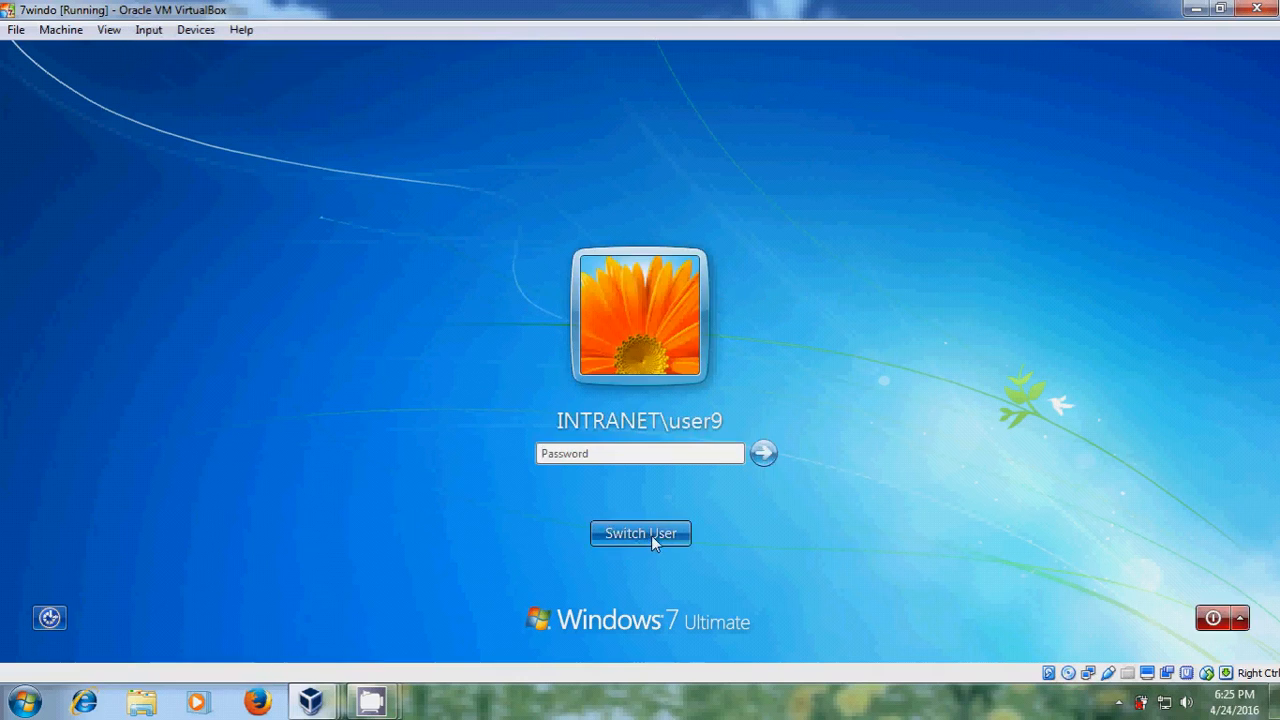
{"action": "left_click", "coordinate": [640, 532]}
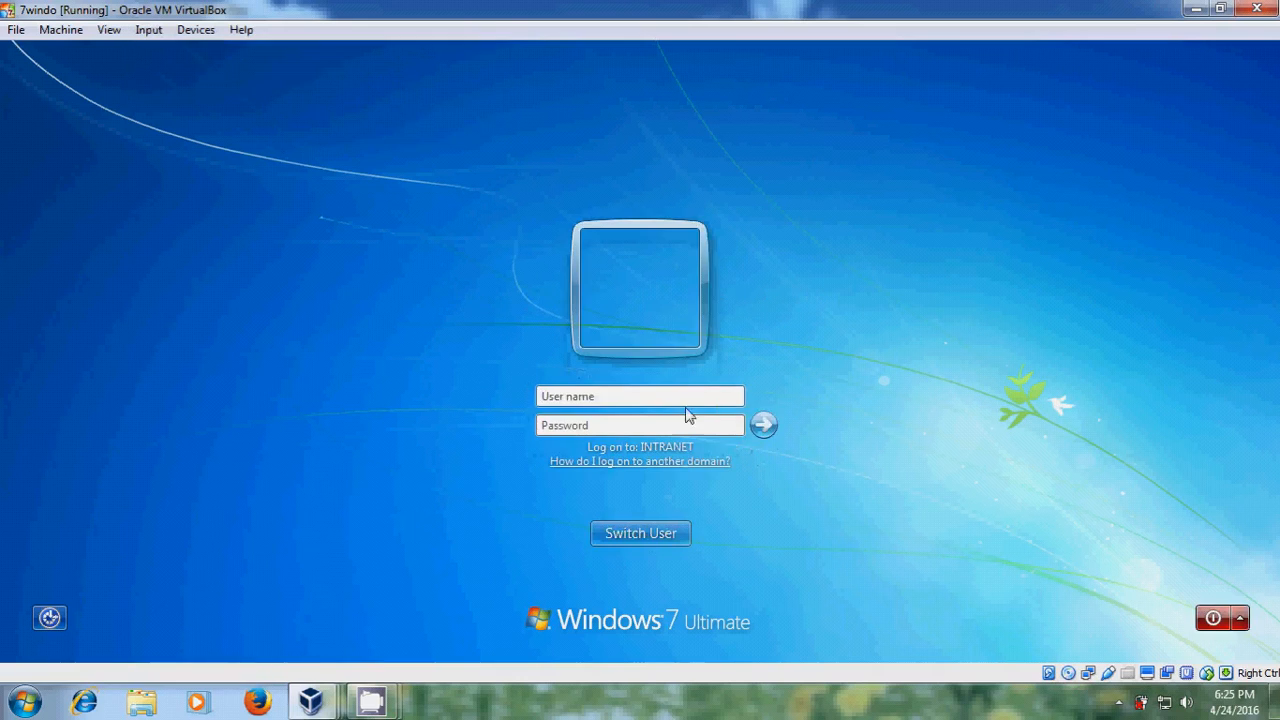
{"action": "type", "text": "r"}
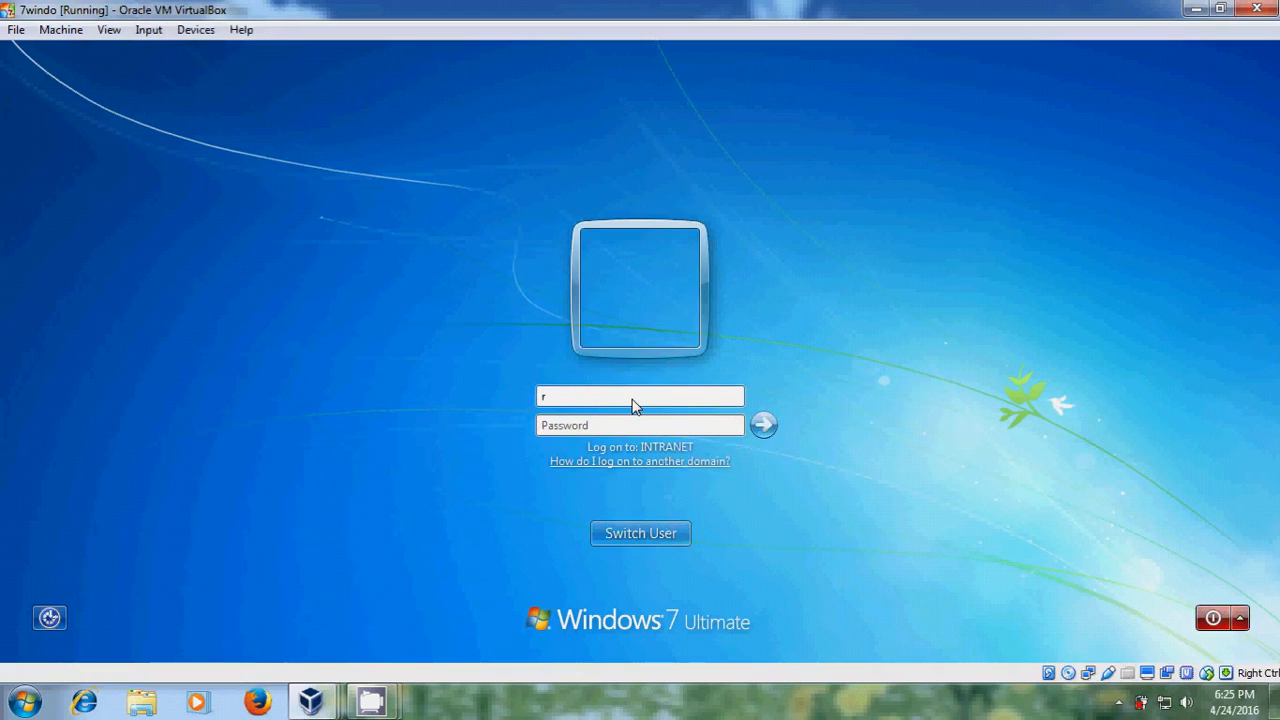
{"action": "type", "text": "oam1"}
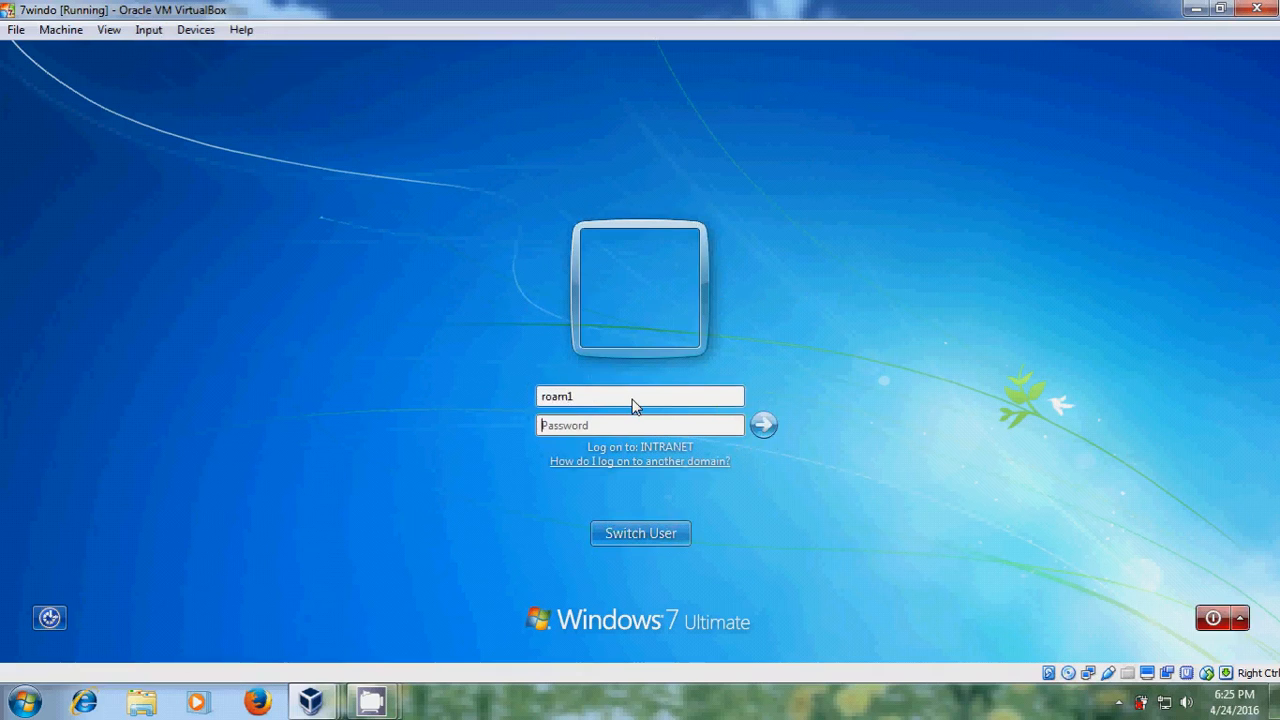
{"action": "type", "text": "•••"}
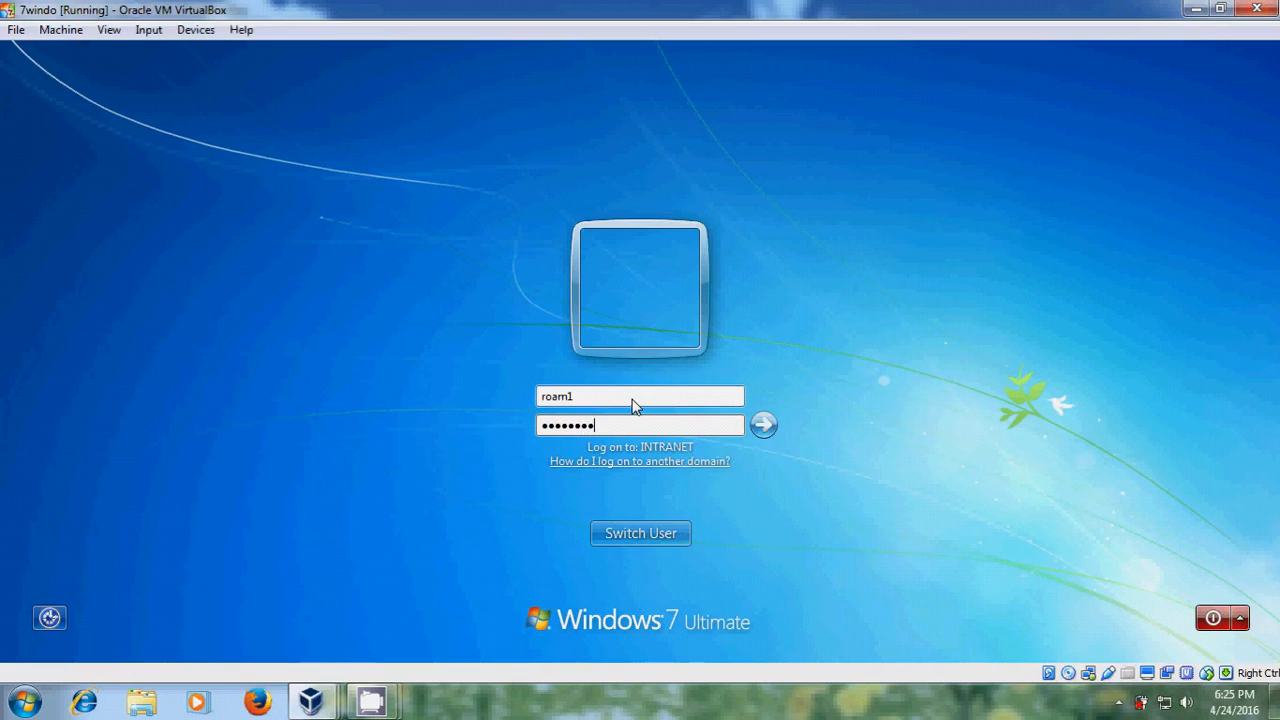
Step: Log on to the domain as roam1 and reach its new desktop
{"action": "left_click", "coordinate": [764, 424]}
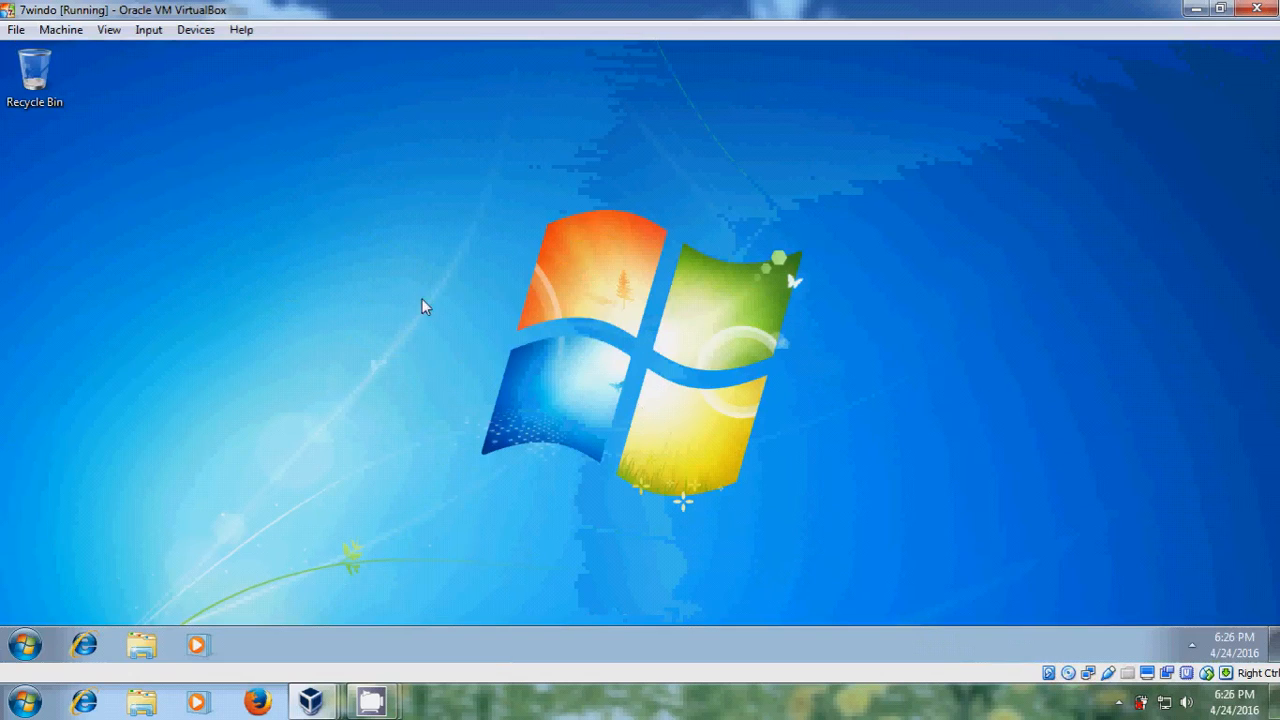
{"action": "mouse_move", "coordinate": [404, 504]}
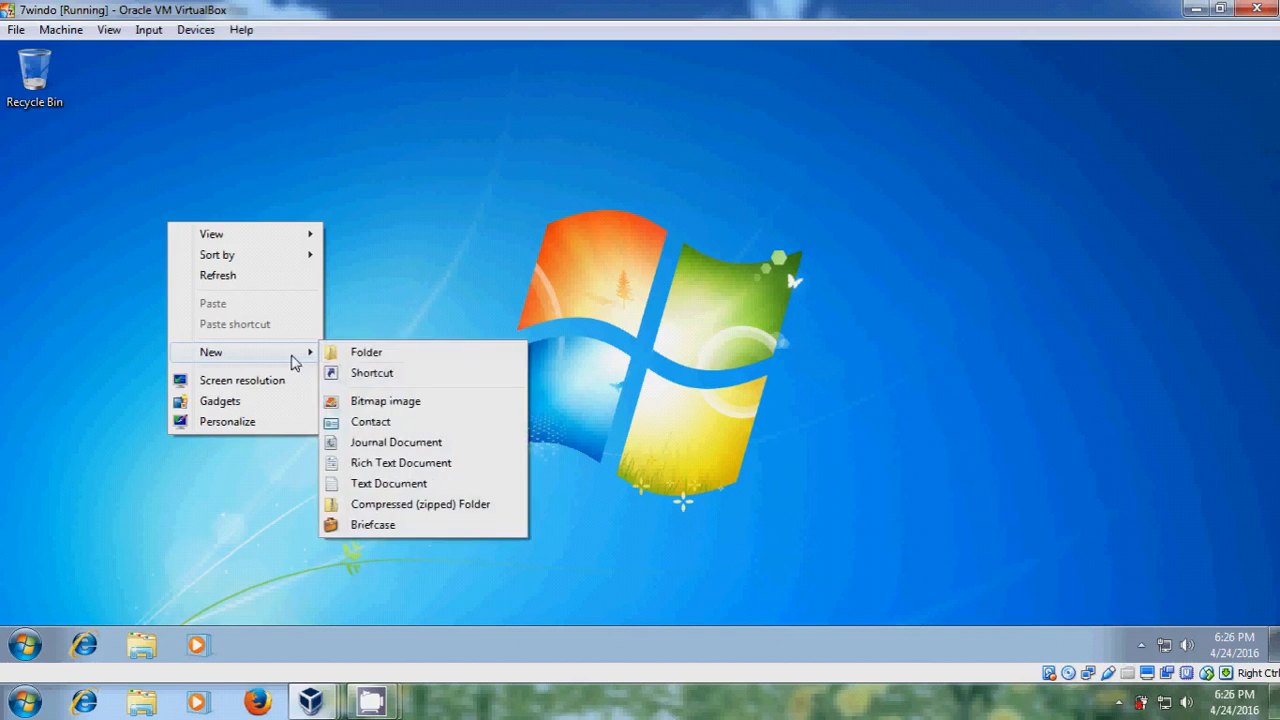
Step: Create a New folder and a New Text Document on roam1's desktop and write 'Hai' in Notepad
{"action": "left_click", "coordinate": [366, 352]}
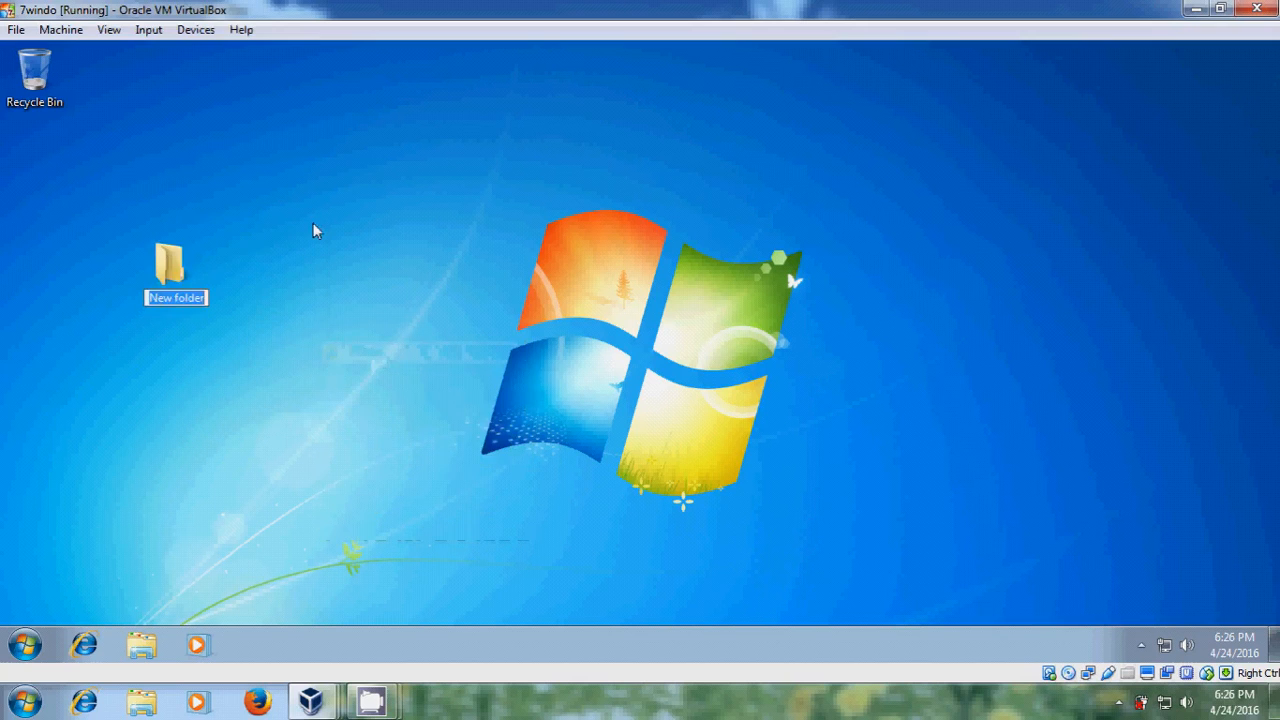
{"action": "right_click", "coordinate": [316, 230]}
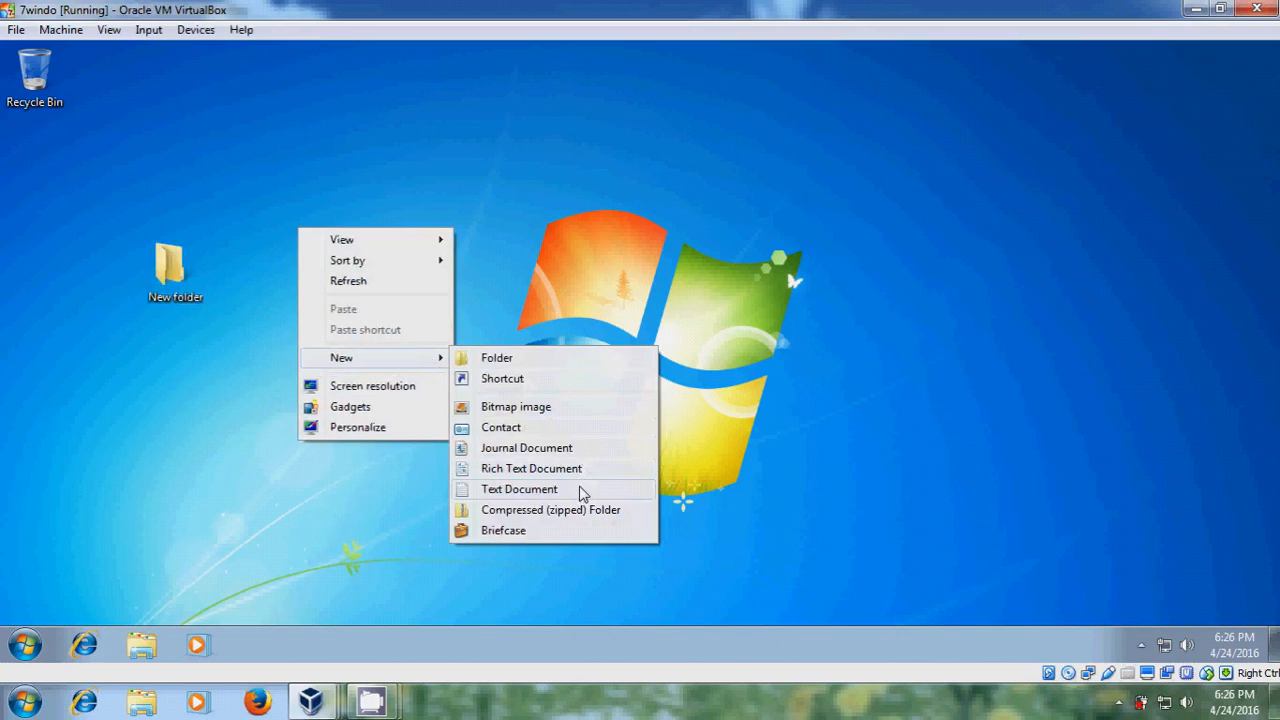
{"action": "left_click", "coordinate": [518, 488]}
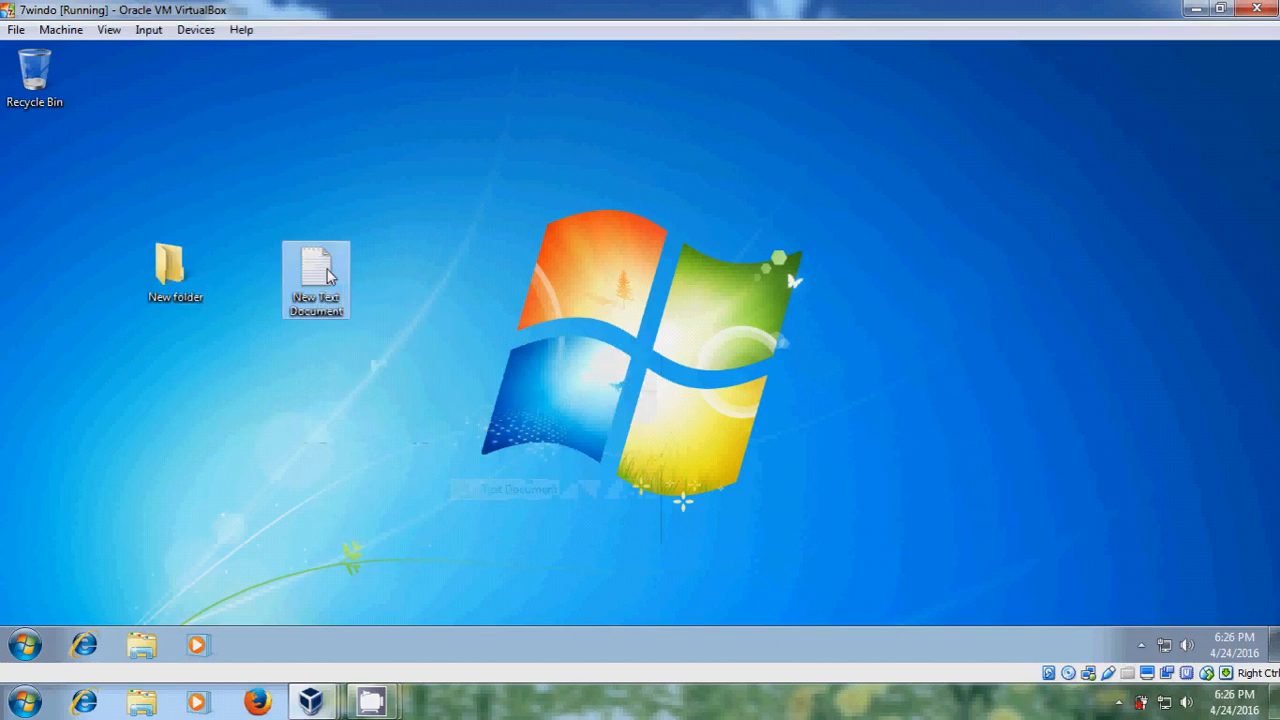
{"action": "double_click", "coordinate": [316, 270]}
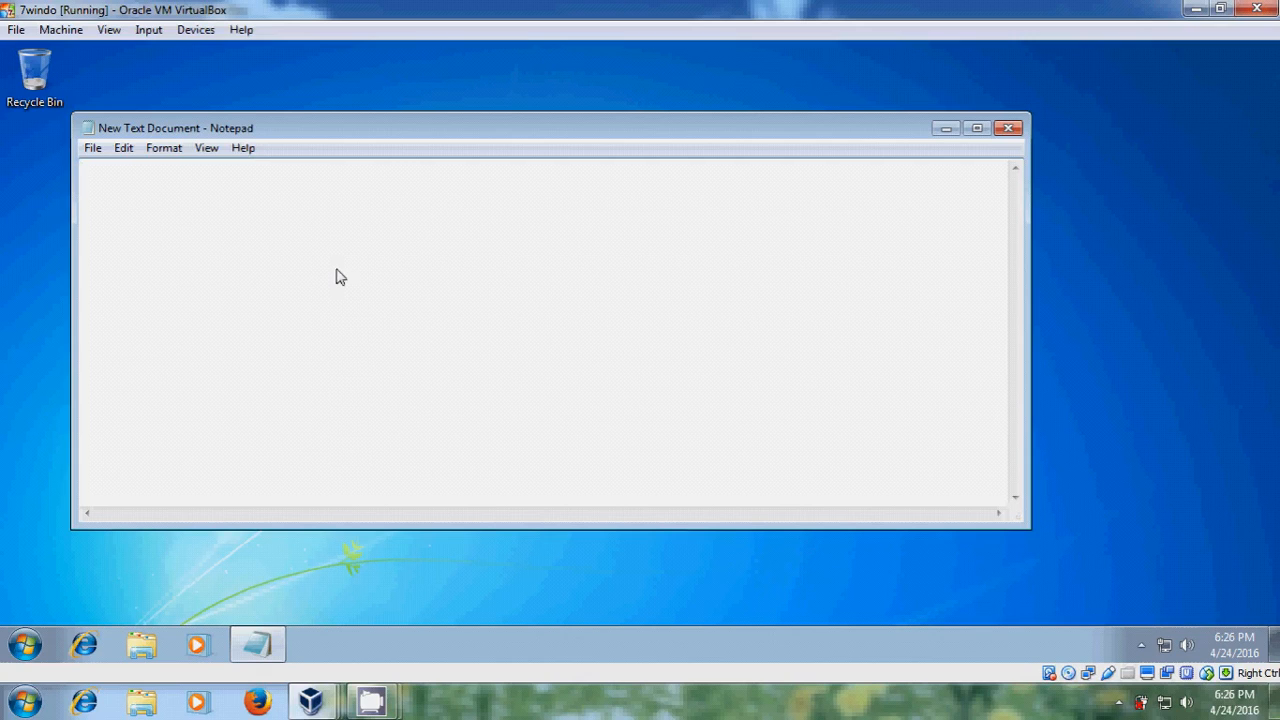
{"action": "type", "text": "Hai"}
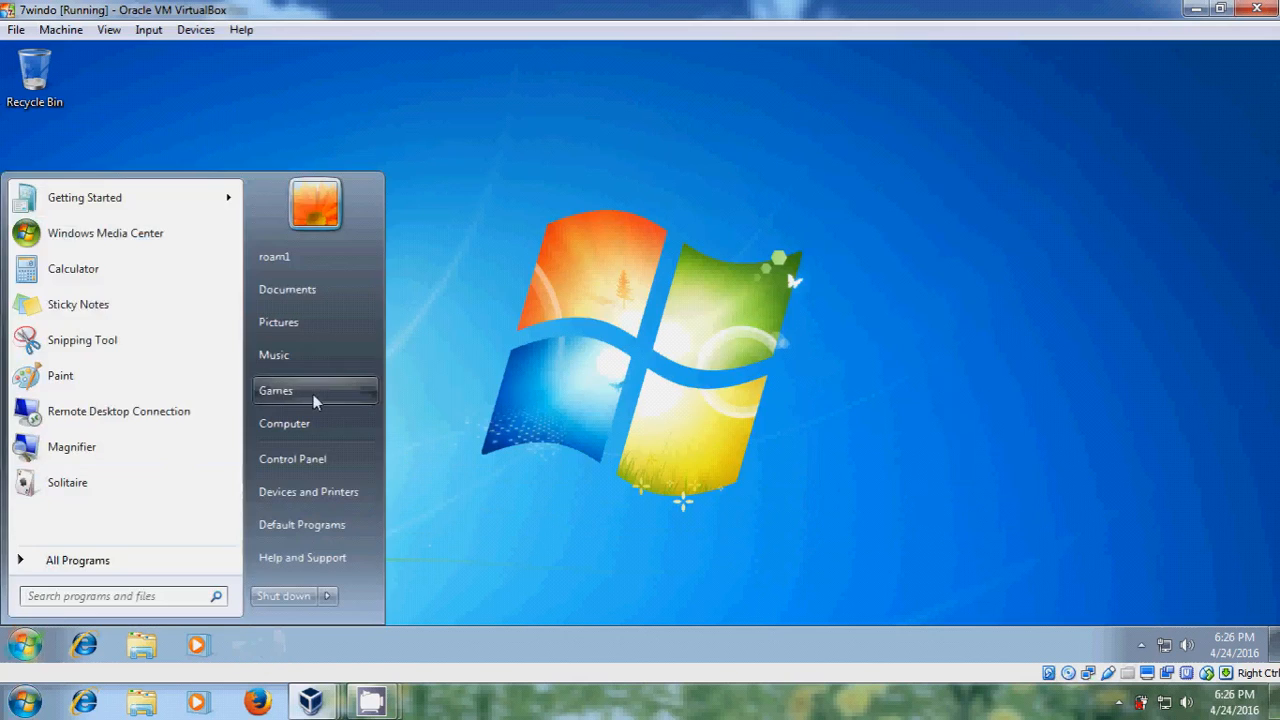
Step: Launch Spider Solitaire from Games, accepting the recommended settings and the acceleration warning
{"action": "left_click", "coordinate": [276, 390]}
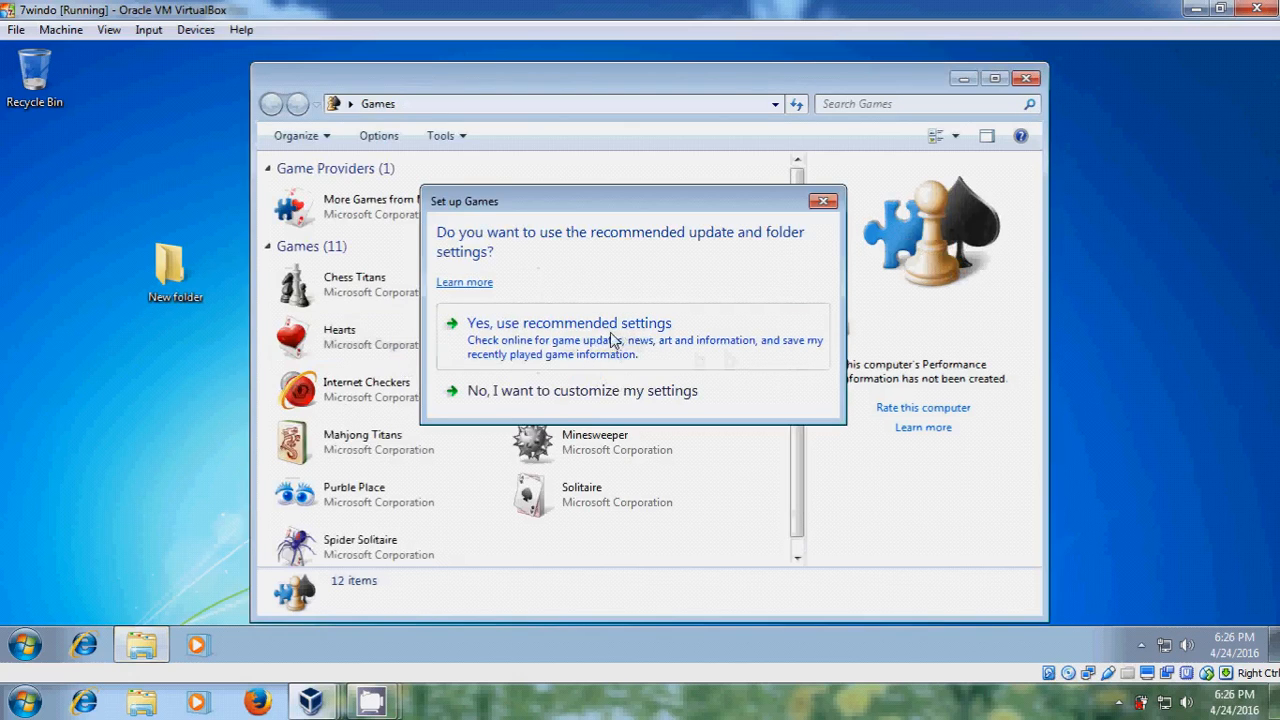
{"action": "left_click", "coordinate": [568, 322]}
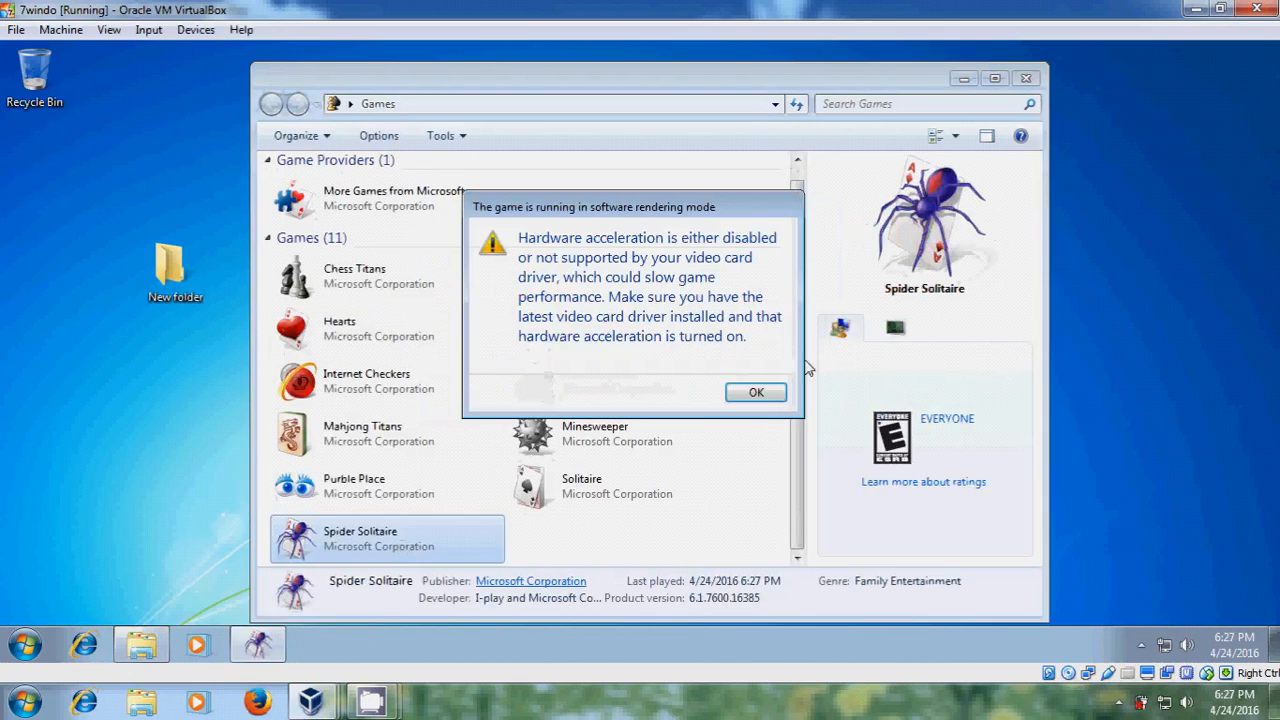
{"action": "left_click", "coordinate": [756, 390]}
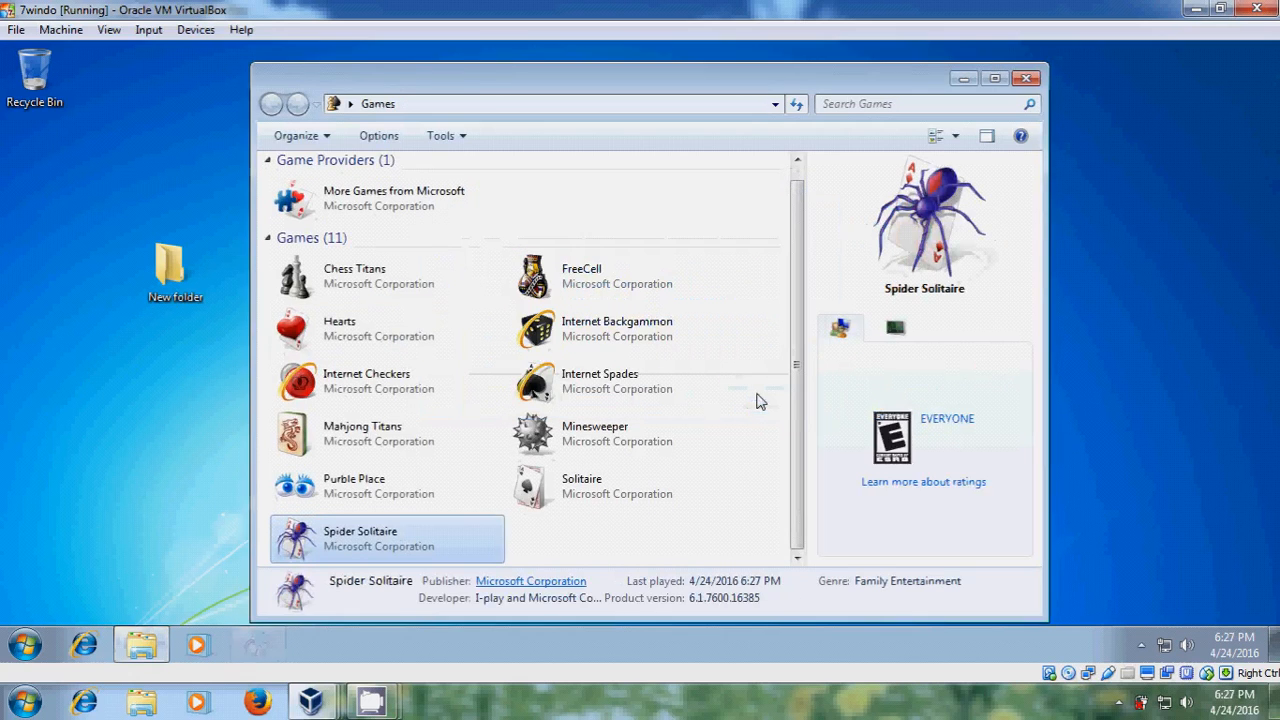
{"action": "double_click", "coordinate": [360, 538]}
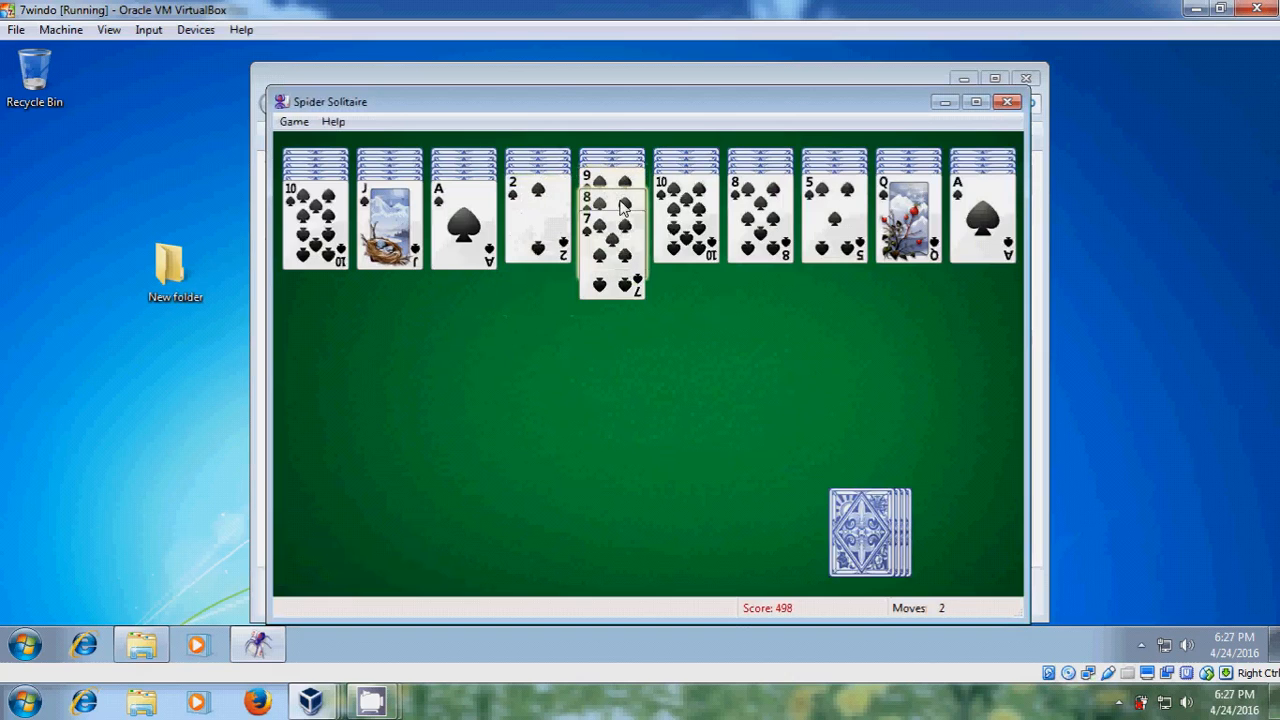
Step: Exit Spider Solitaire through its Game menu
{"action": "left_click", "coordinate": [294, 122]}
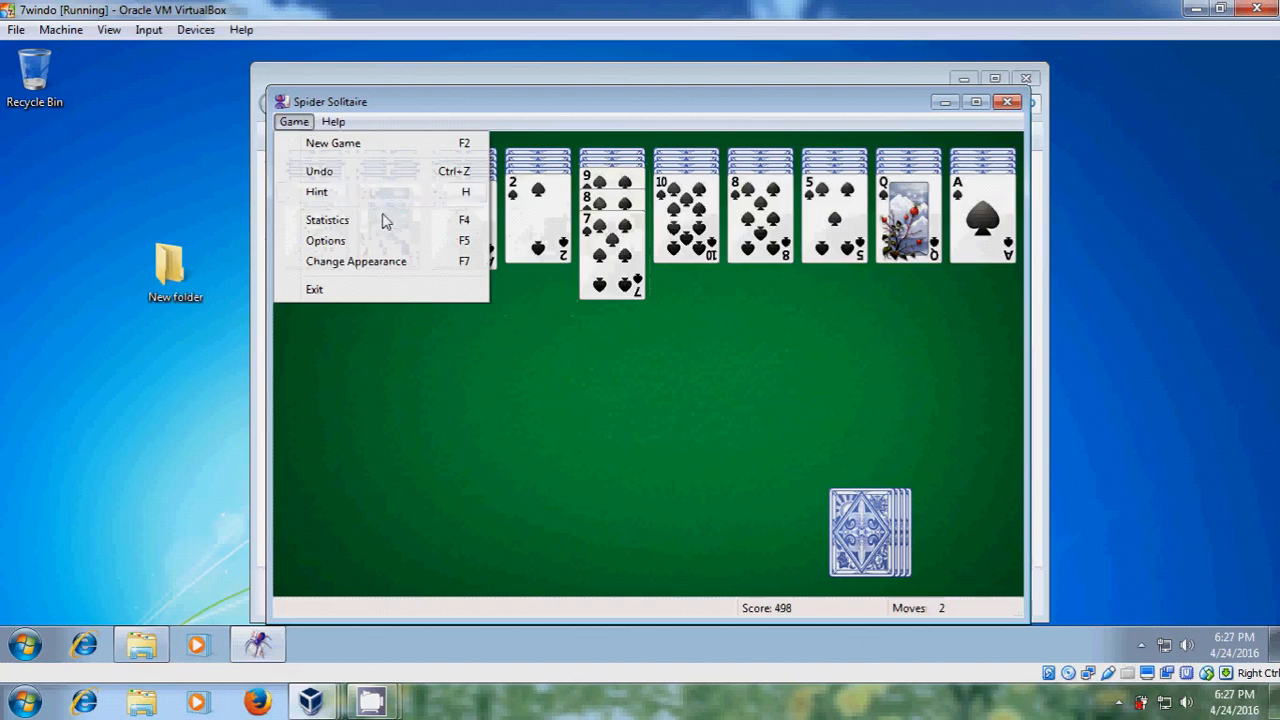
{"action": "mouse_move", "coordinate": [432, 322]}
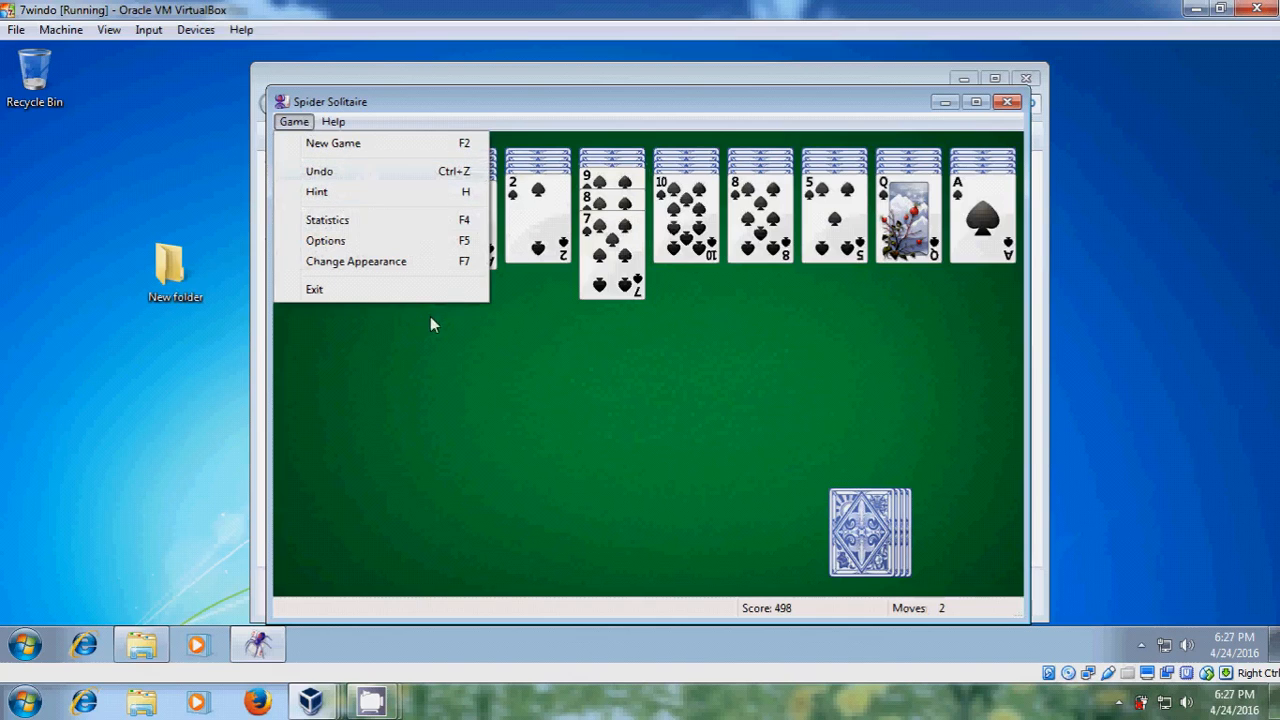
{"action": "left_click", "coordinate": [314, 288]}
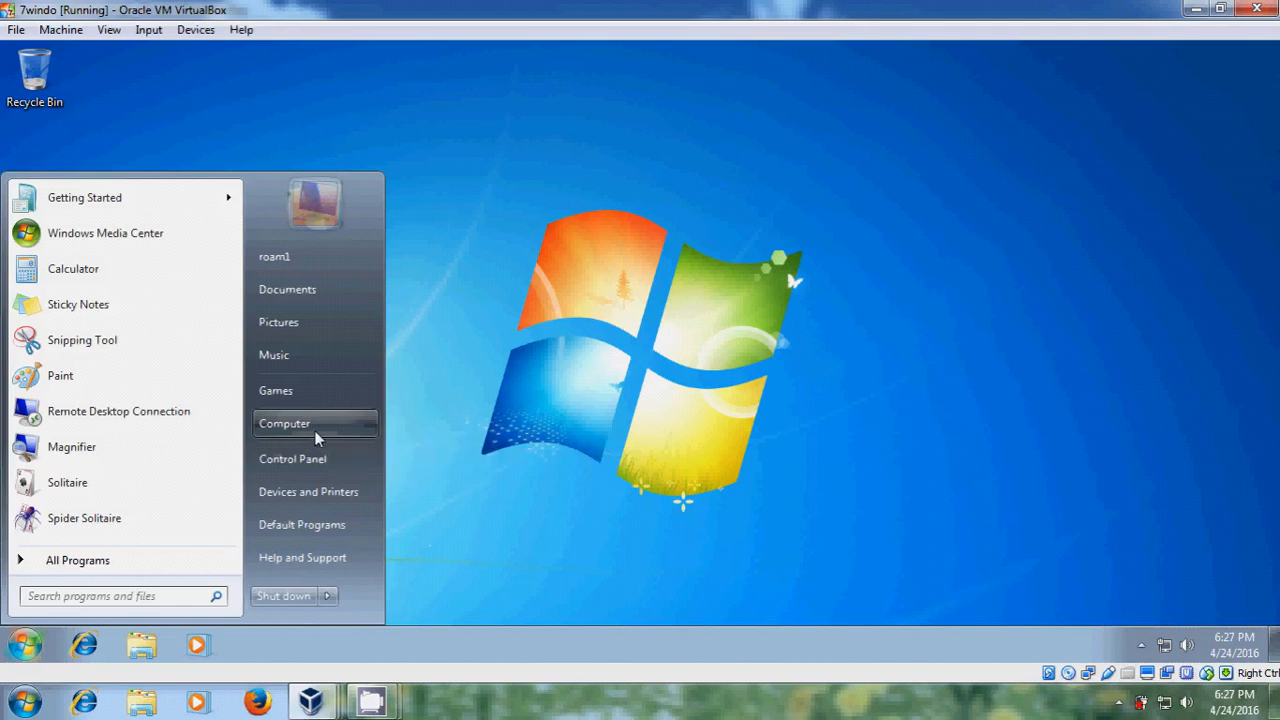
Step: Log off roam1's session from the Start menu
{"action": "left_click", "coordinate": [420, 596]}
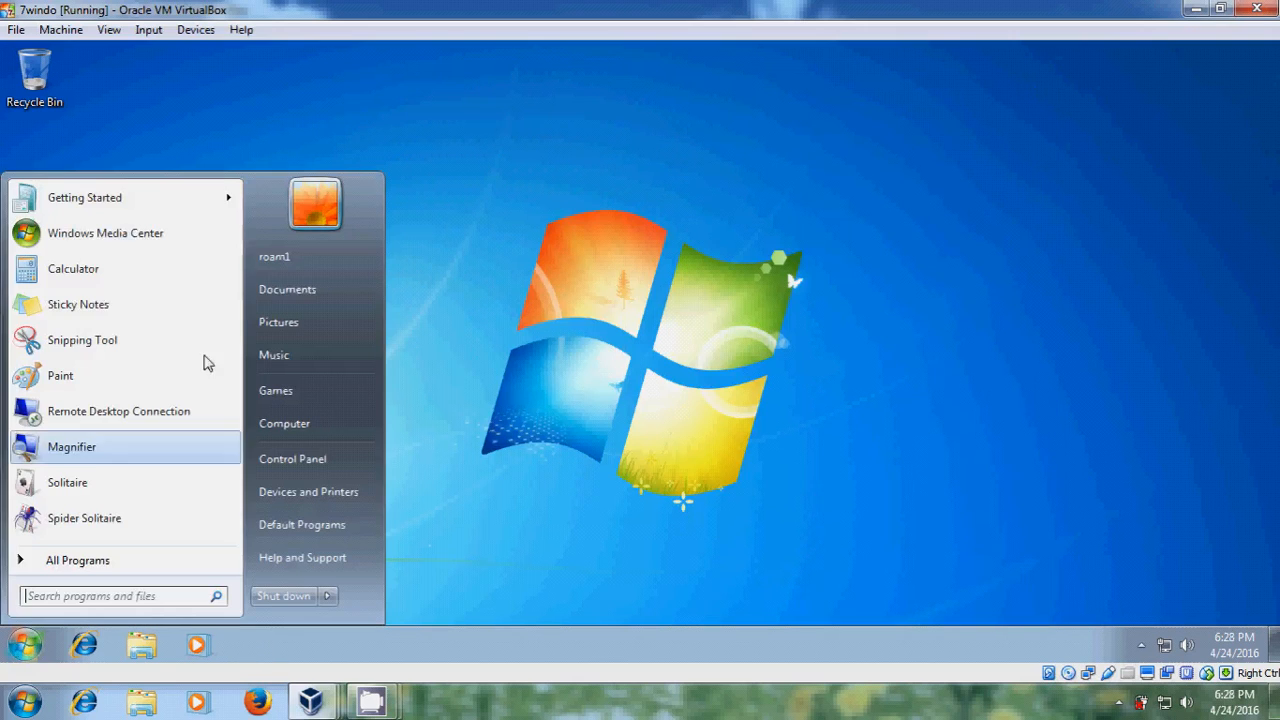
{"action": "mouse_move", "coordinate": [584, 532]}
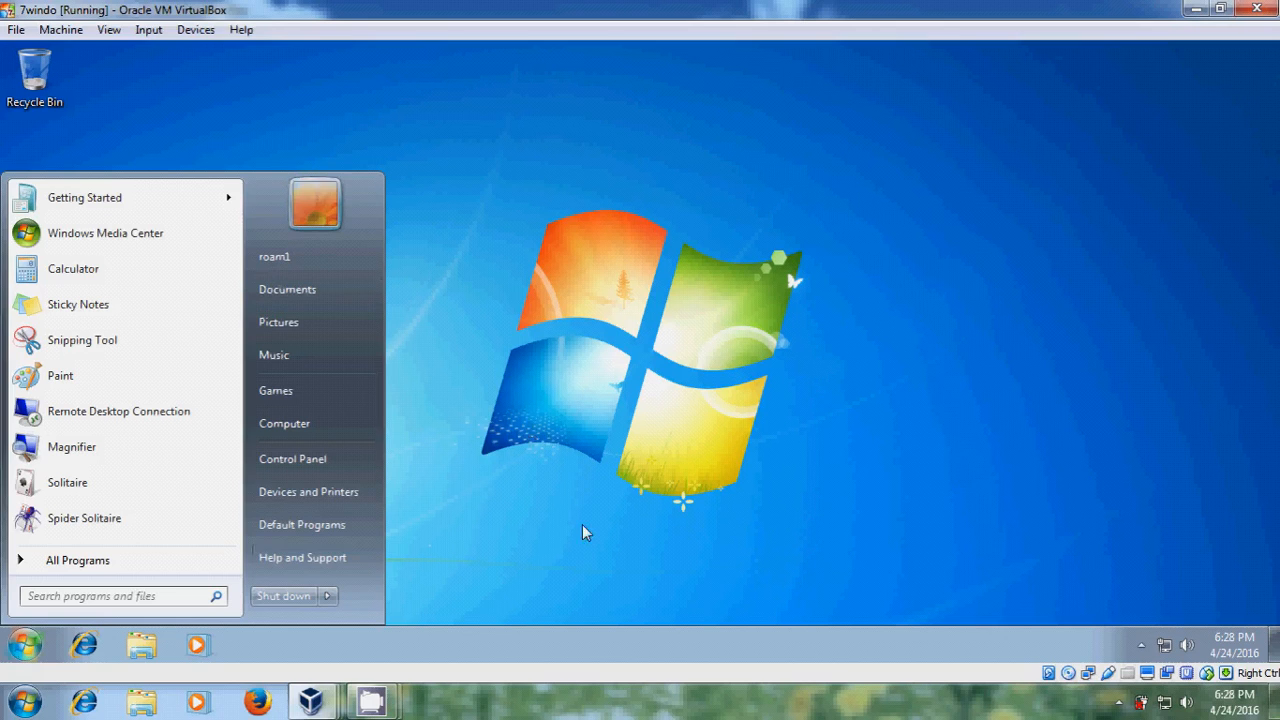
{"action": "mouse_move", "coordinate": [284, 596]}
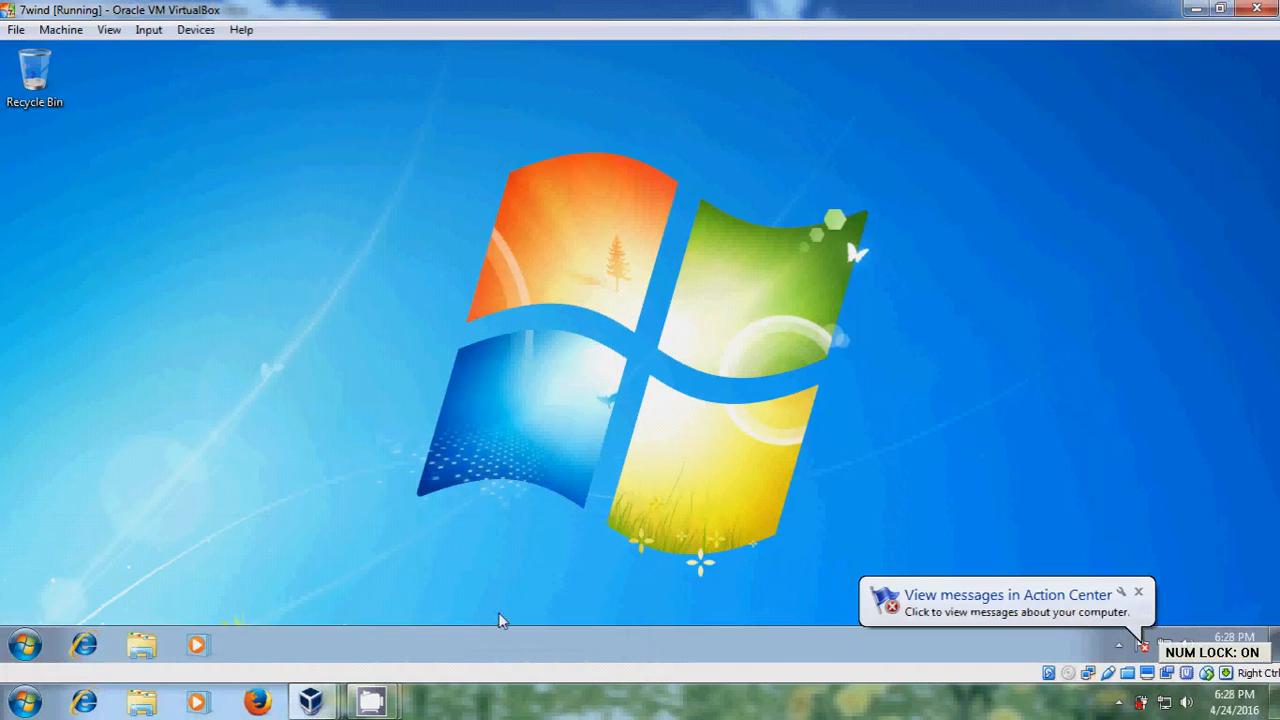
Step: Check the computer's Properties for the intranet.com domain, then log off to the logon screen
{"action": "left_click", "coordinate": [24, 644]}
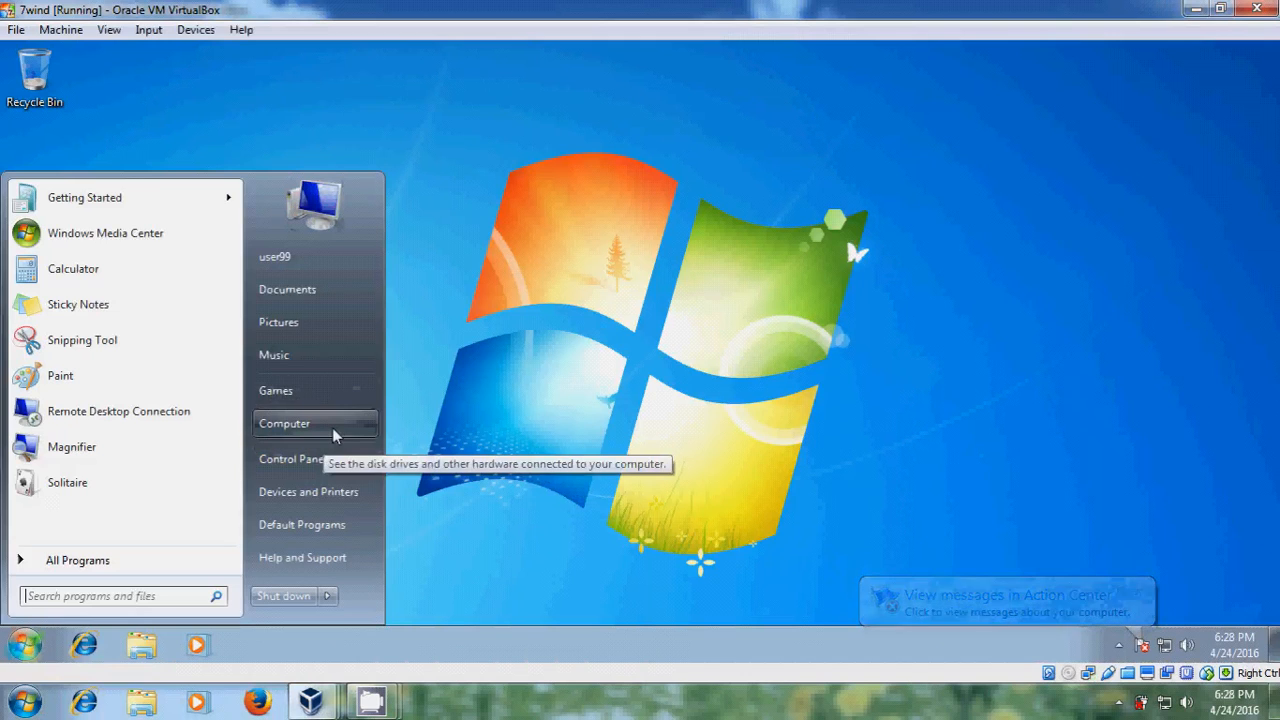
{"action": "right_click", "coordinate": [284, 424]}
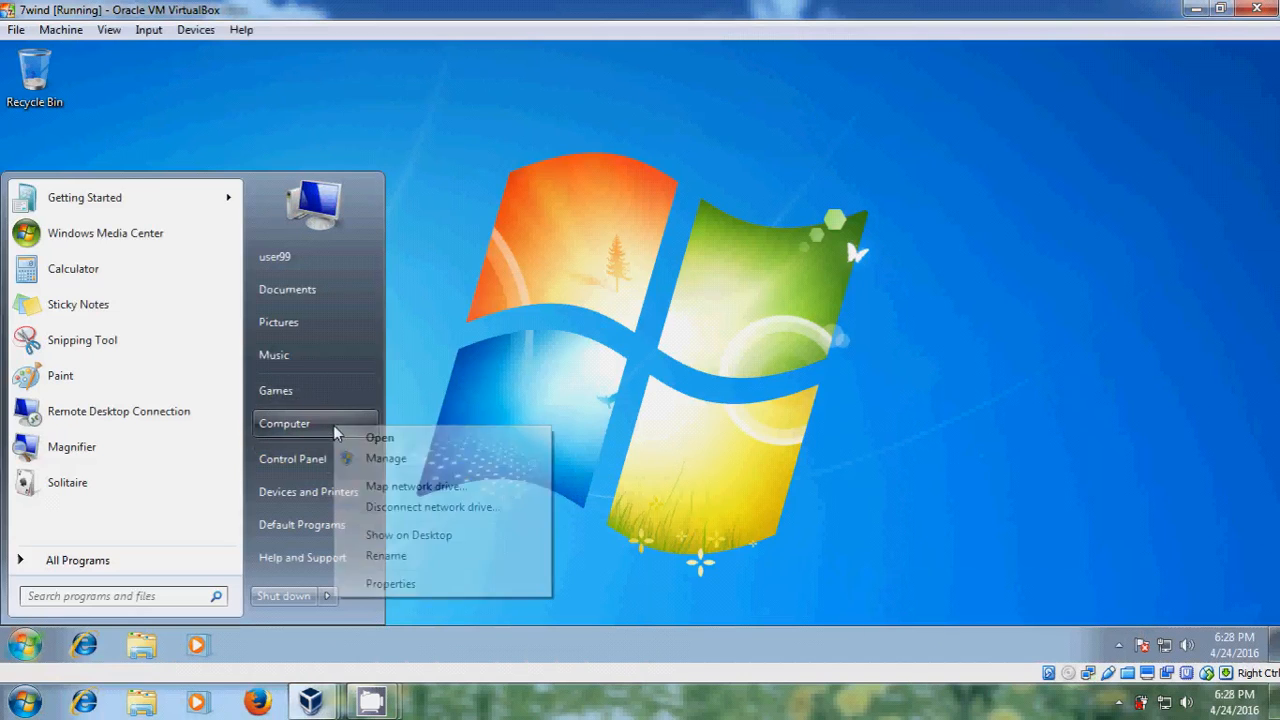
{"action": "left_click", "coordinate": [390, 584]}
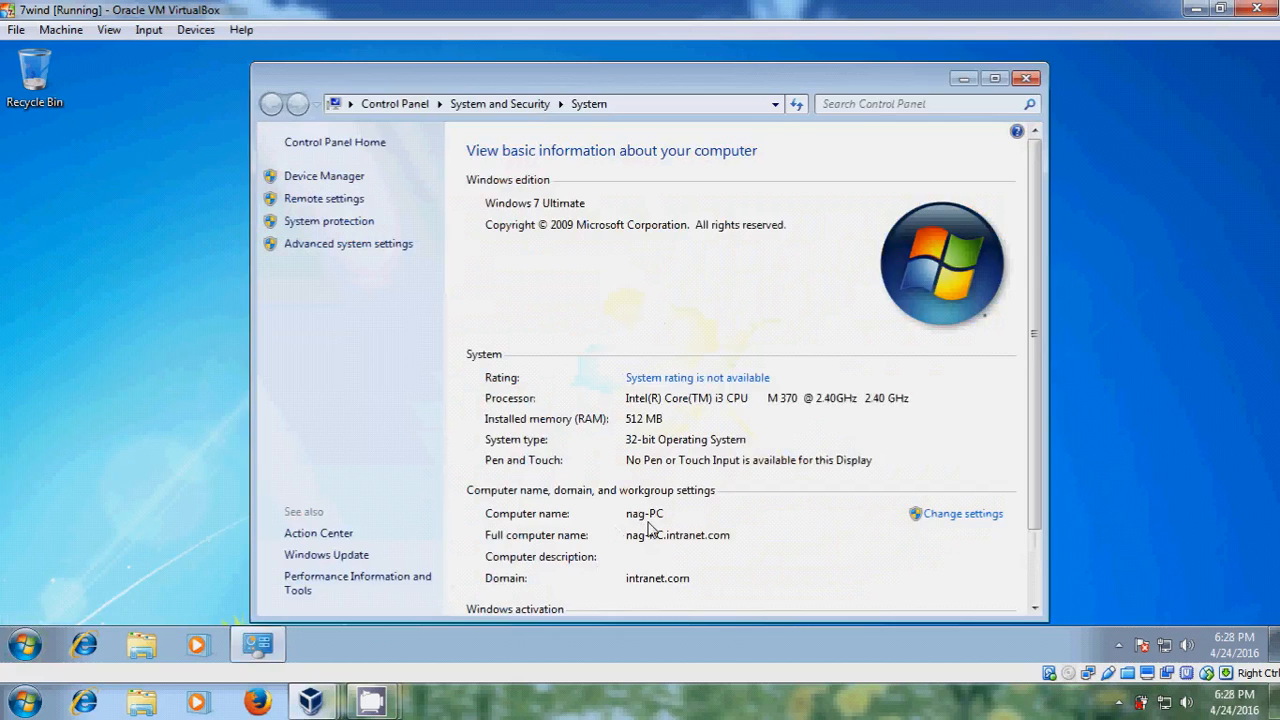
{"action": "left_click", "coordinate": [1026, 78]}
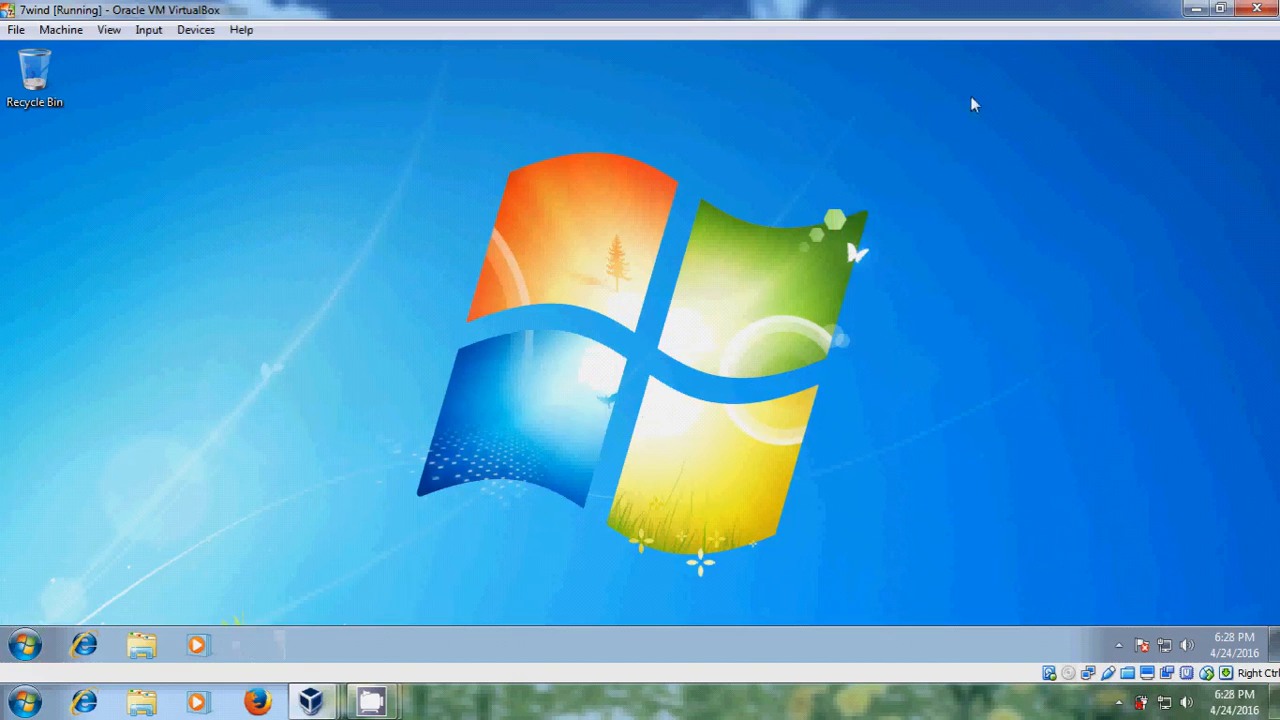
{"action": "left_click", "coordinate": [24, 700]}
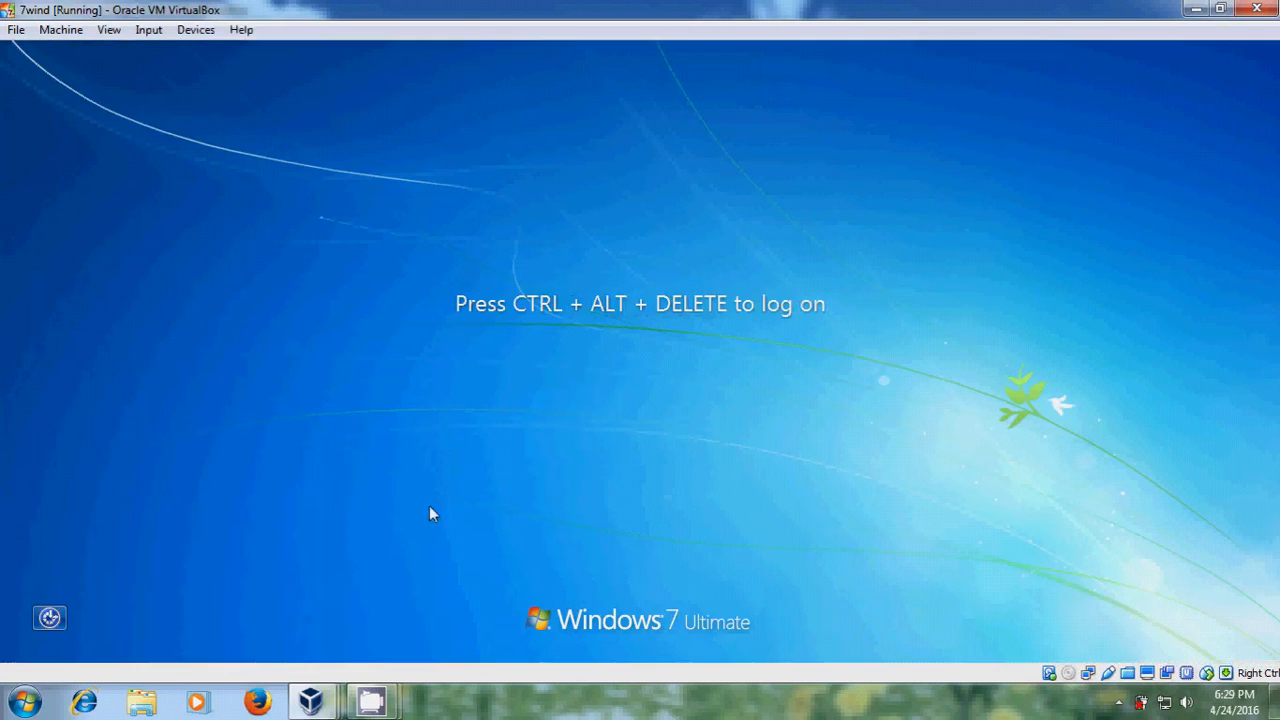
Step: Send Ctrl-Alt-Del, switch user and log on as roam1 with its password
{"action": "left_click", "coordinate": [148, 30]}
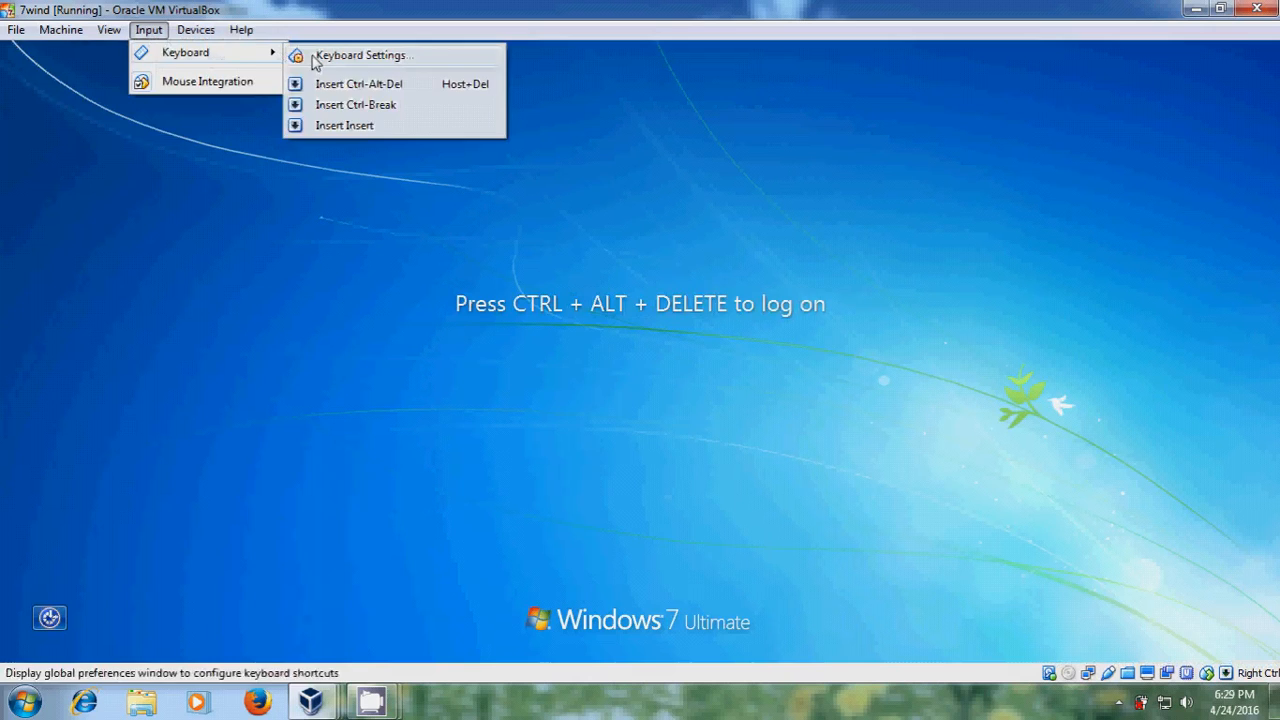
{"action": "left_click", "coordinate": [358, 84]}
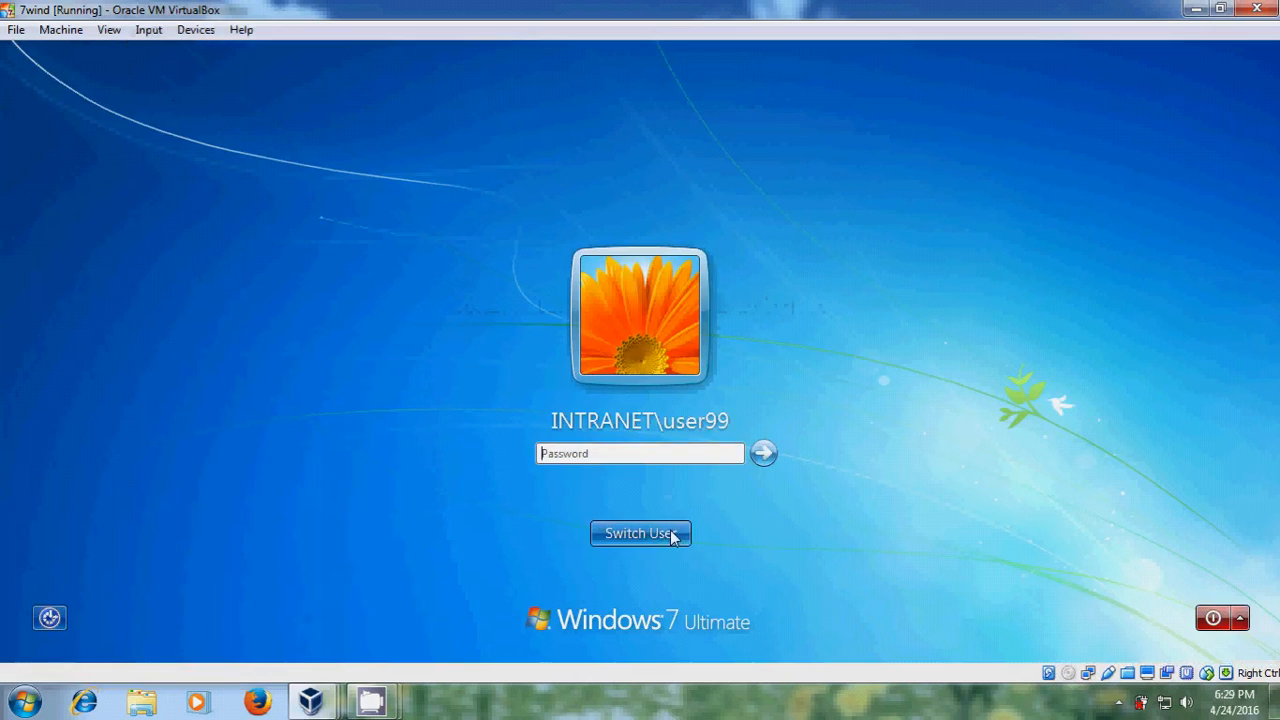
{"action": "left_click", "coordinate": [640, 532]}
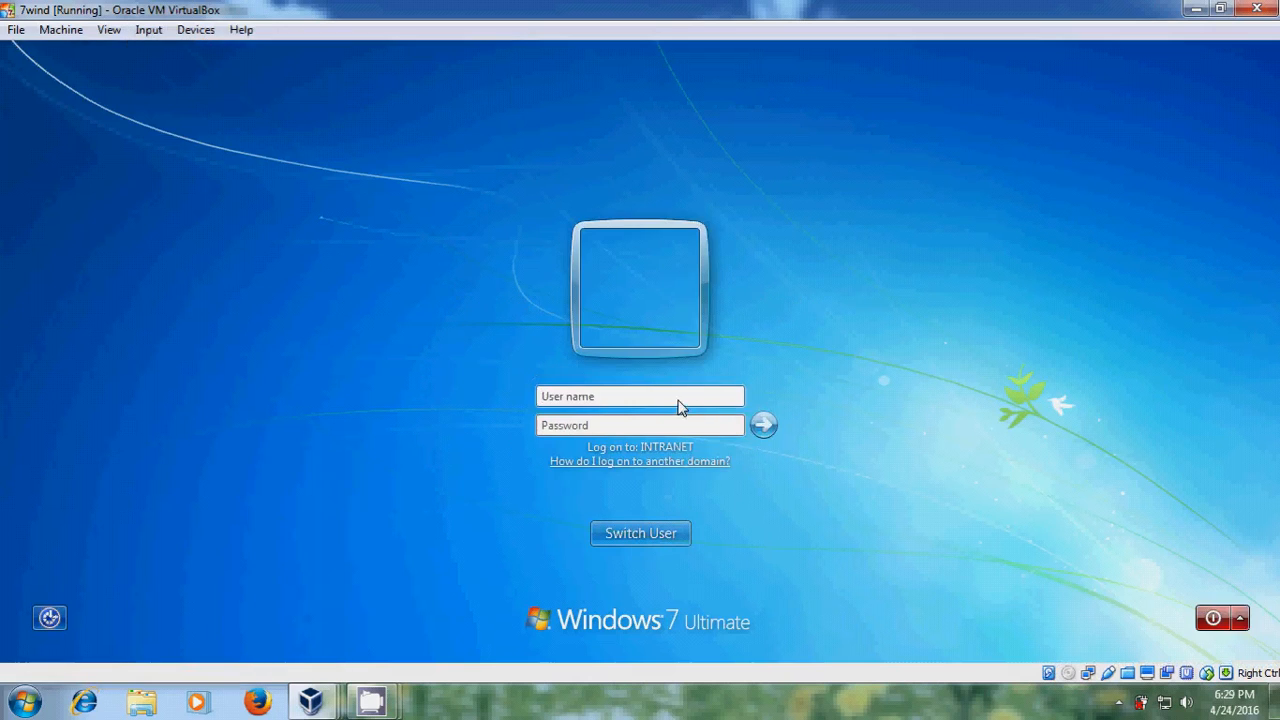
{"action": "type", "text": "roam"}
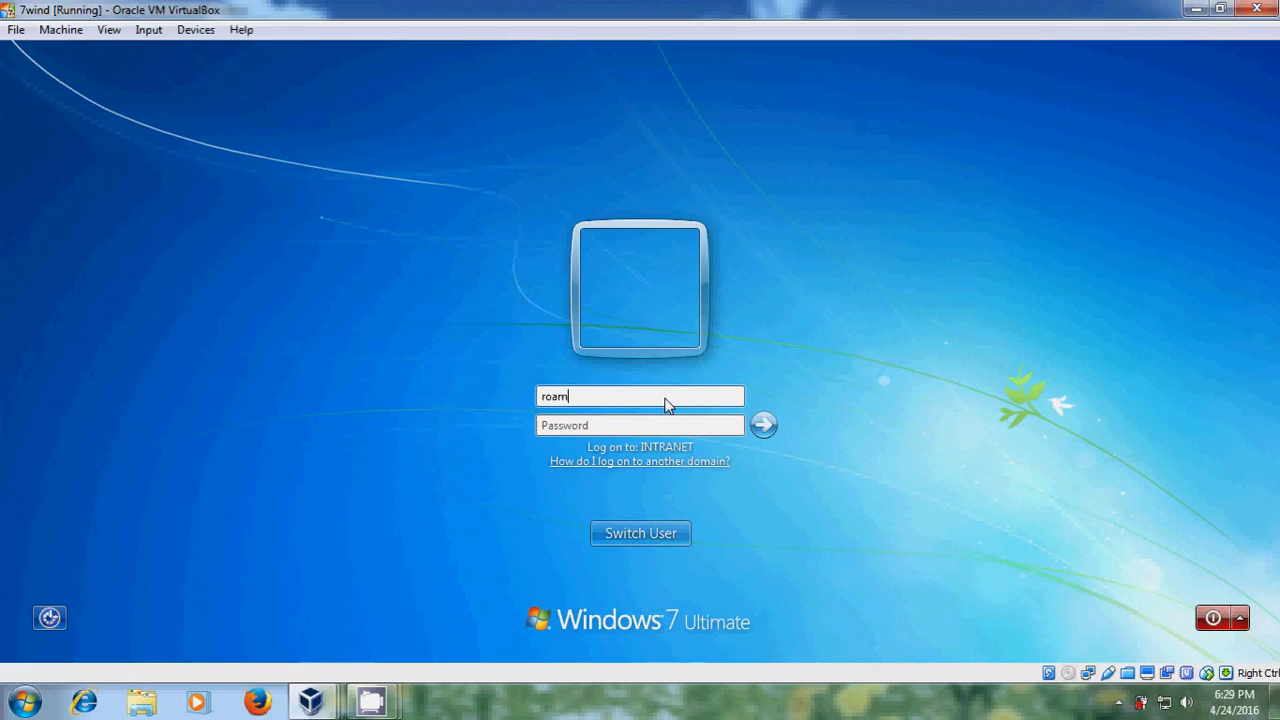
{"action": "type", "text": "1"}
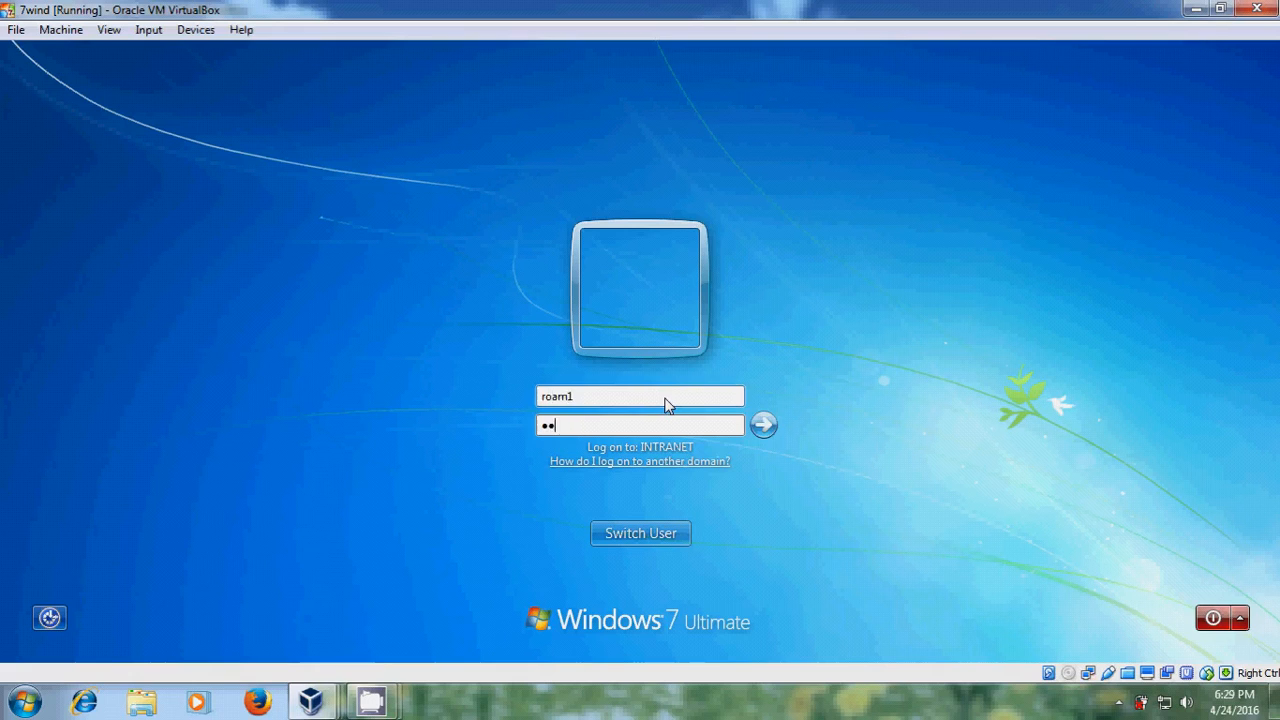
{"action": "type", "text": "password"}
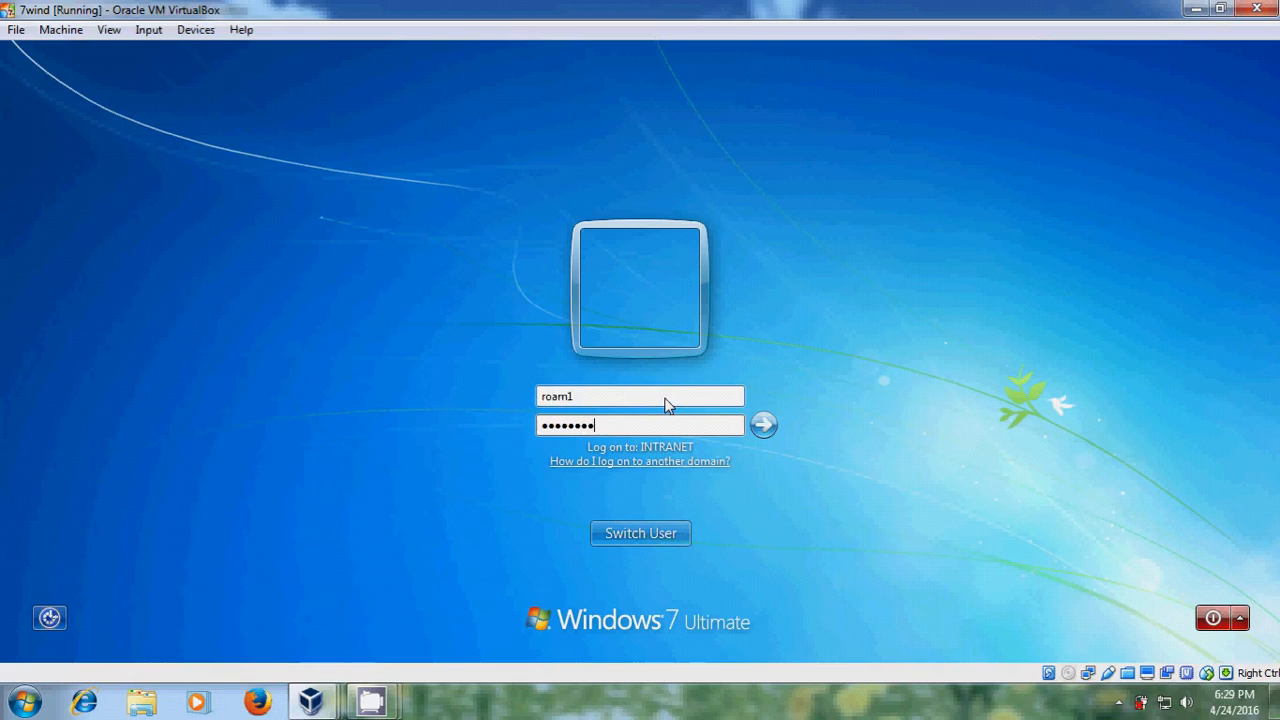
{"action": "left_click", "coordinate": [764, 424]}
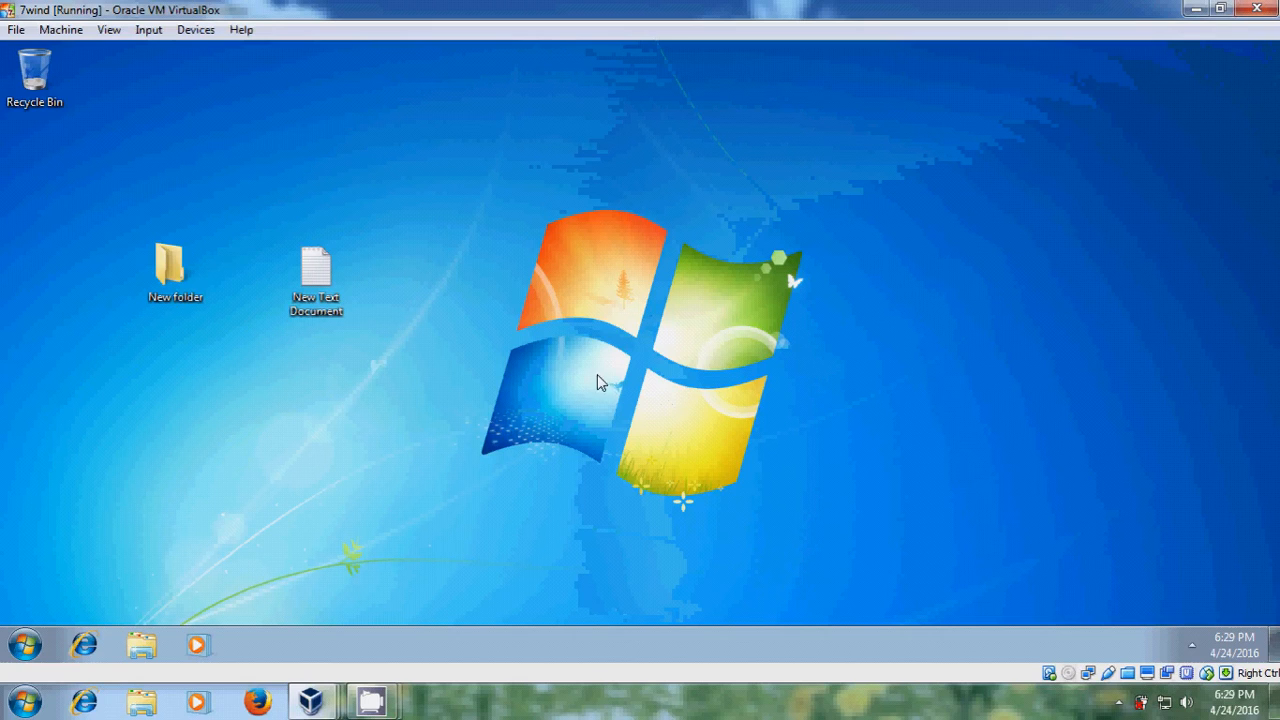
{"action": "mouse_move", "coordinate": [308, 418]}
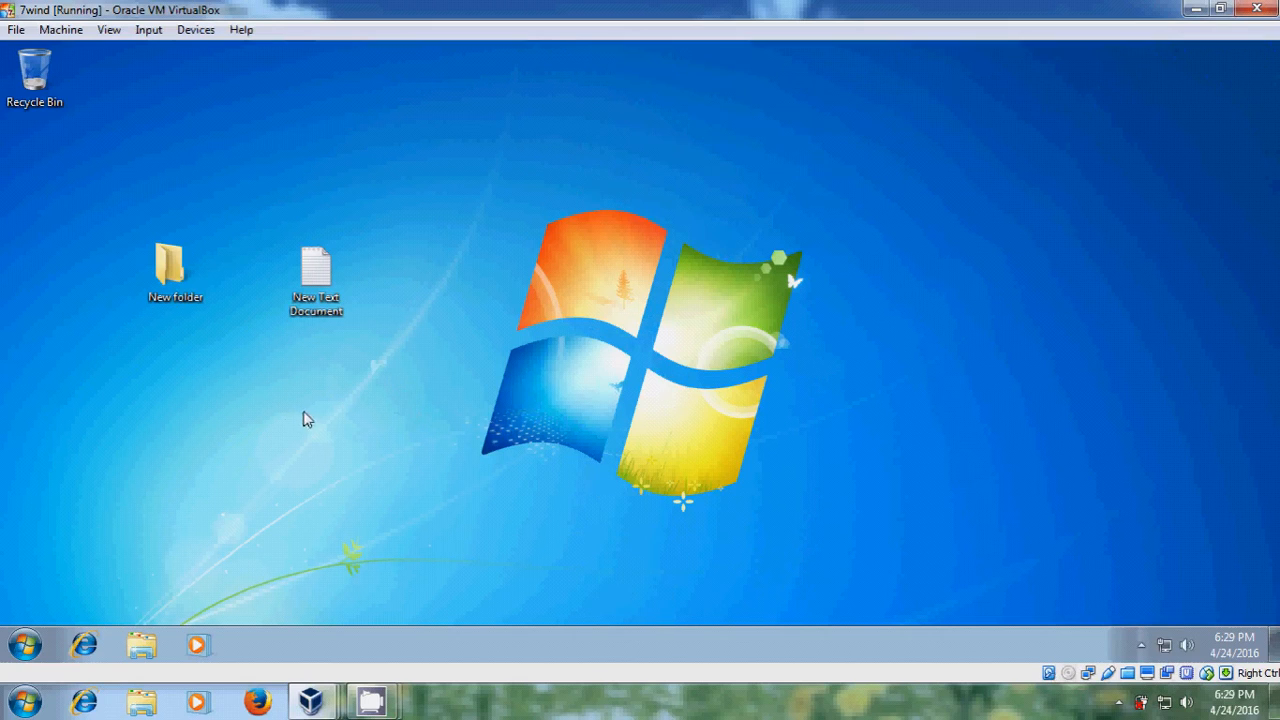
Step: Inspect the roamed New Folder and New Text Document on the desktop and bring up the start menu
{"action": "left_click", "coordinate": [176, 270]}
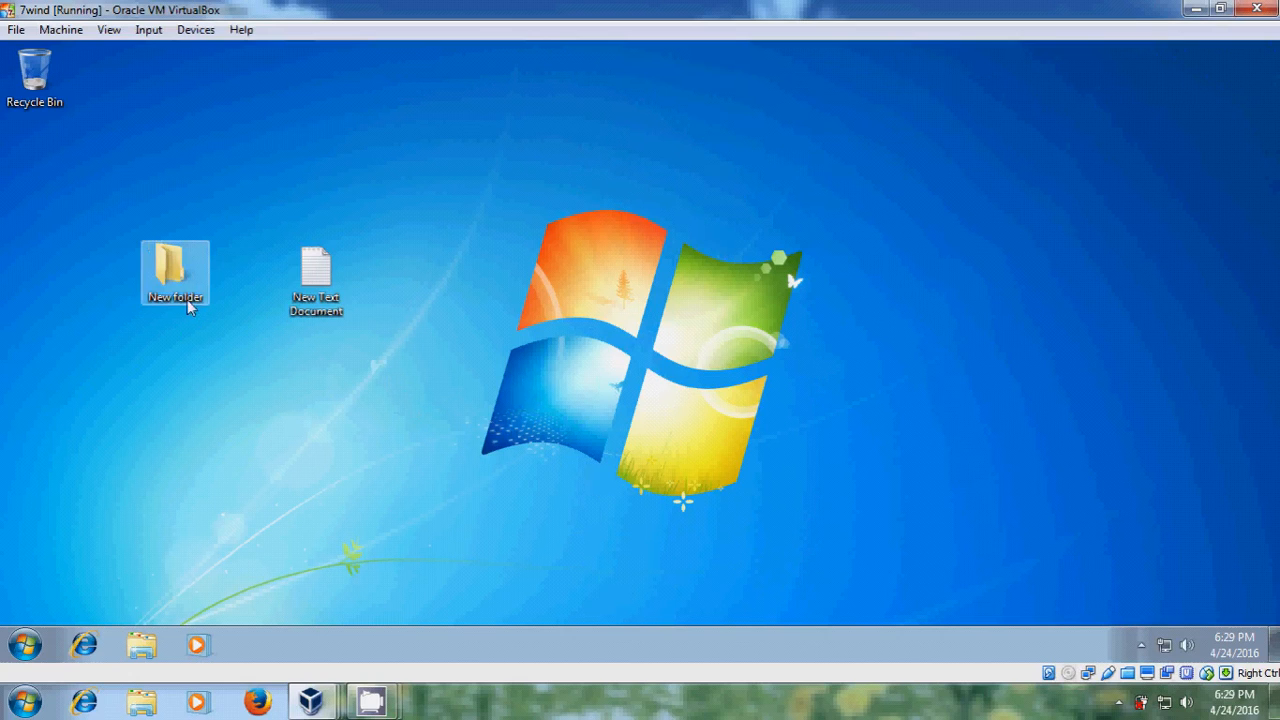
{"action": "left_click", "coordinate": [316, 270]}
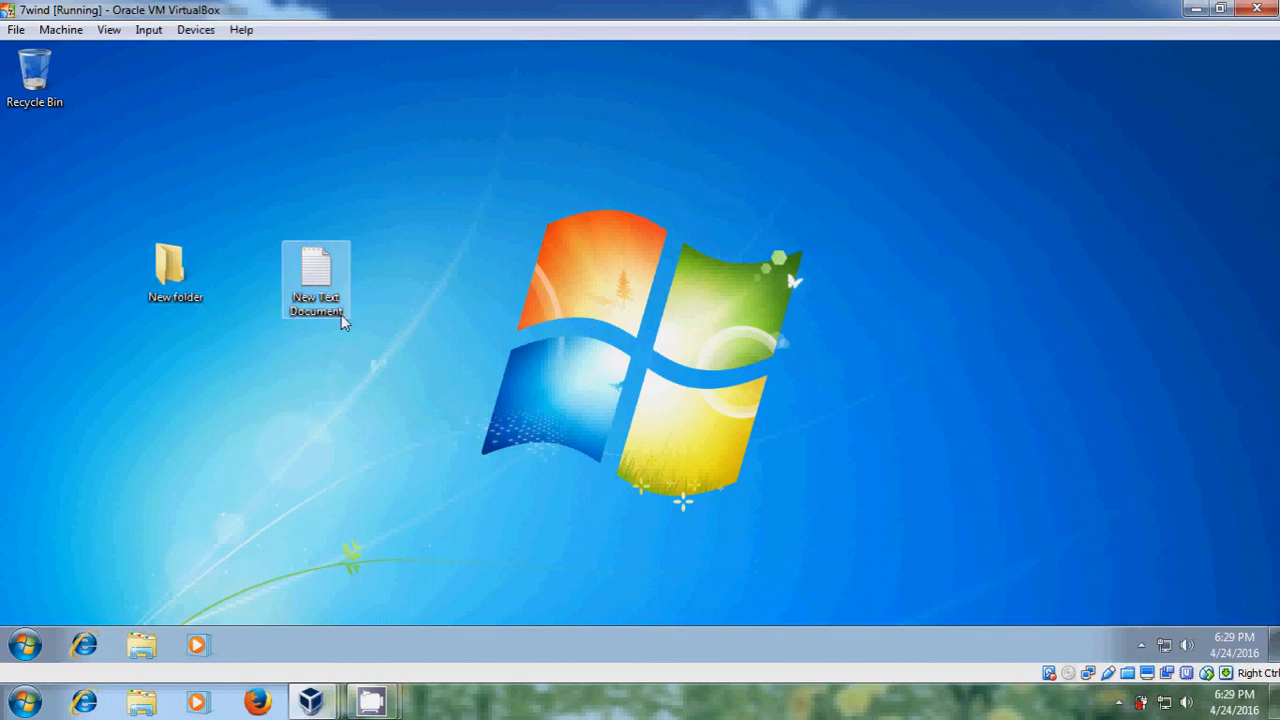
{"action": "right_click", "coordinate": [316, 280]}
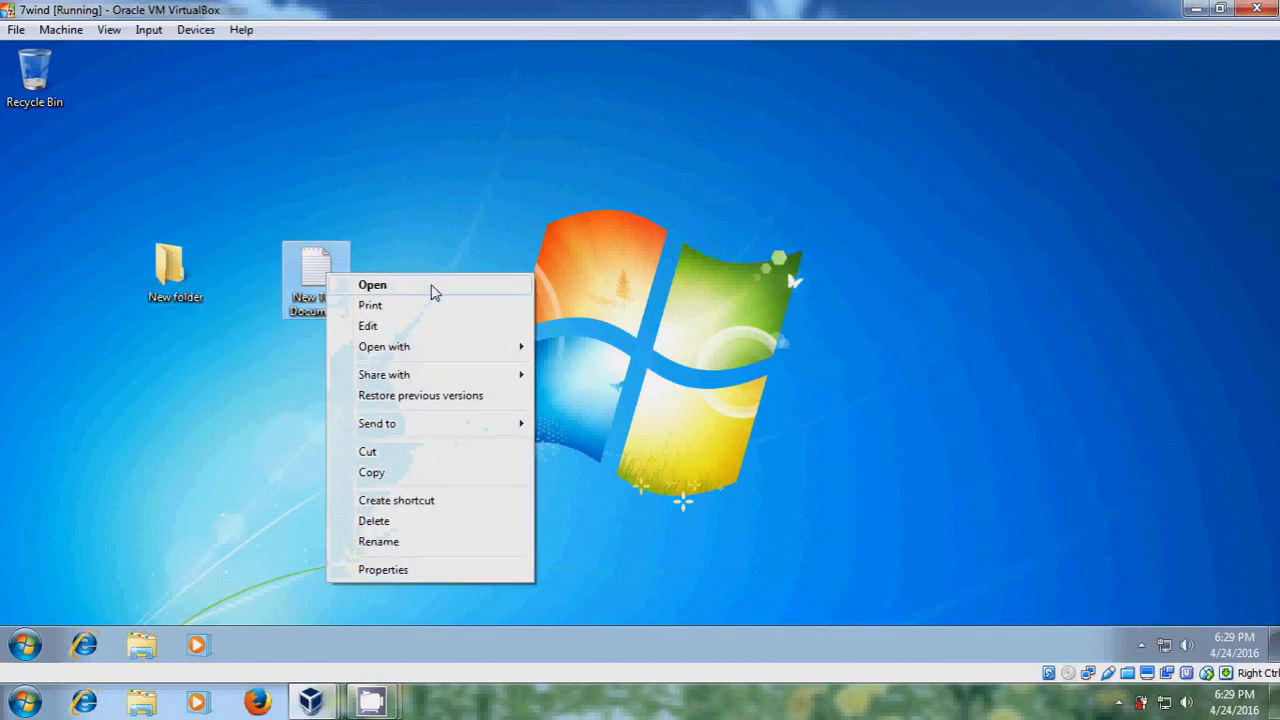
{"action": "left_click", "coordinate": [372, 284]}
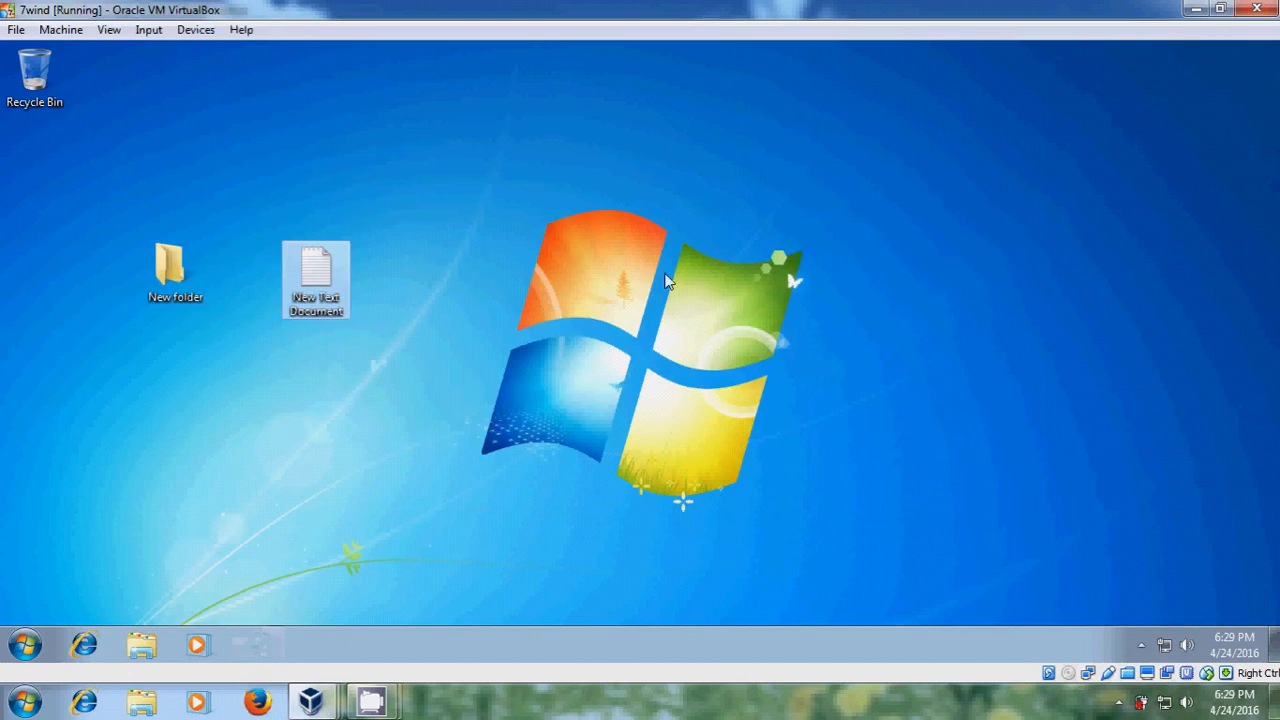
{"action": "mouse_move", "coordinate": [58, 556]}
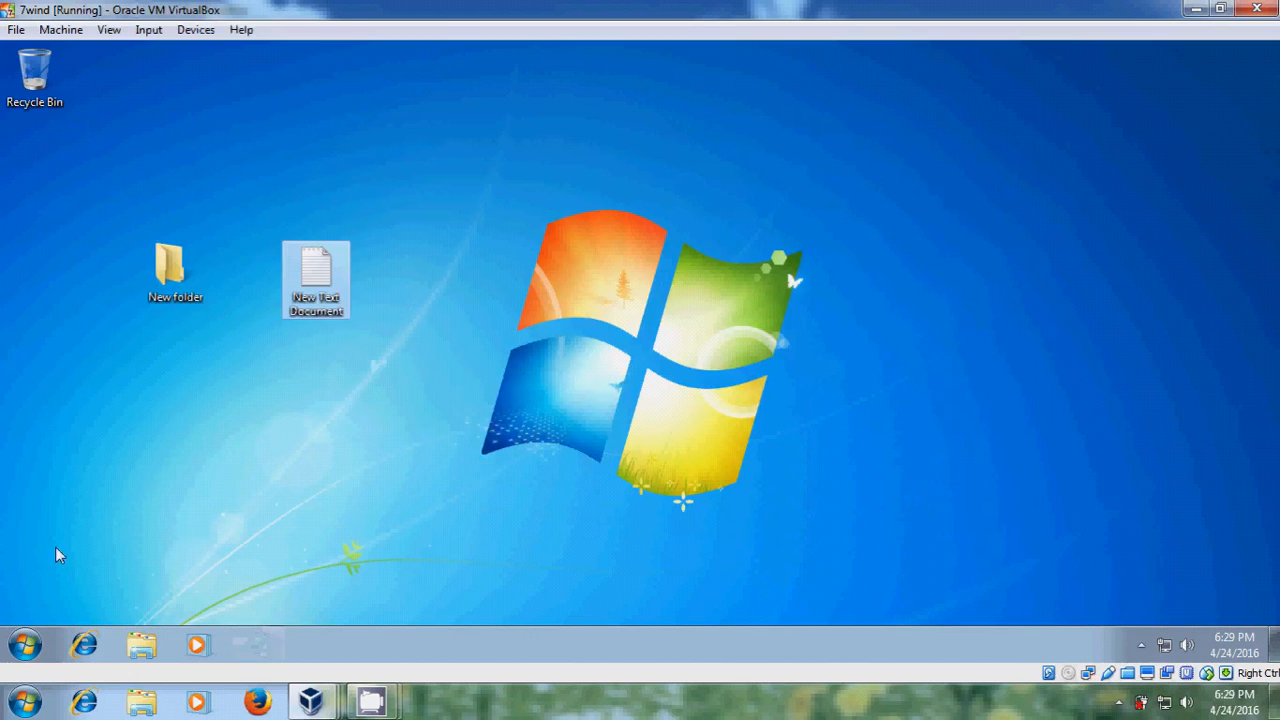
{"action": "left_click", "coordinate": [24, 644]}
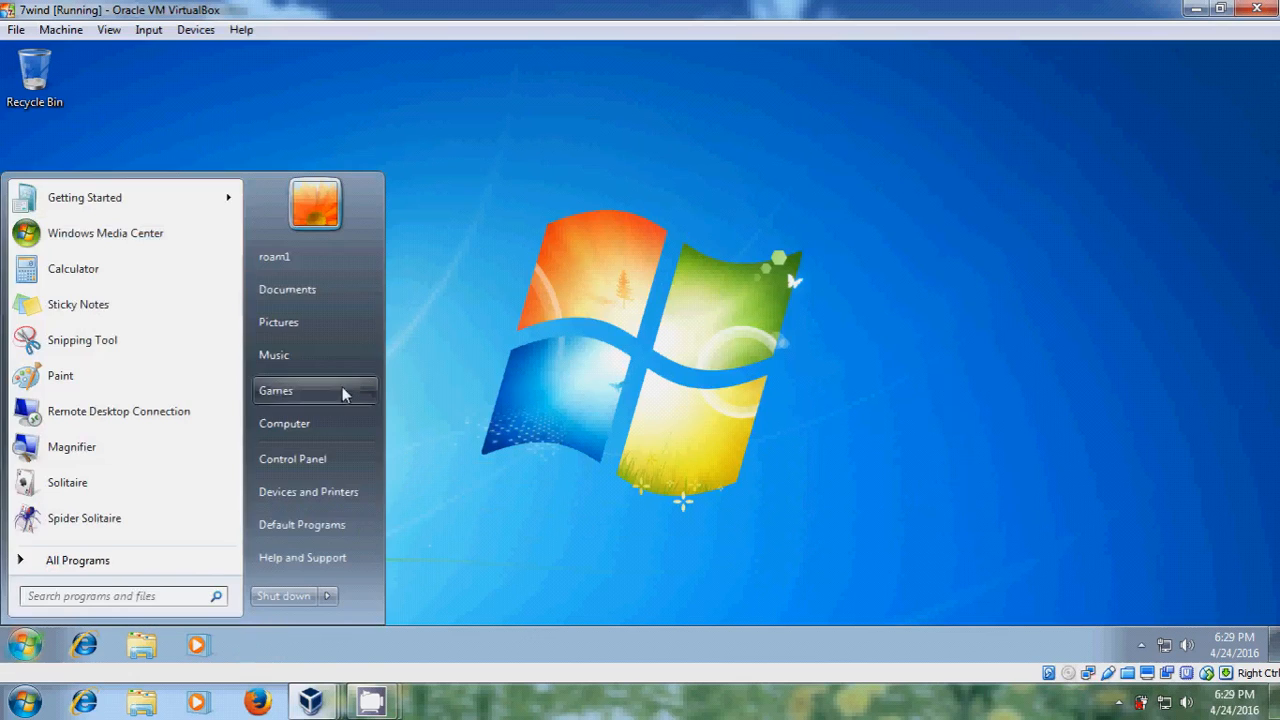
Step: Reopen Spider Solitaire, resume the roamed saved game, then close the game window
{"action": "left_click", "coordinate": [276, 390]}
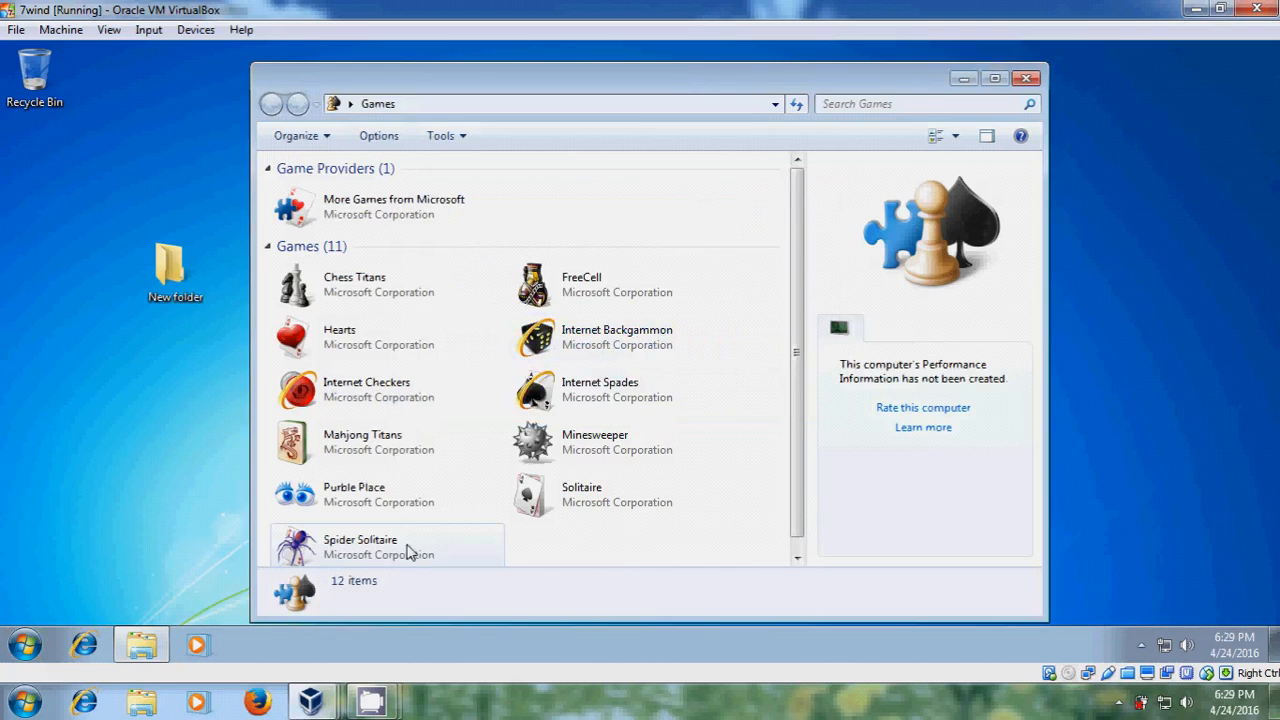
{"action": "double_click", "coordinate": [360, 544]}
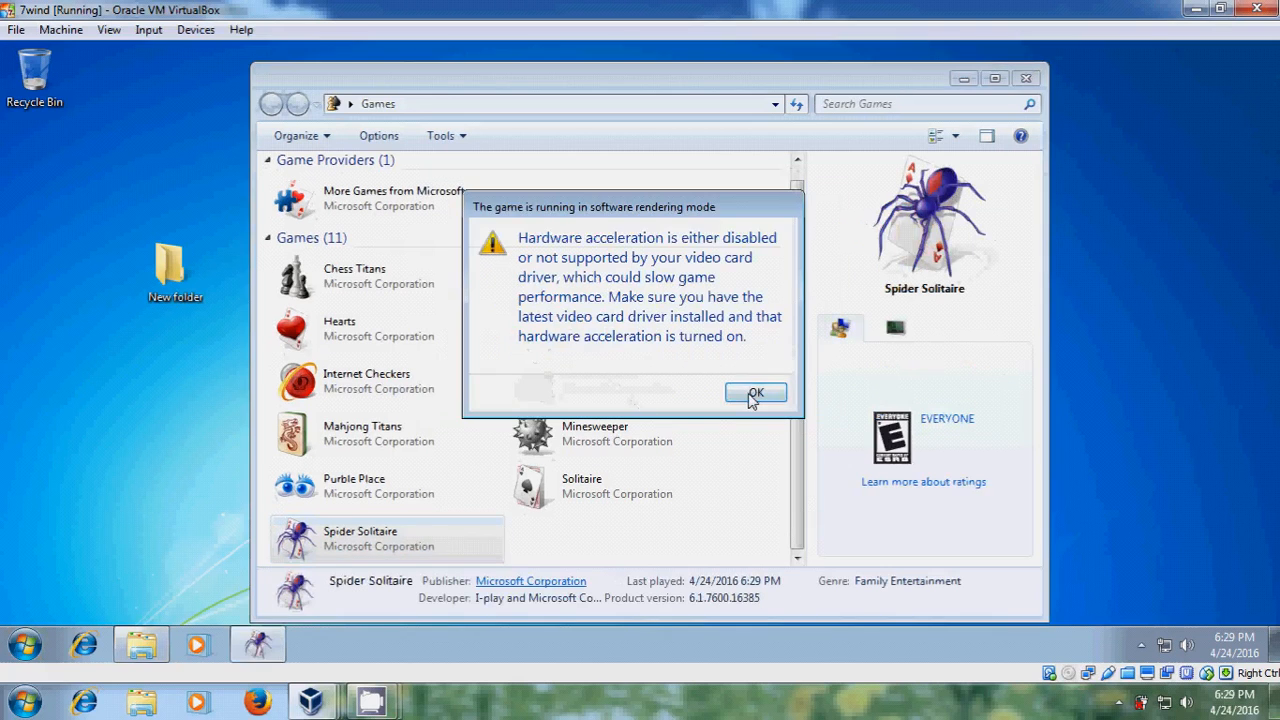
{"action": "left_click", "coordinate": [756, 392]}
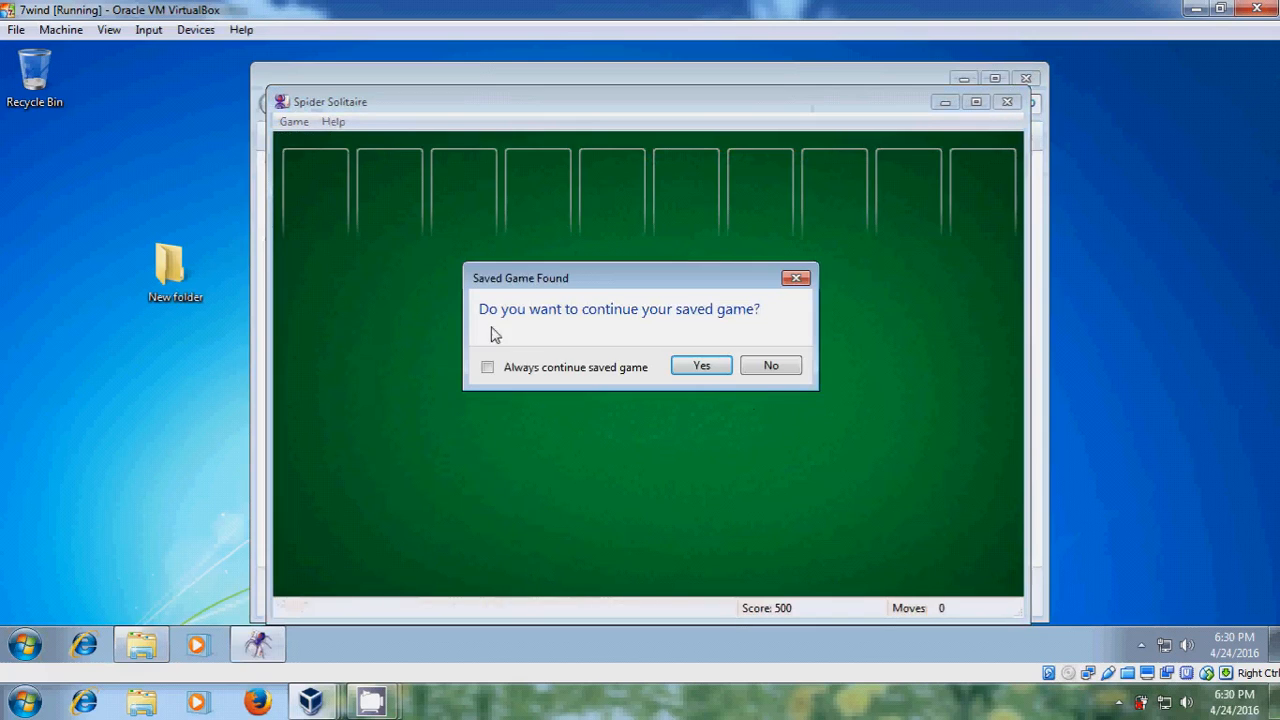
{"action": "mouse_move", "coordinate": [676, 322]}
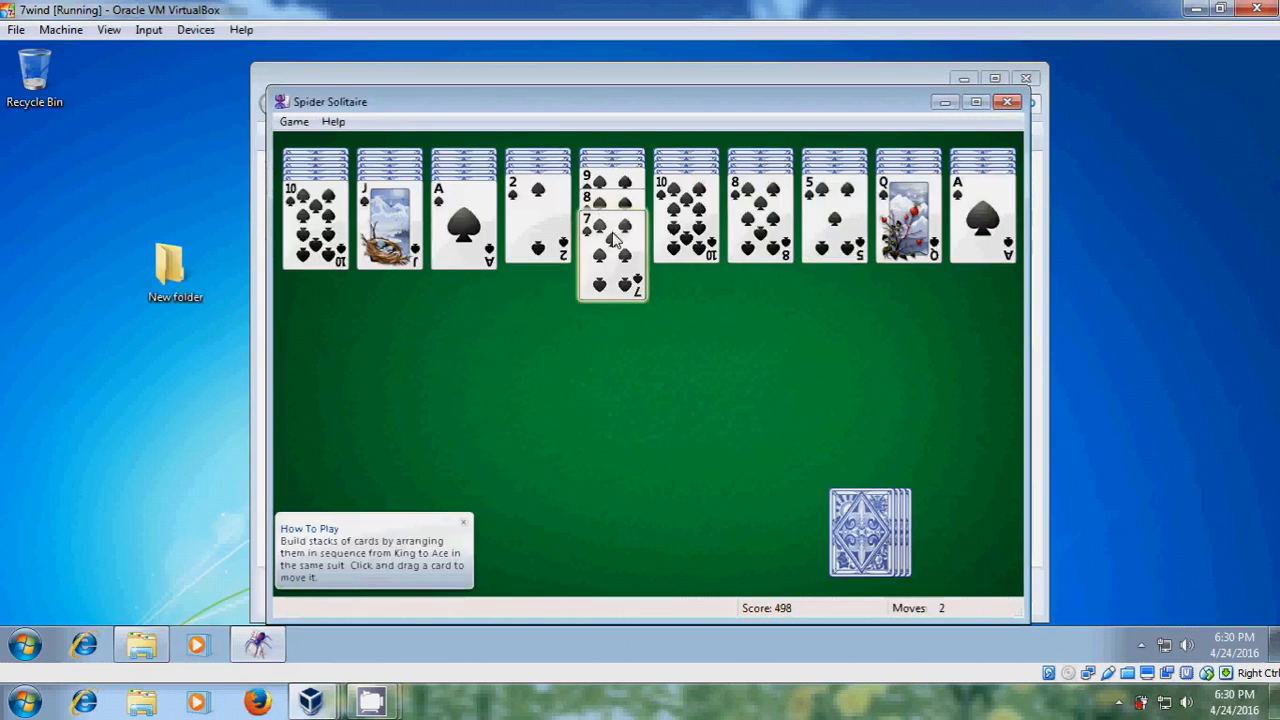
{"action": "mouse_move", "coordinate": [616, 280]}
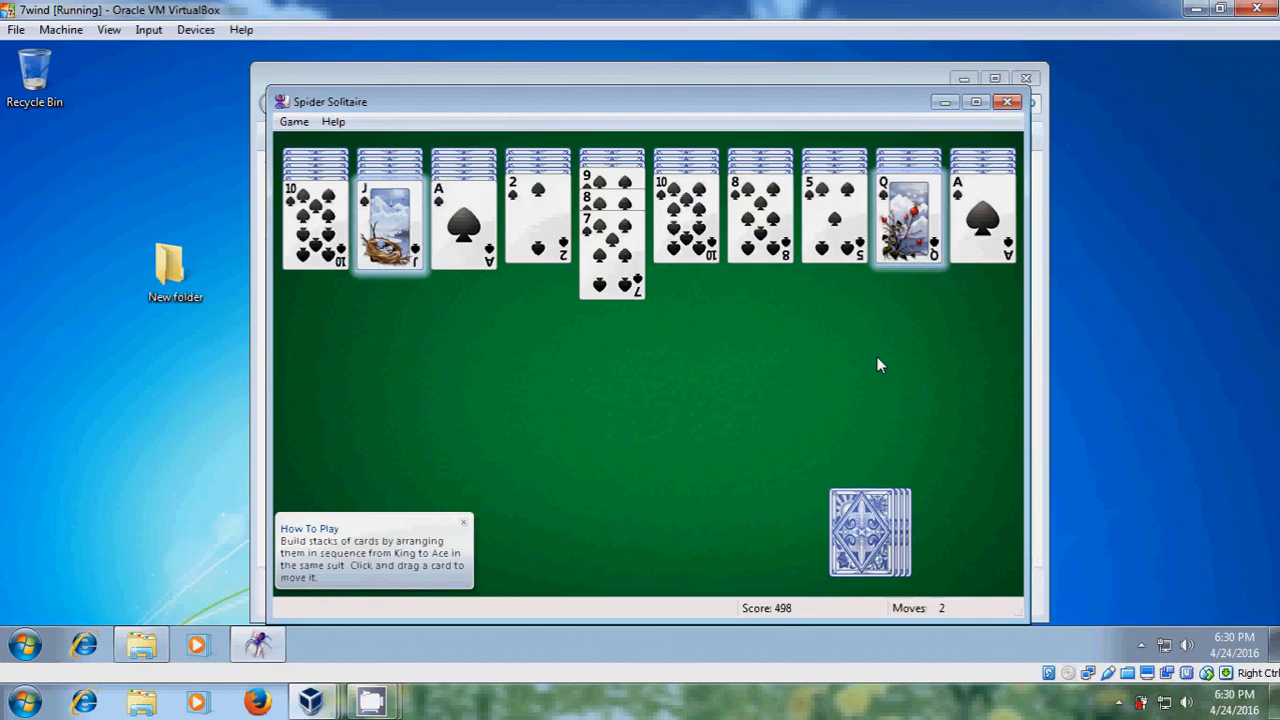
{"action": "mouse_move", "coordinate": [1040, 56]}
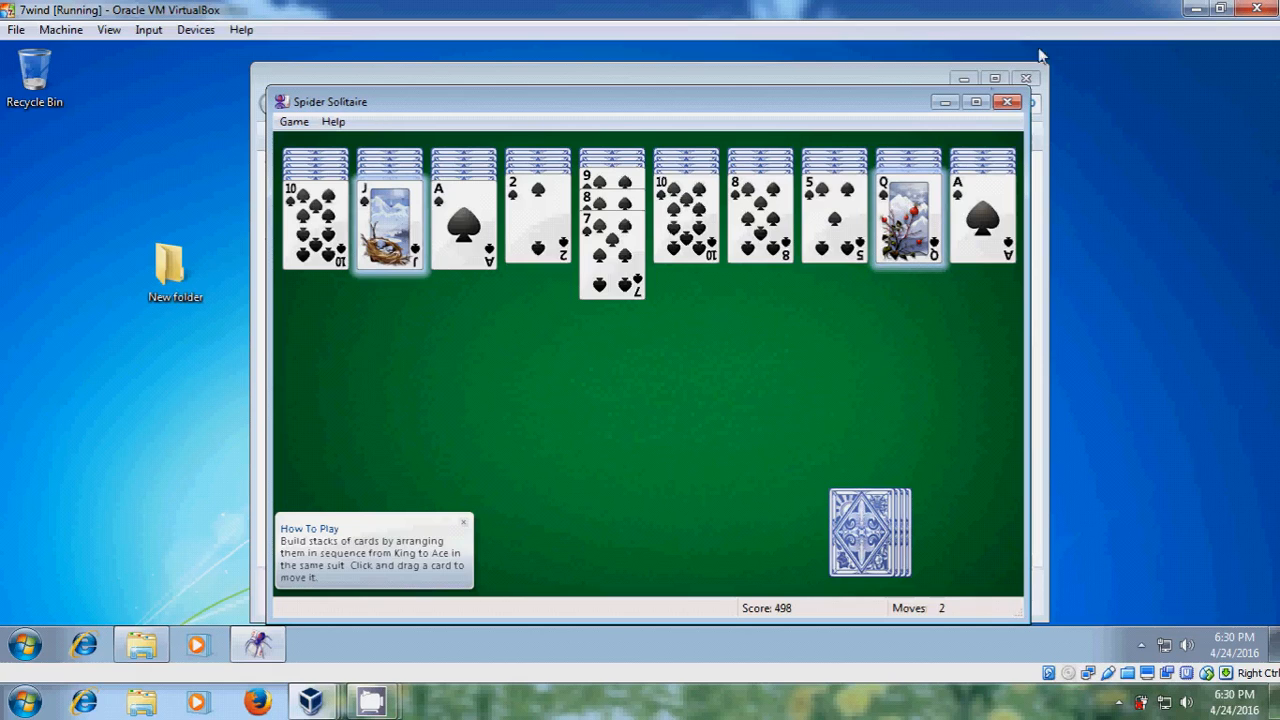
{"action": "left_click", "coordinate": [1008, 100]}
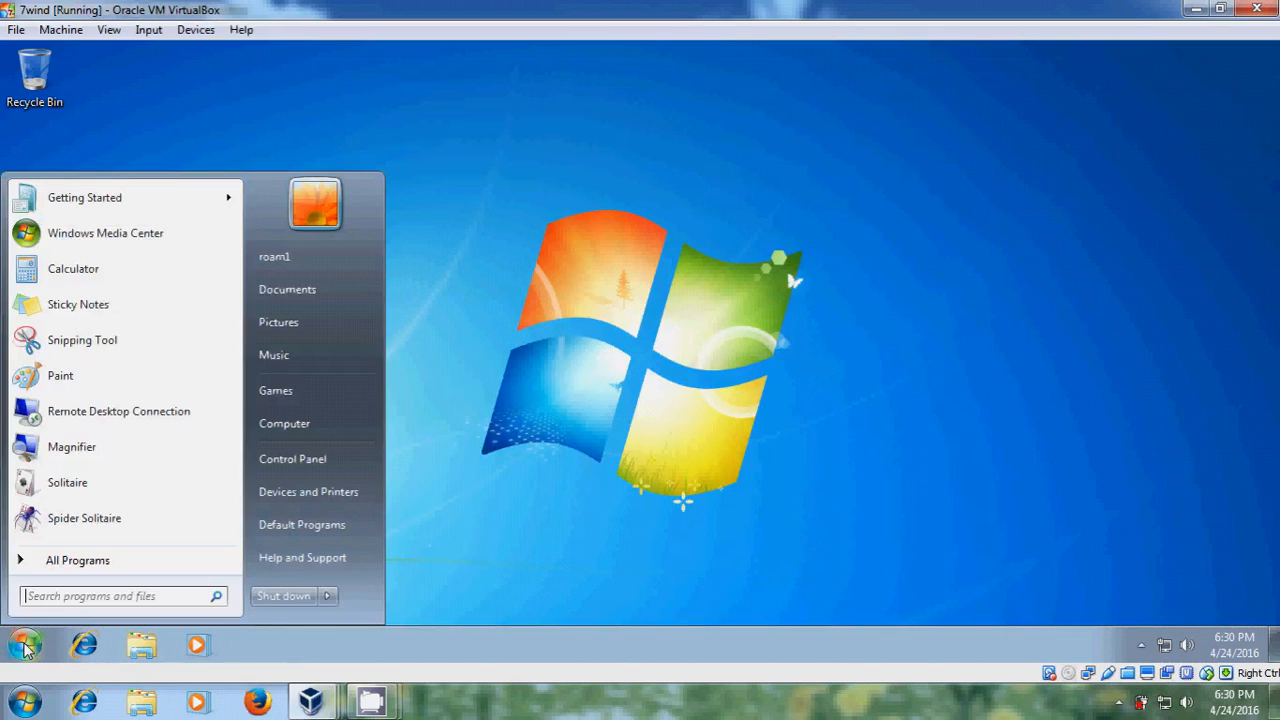
{"action": "mouse_move", "coordinate": [316, 424]}
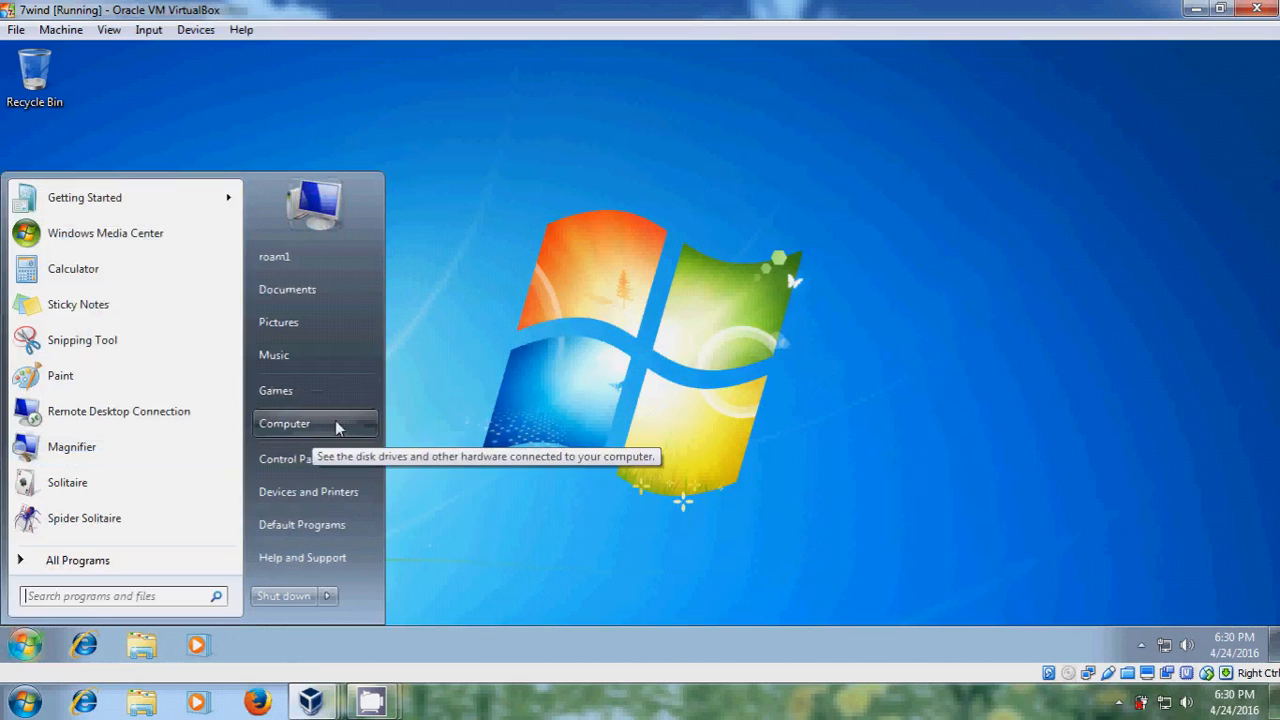
{"action": "mouse_move", "coordinate": [448, 588]}
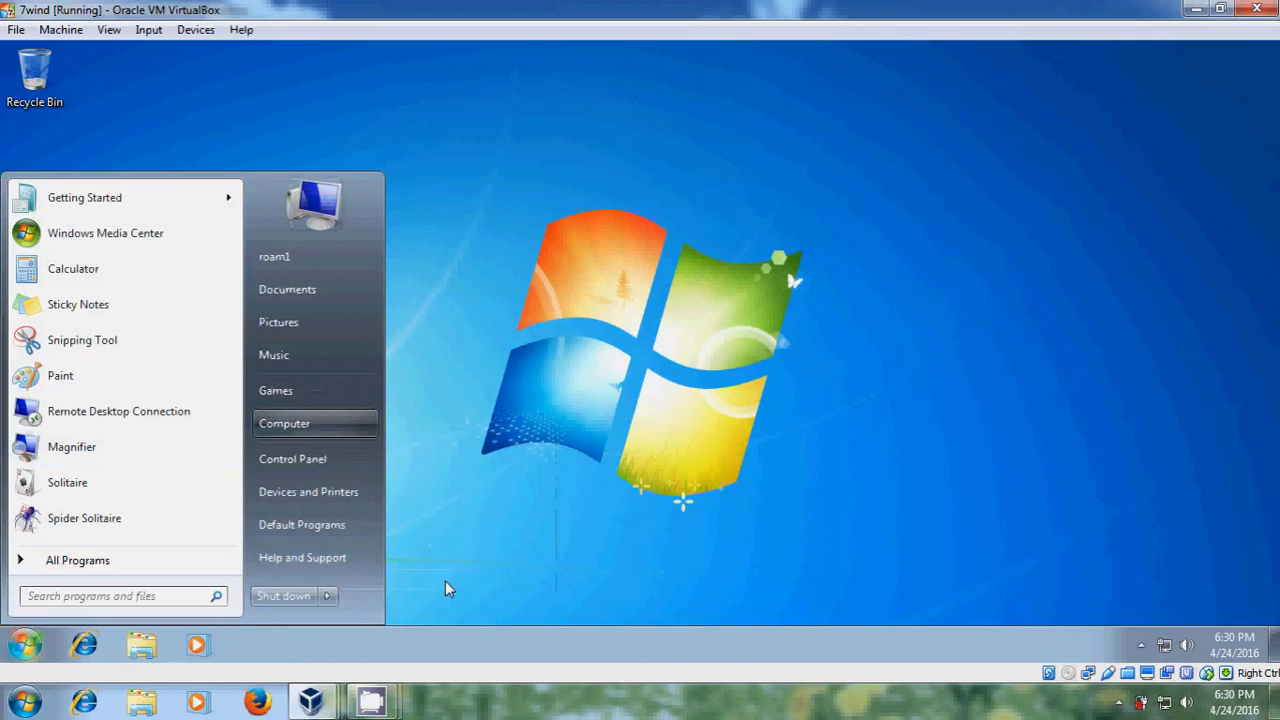
Step: View the computer's system information and request Advanced system settings, raising the UAC prompt
{"action": "left_click", "coordinate": [284, 424]}
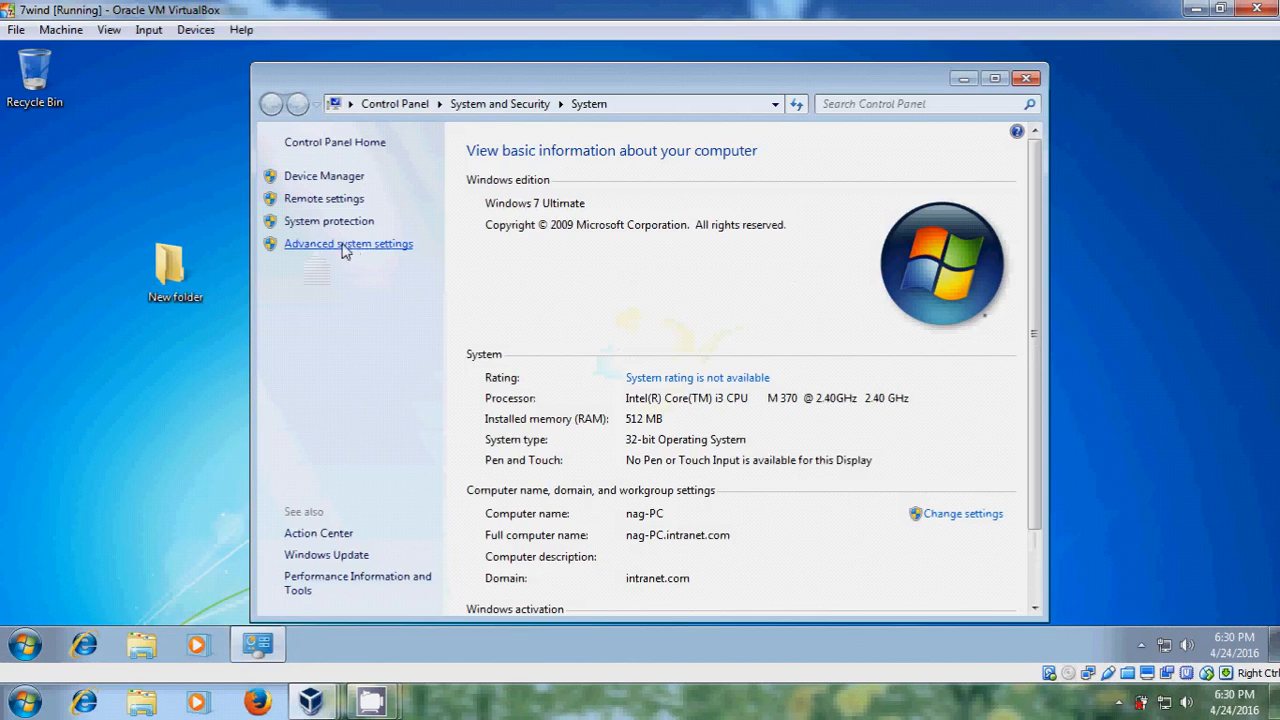
{"action": "mouse_move", "coordinate": [356, 250]}
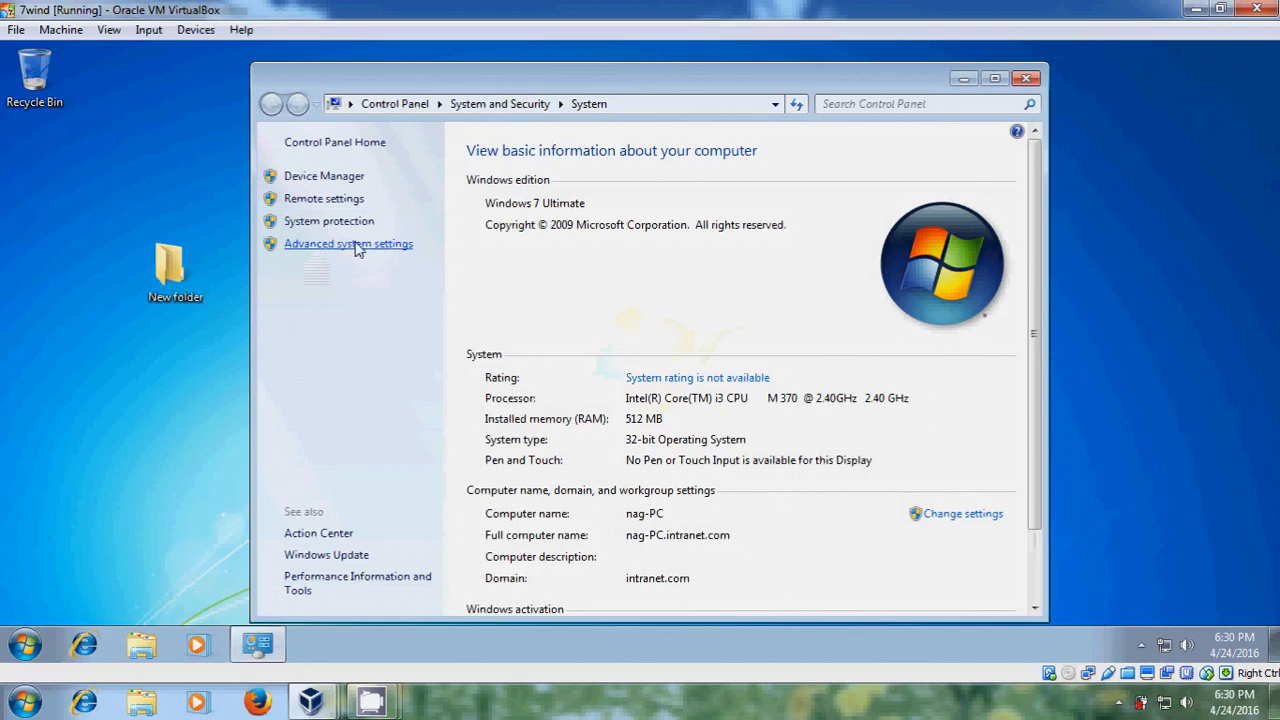
{"action": "left_click", "coordinate": [348, 244]}
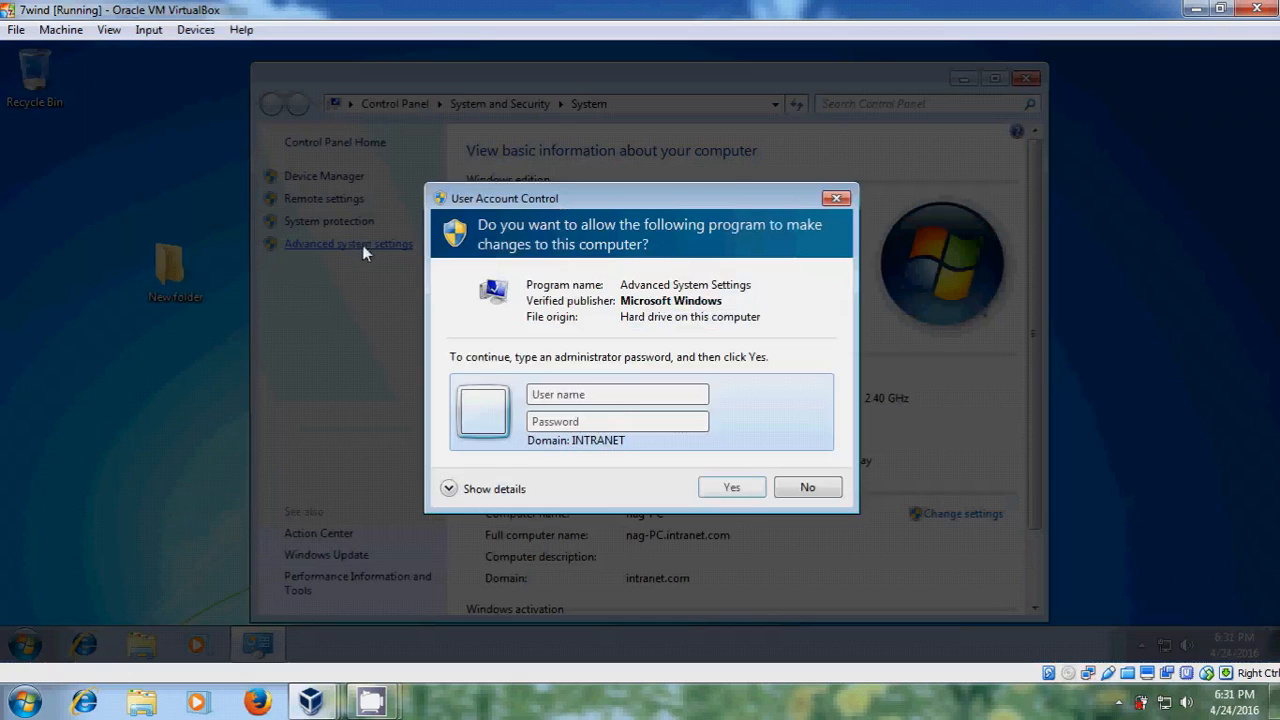
Step: Approve the UAC prompt with the admin user name and password to reach System Properties
{"action": "left_click", "coordinate": [616, 392]}
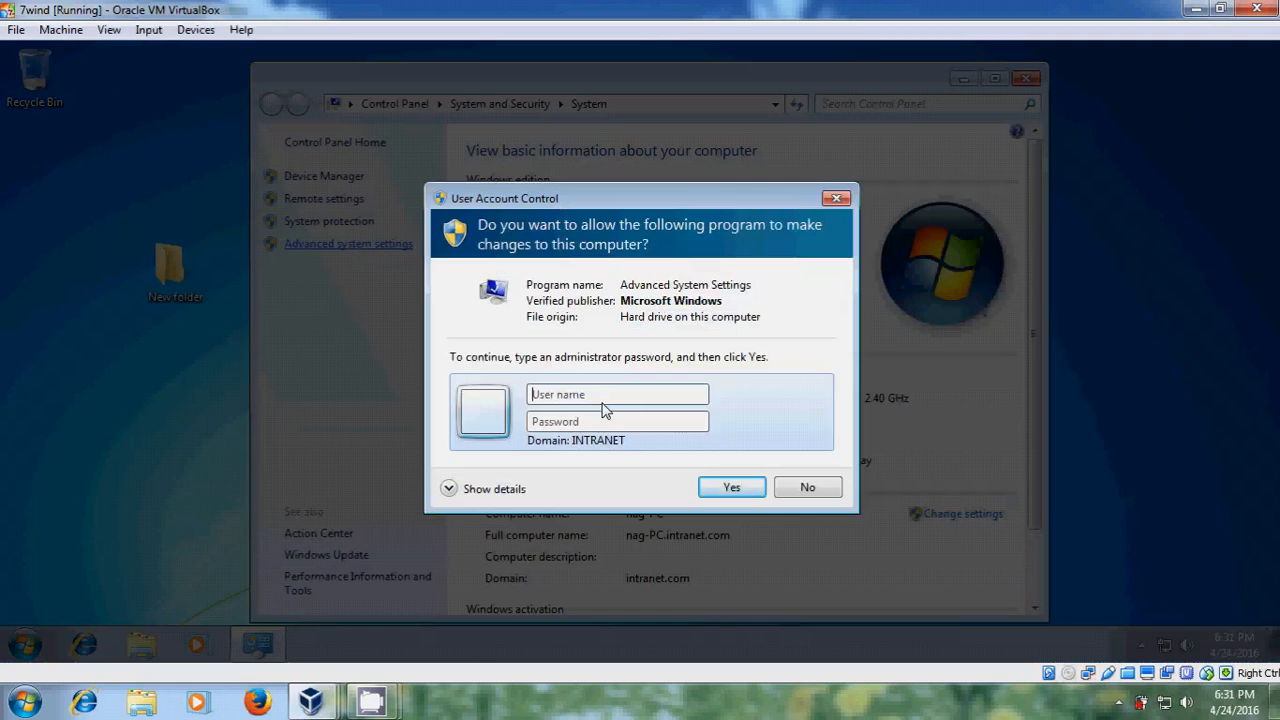
{"action": "type", "text": "administrator"}
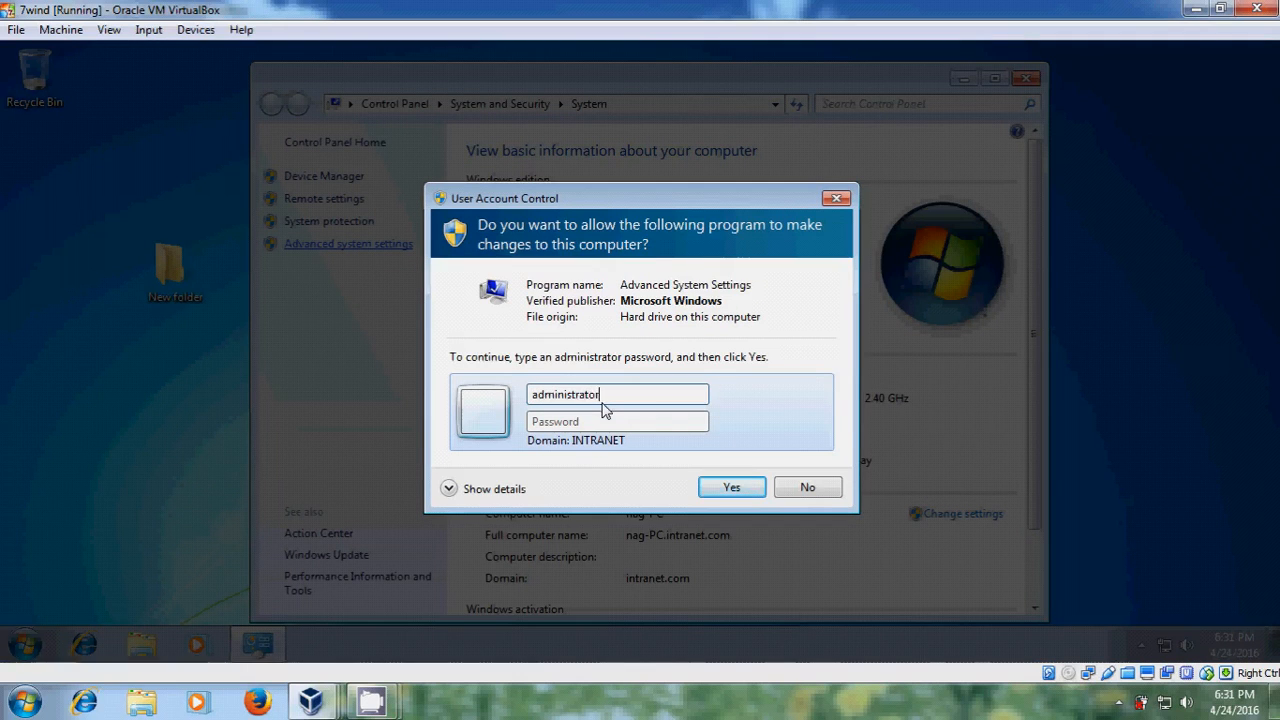
{"action": "type", "text": "•"}
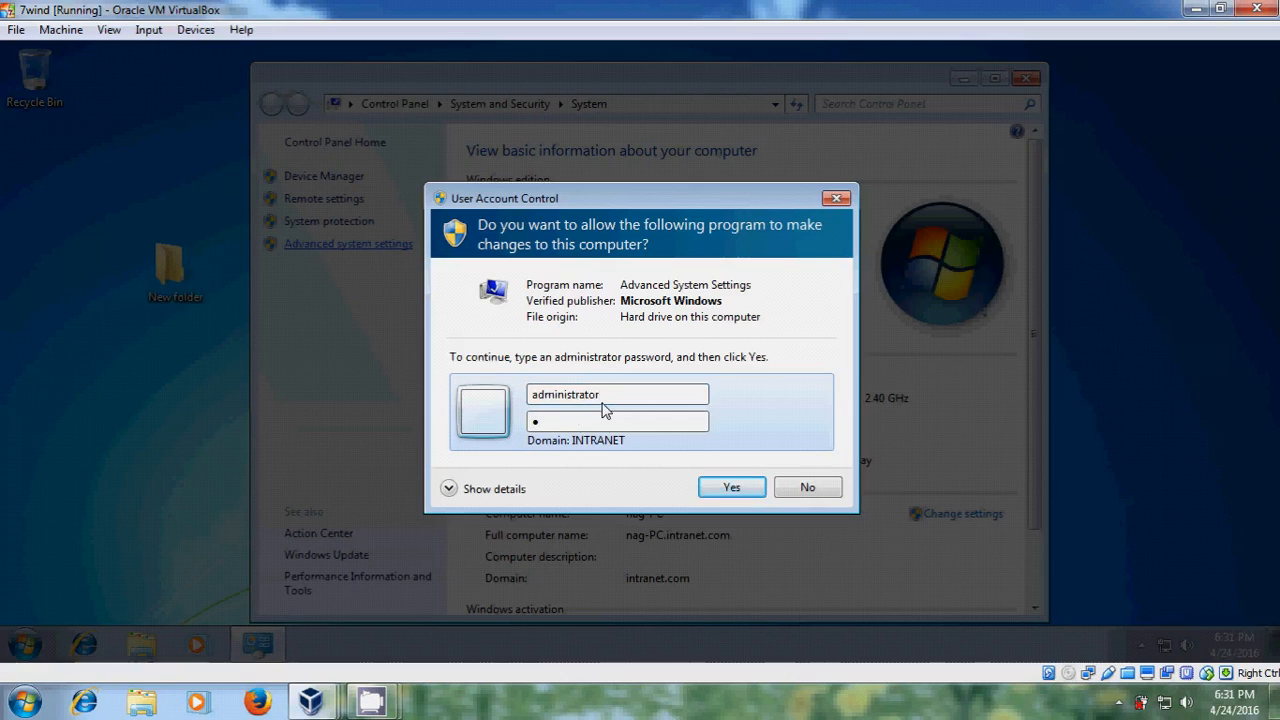
{"action": "type", "text": "password"}
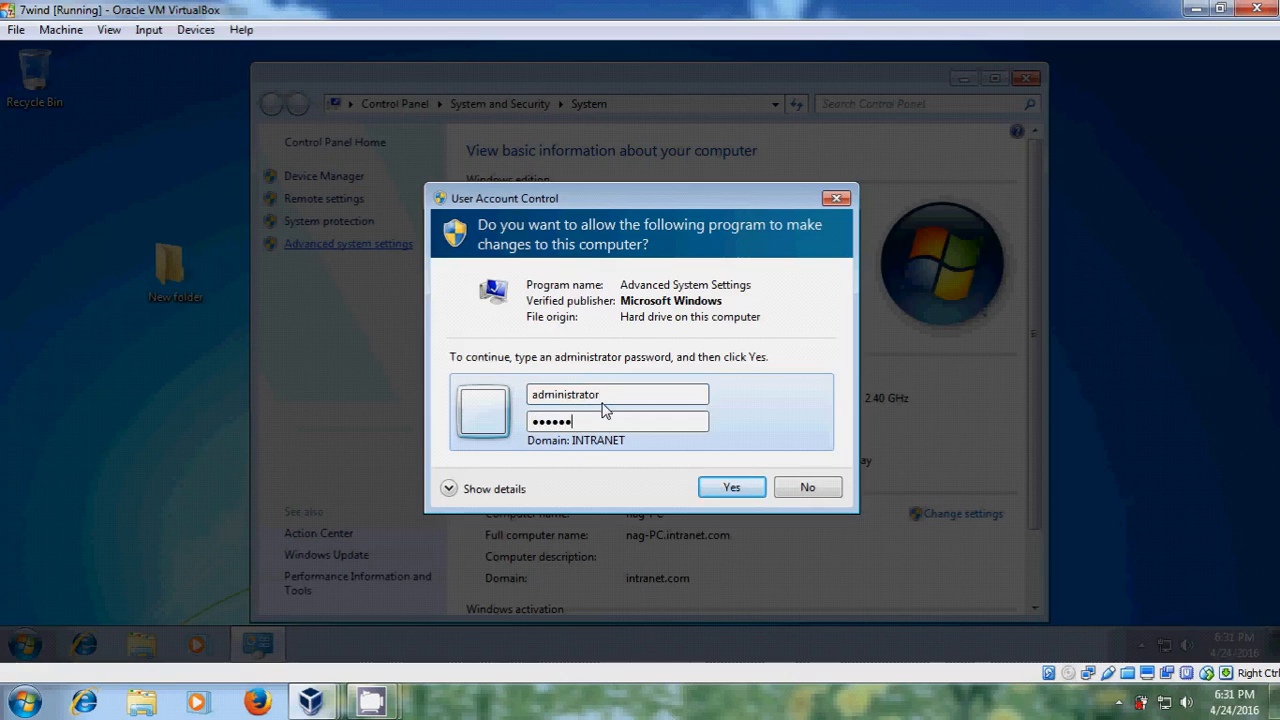
{"action": "left_click", "coordinate": [732, 488]}
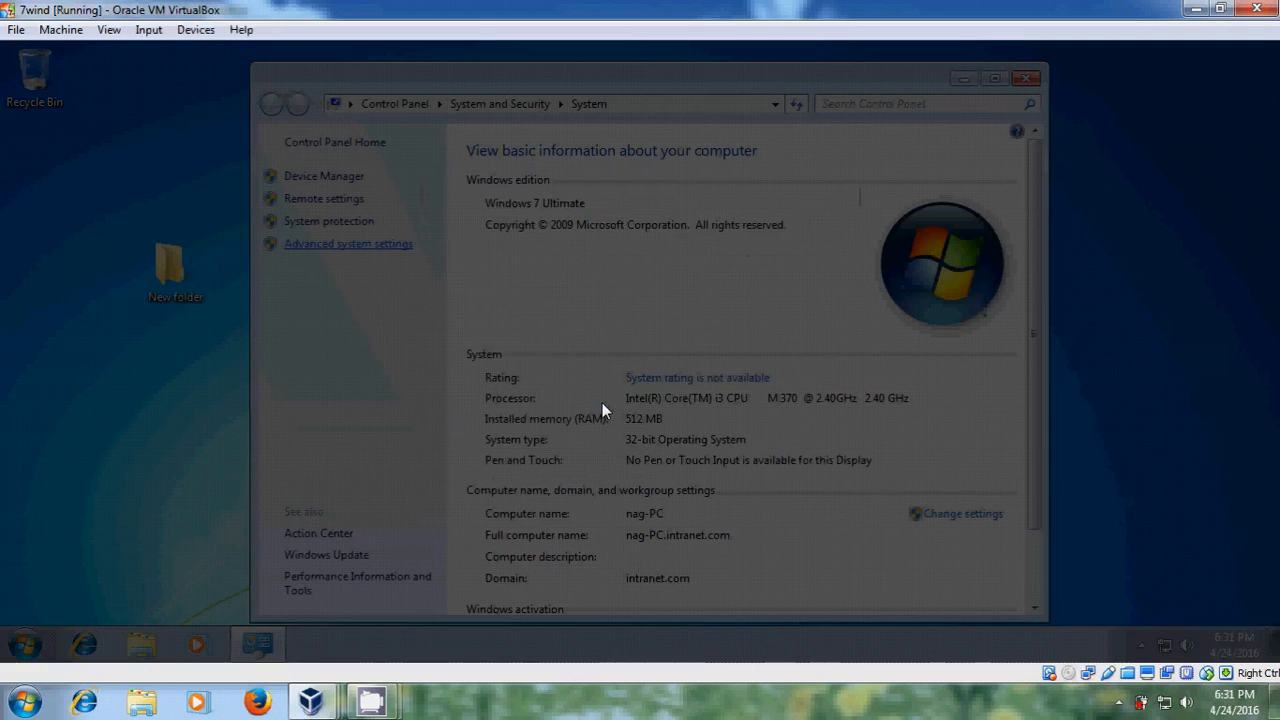
{"action": "left_click", "coordinate": [348, 244]}
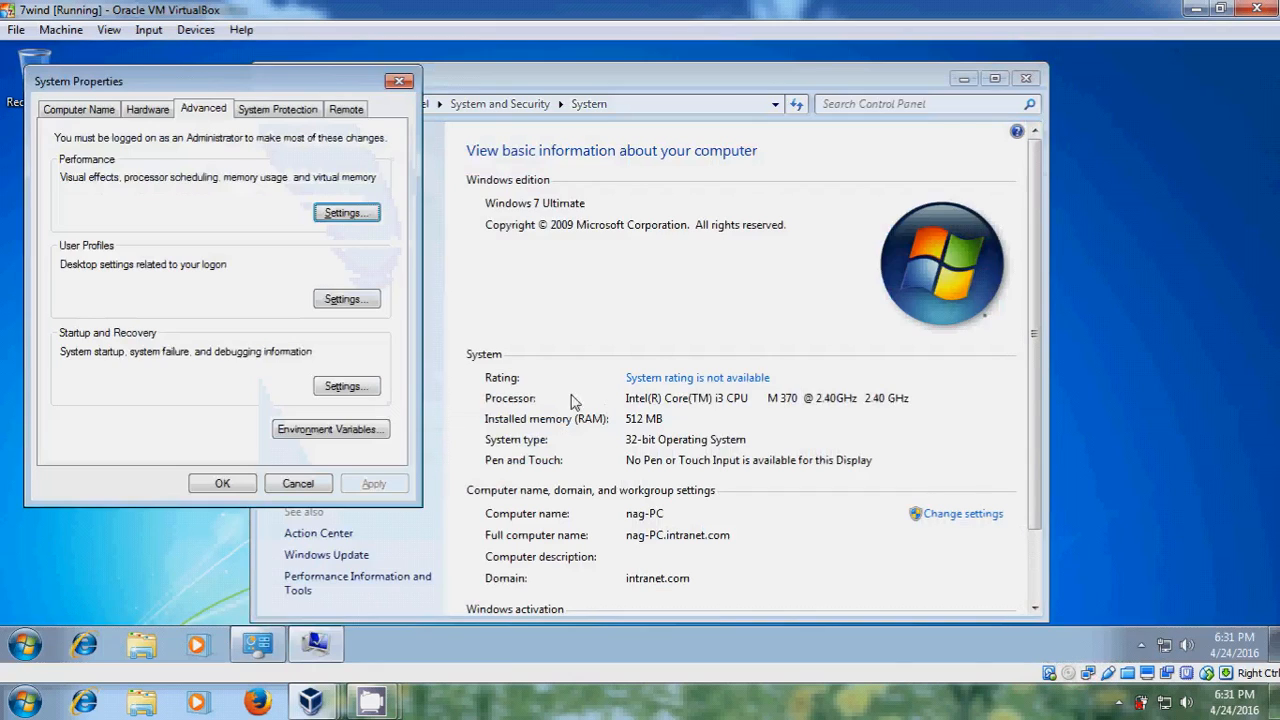
{"action": "mouse_move", "coordinate": [200, 150]}
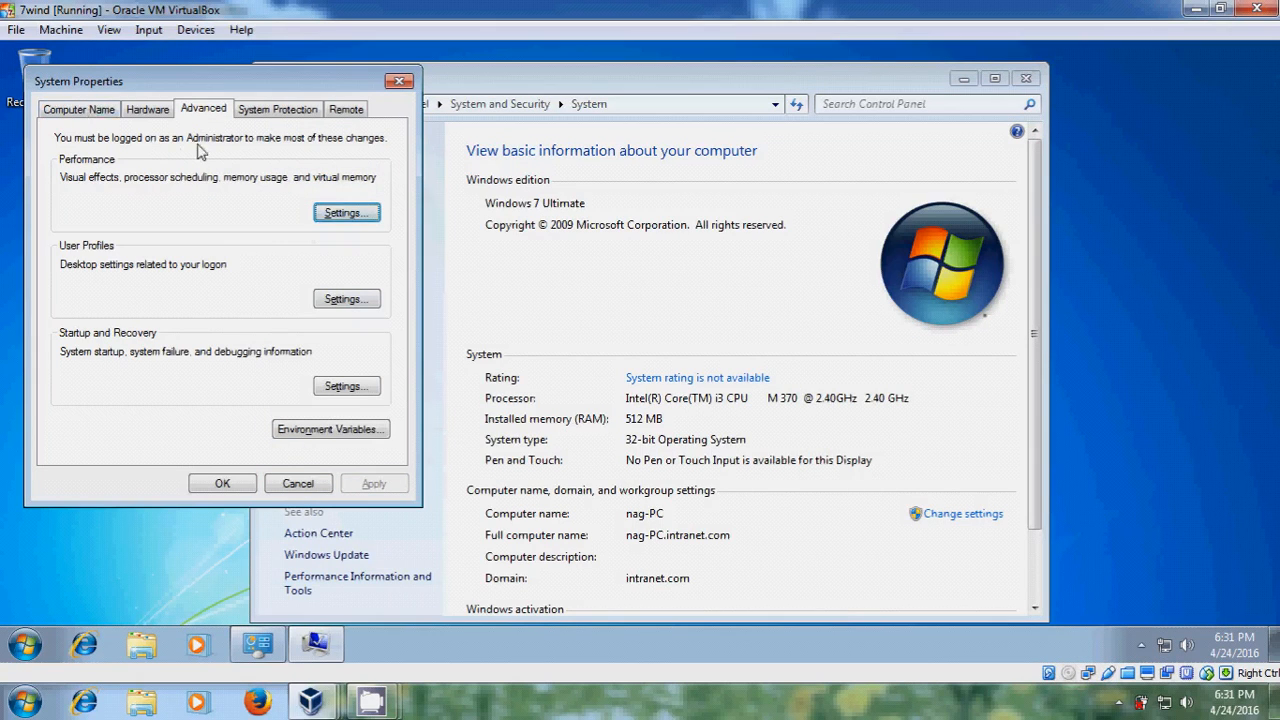
{"action": "mouse_move", "coordinate": [210, 124]}
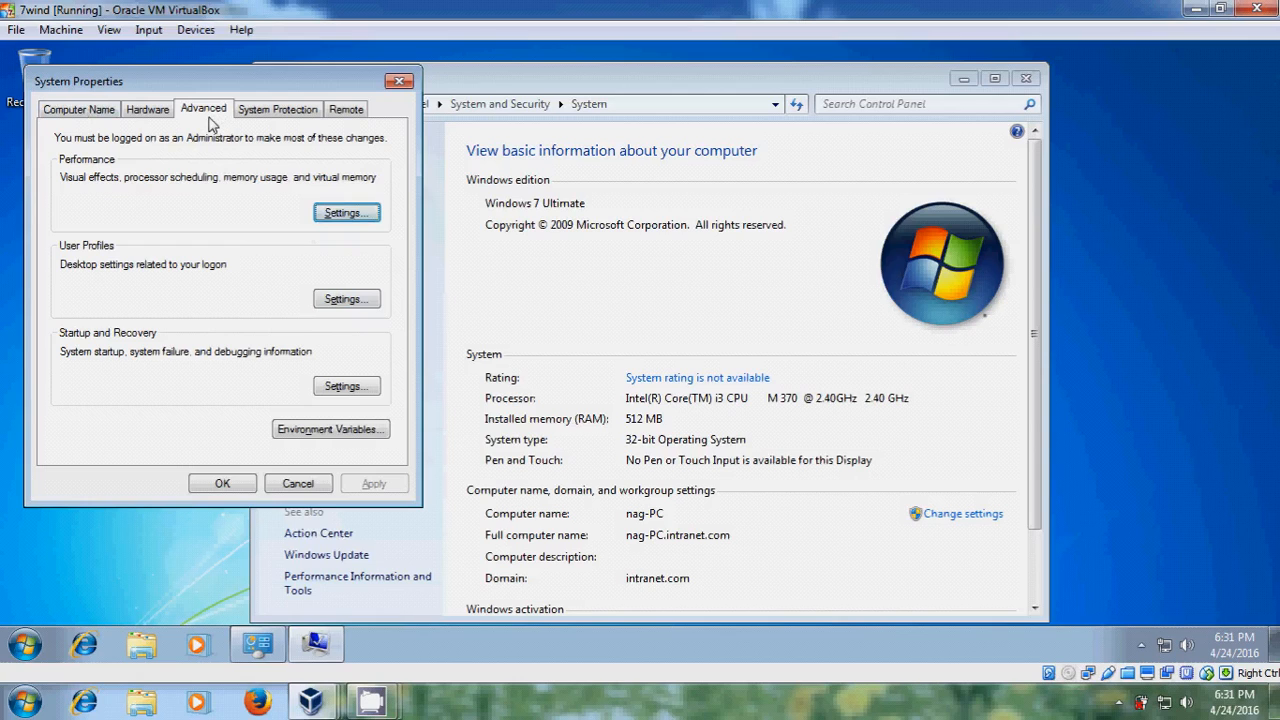
{"action": "mouse_move", "coordinate": [210, 136]}
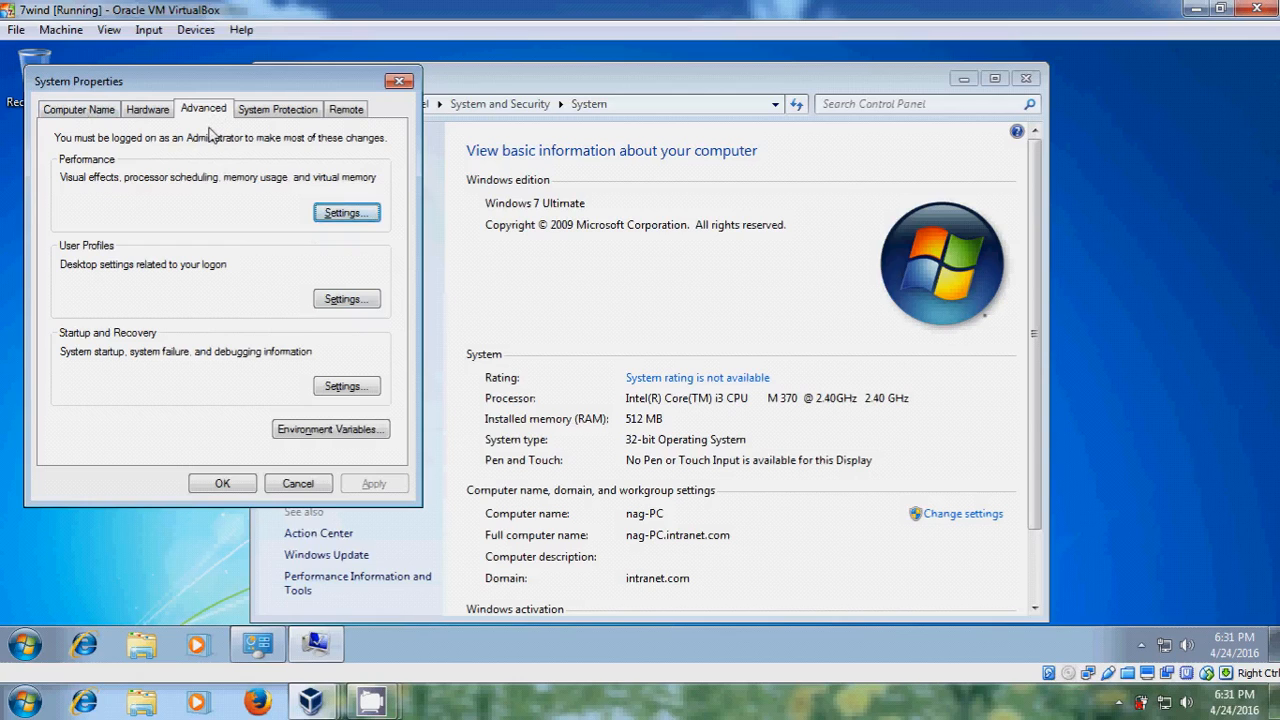
{"action": "mouse_move", "coordinate": [312, 302]}
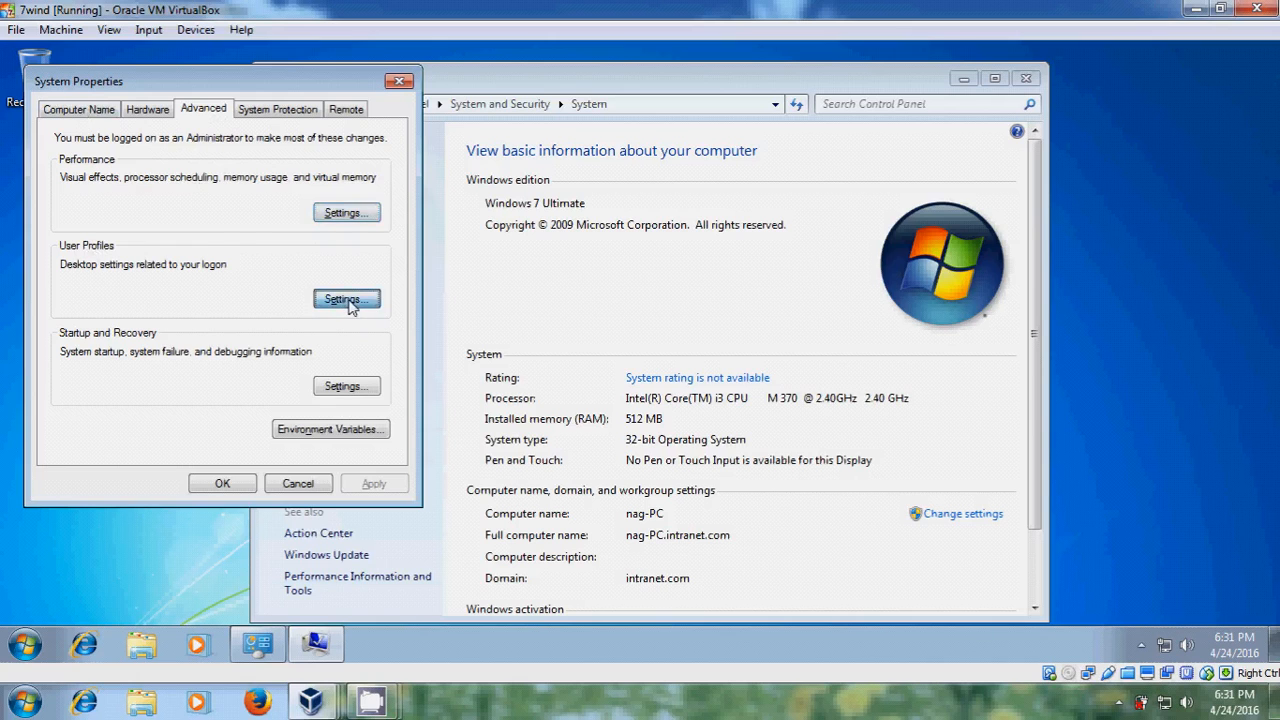
Step: In User Profiles settings, verify INTRANET\roam1 is a Roaming profile and close the list
{"action": "left_click", "coordinate": [346, 300]}
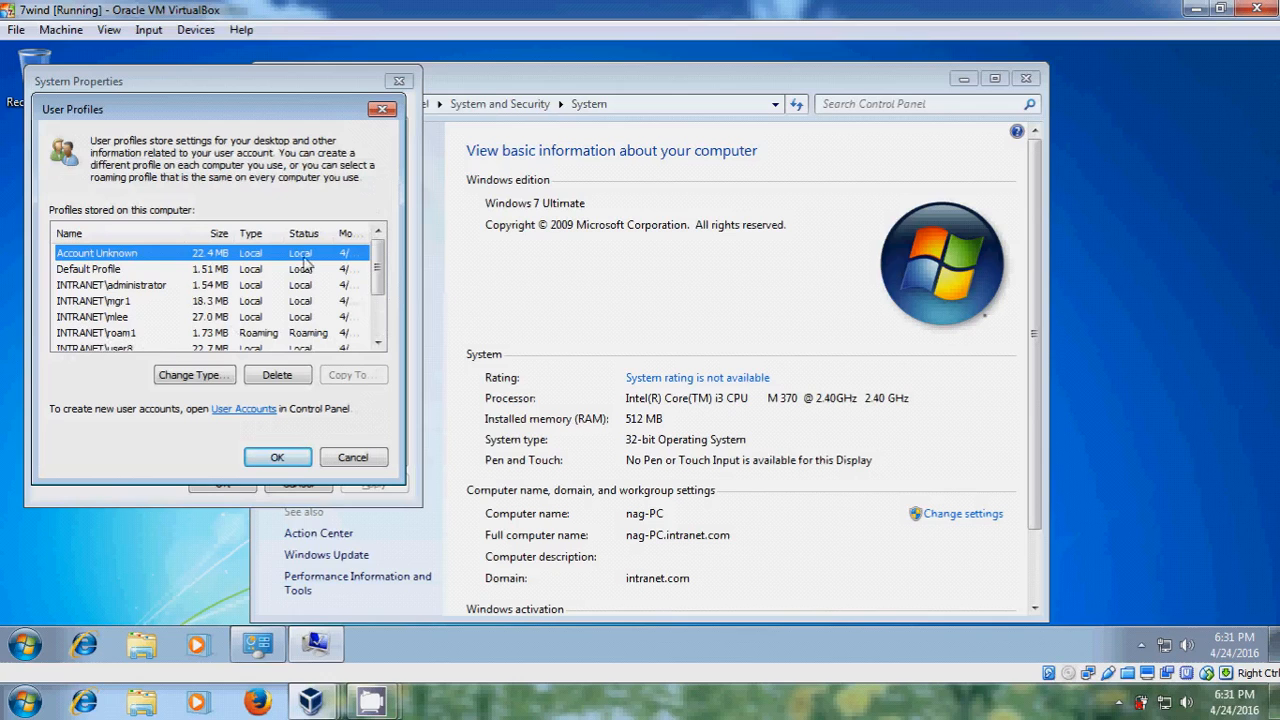
{"action": "mouse_move", "coordinate": [266, 244]}
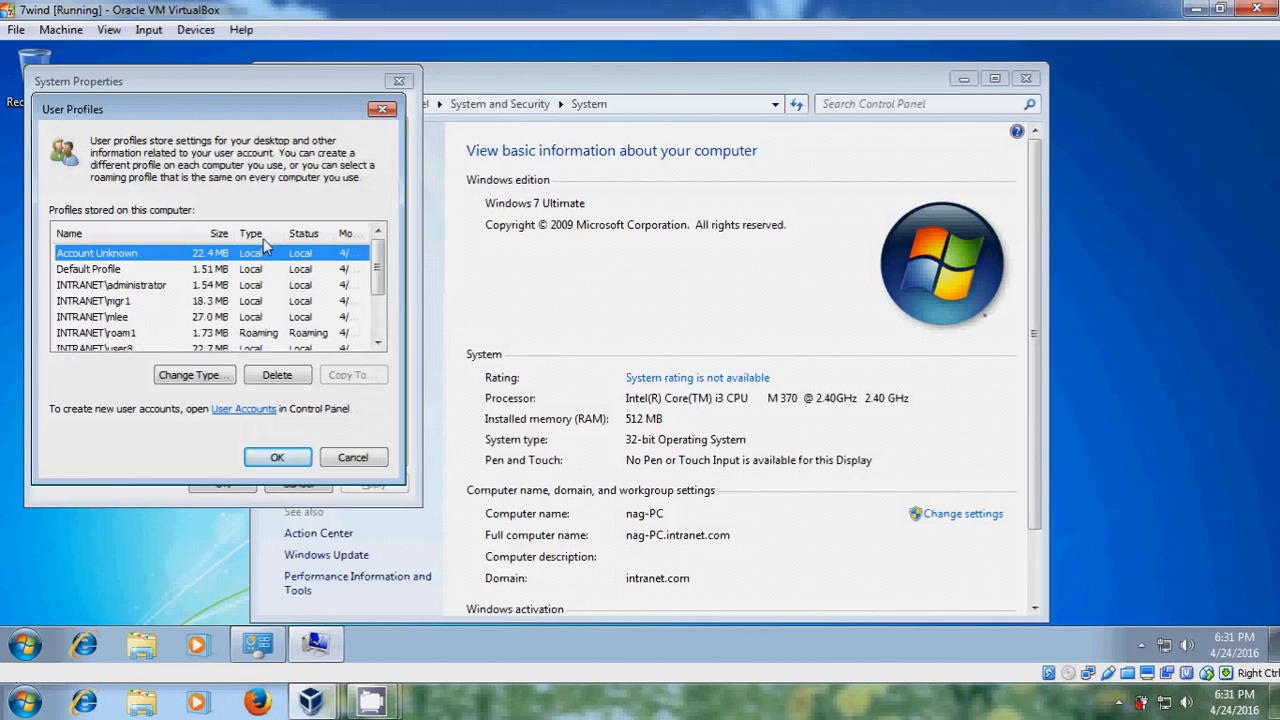
{"action": "mouse_move", "coordinate": [266, 346]}
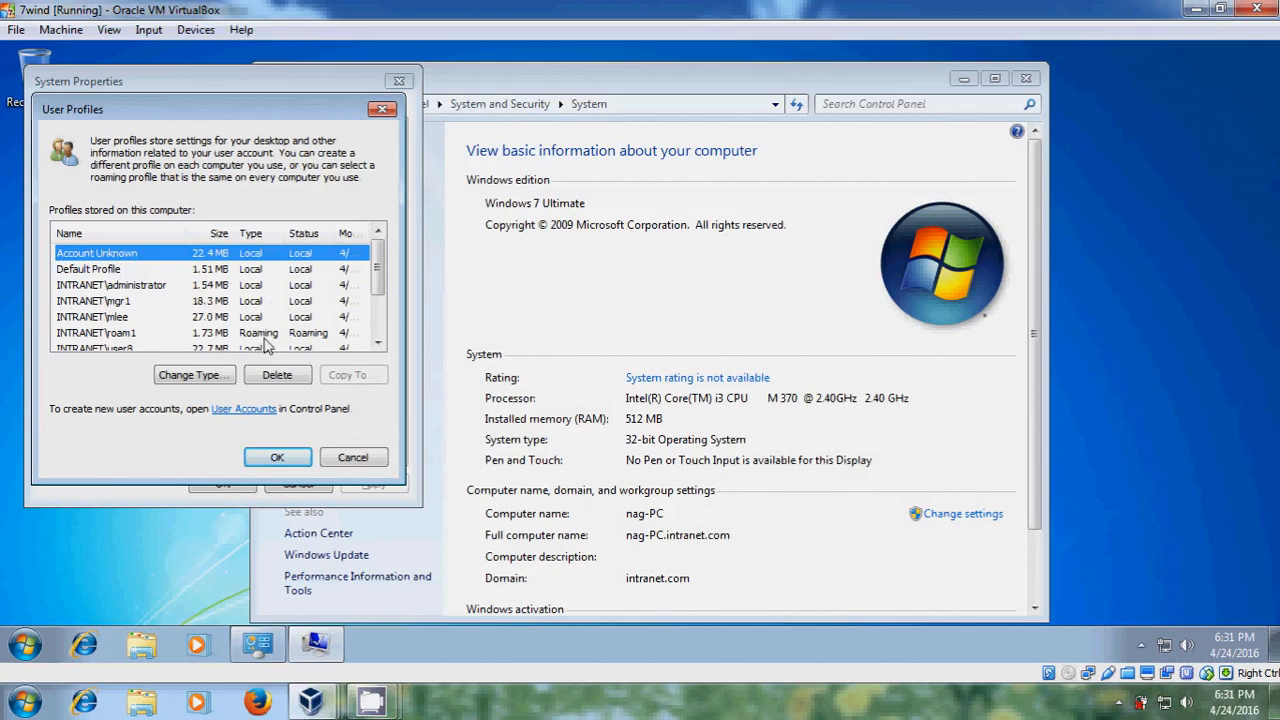
{"action": "mouse_move", "coordinate": [284, 318]}
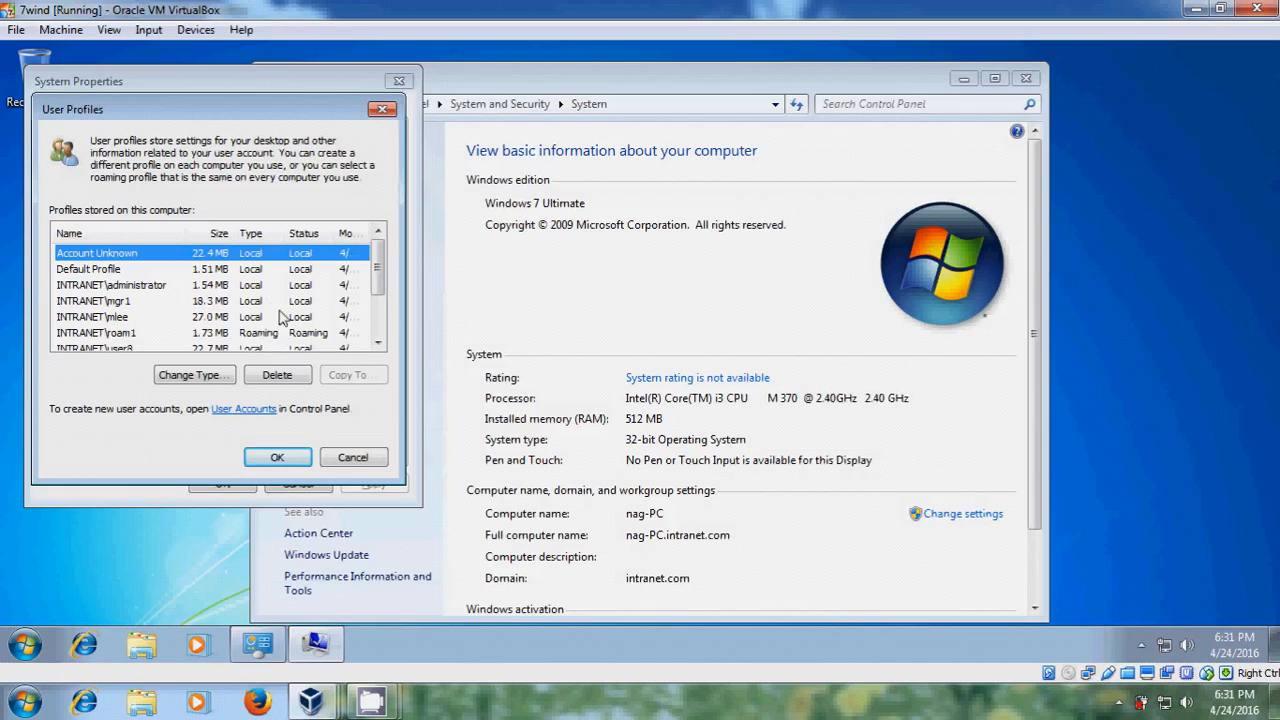
{"action": "mouse_move", "coordinate": [316, 348]}
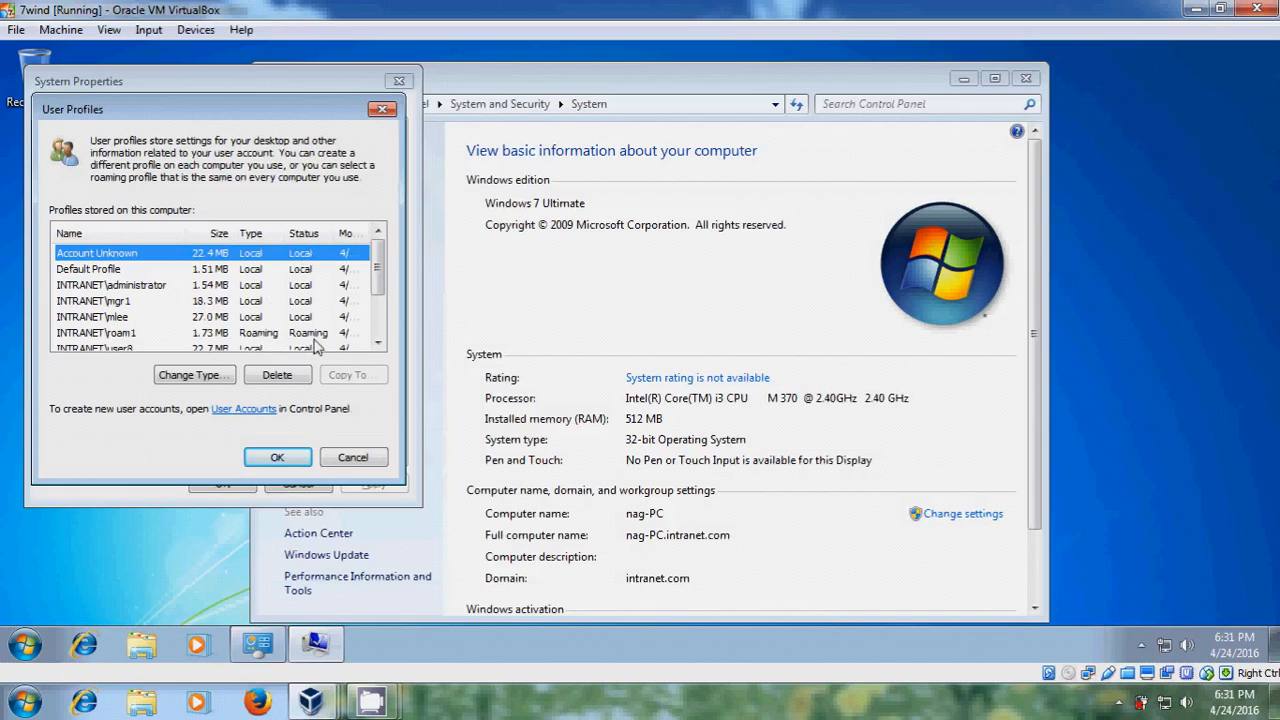
{"action": "left_click", "coordinate": [96, 332]}
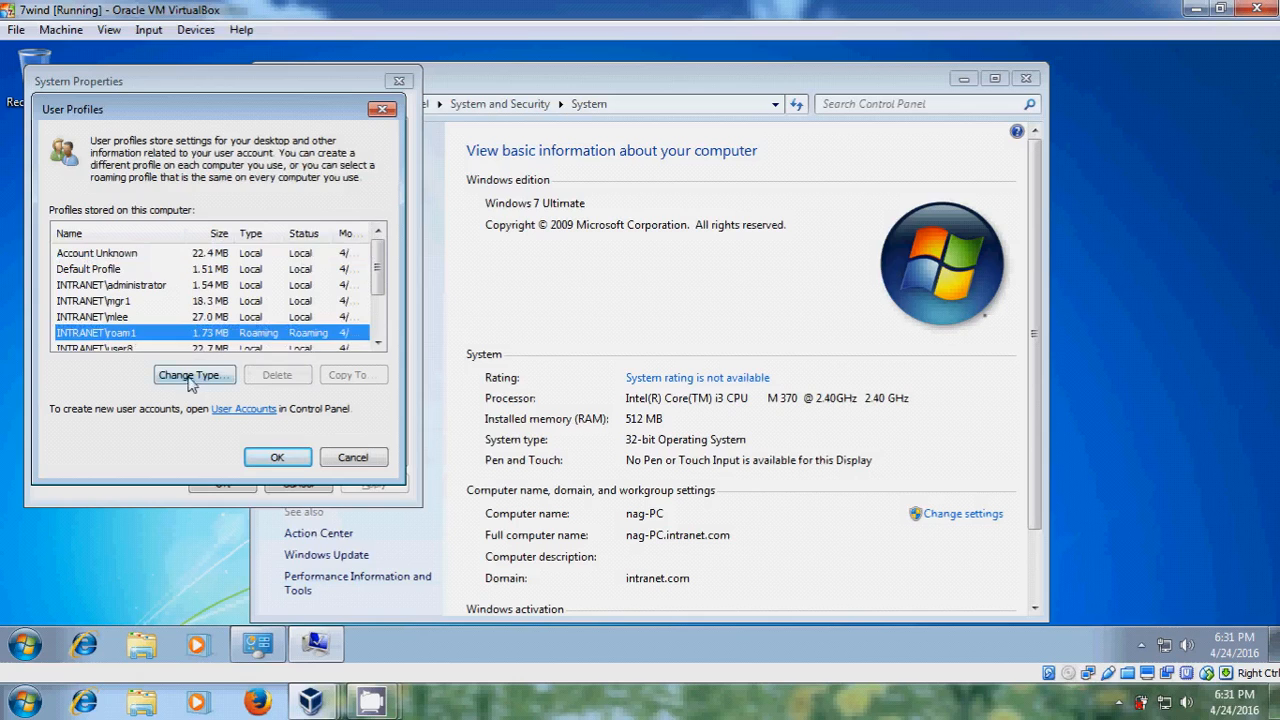
{"action": "left_click", "coordinate": [188, 374]}
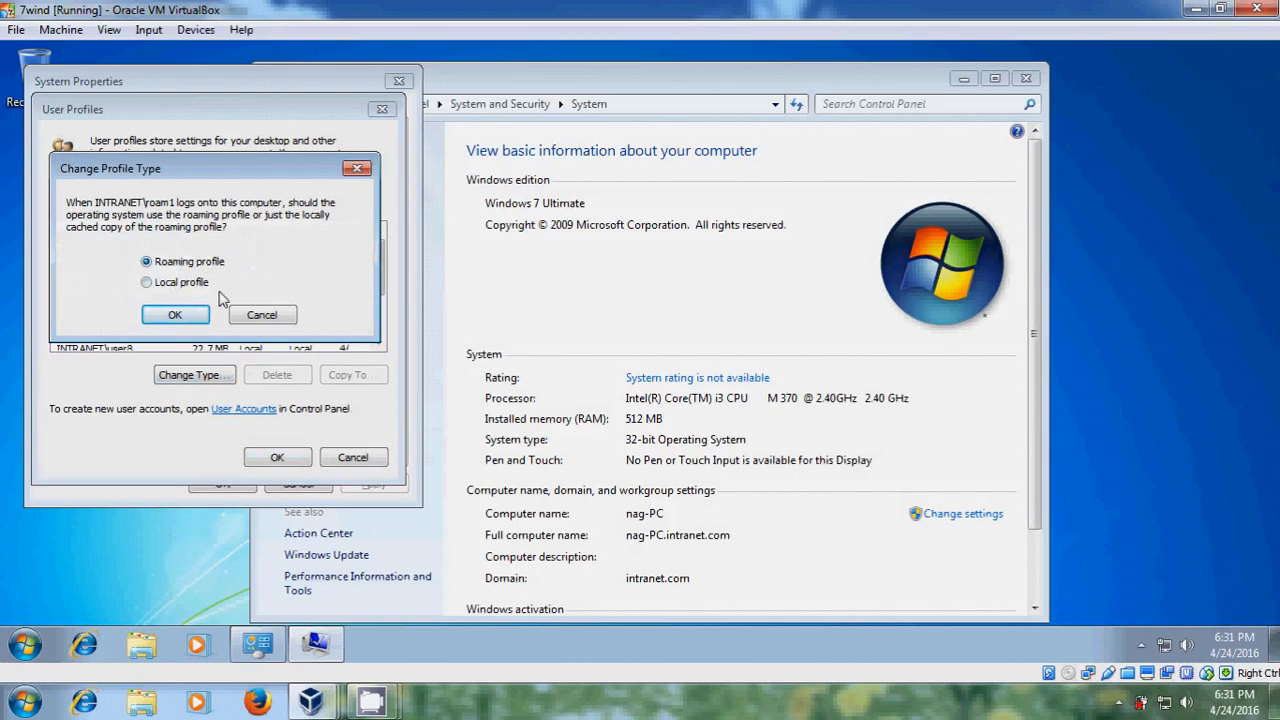
{"action": "left_click", "coordinate": [176, 314]}
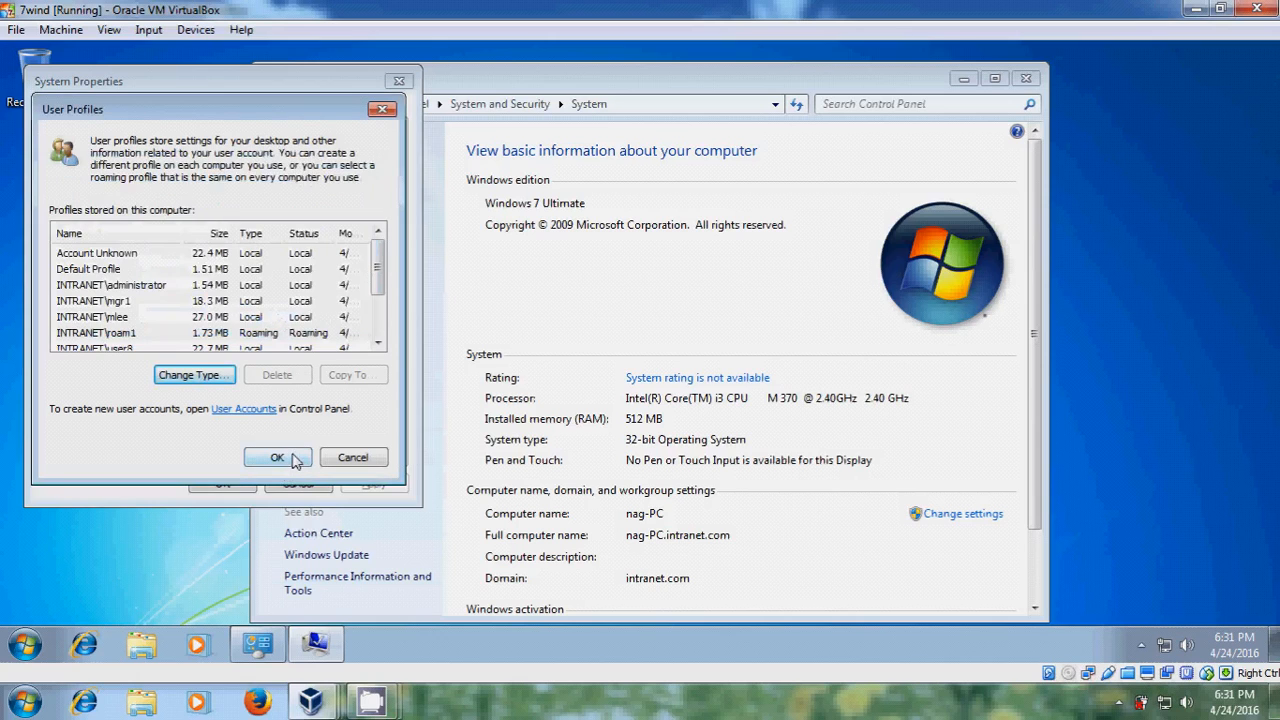
{"action": "left_click", "coordinate": [276, 456]}
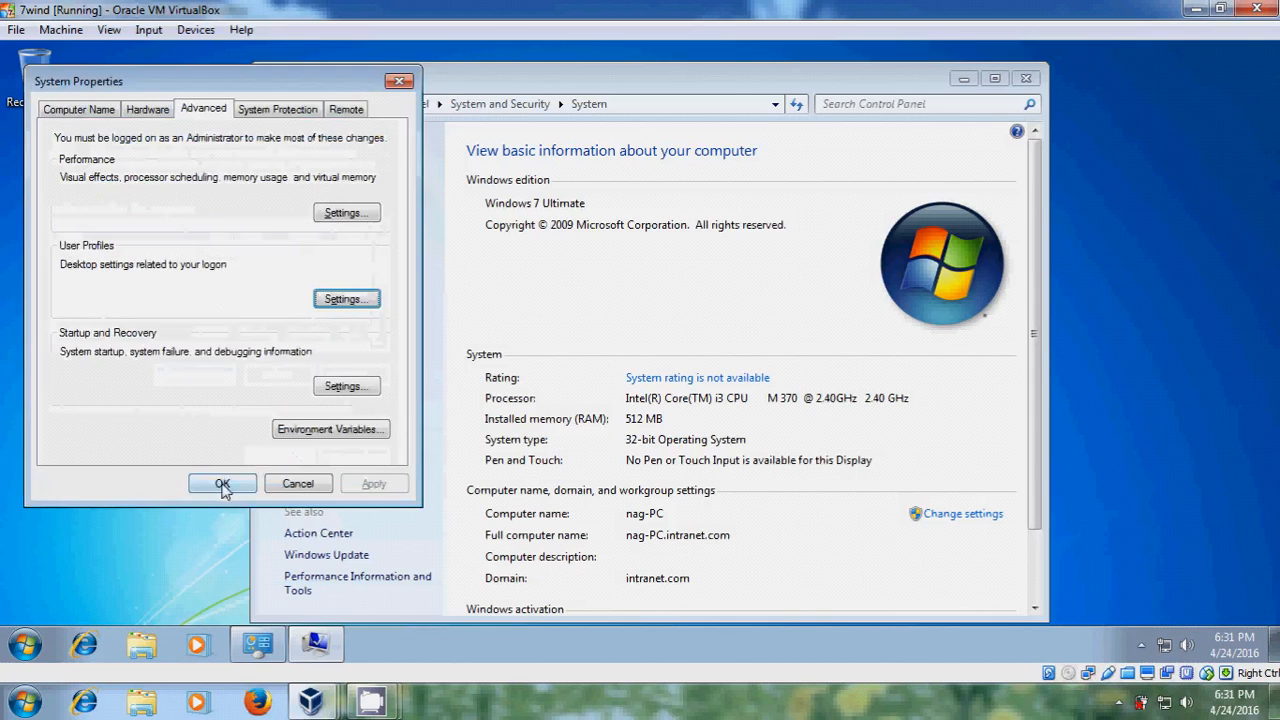
Step: Switch to the Server 2003 VM, dismiss the roam1.V2 access-denied error and return to C:\
{"action": "left_click", "coordinate": [222, 484]}
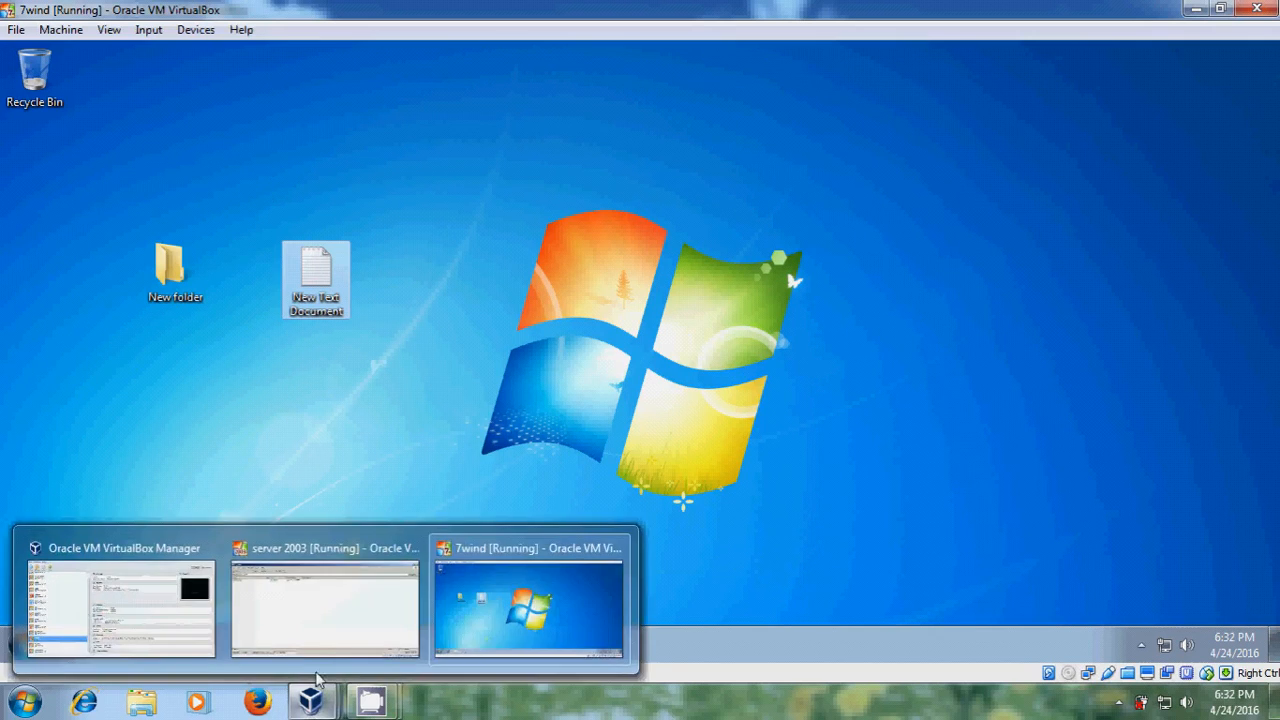
{"action": "left_click", "coordinate": [324, 600]}
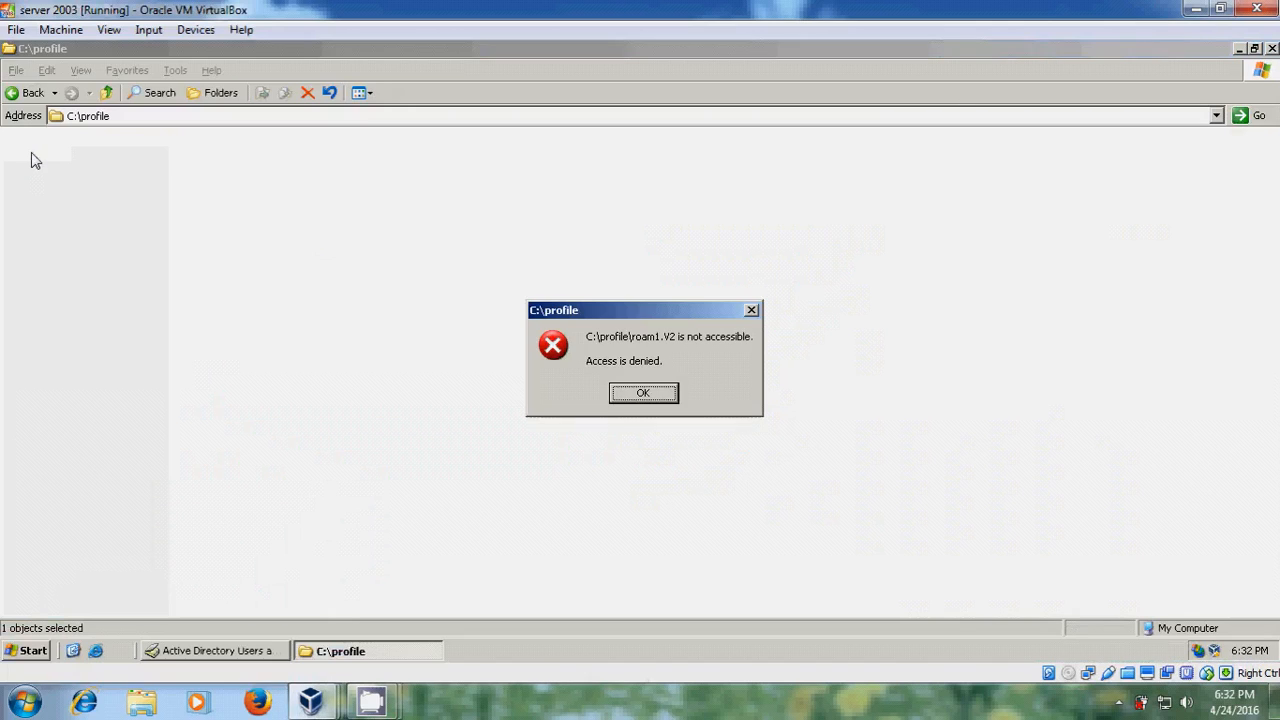
{"action": "mouse_move", "coordinate": [644, 392]}
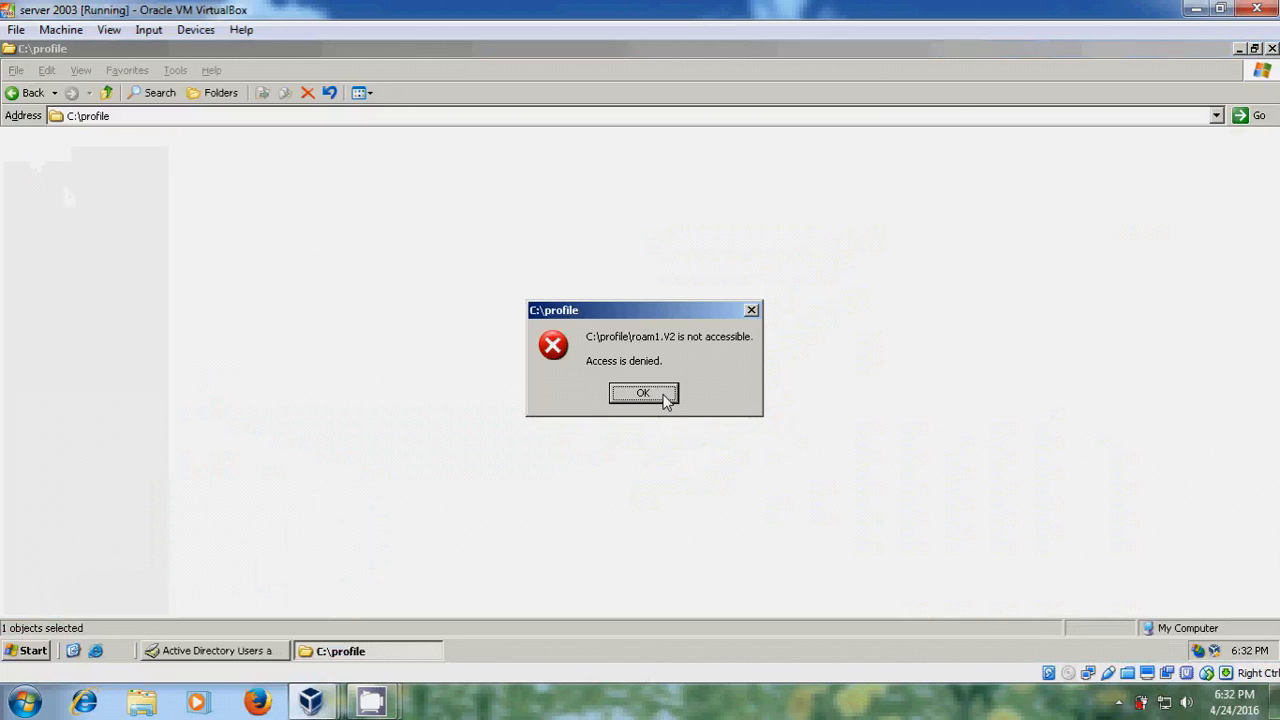
{"action": "left_click", "coordinate": [644, 392]}
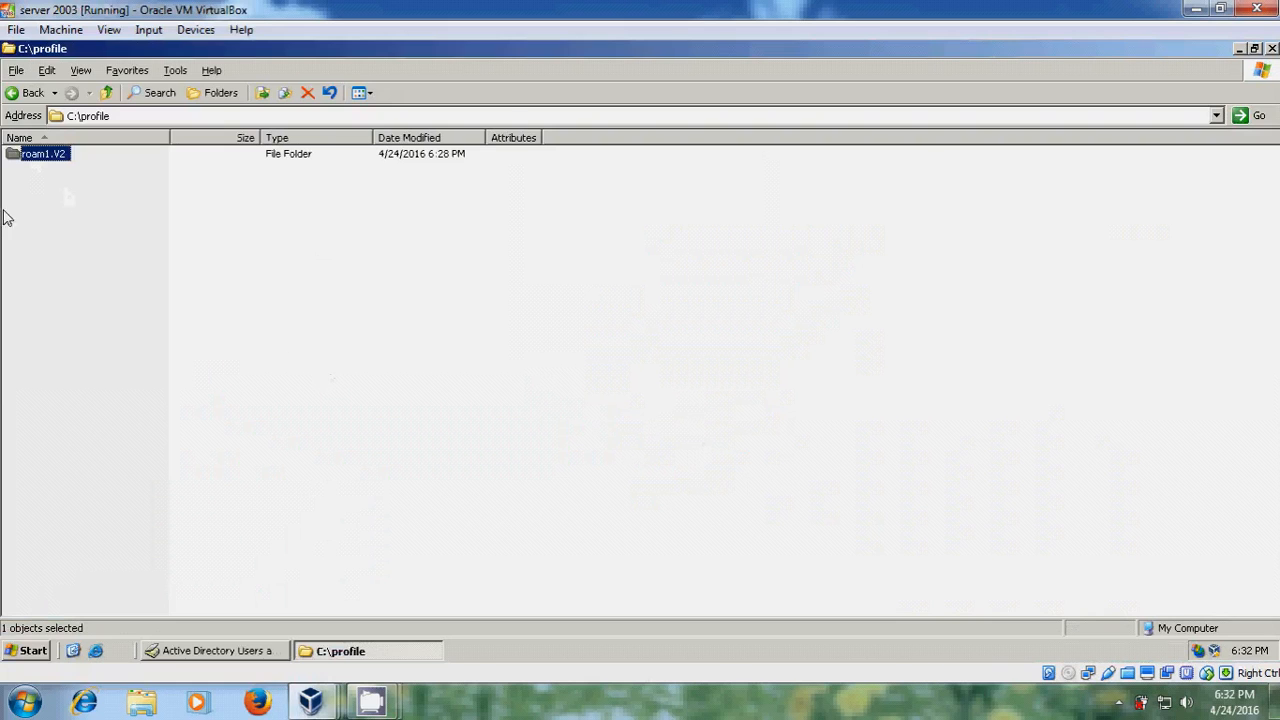
{"action": "mouse_move", "coordinate": [1272, 56]}
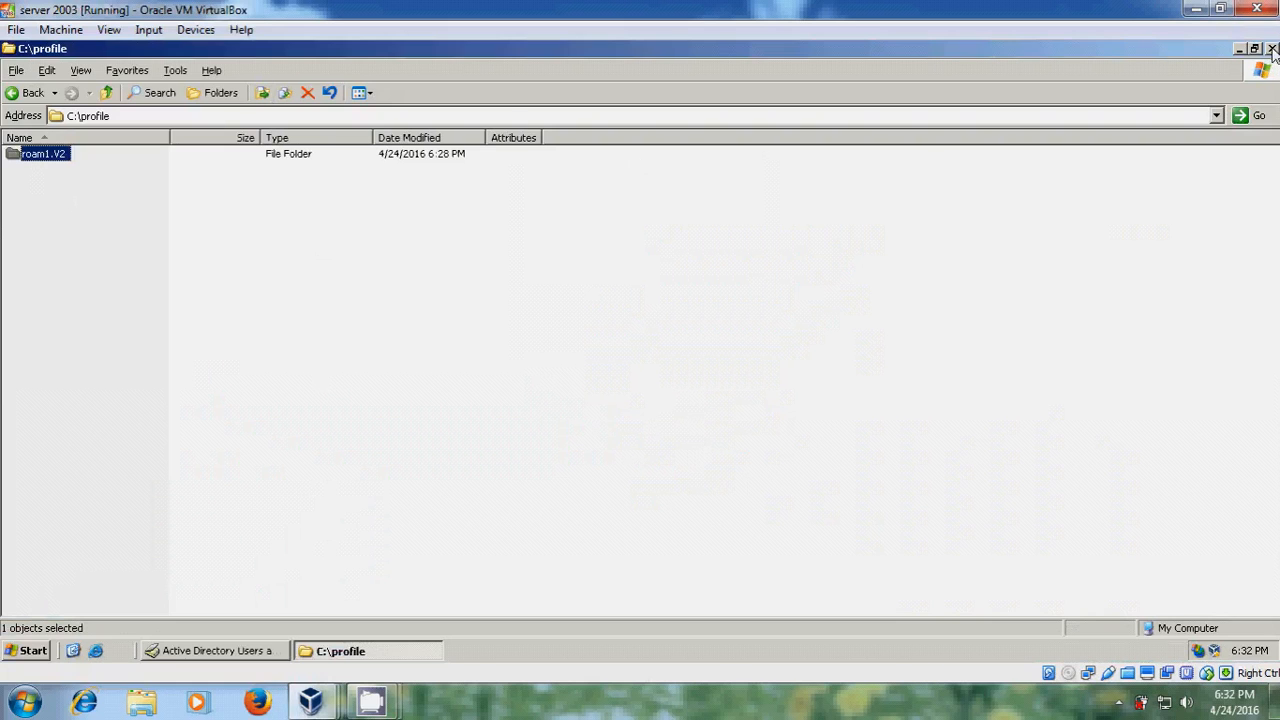
{"action": "left_click", "coordinate": [210, 652]}
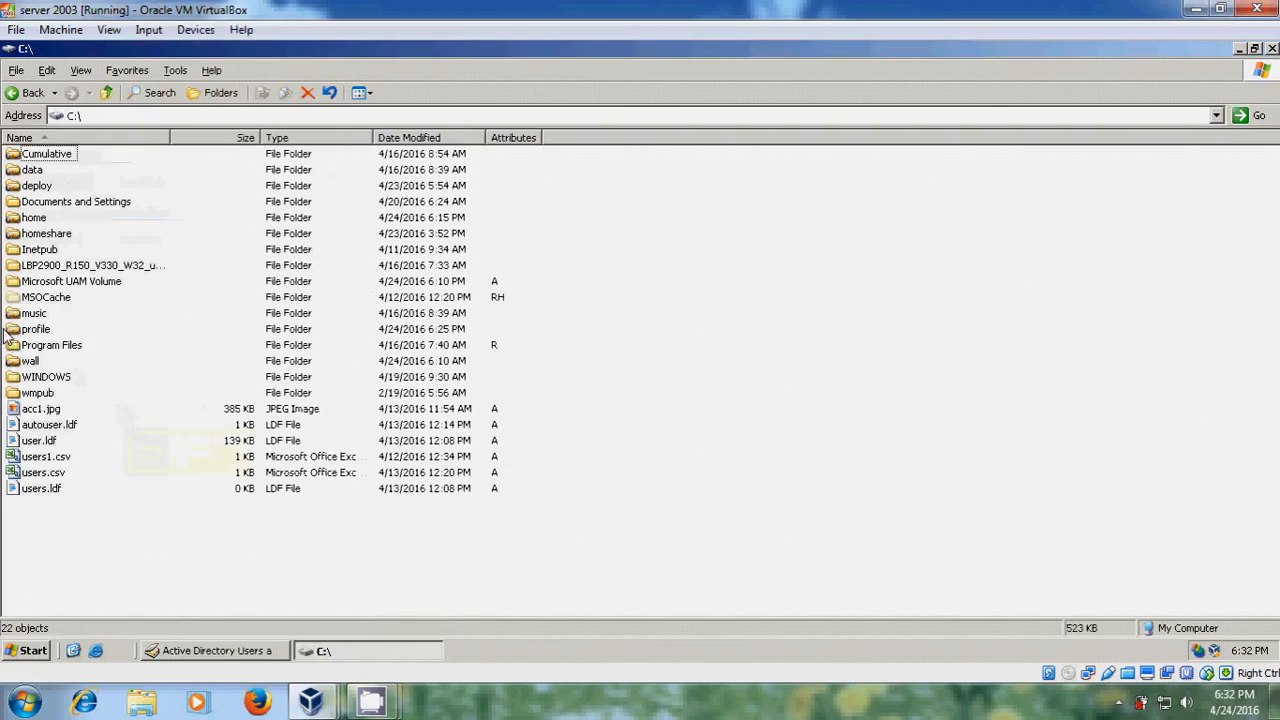
Step: Reach the profile folder's advanced security settings from its Properties Security page
{"action": "right_click", "coordinate": [36, 328]}
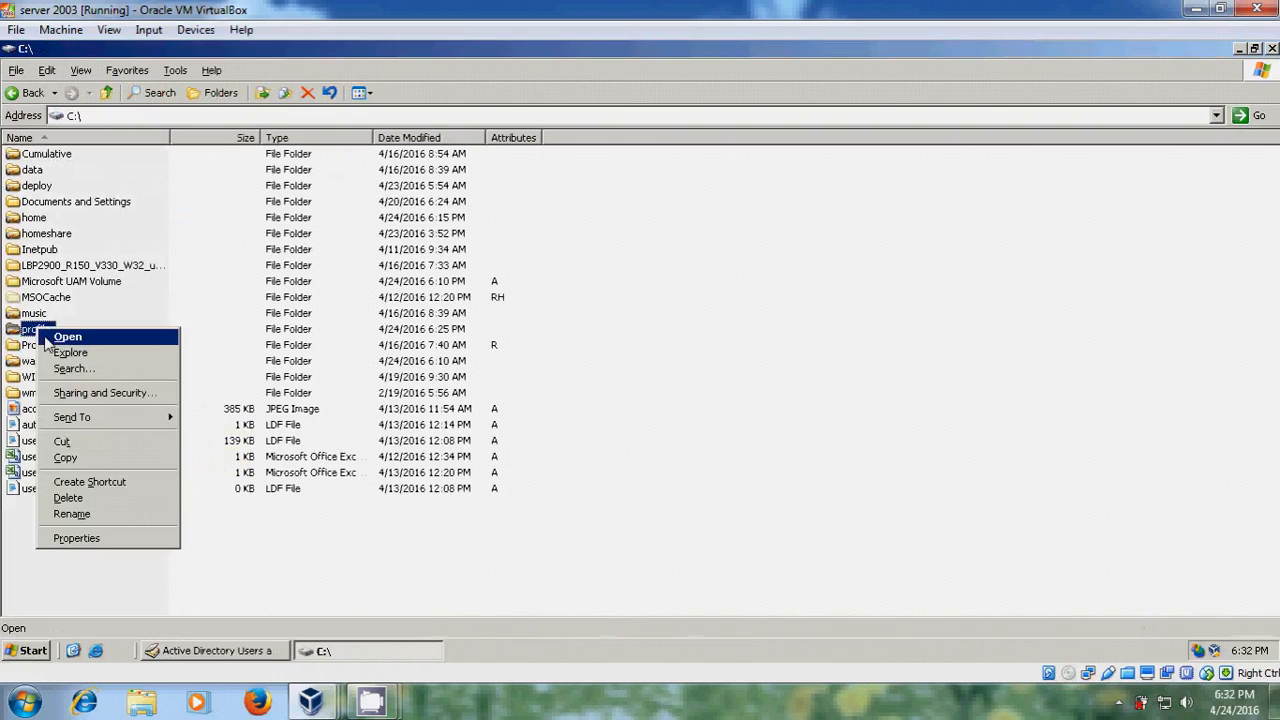
{"action": "left_click", "coordinate": [104, 392]}
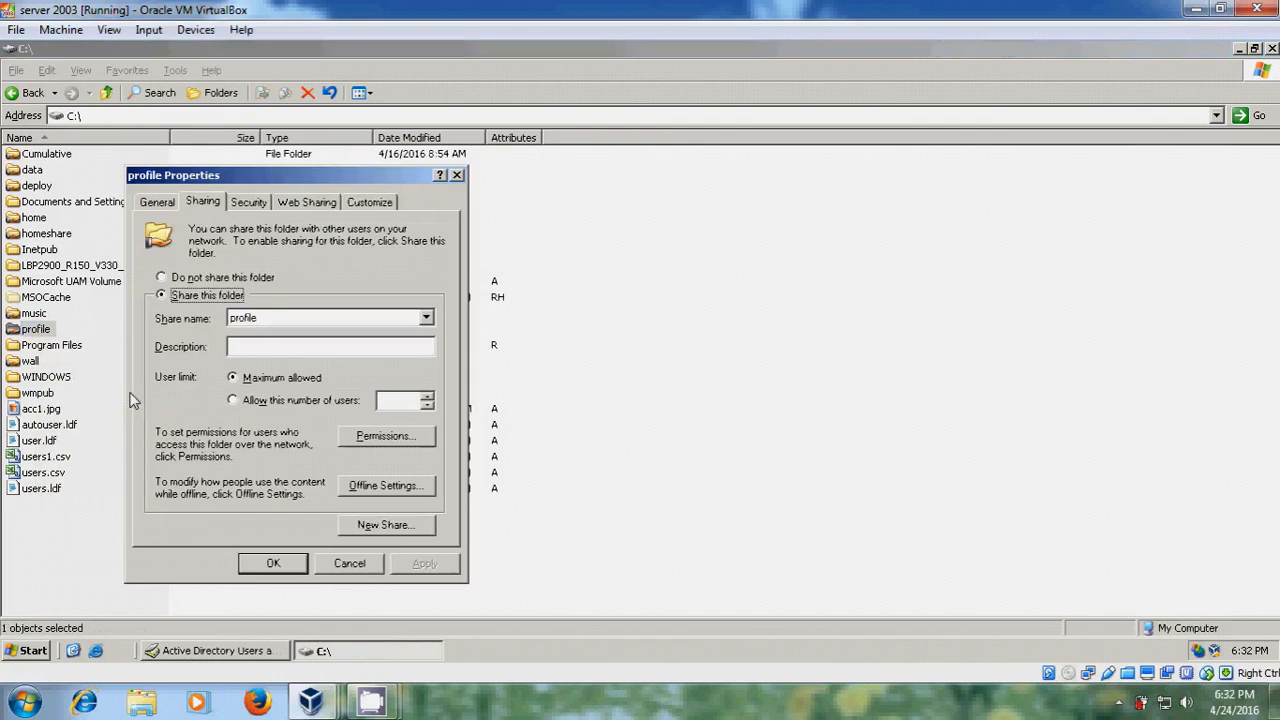
{"action": "left_click", "coordinate": [248, 202]}
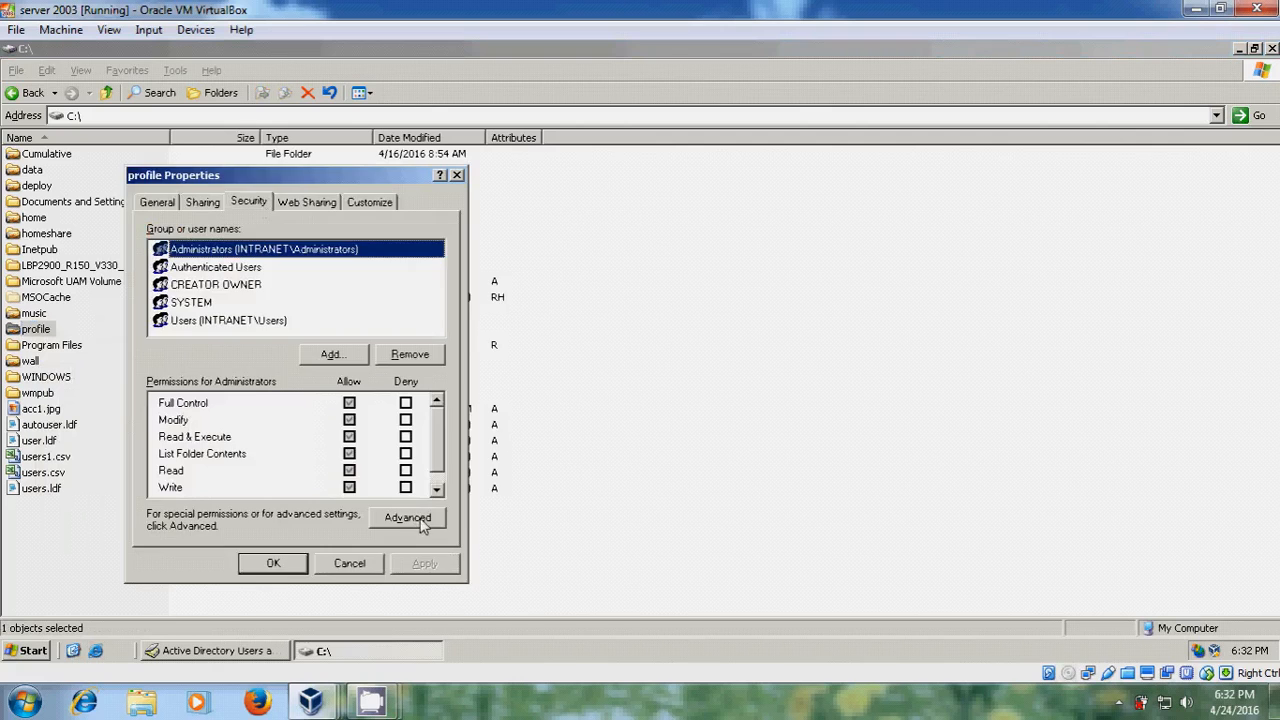
{"action": "left_click", "coordinate": [408, 516]}
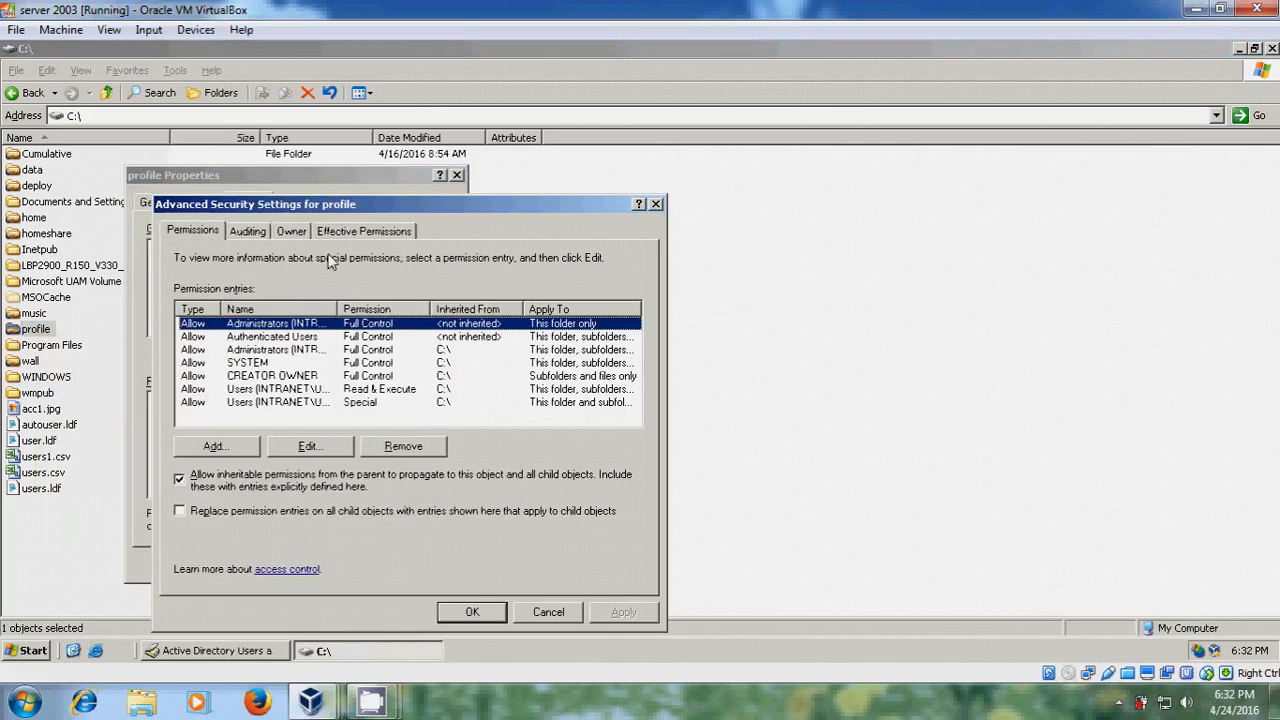
{"action": "mouse_move", "coordinate": [312, 248]}
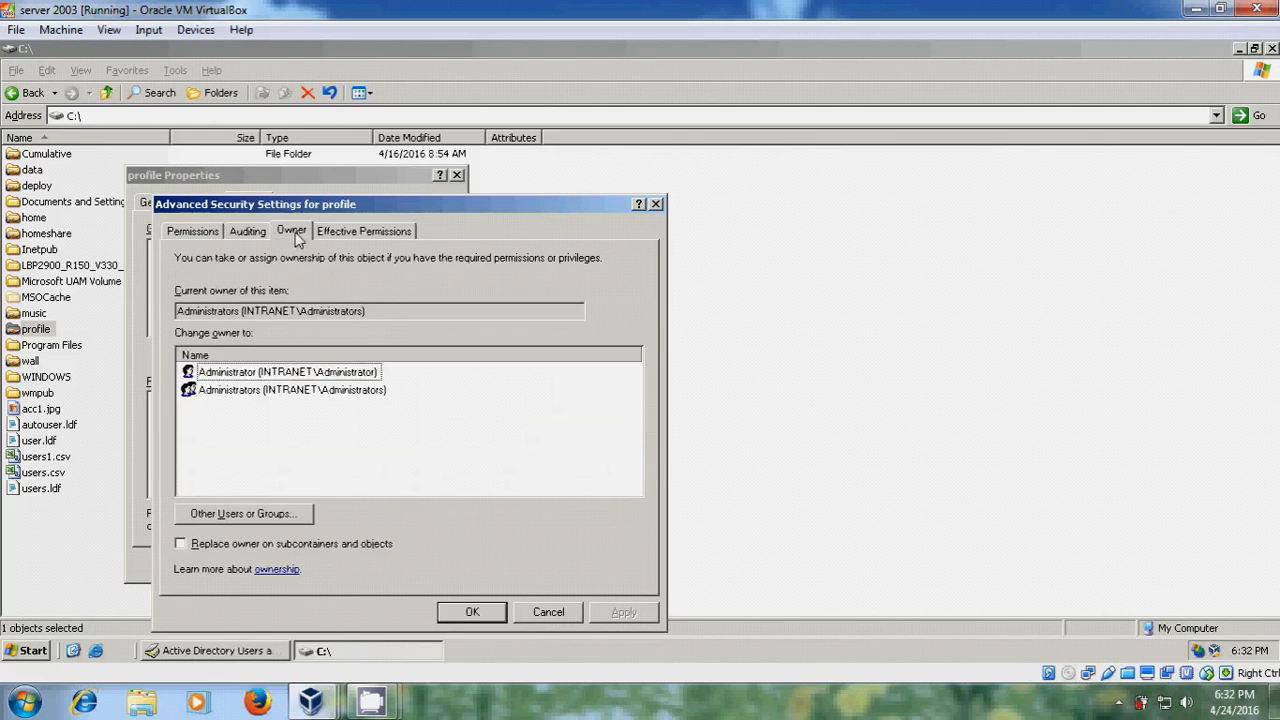
{"action": "mouse_move", "coordinate": [350, 444]}
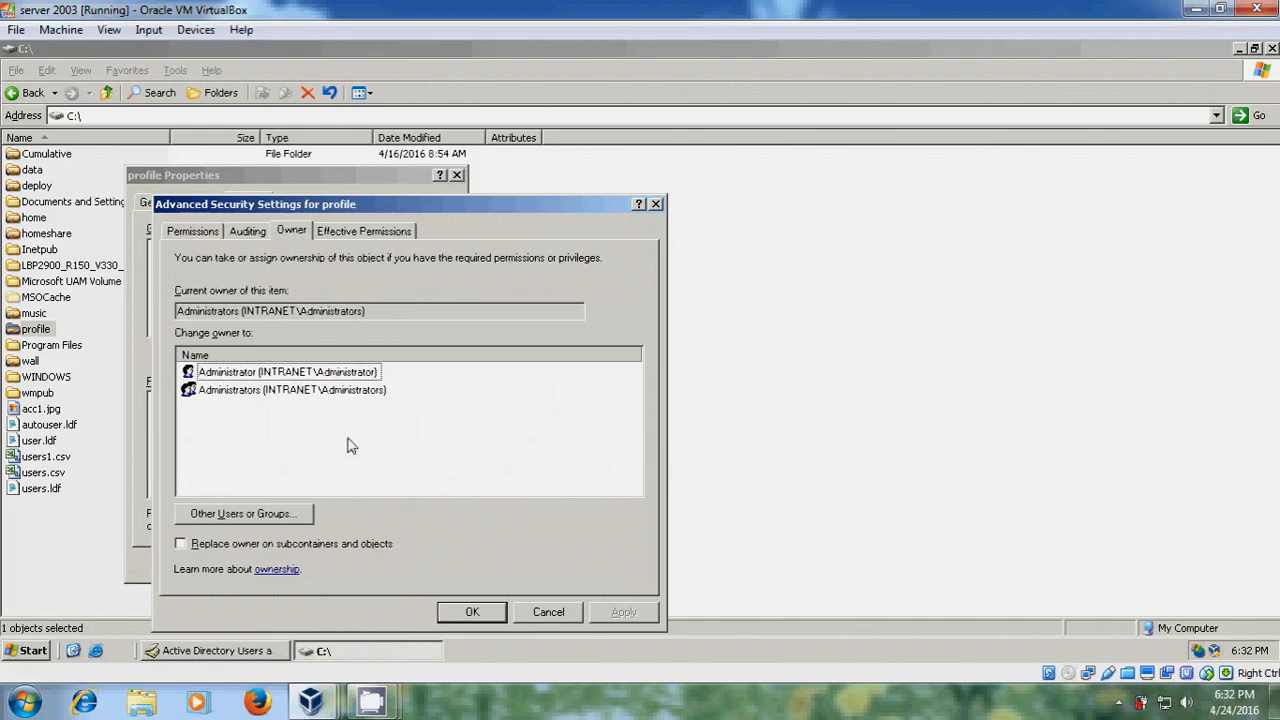
Step: Make Administrator owner of profile and all subcontainers, accepting full control over roam1.V2
{"action": "left_click", "coordinate": [288, 370]}
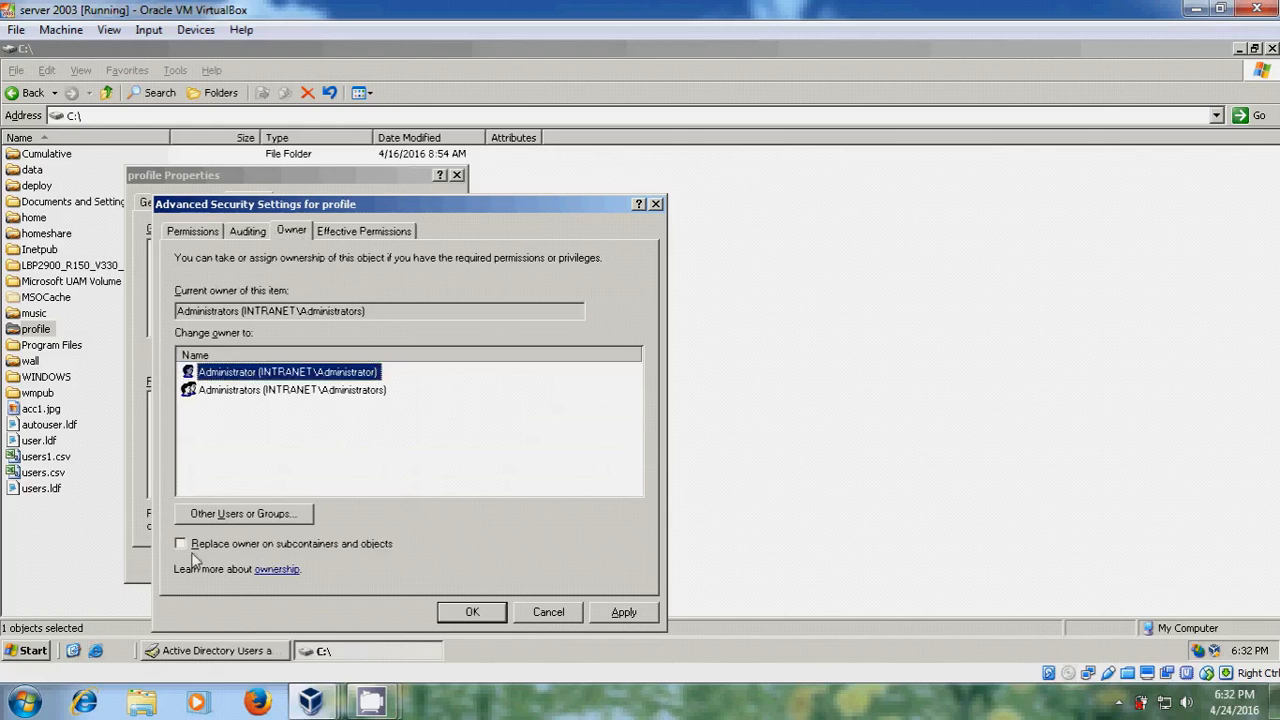
{"action": "left_click", "coordinate": [180, 544]}
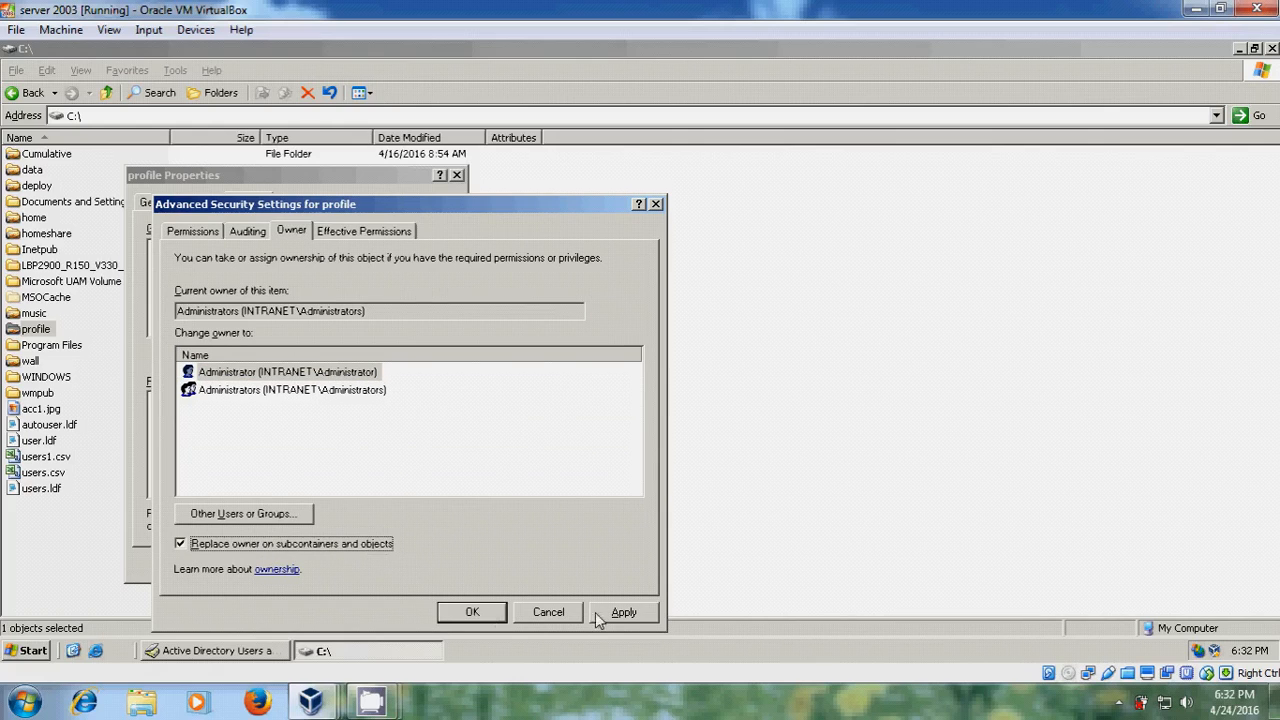
{"action": "left_click", "coordinate": [624, 612]}
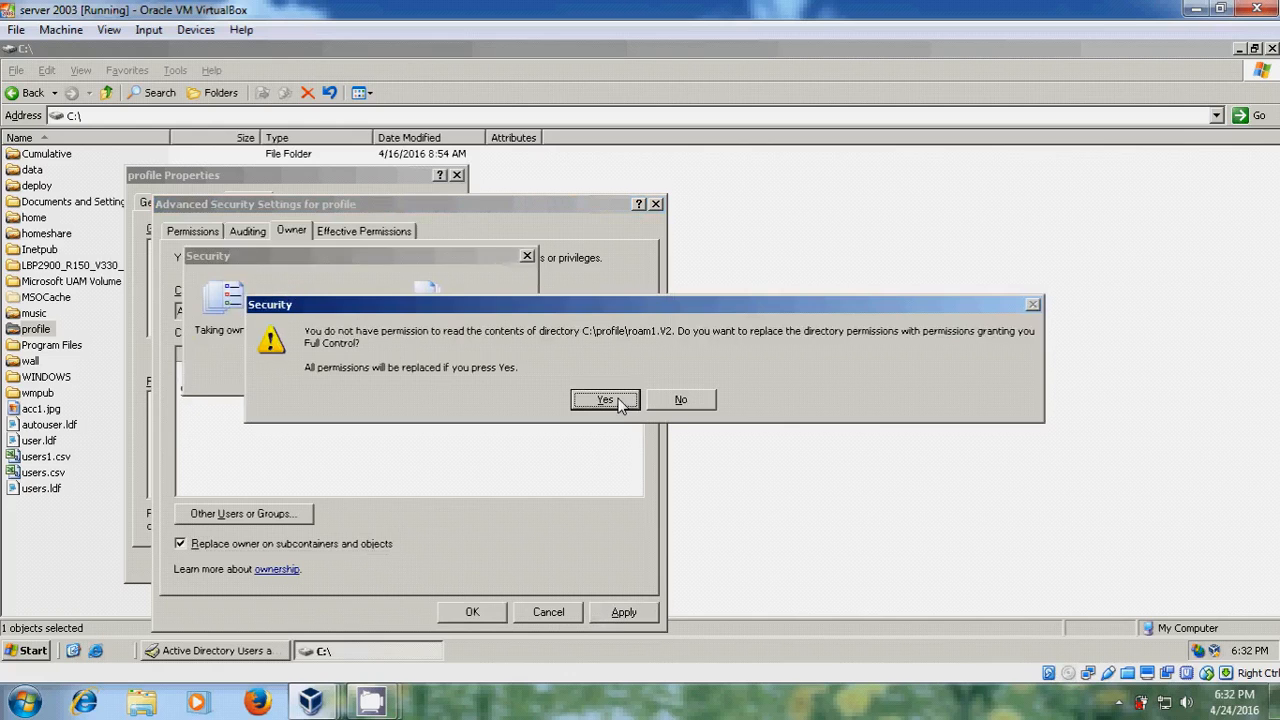
{"action": "left_click", "coordinate": [604, 400]}
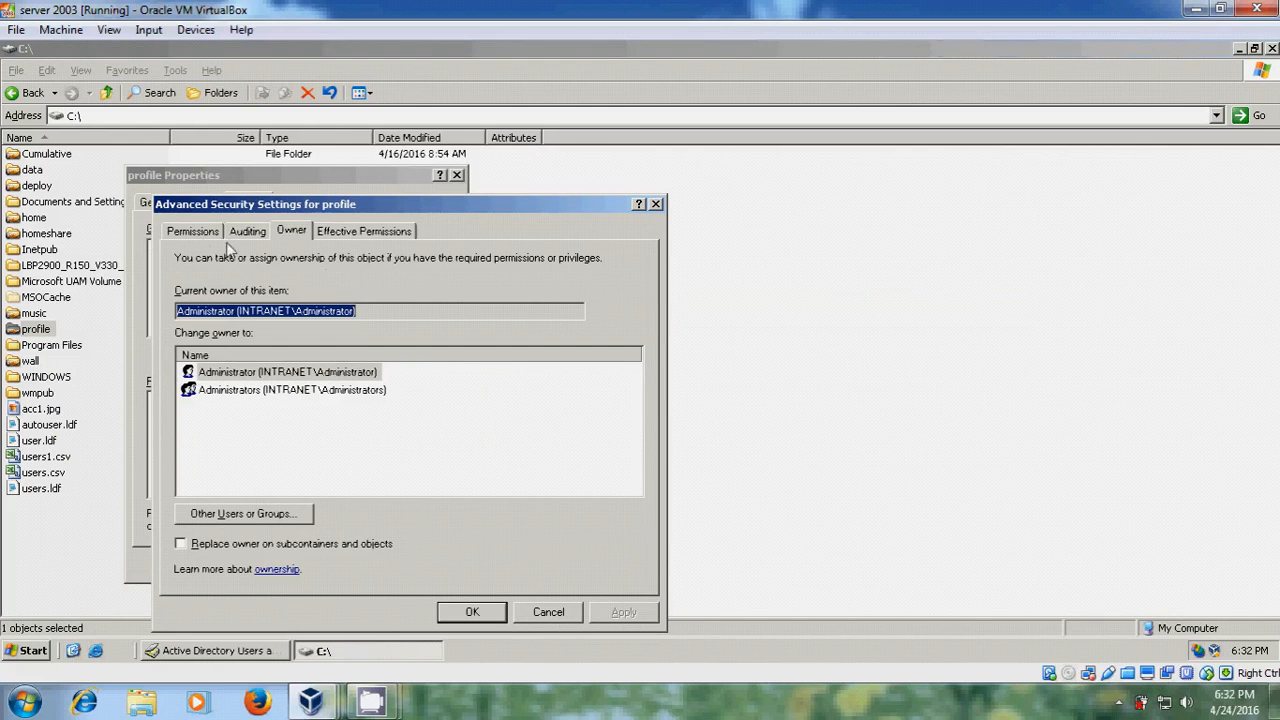
Step: Replace permission entries on all child objects of profile, apply and close its properties
{"action": "left_click", "coordinate": [192, 232]}
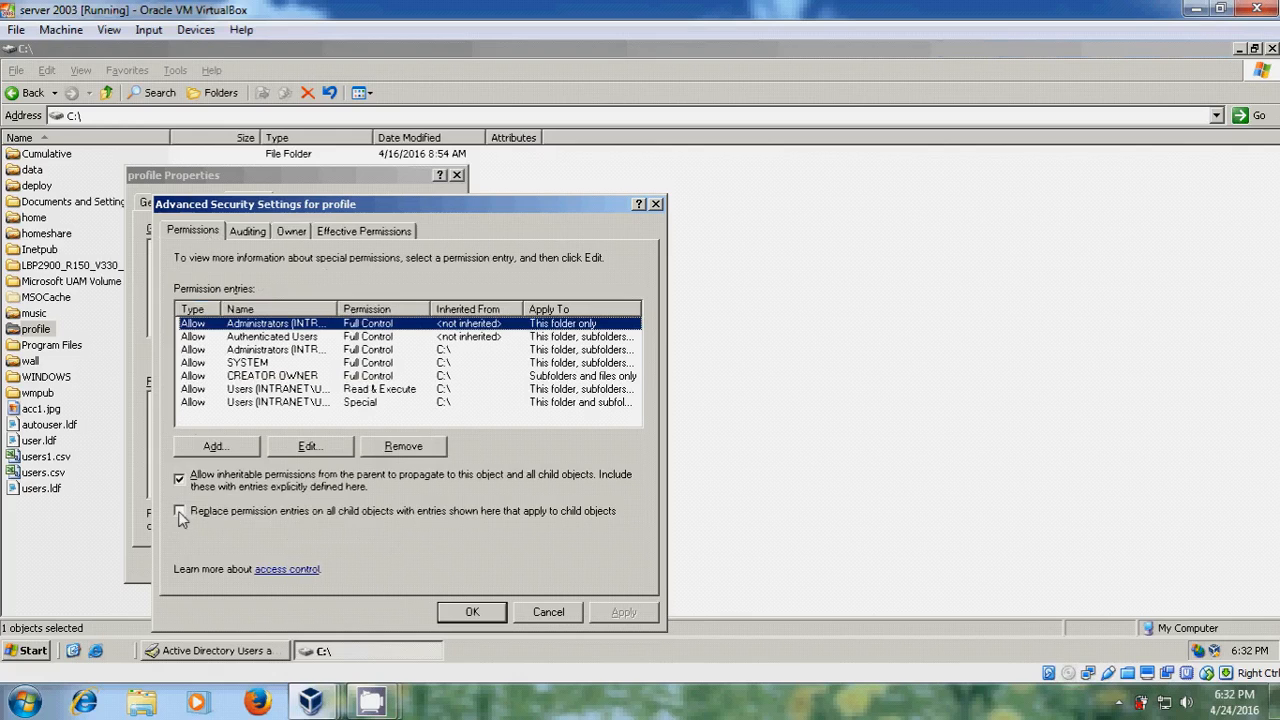
{"action": "left_click", "coordinate": [180, 512]}
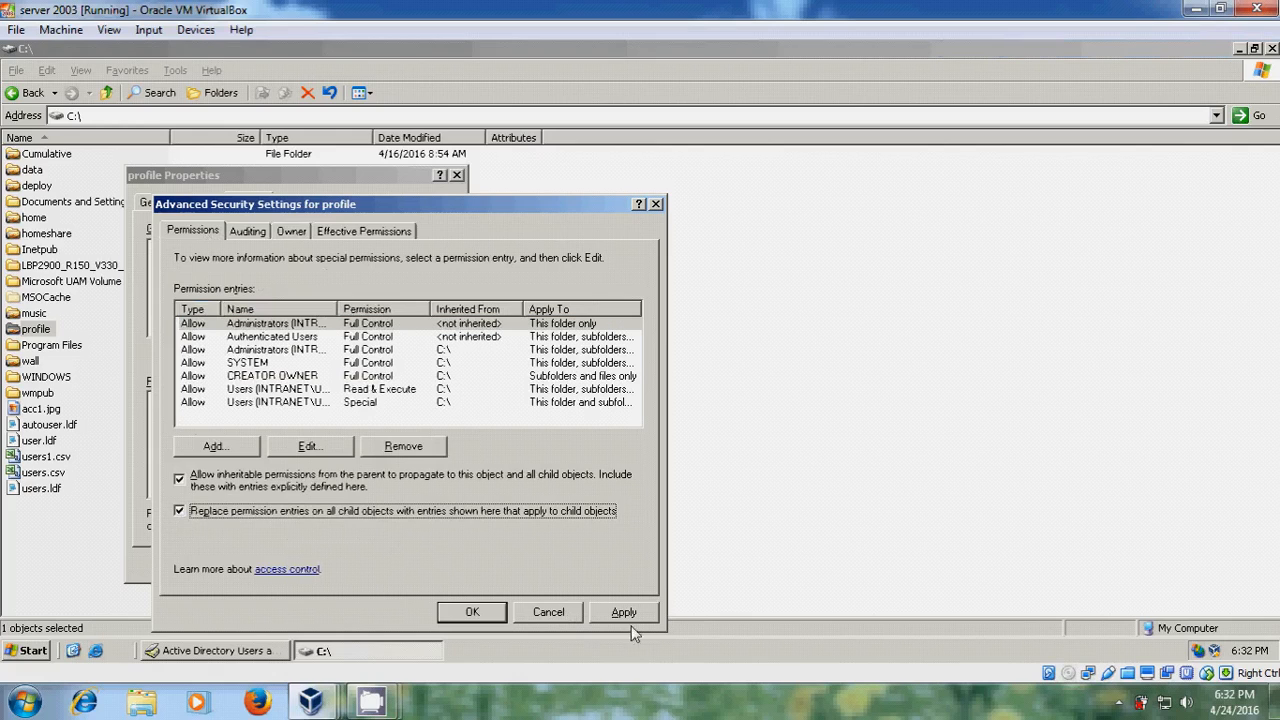
{"action": "mouse_move", "coordinate": [334, 528]}
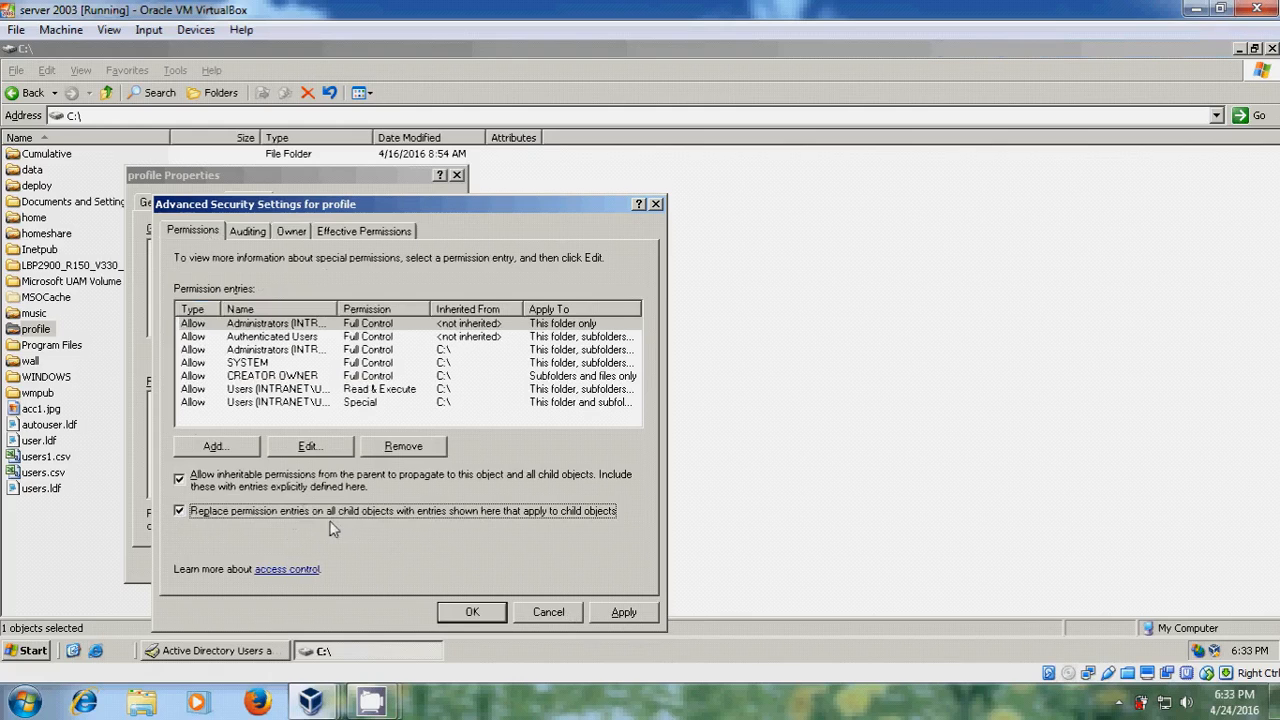
{"action": "mouse_move", "coordinate": [416, 528]}
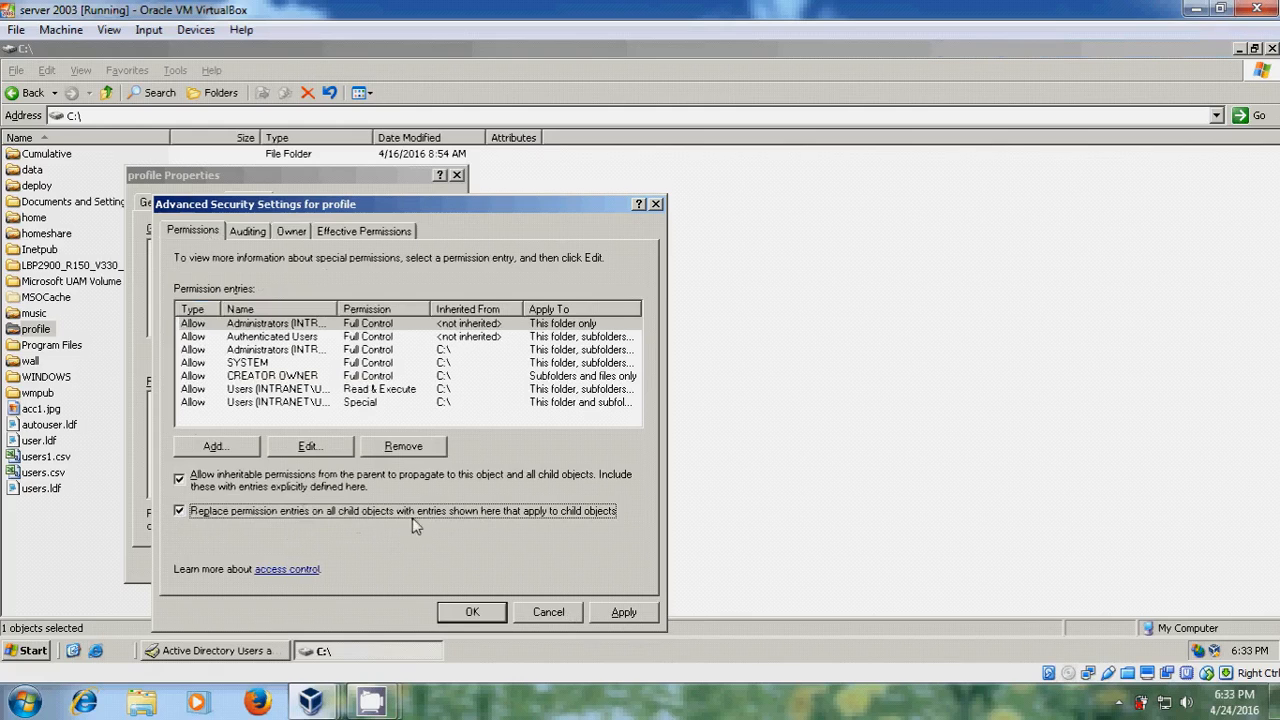
{"action": "mouse_move", "coordinate": [508, 528]}
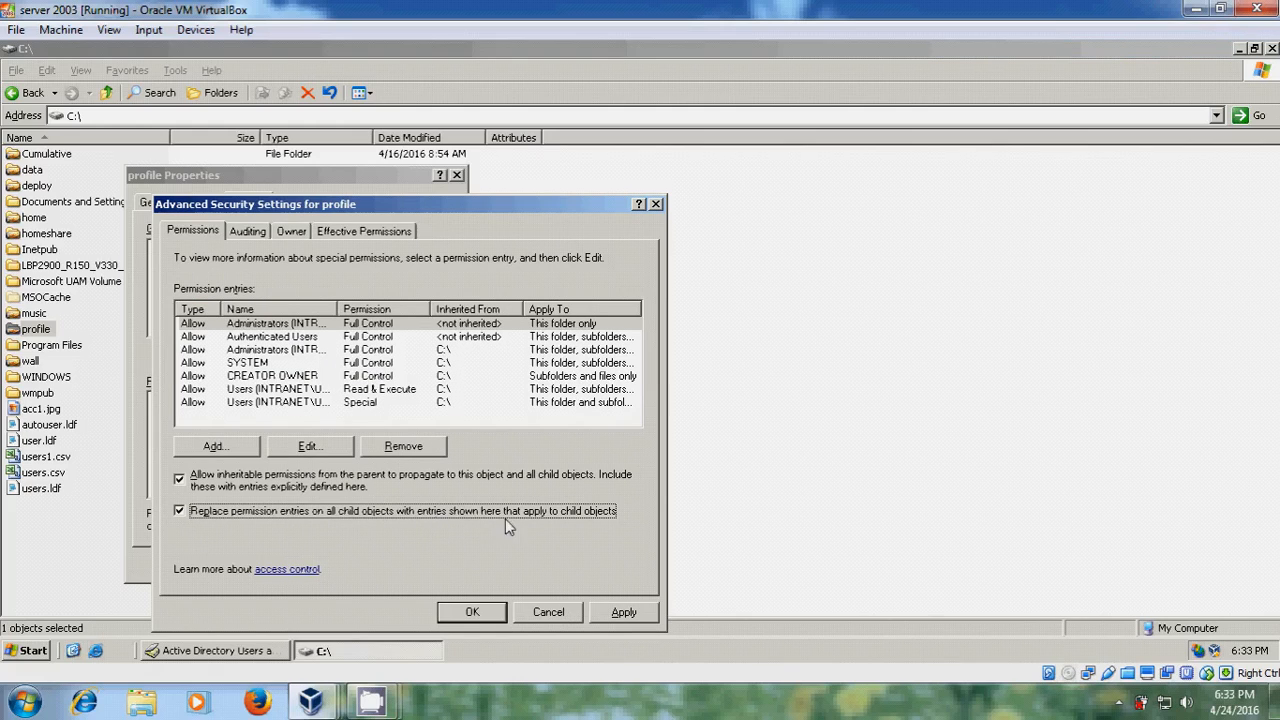
{"action": "mouse_move", "coordinate": [624, 612]}
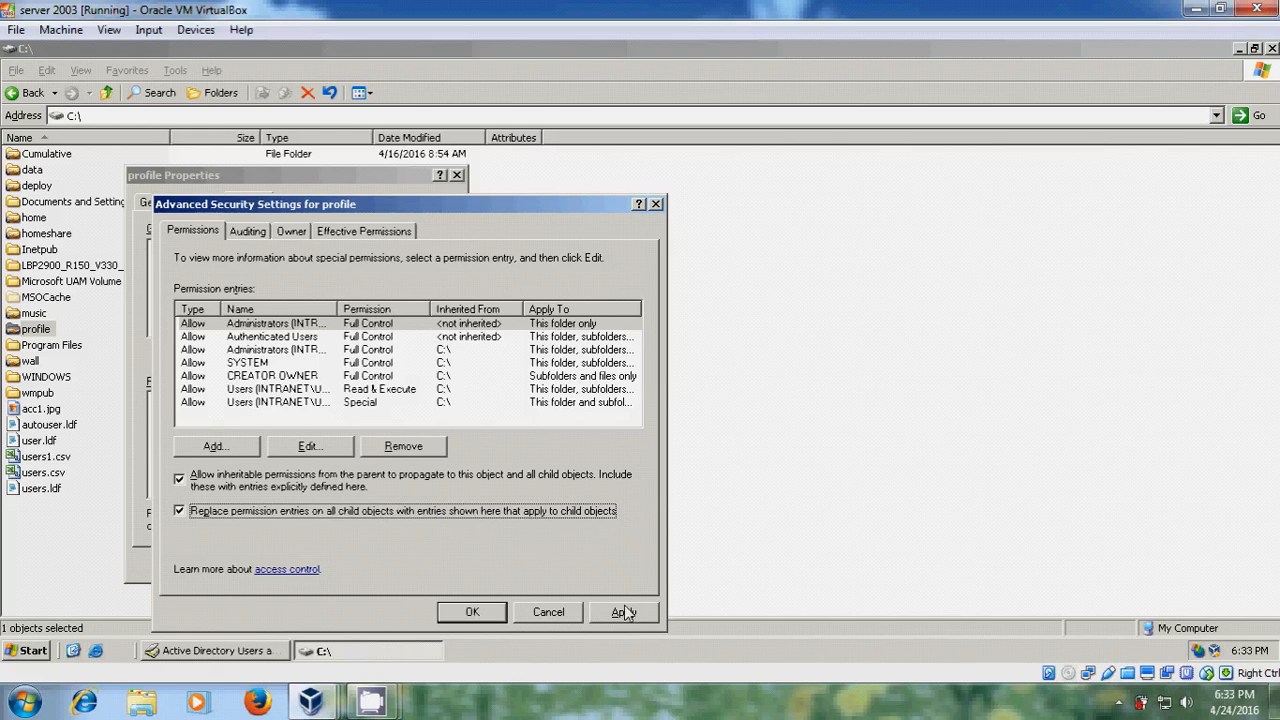
{"action": "left_click", "coordinate": [624, 612]}
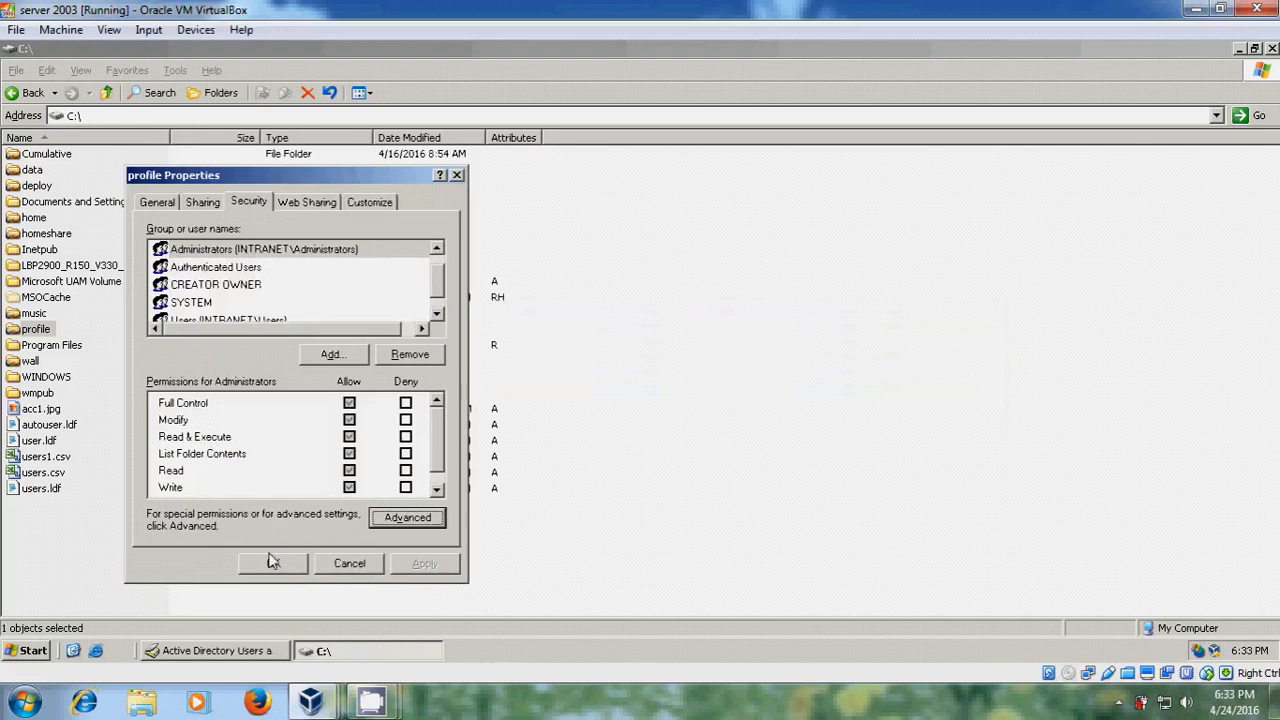
{"action": "left_click", "coordinate": [272, 564]}
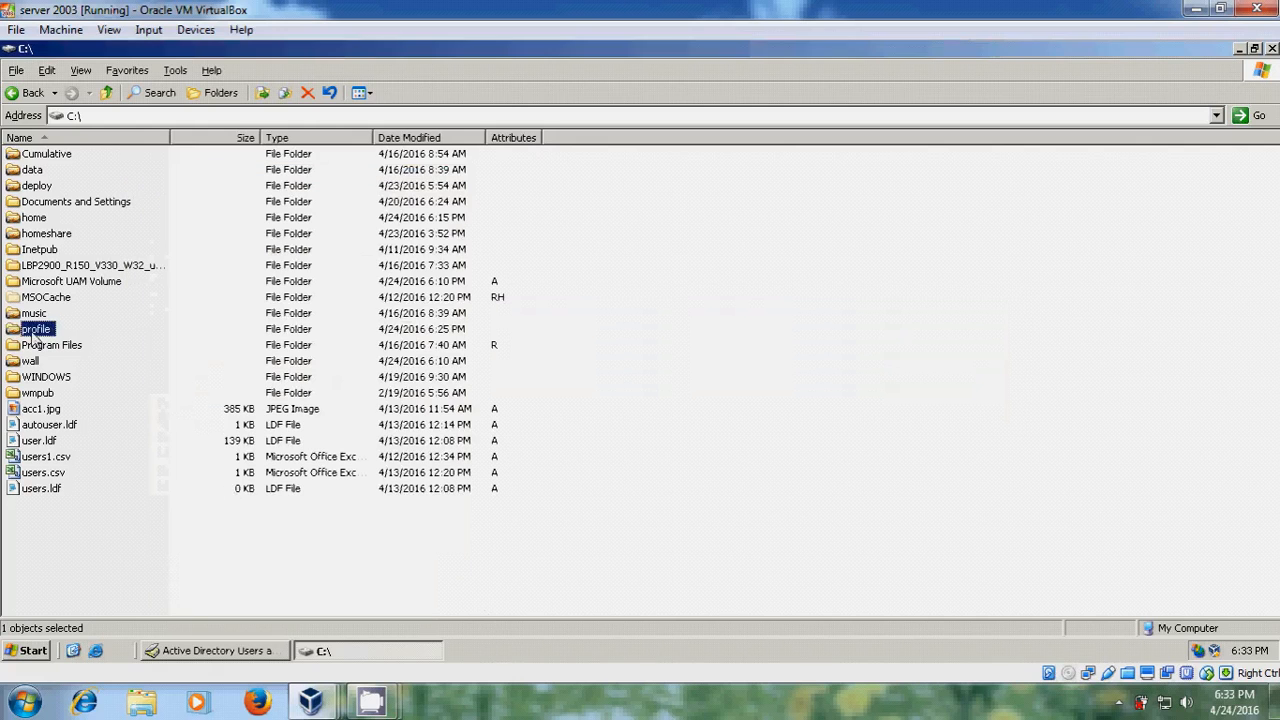
Step: Browse into profile\roam1.V2's Desktop and read New Text Document.txt in Notepad
{"action": "double_click", "coordinate": [36, 328]}
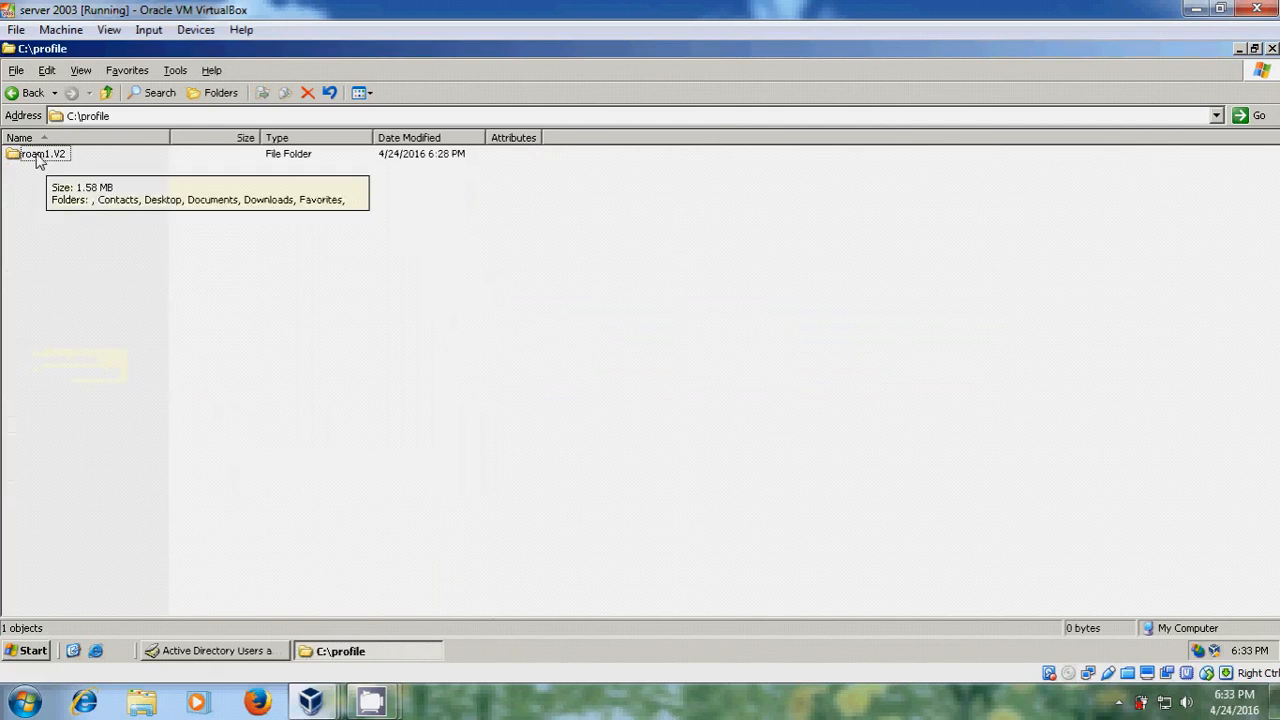
{"action": "double_click", "coordinate": [40, 152]}
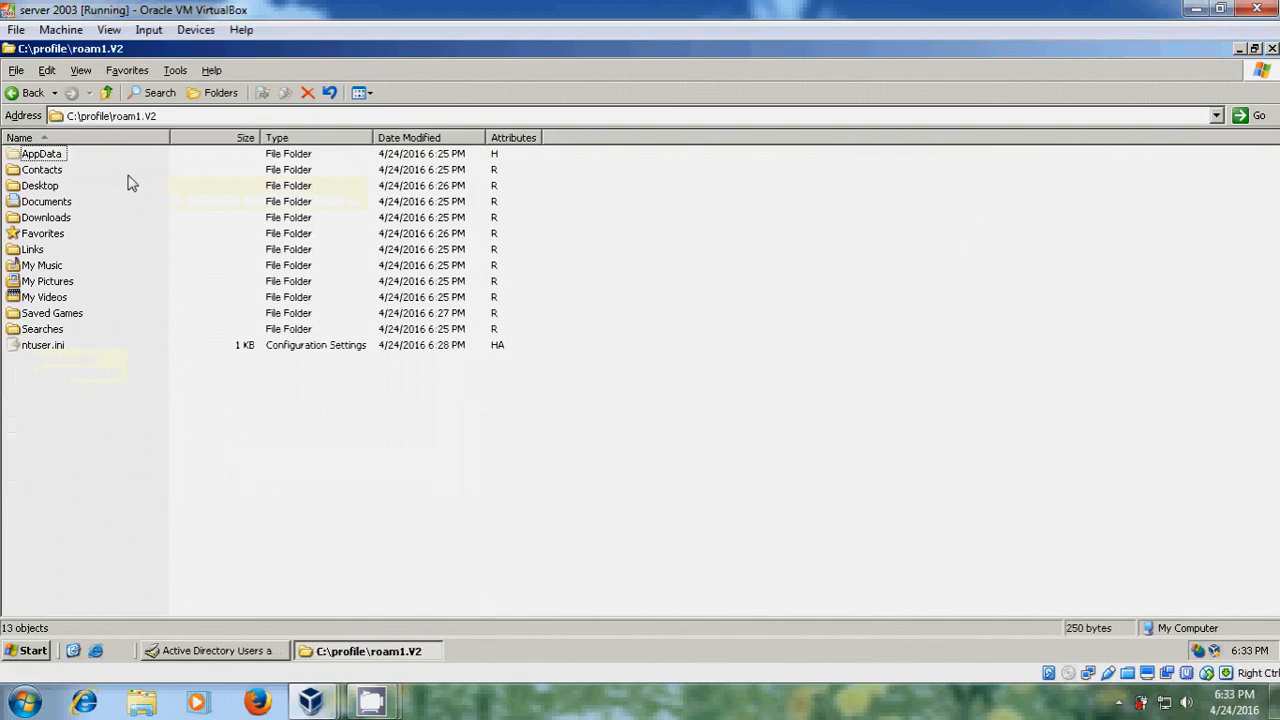
{"action": "mouse_move", "coordinate": [140, 212]}
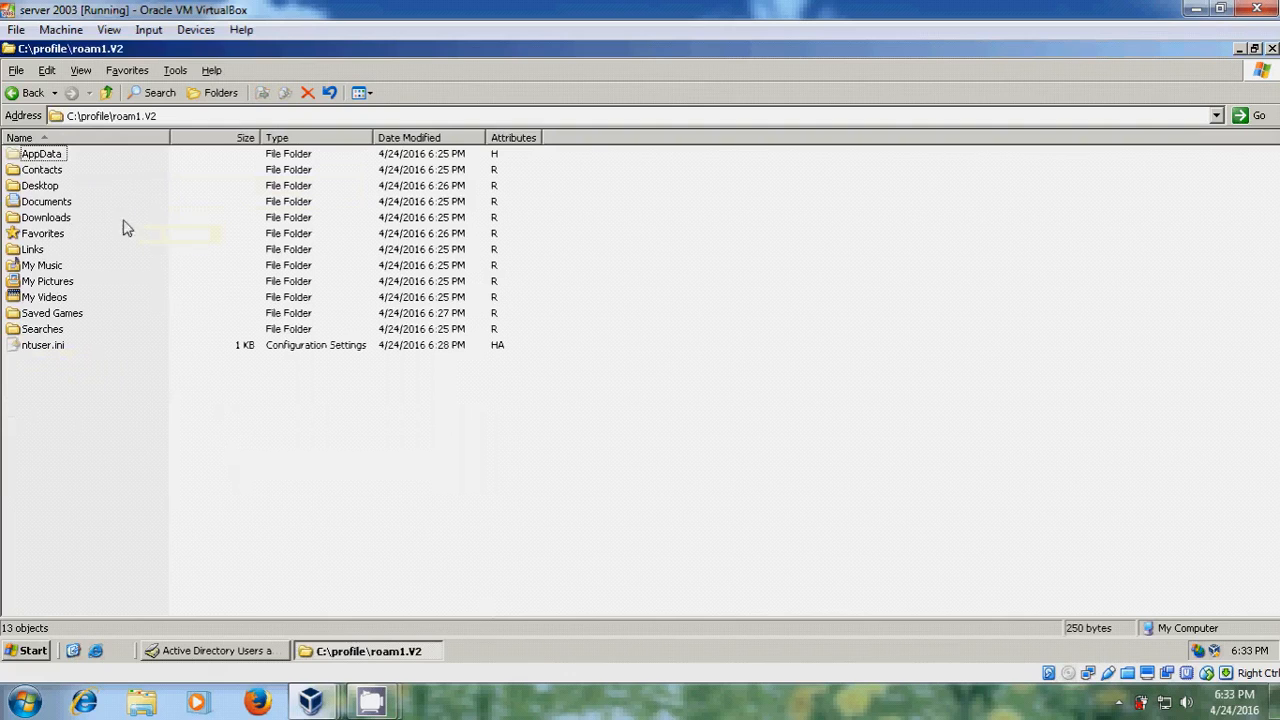
{"action": "mouse_move", "coordinate": [40, 186]}
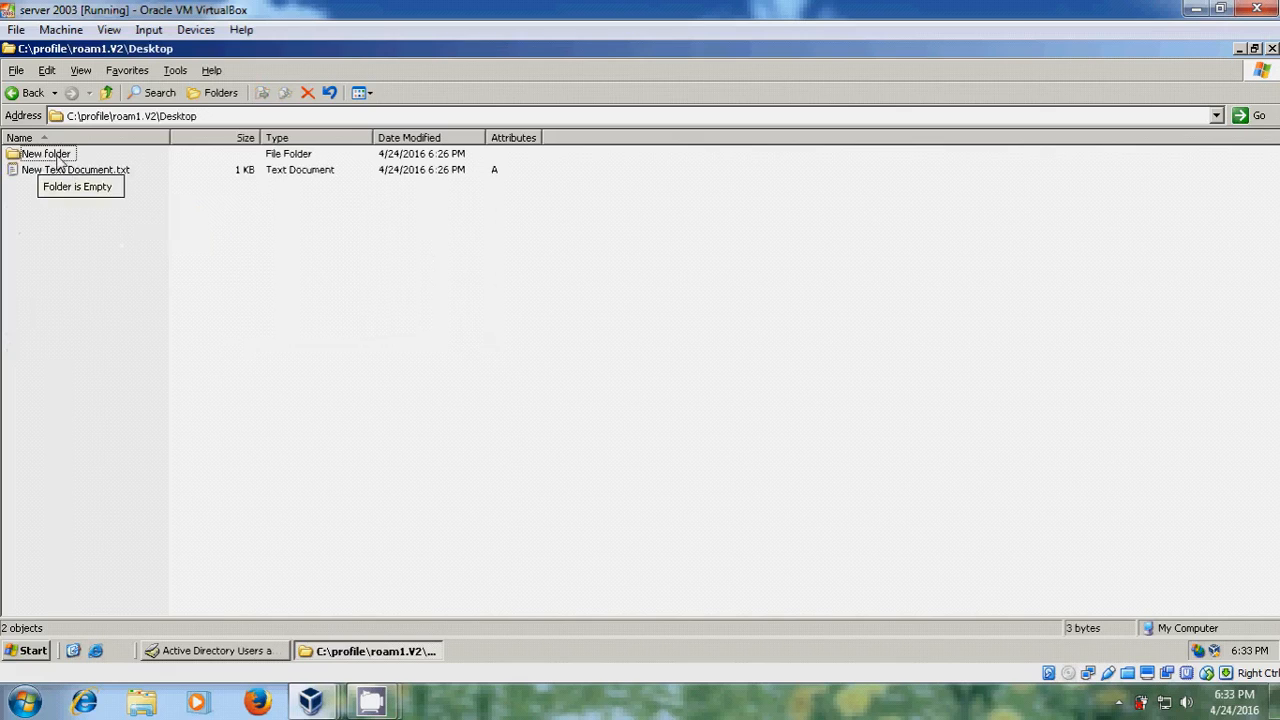
{"action": "right_click", "coordinate": [76, 168]}
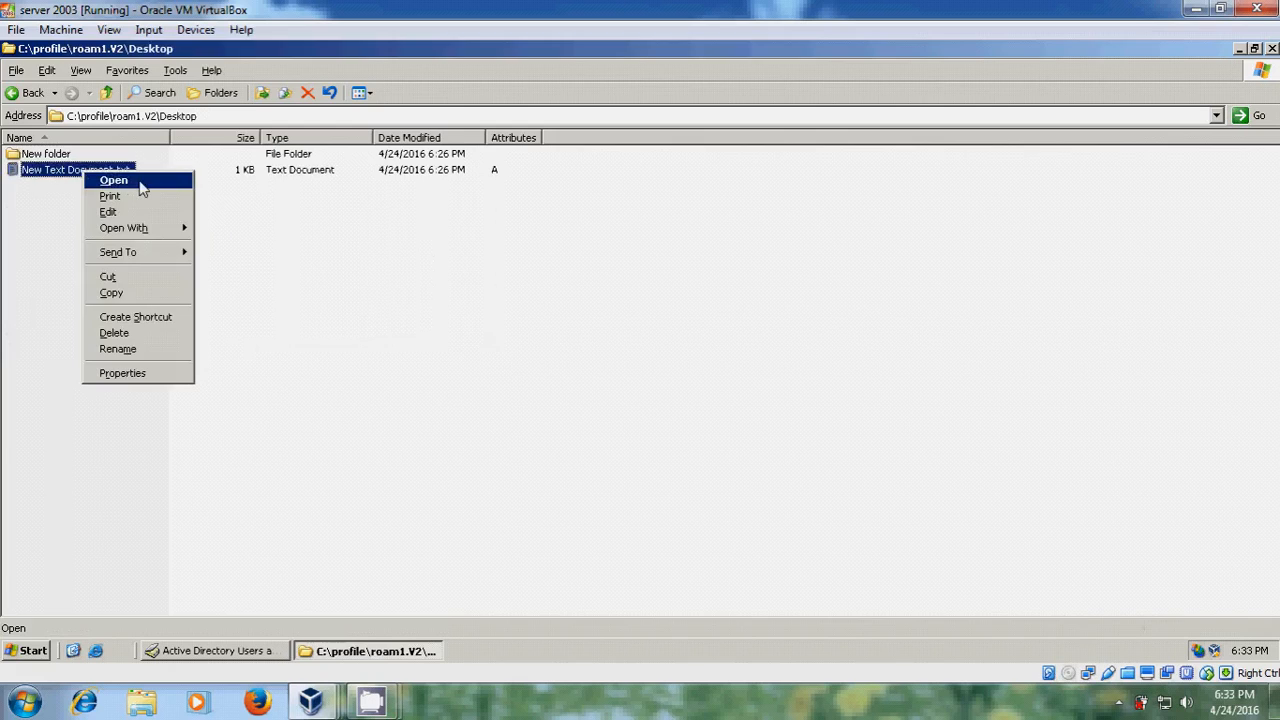
{"action": "left_click", "coordinate": [112, 180]}
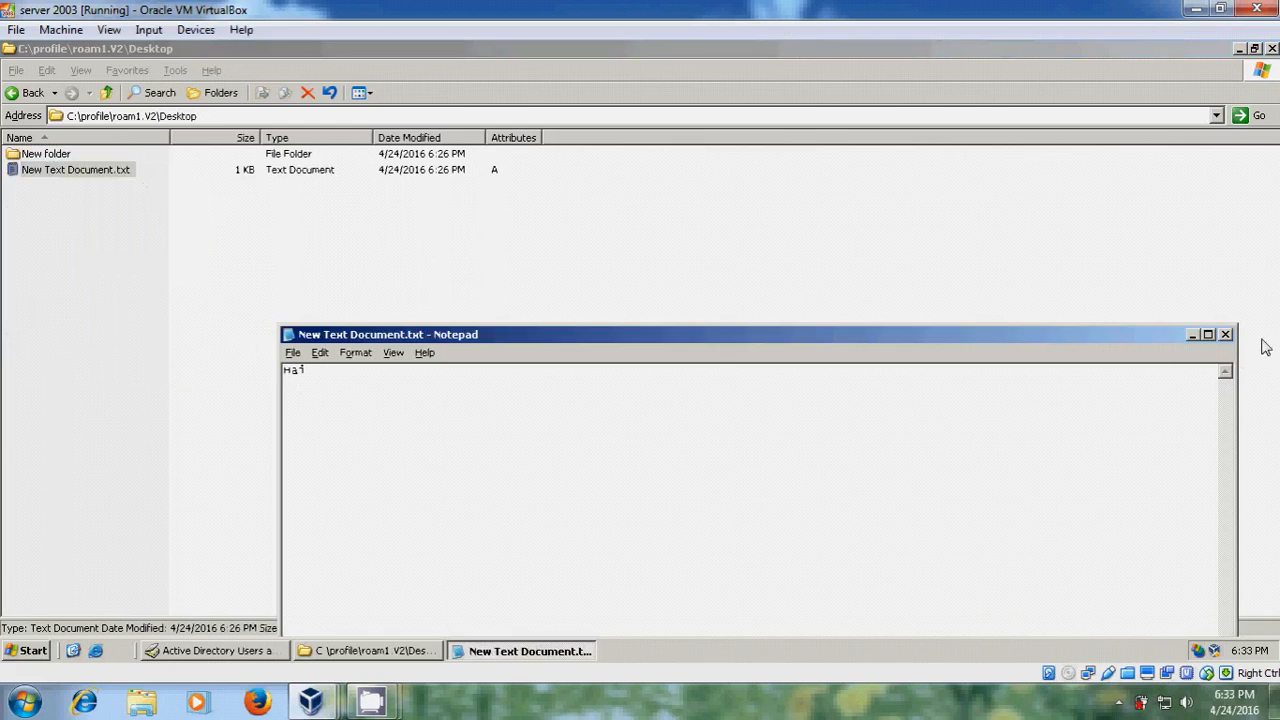
{"action": "left_click", "coordinate": [1224, 334]}
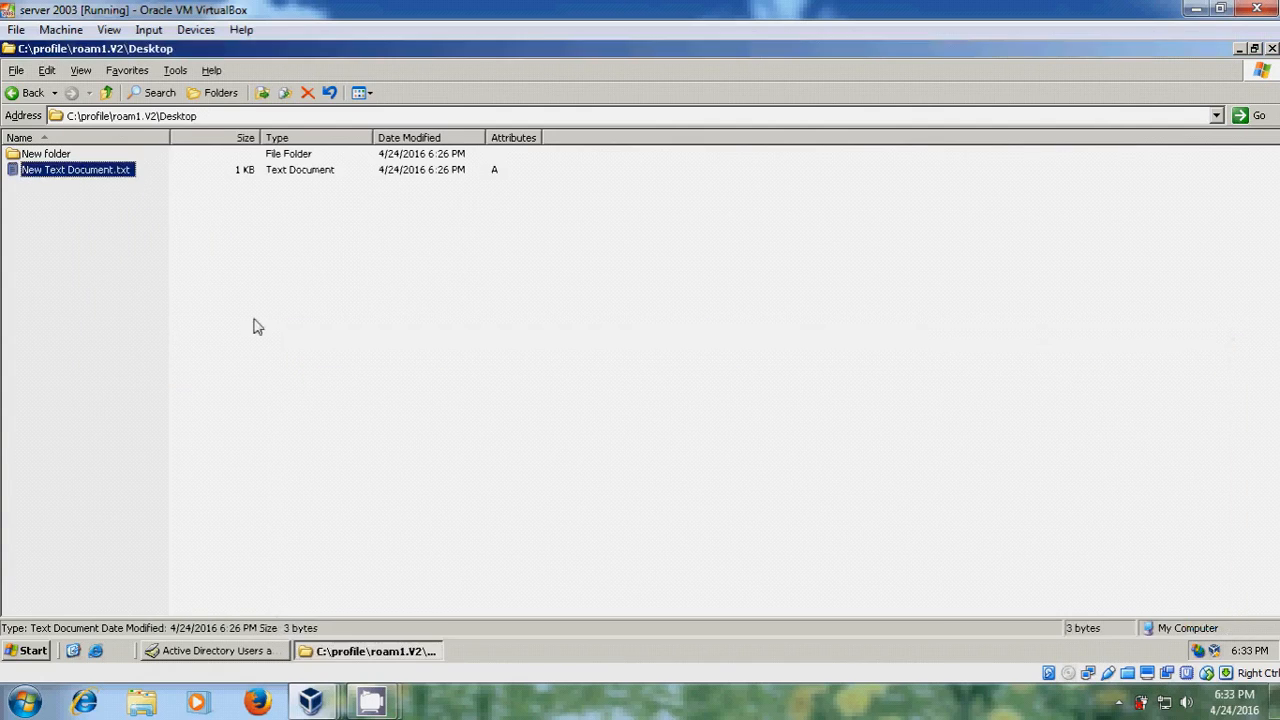
{"action": "mouse_move", "coordinate": [160, 288]}
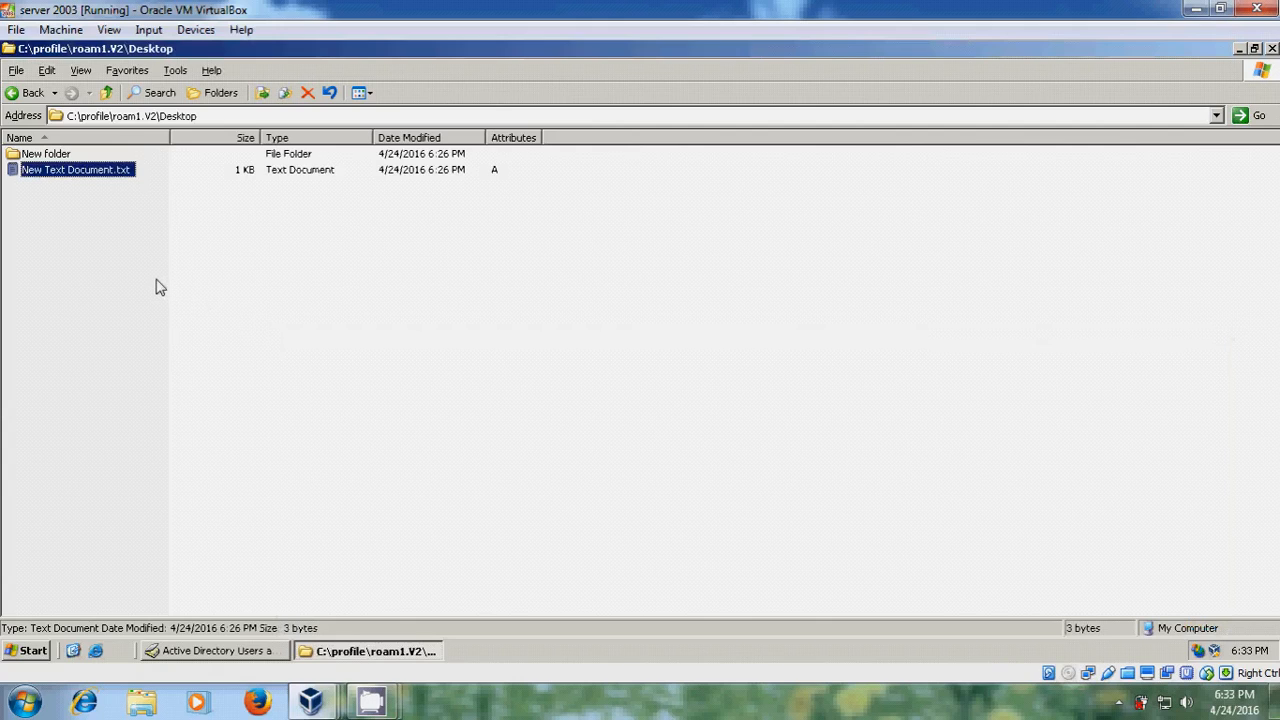
{"action": "mouse_move", "coordinate": [196, 252]}
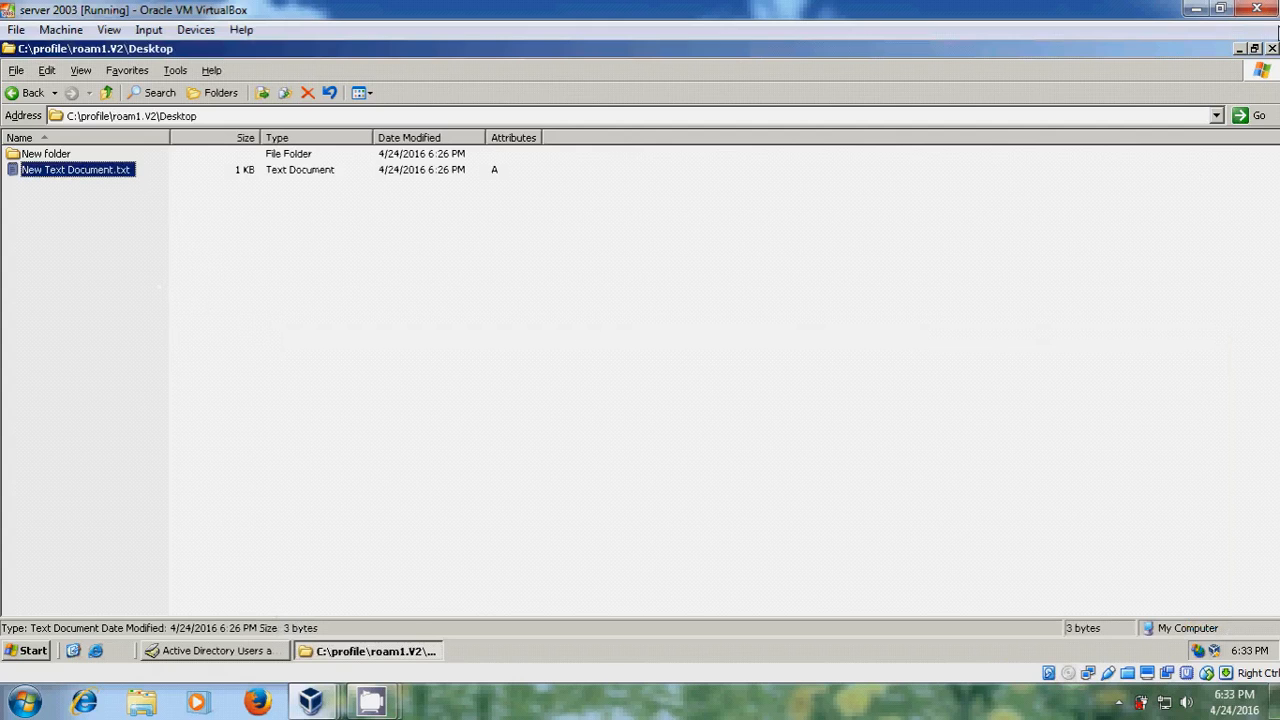
Step: Close the Desktop folder window and minimize Active Directory Users and Computers to show the desktop
{"action": "left_click", "coordinate": [210, 652]}
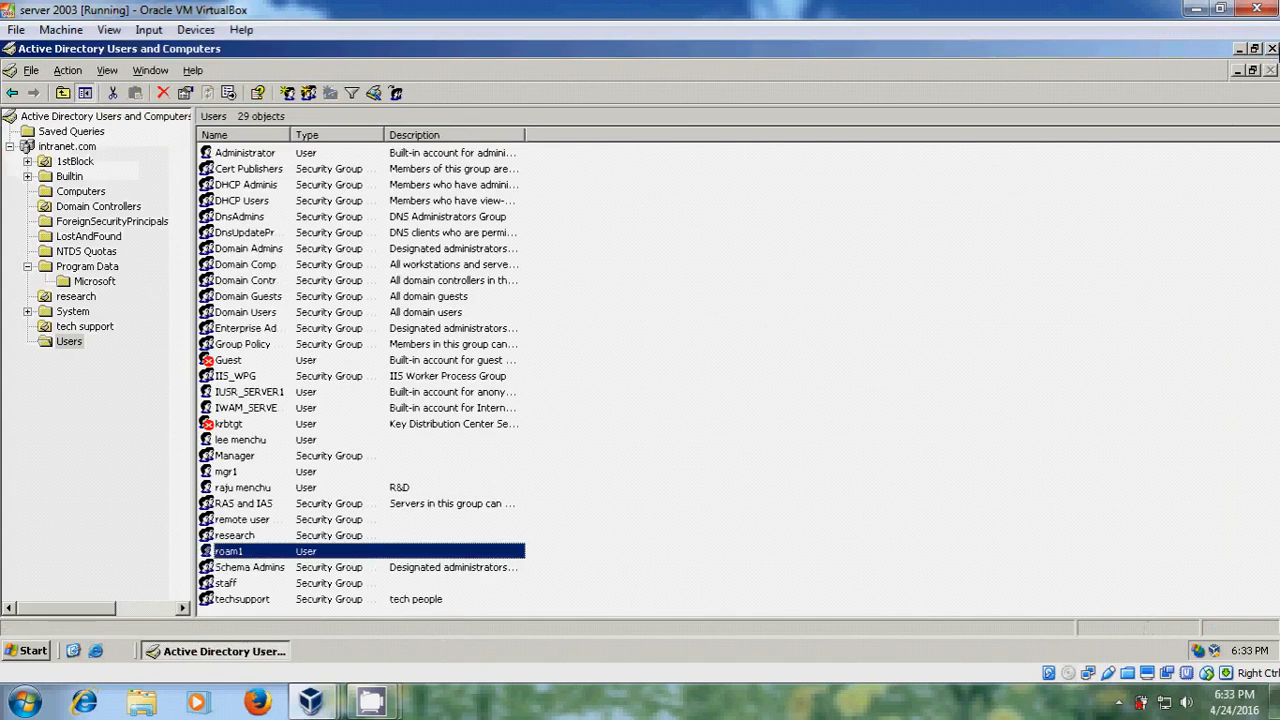
{"action": "left_click", "coordinate": [1252, 48]}
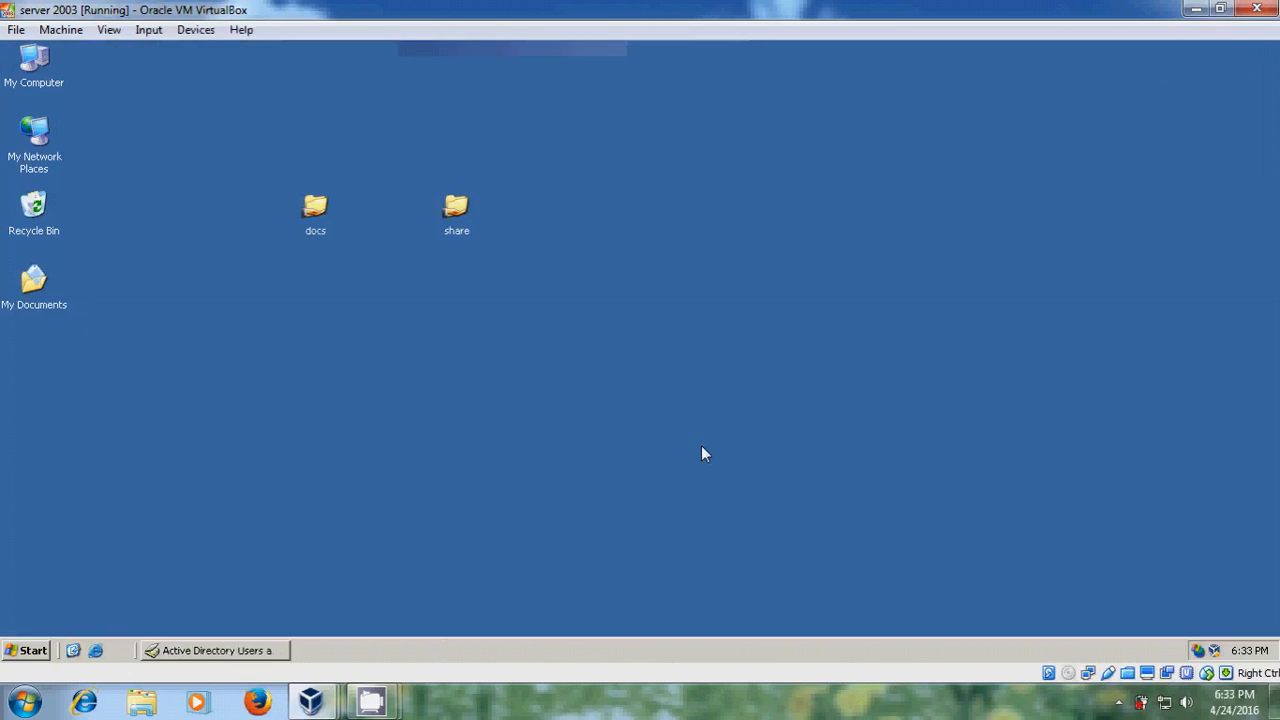